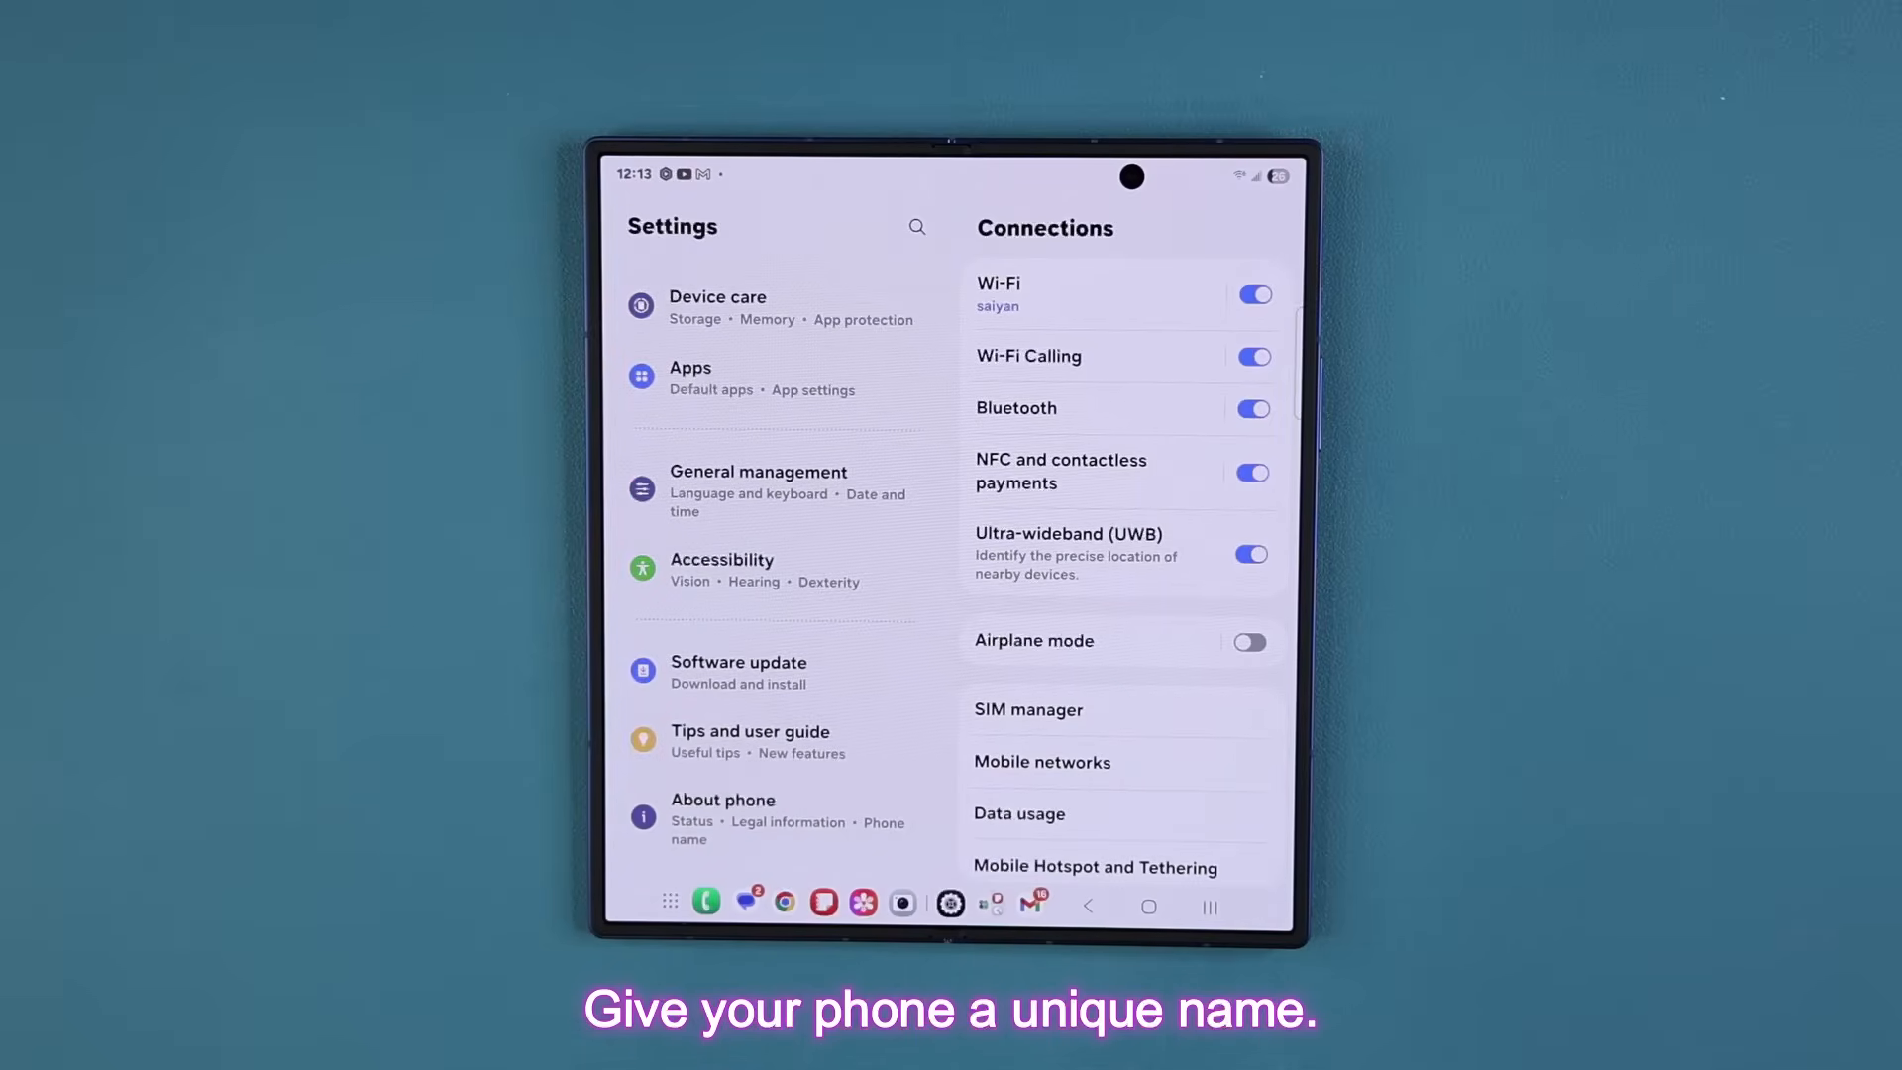
Step: Rename the phone from About phone, then search apps for 'mem' to find Members
left_click(723, 819)
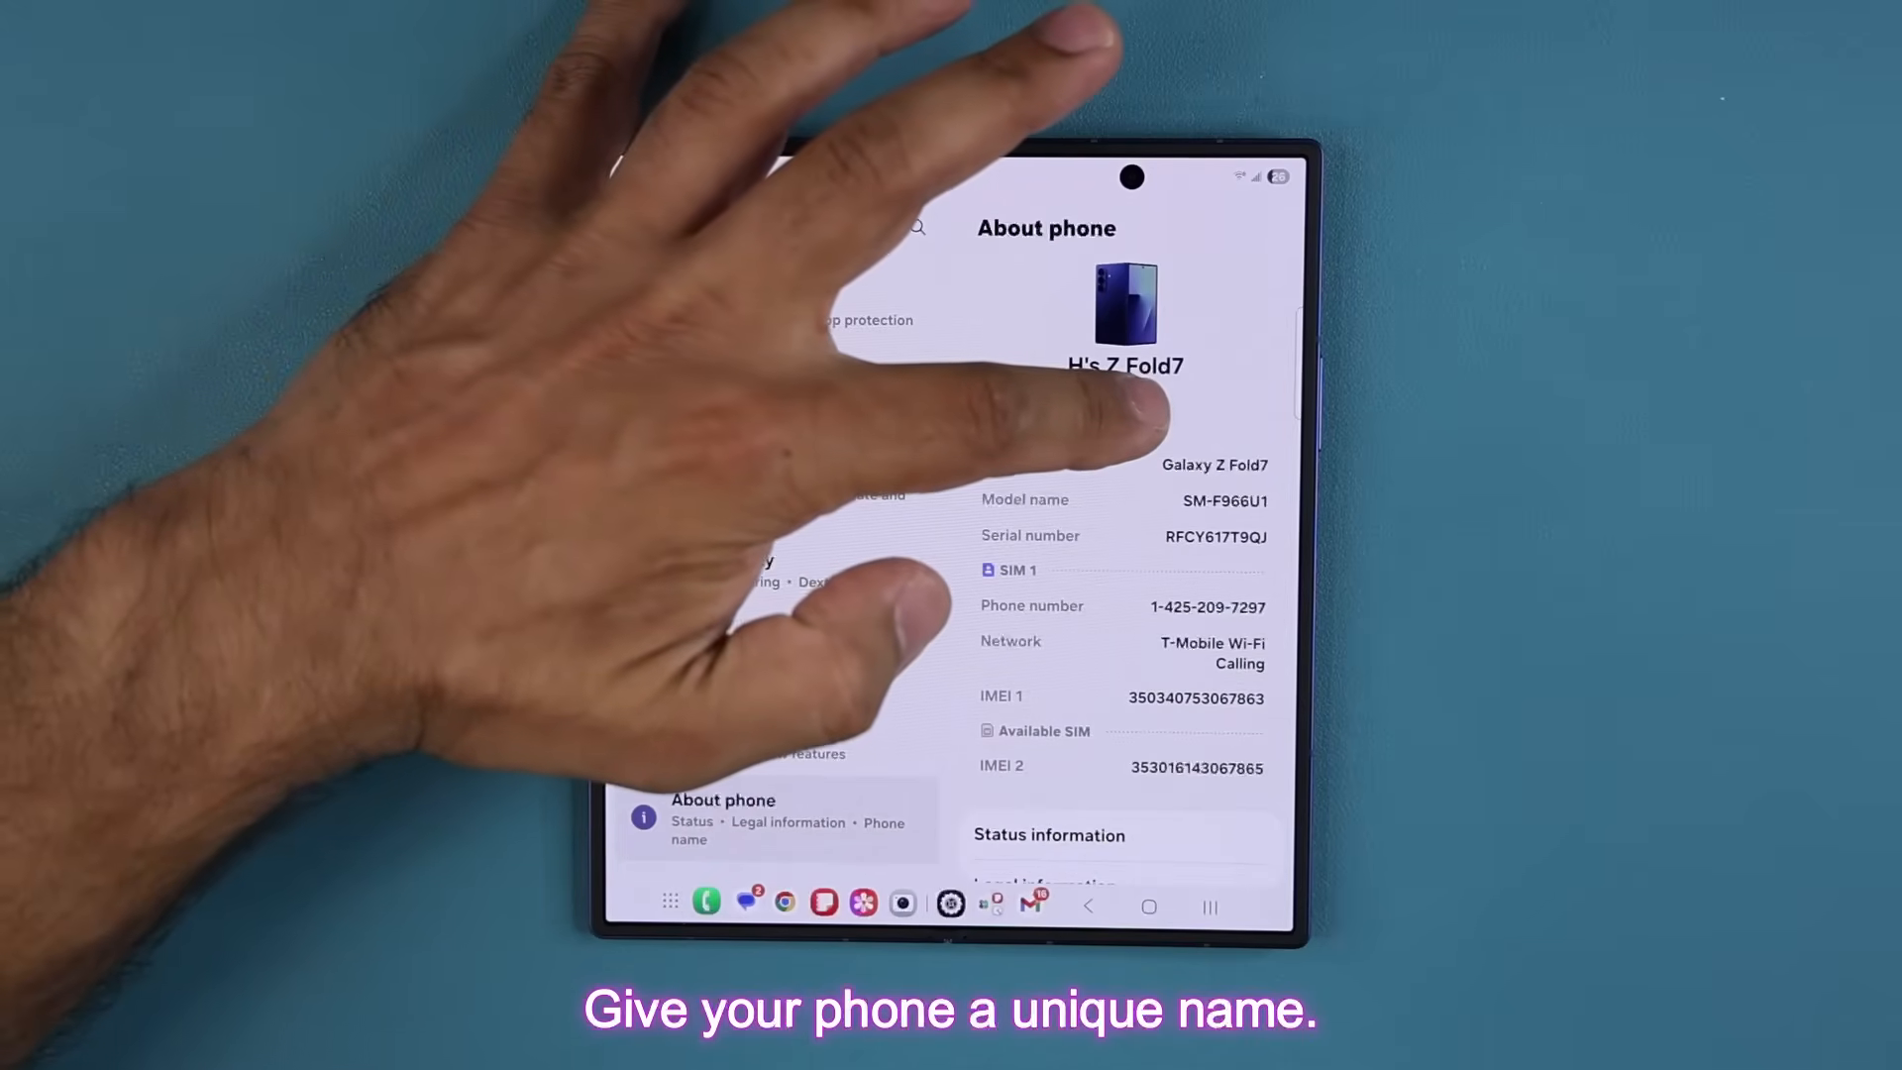
left_click(1125, 365)
type("SakiFold7")
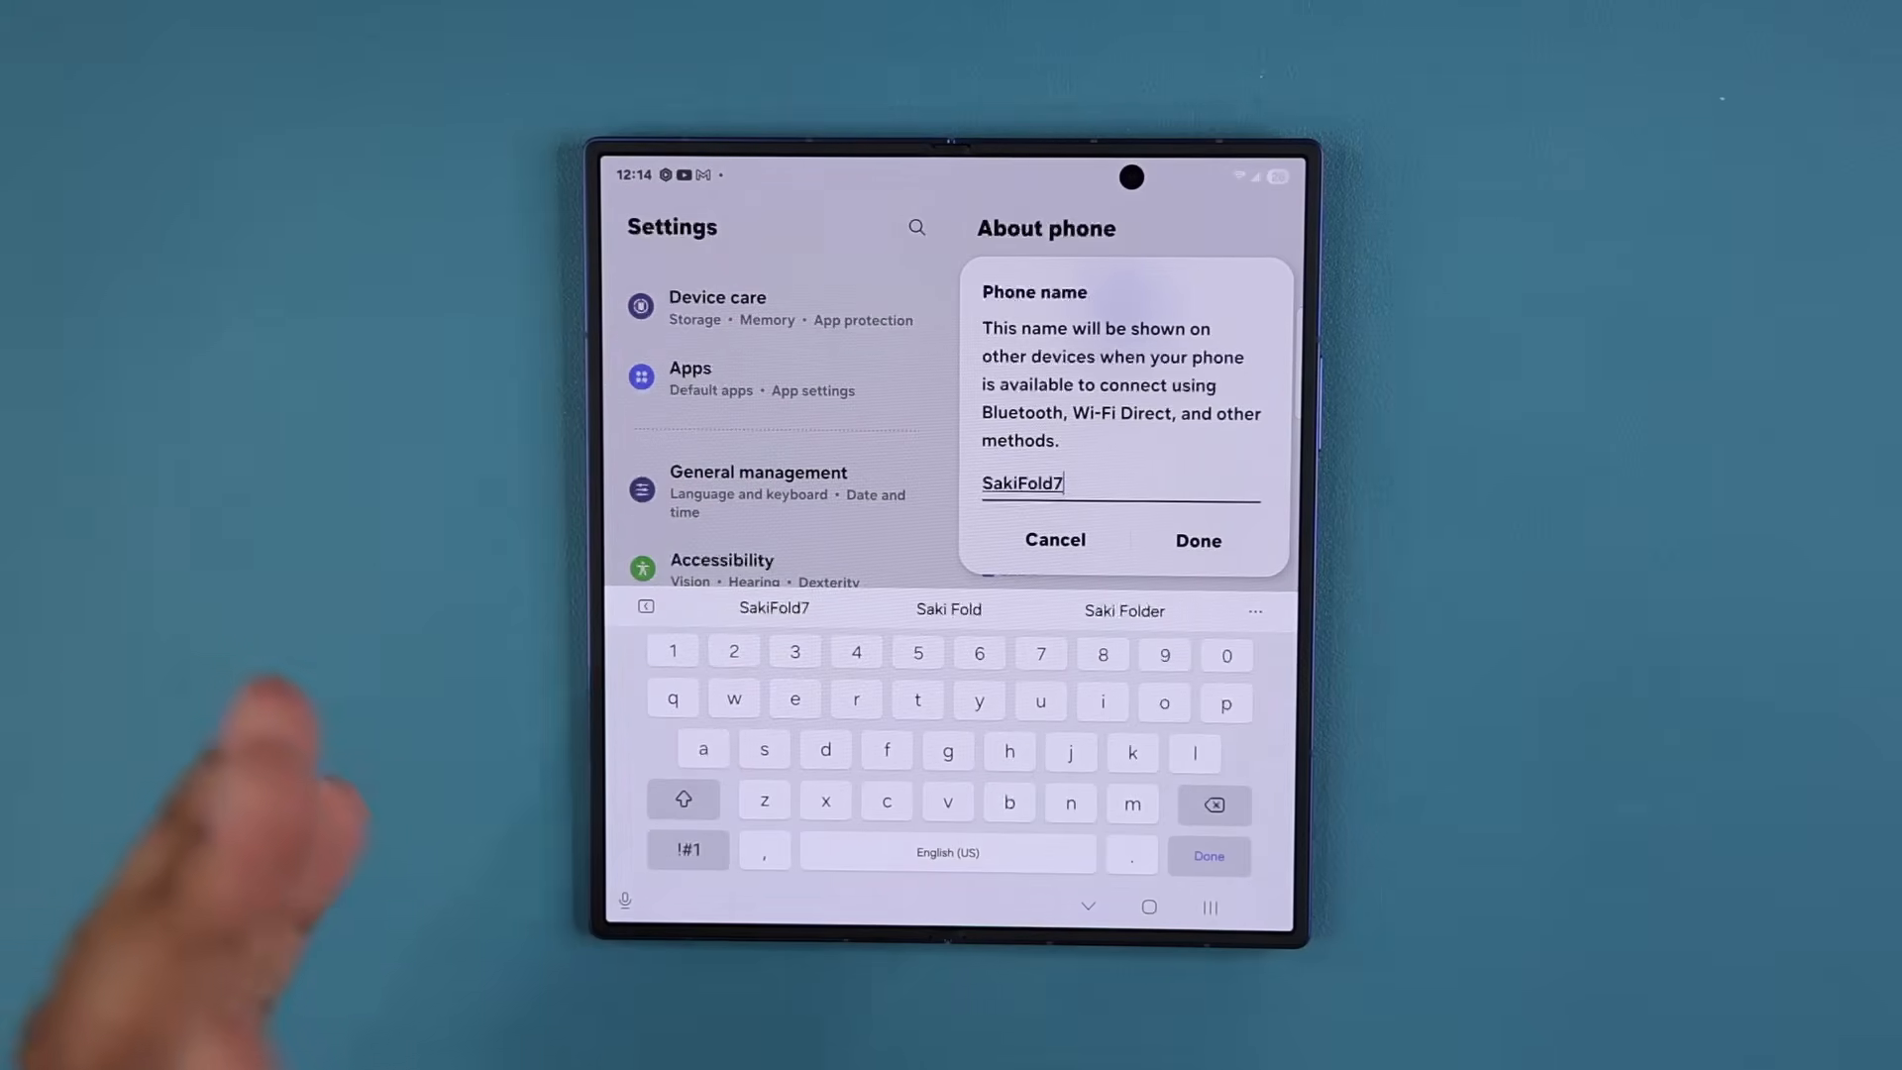
left_click(1197, 538)
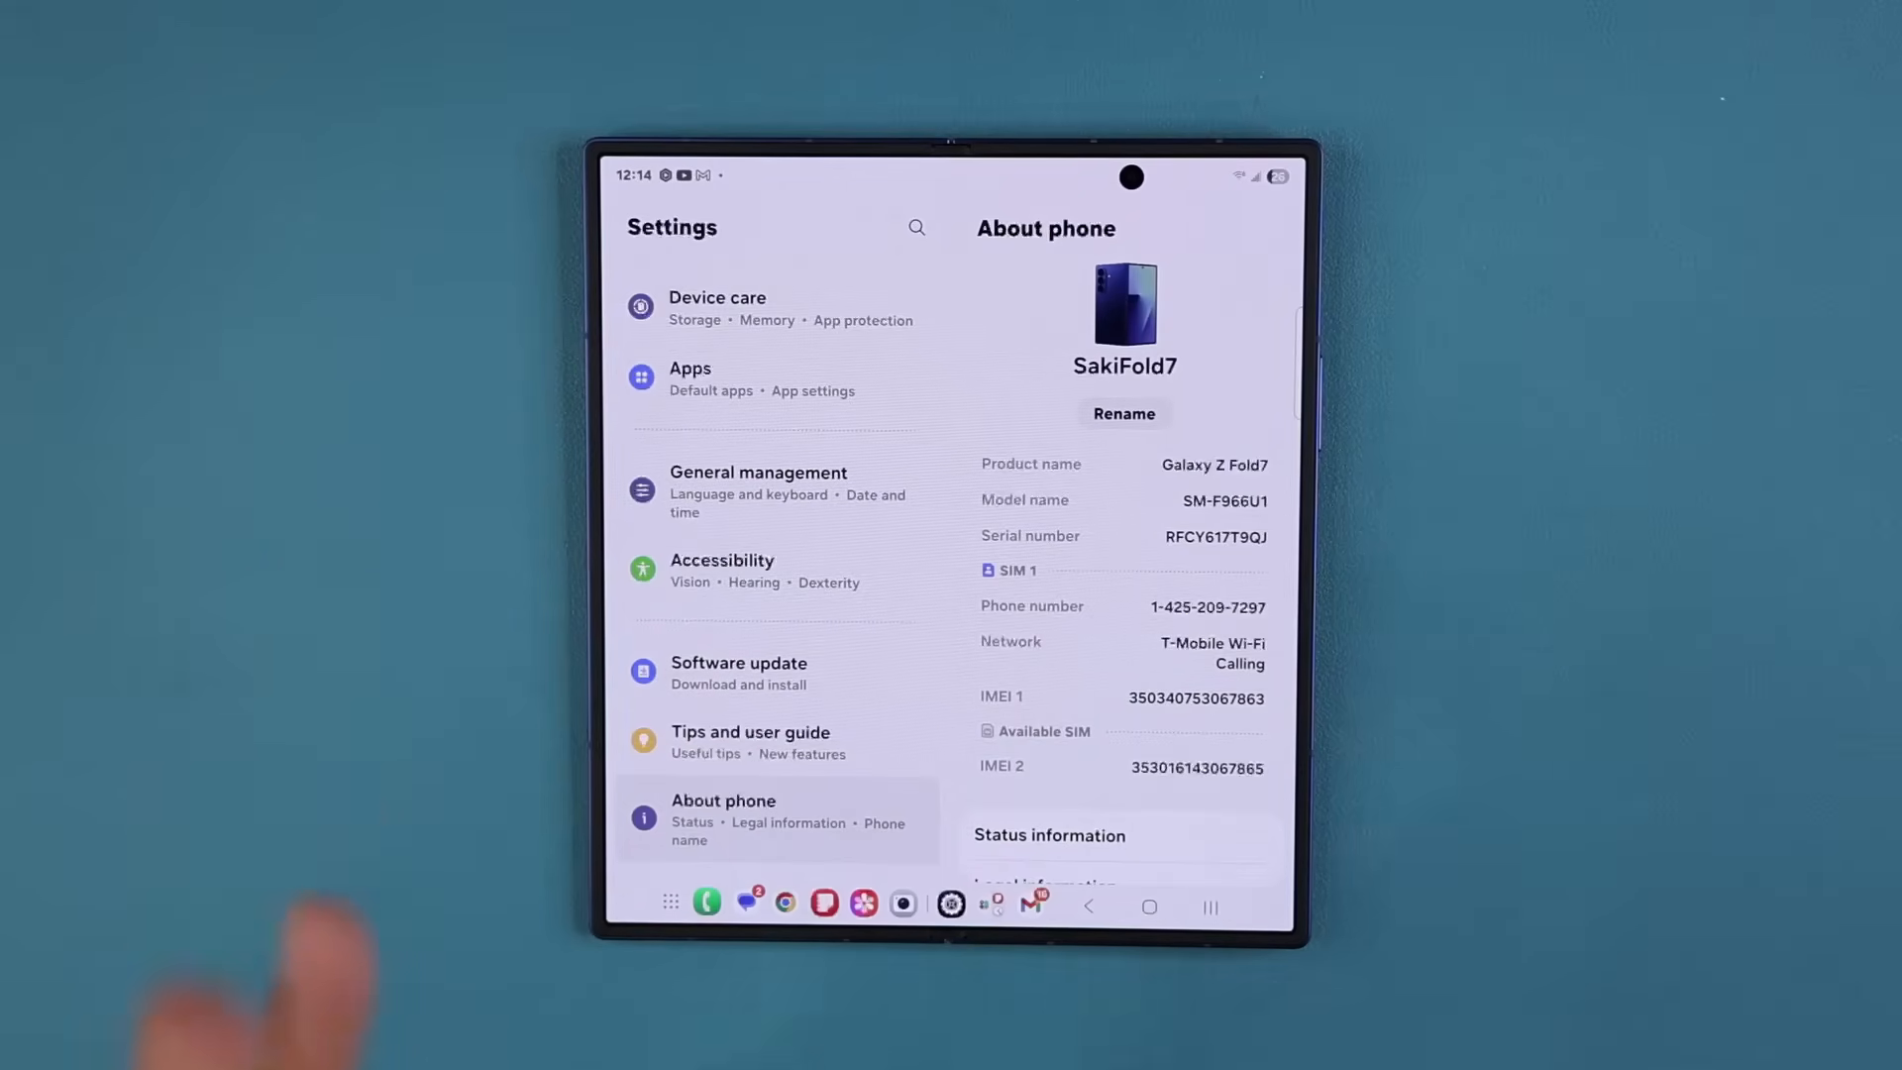
left_click(1149, 905)
type("mem")
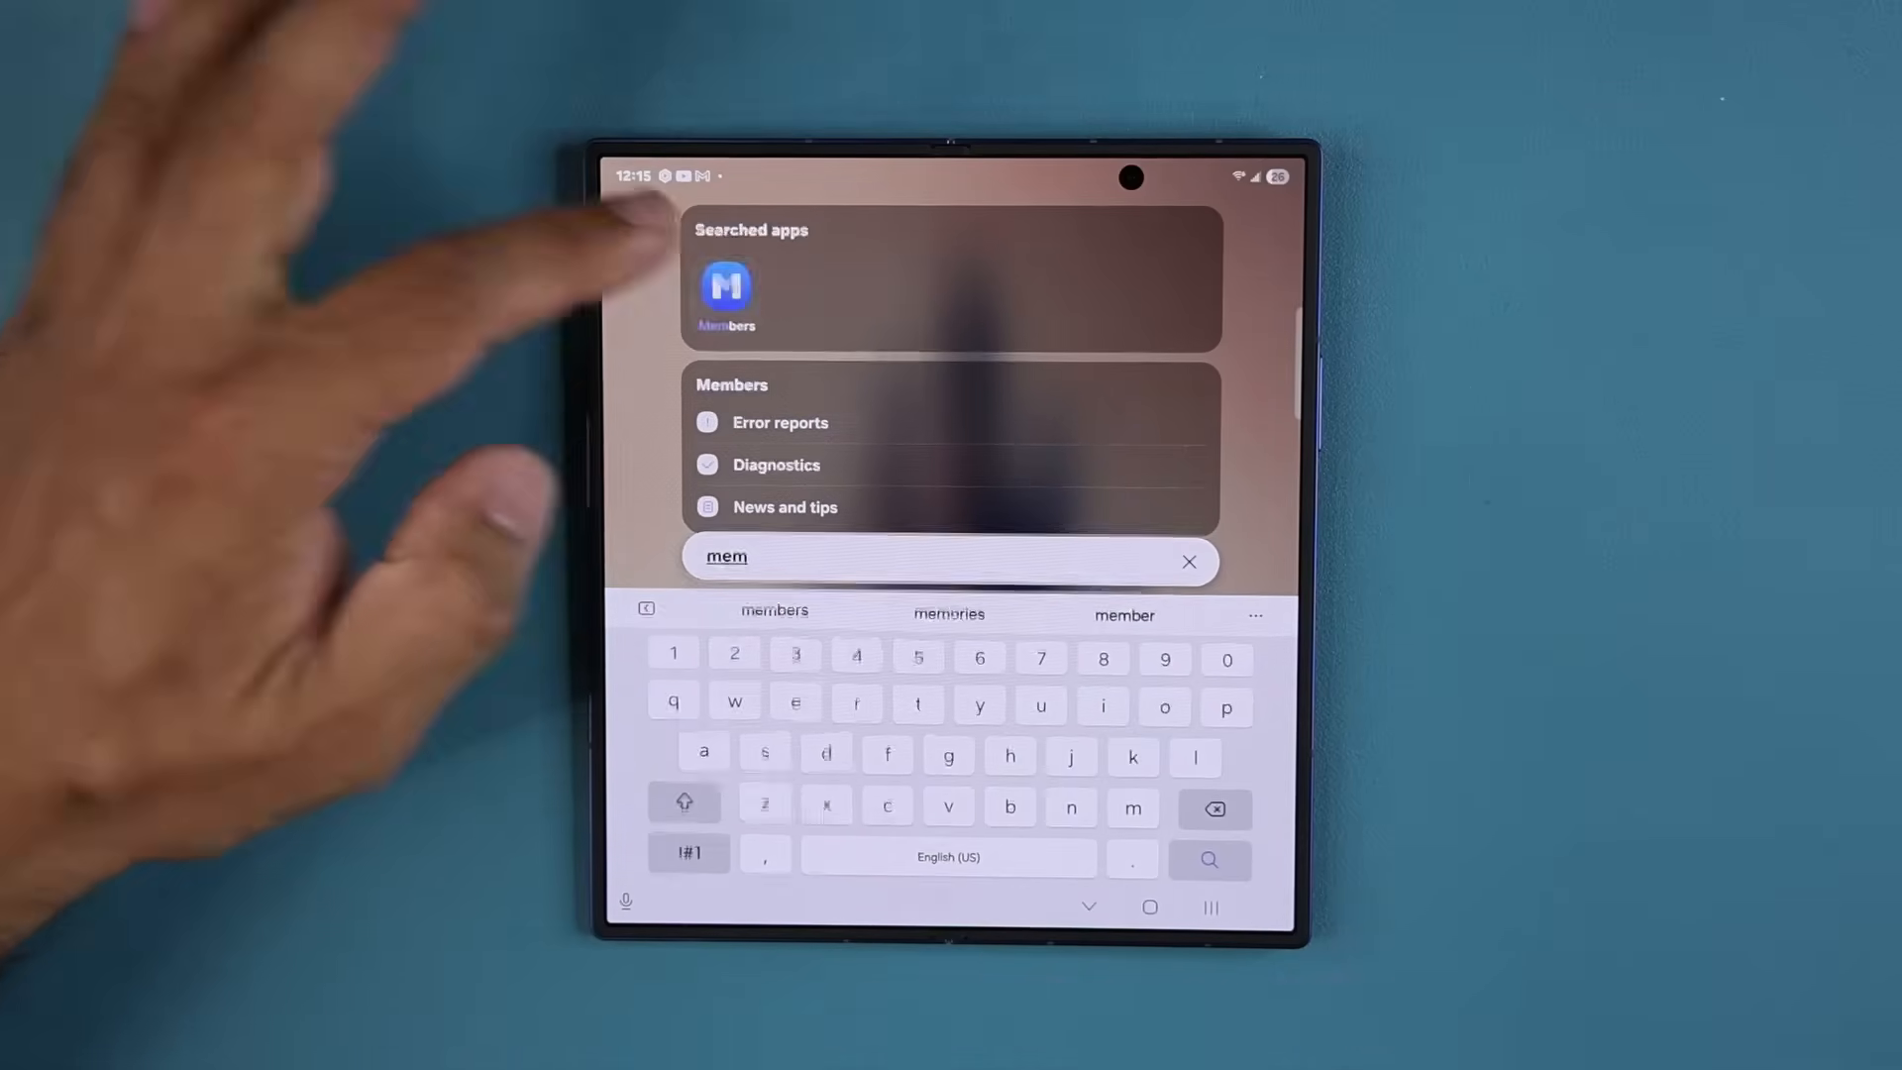
Step: Launch Samsung Members, allow notifications and go to the Support section
left_click(725, 294)
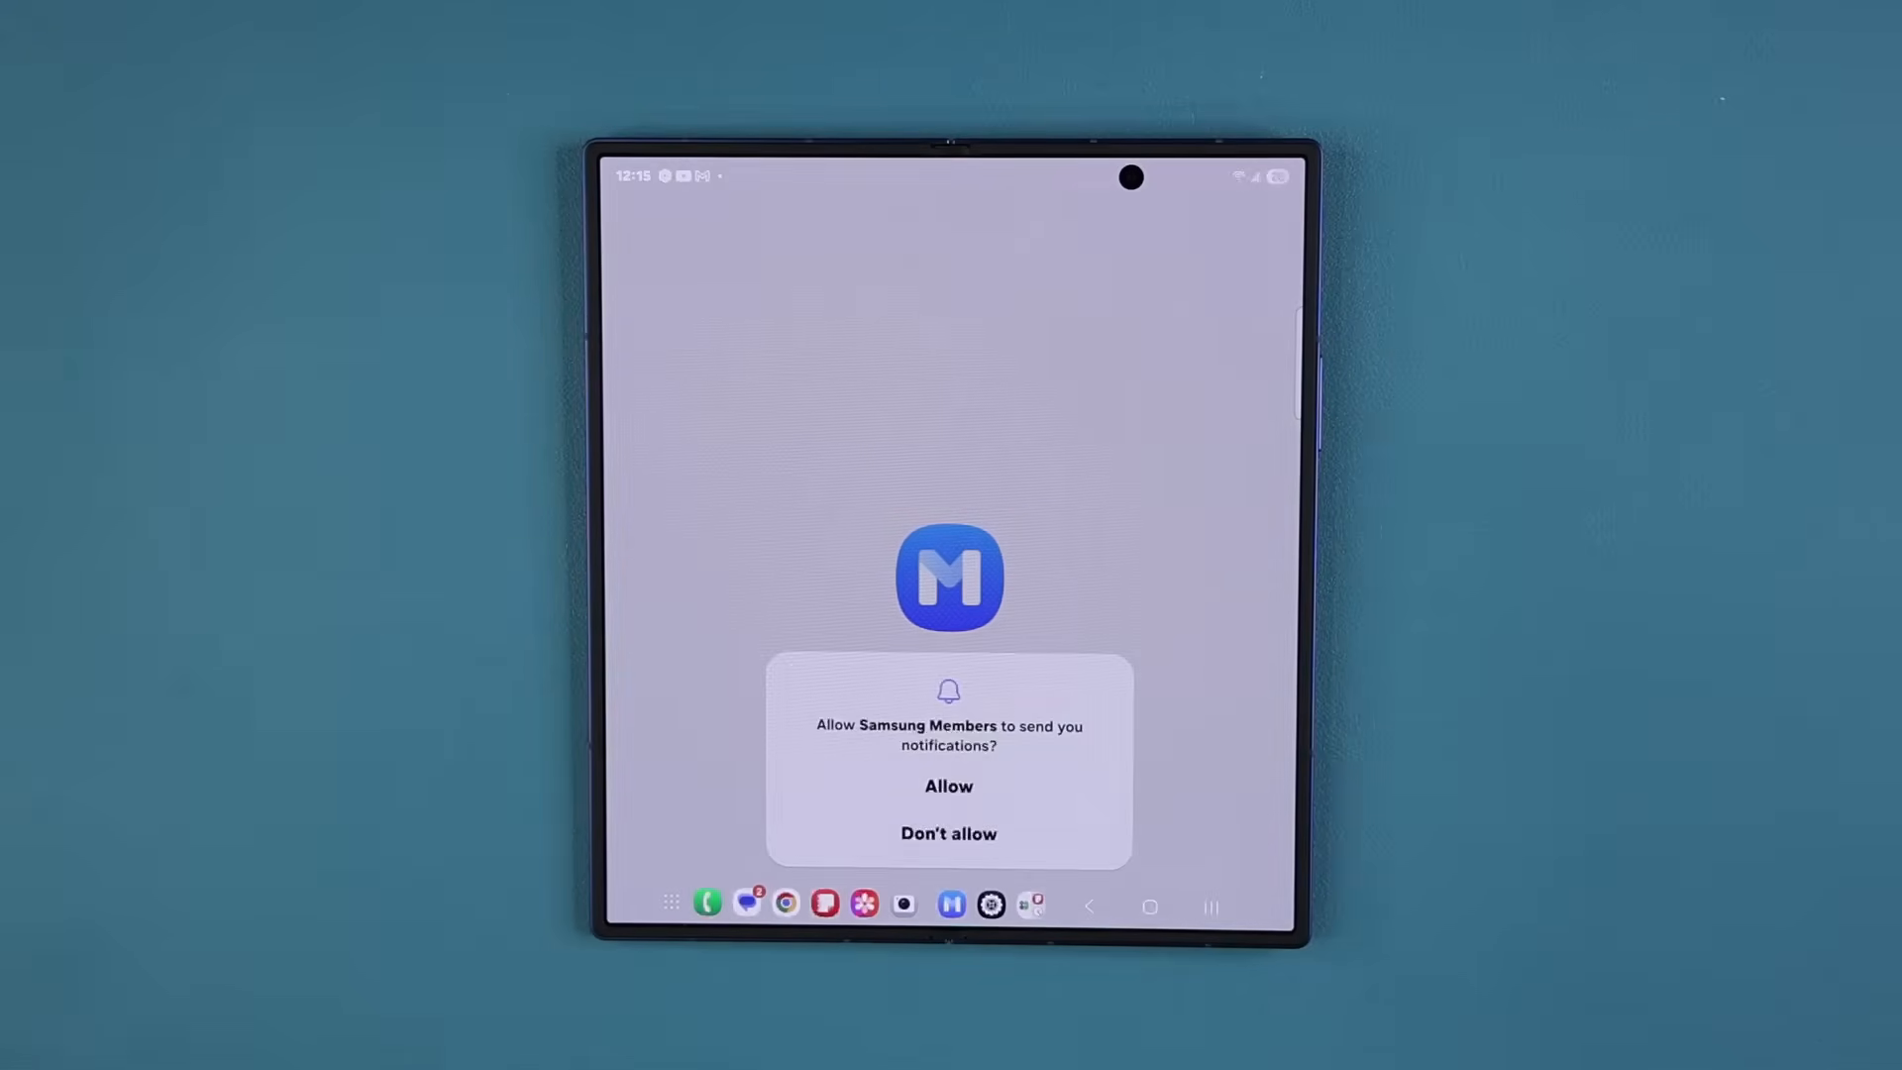
left_click(947, 786)
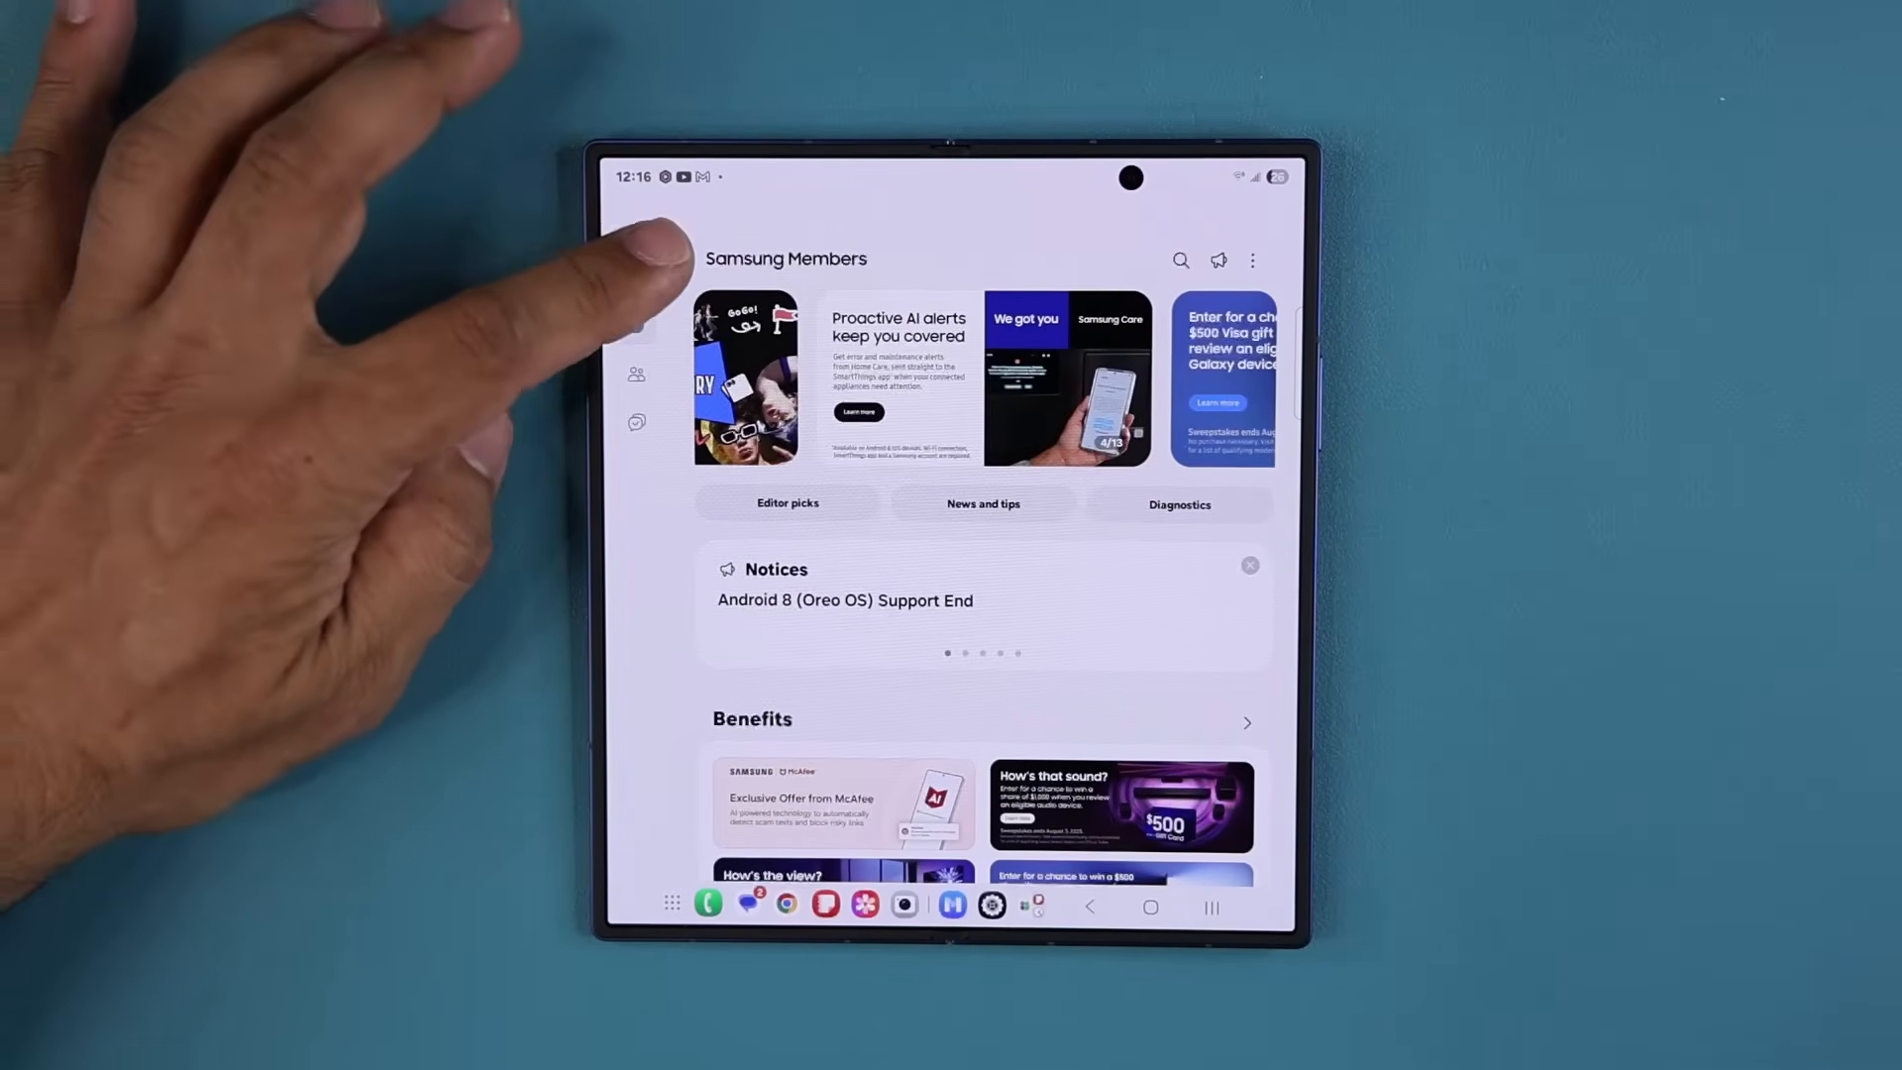
left_click(636, 268)
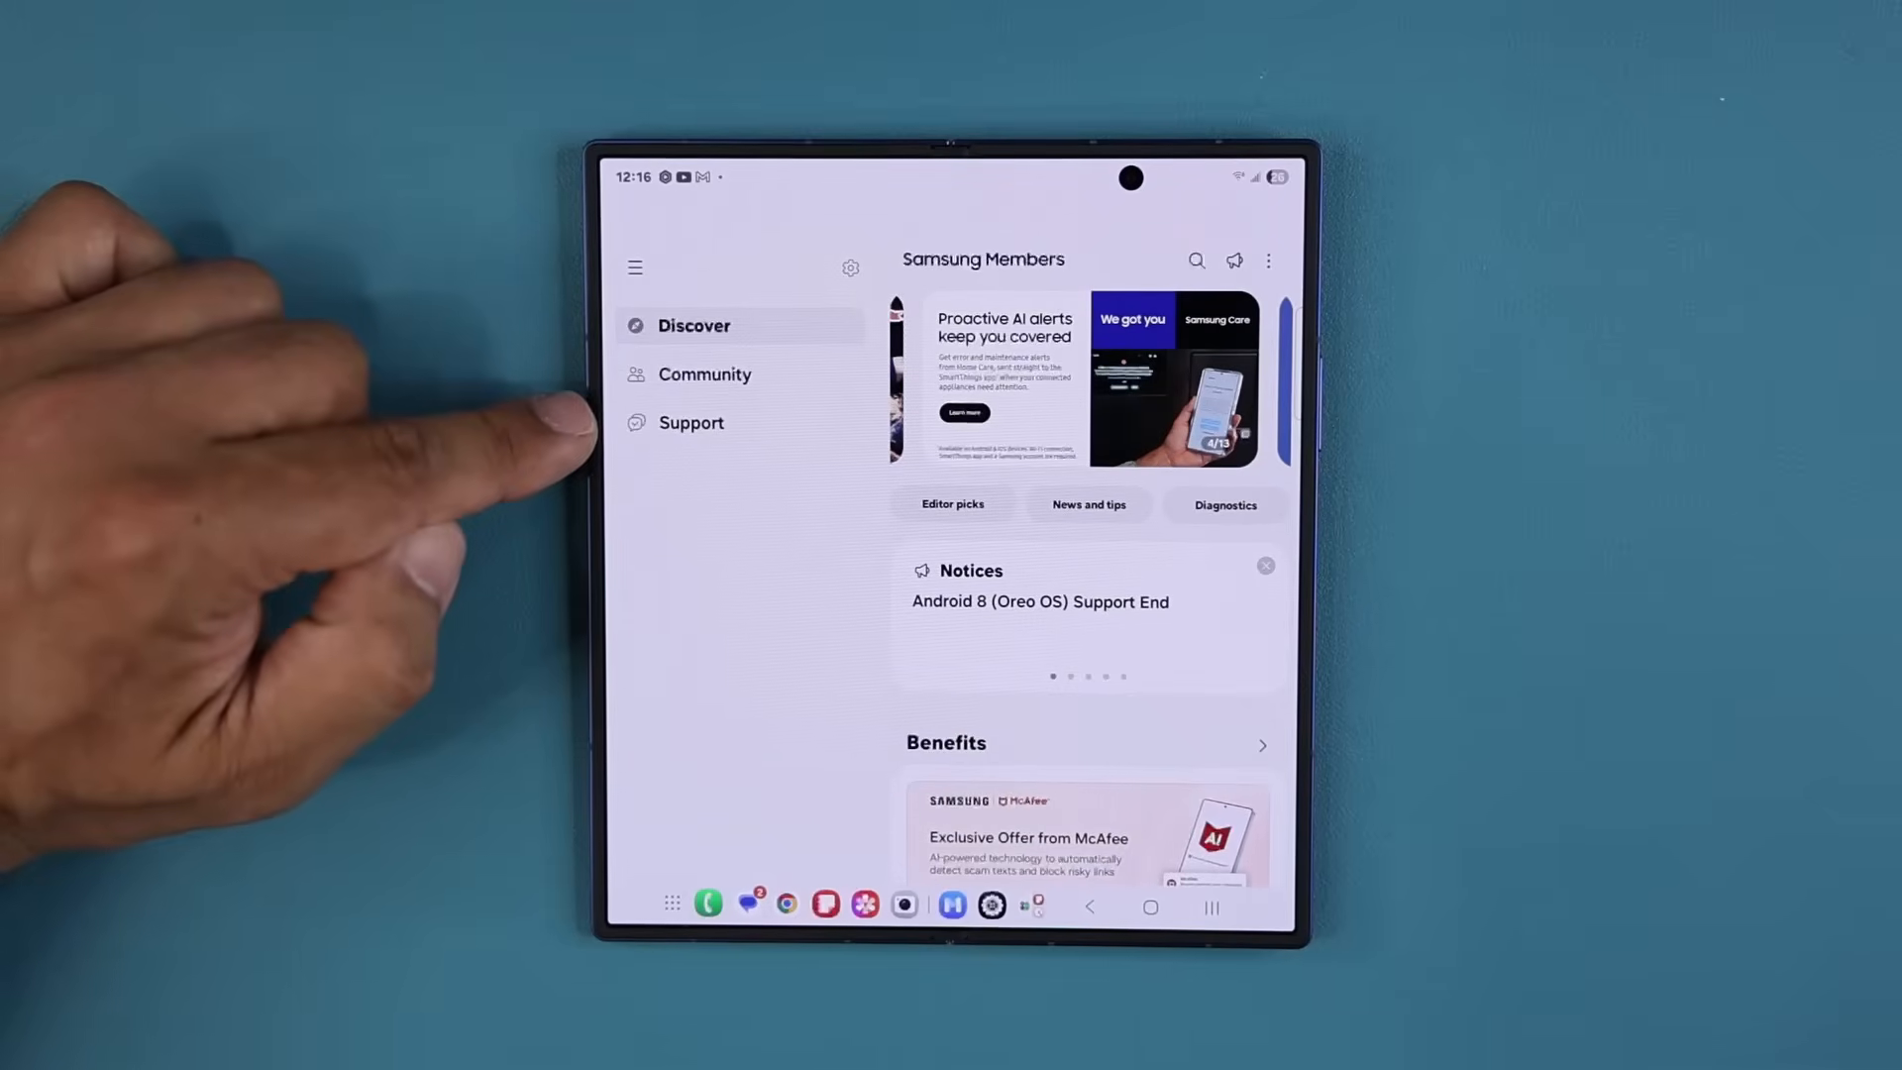
left_click(691, 422)
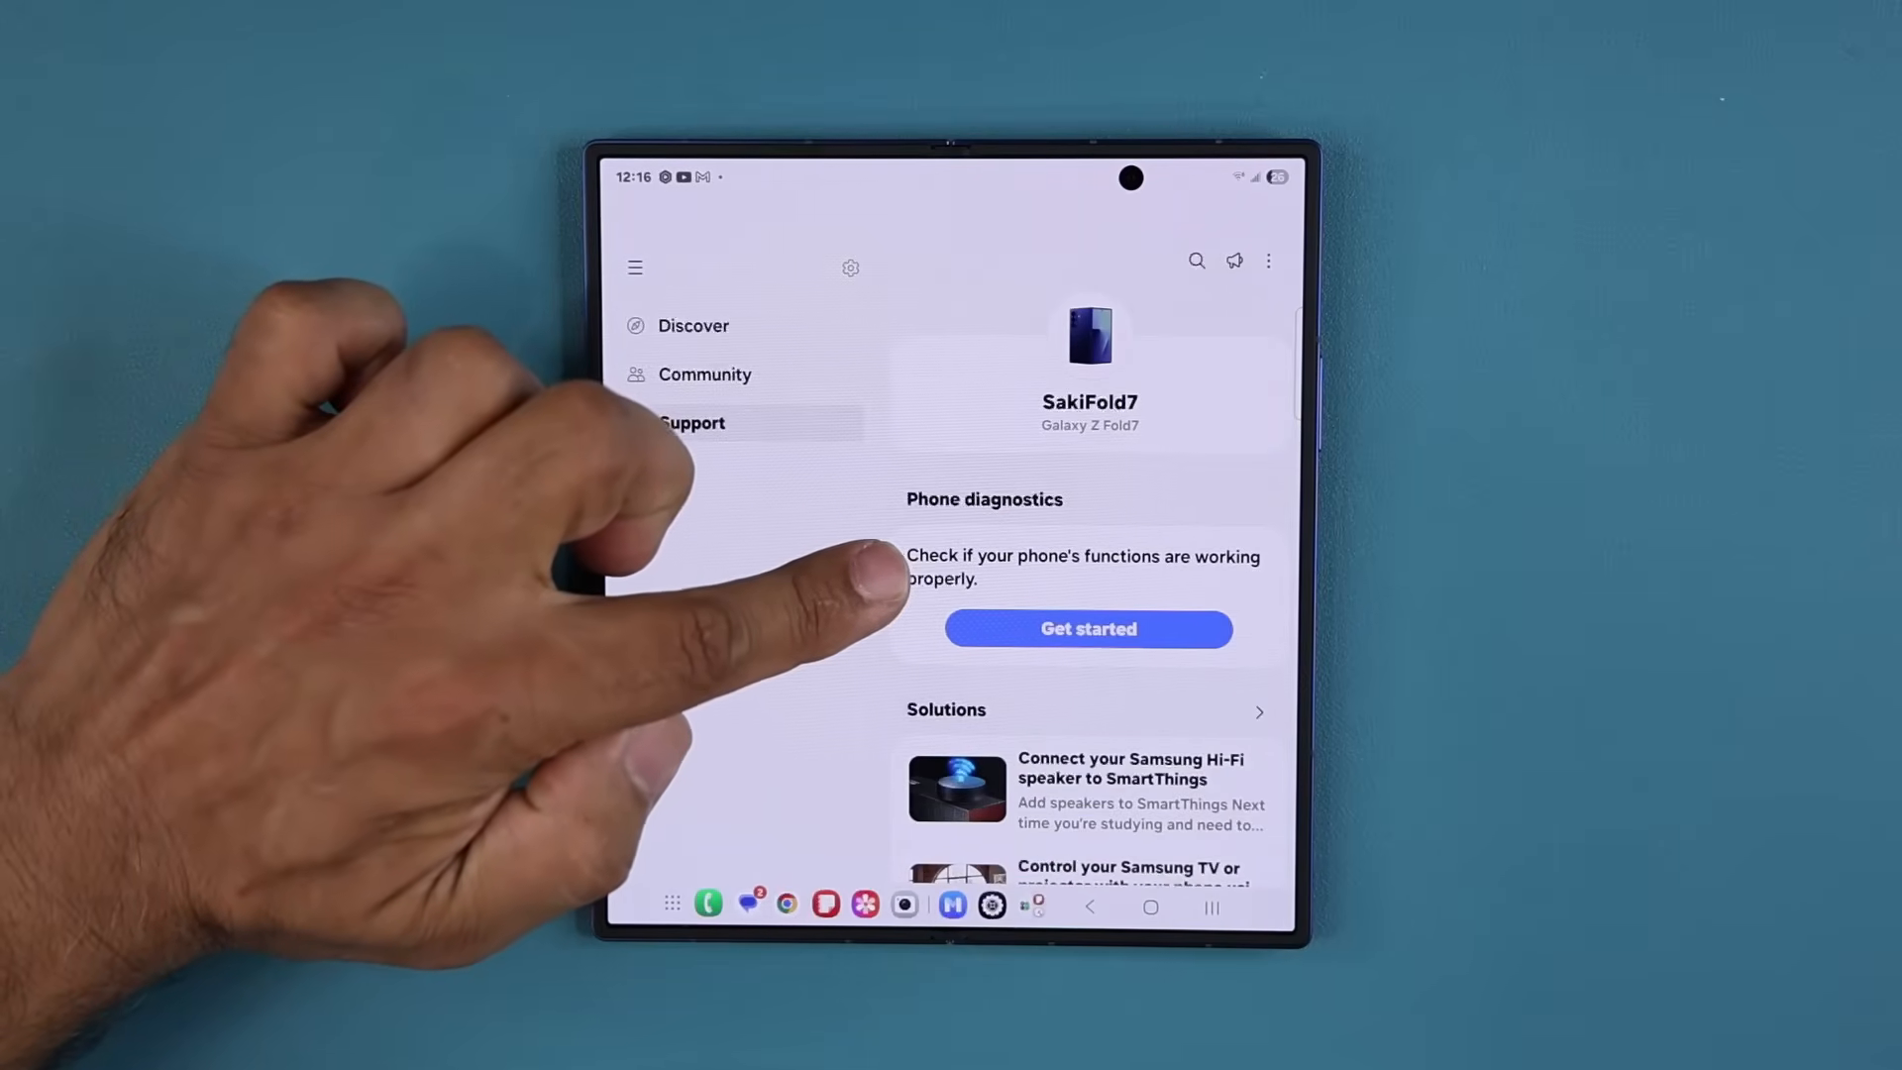
Step: Start phone diagnostics and stop the run during the Sensors test
left_click(1088, 628)
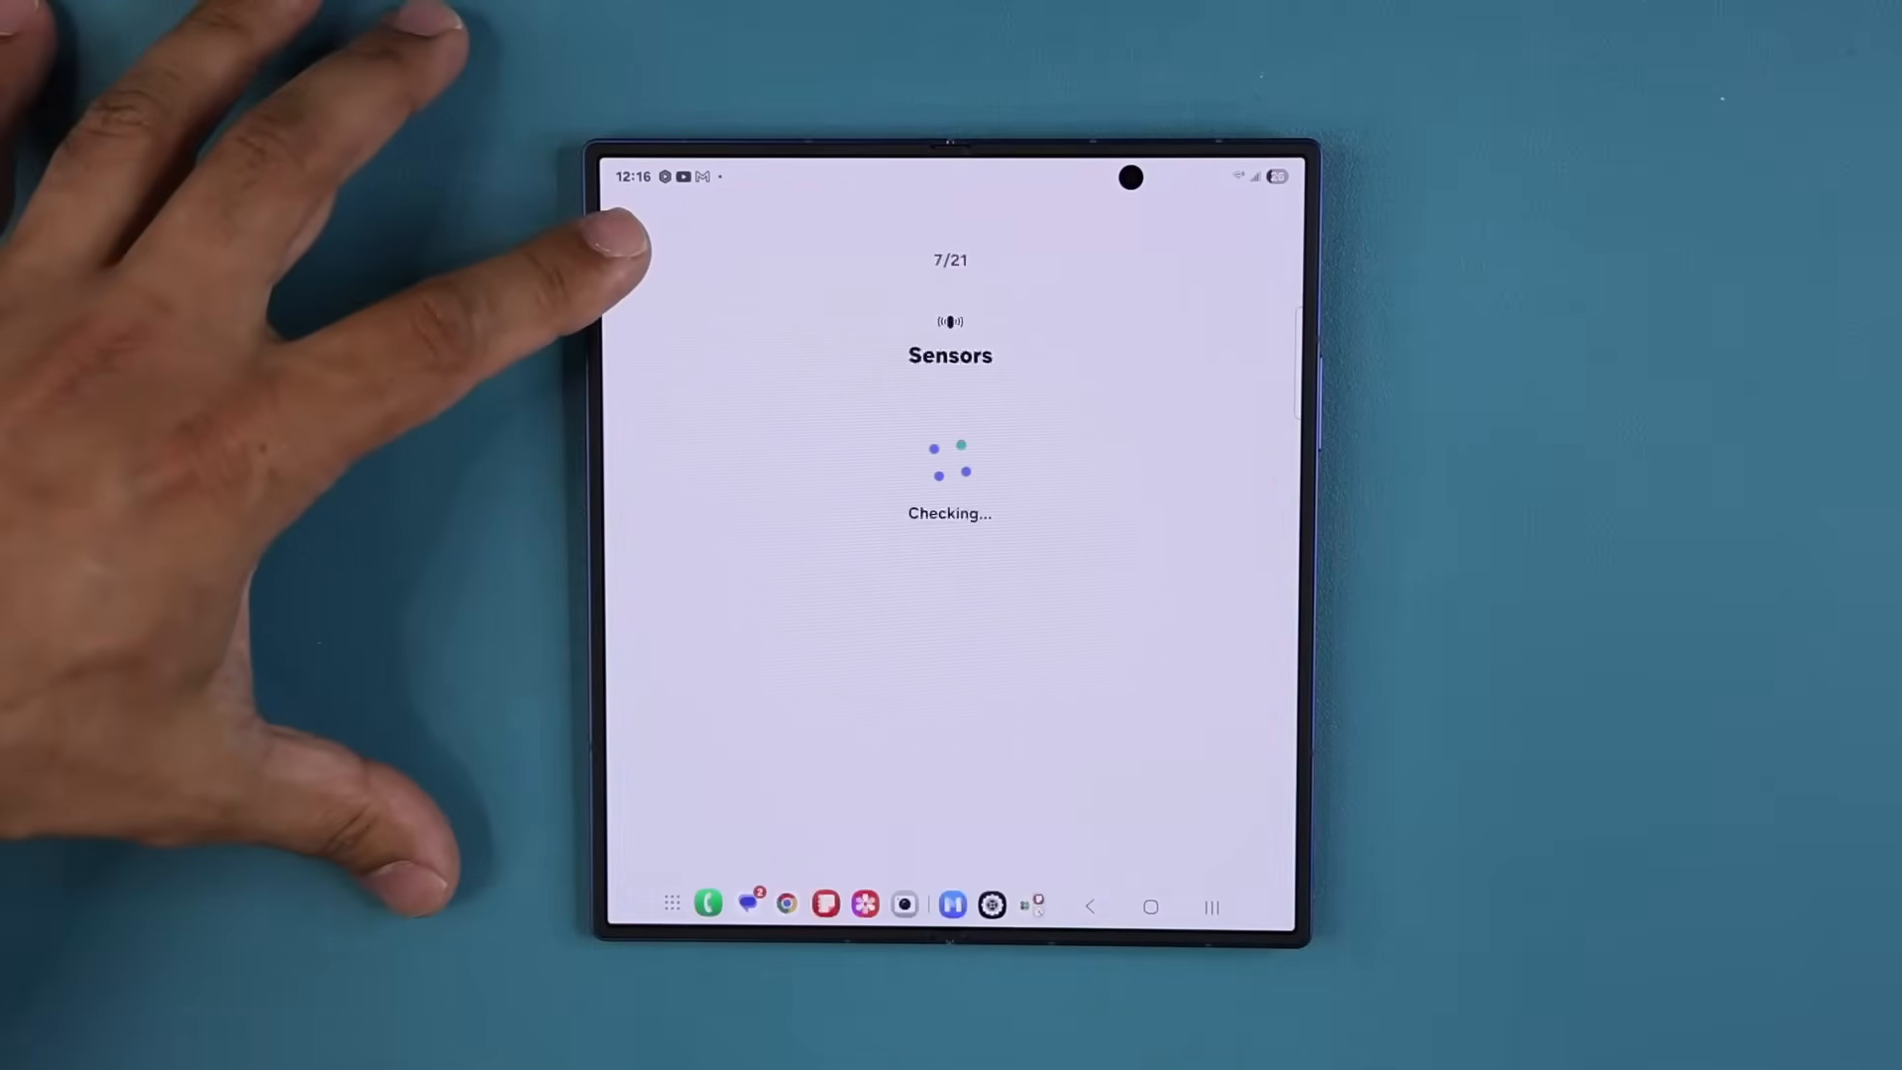
left_click(633, 257)
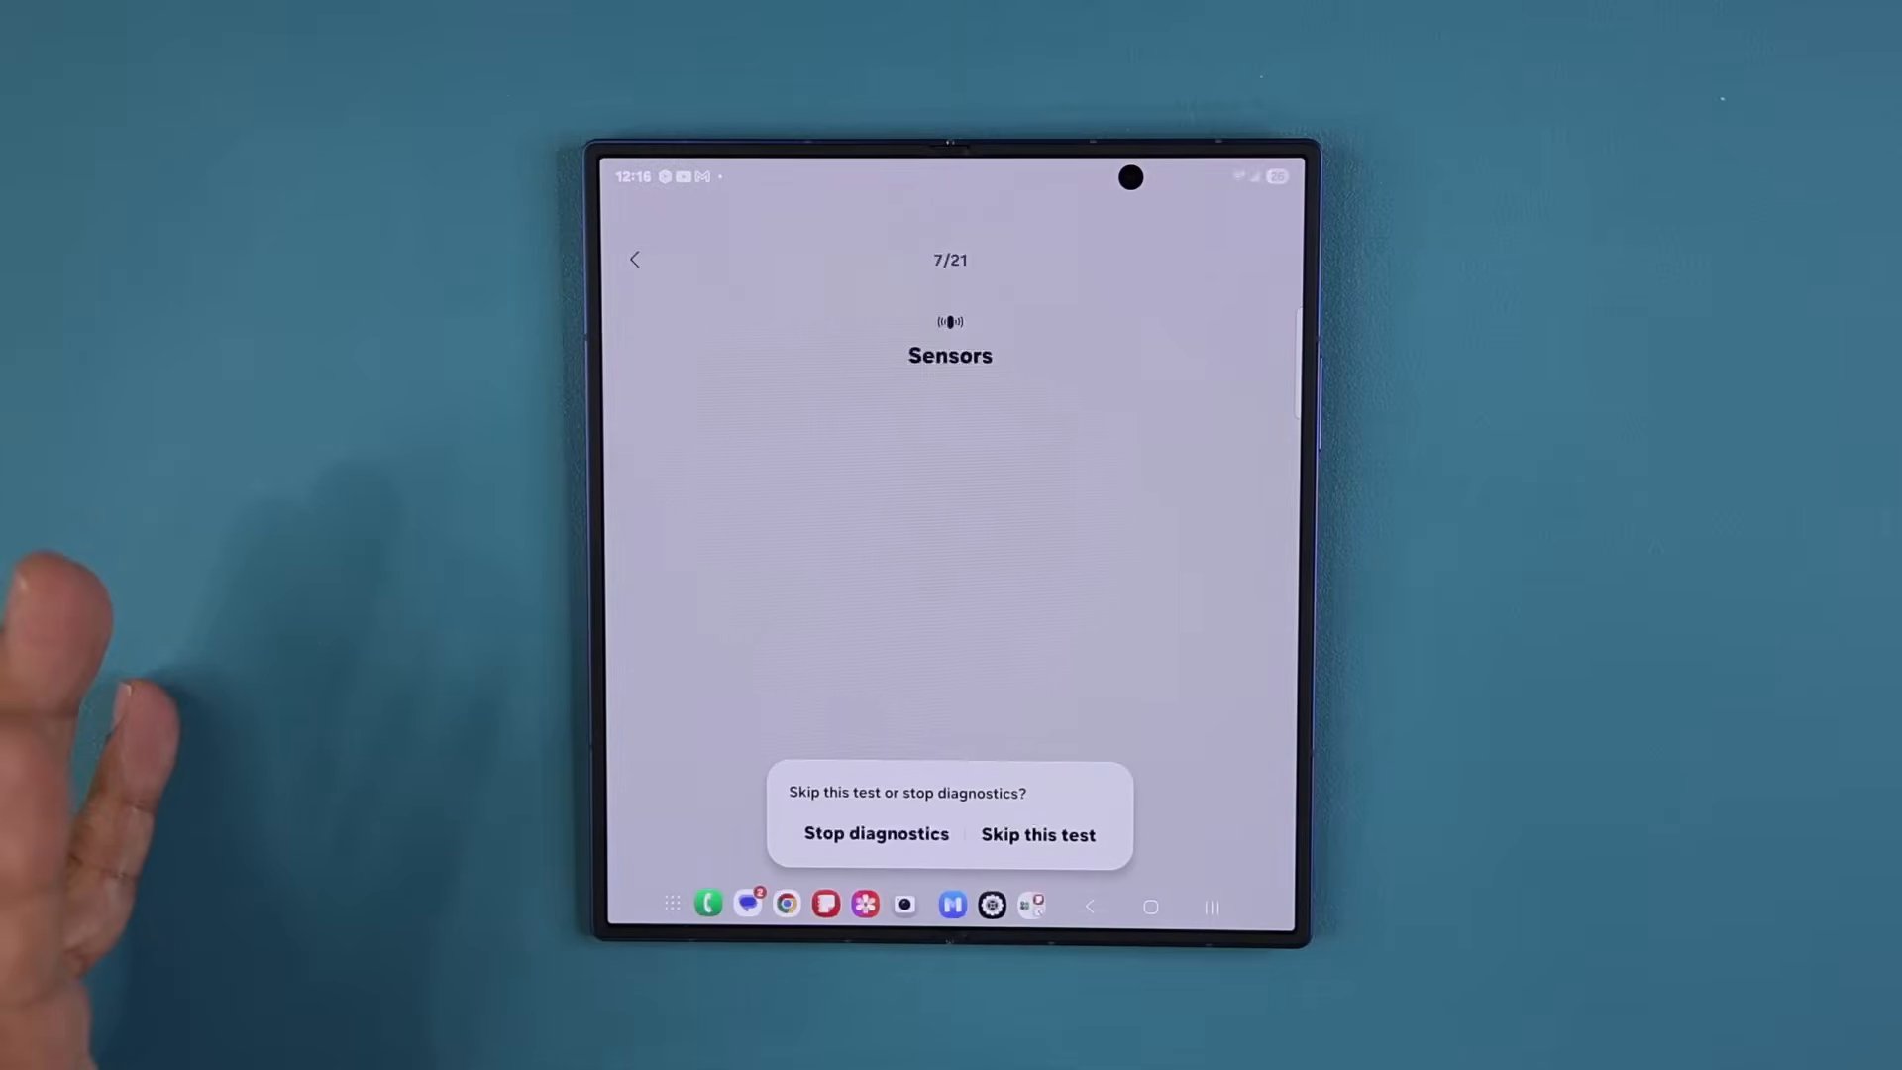
left_click(876, 834)
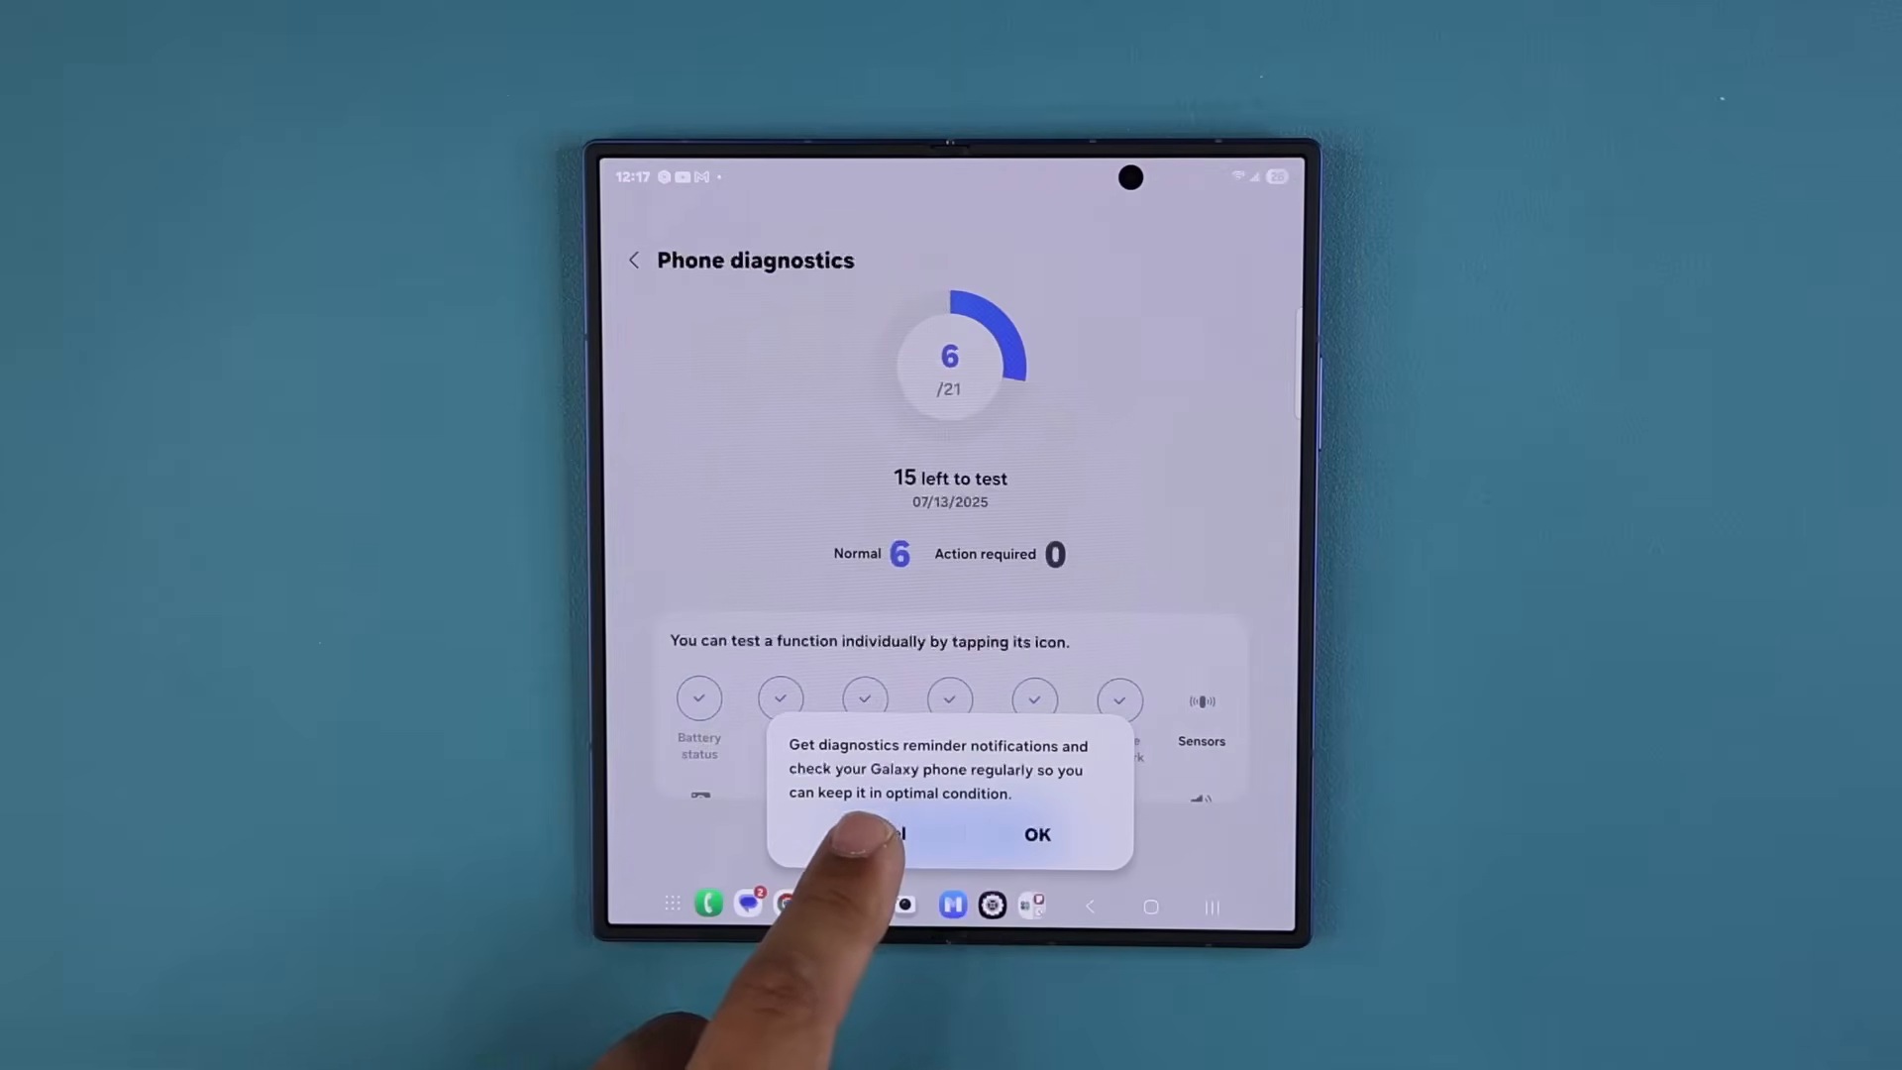
Step: Dismiss the reminder, view the Battery status result (Normal, 4400 mAh), then return home
left_click(1034, 834)
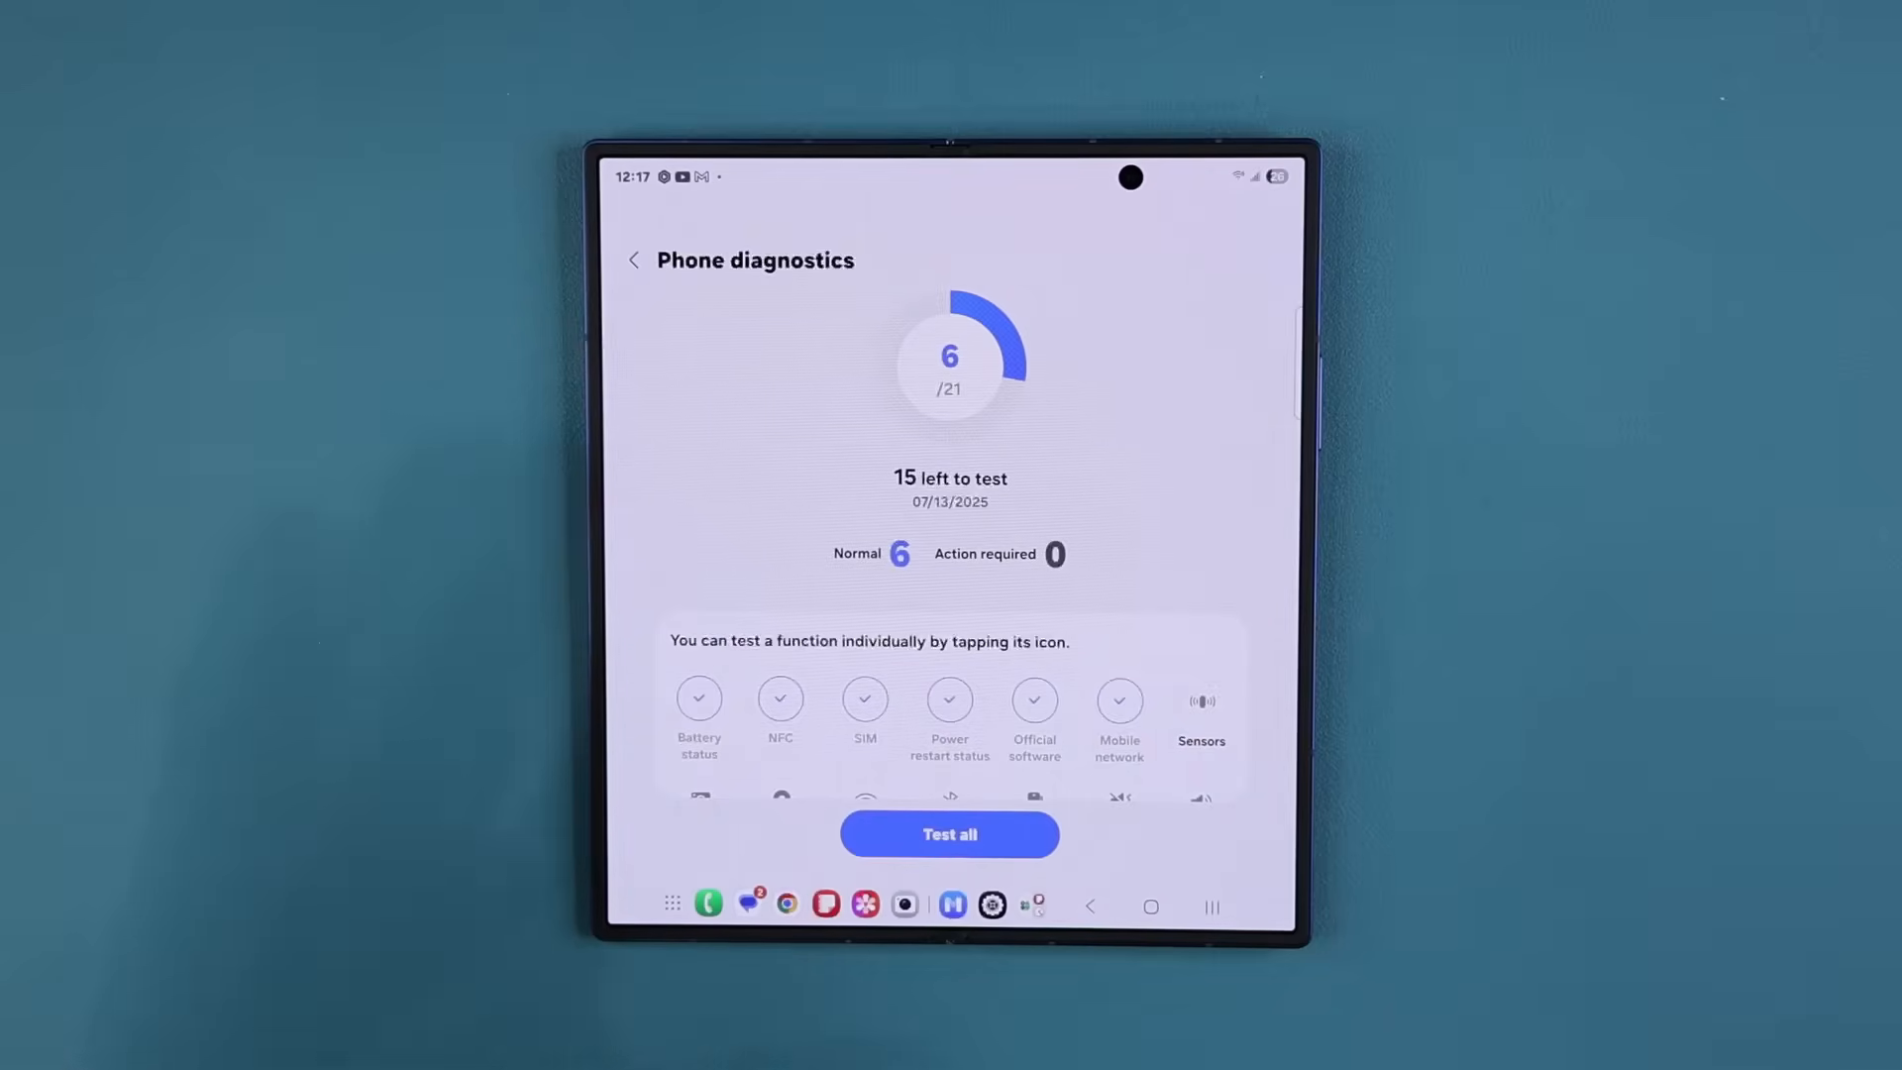
scroll("down", 3)
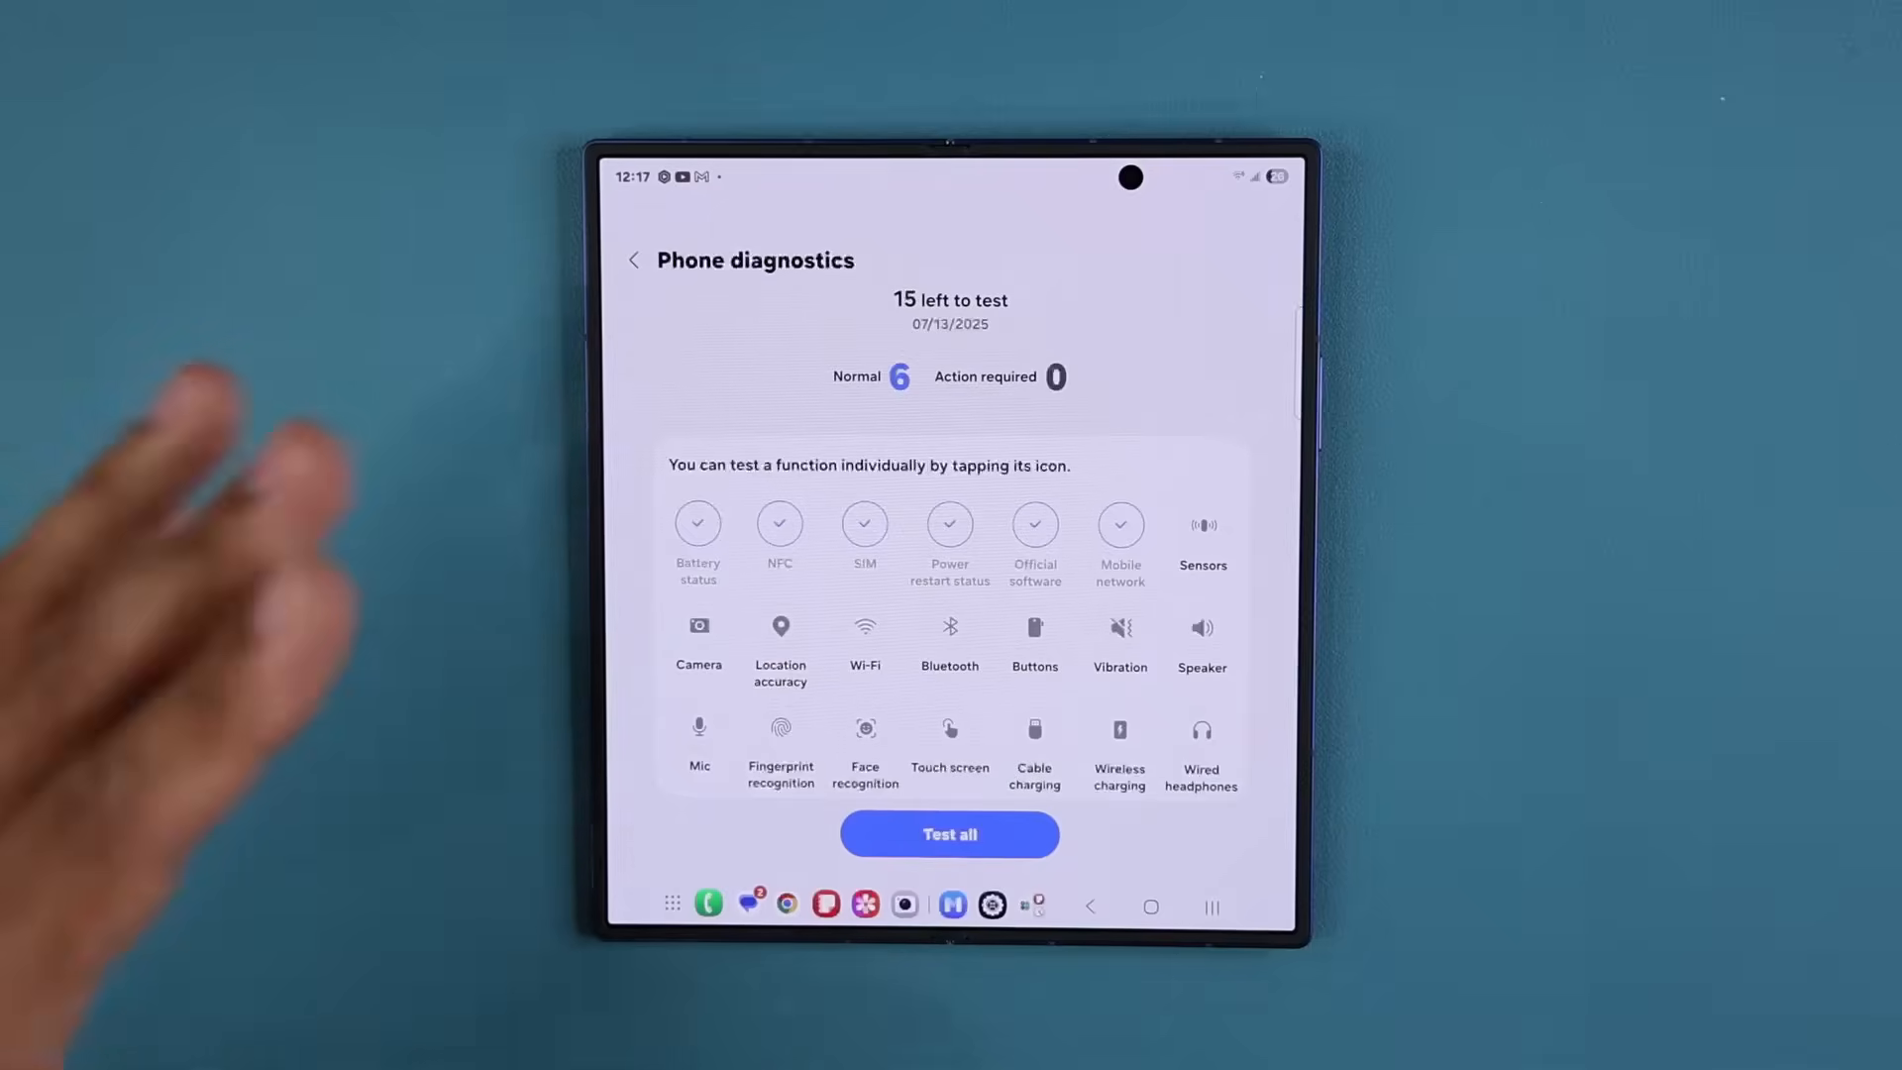
left_click(698, 523)
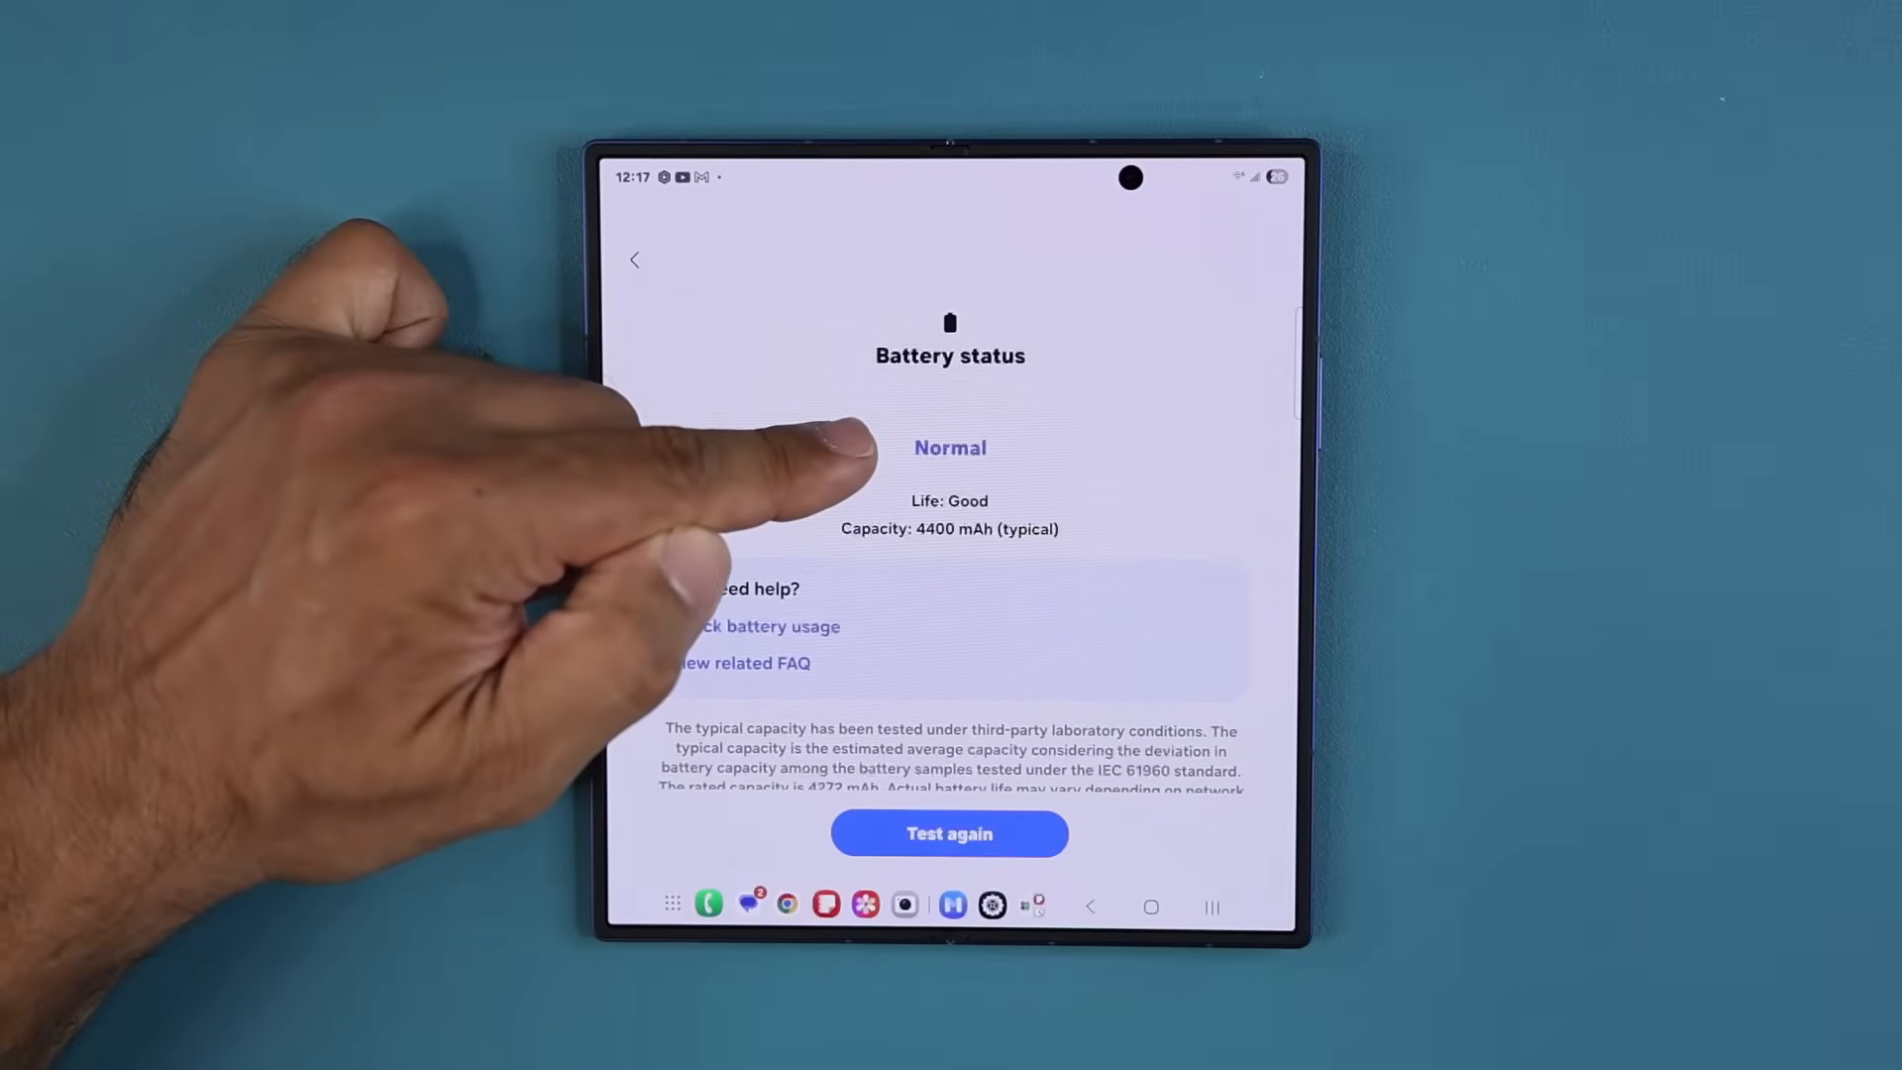
mouse_move(850, 521)
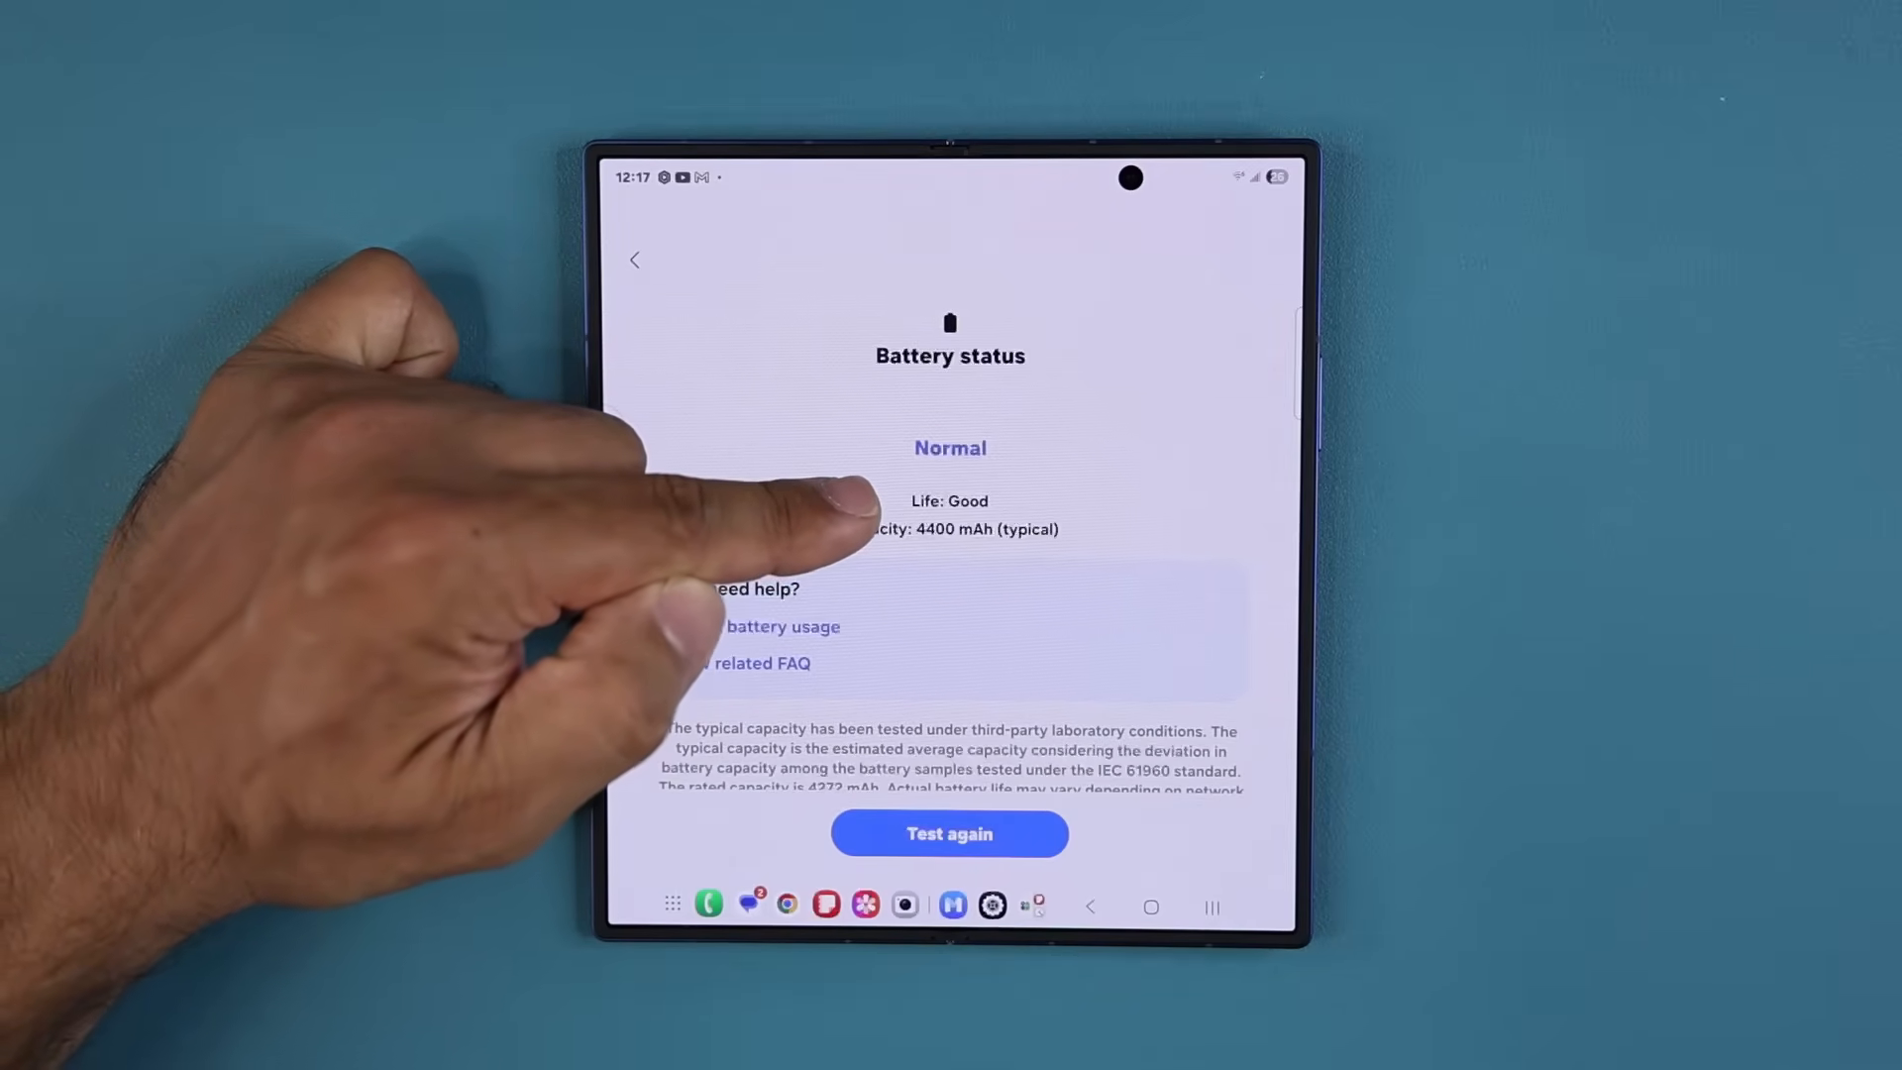
mouse_move(777, 559)
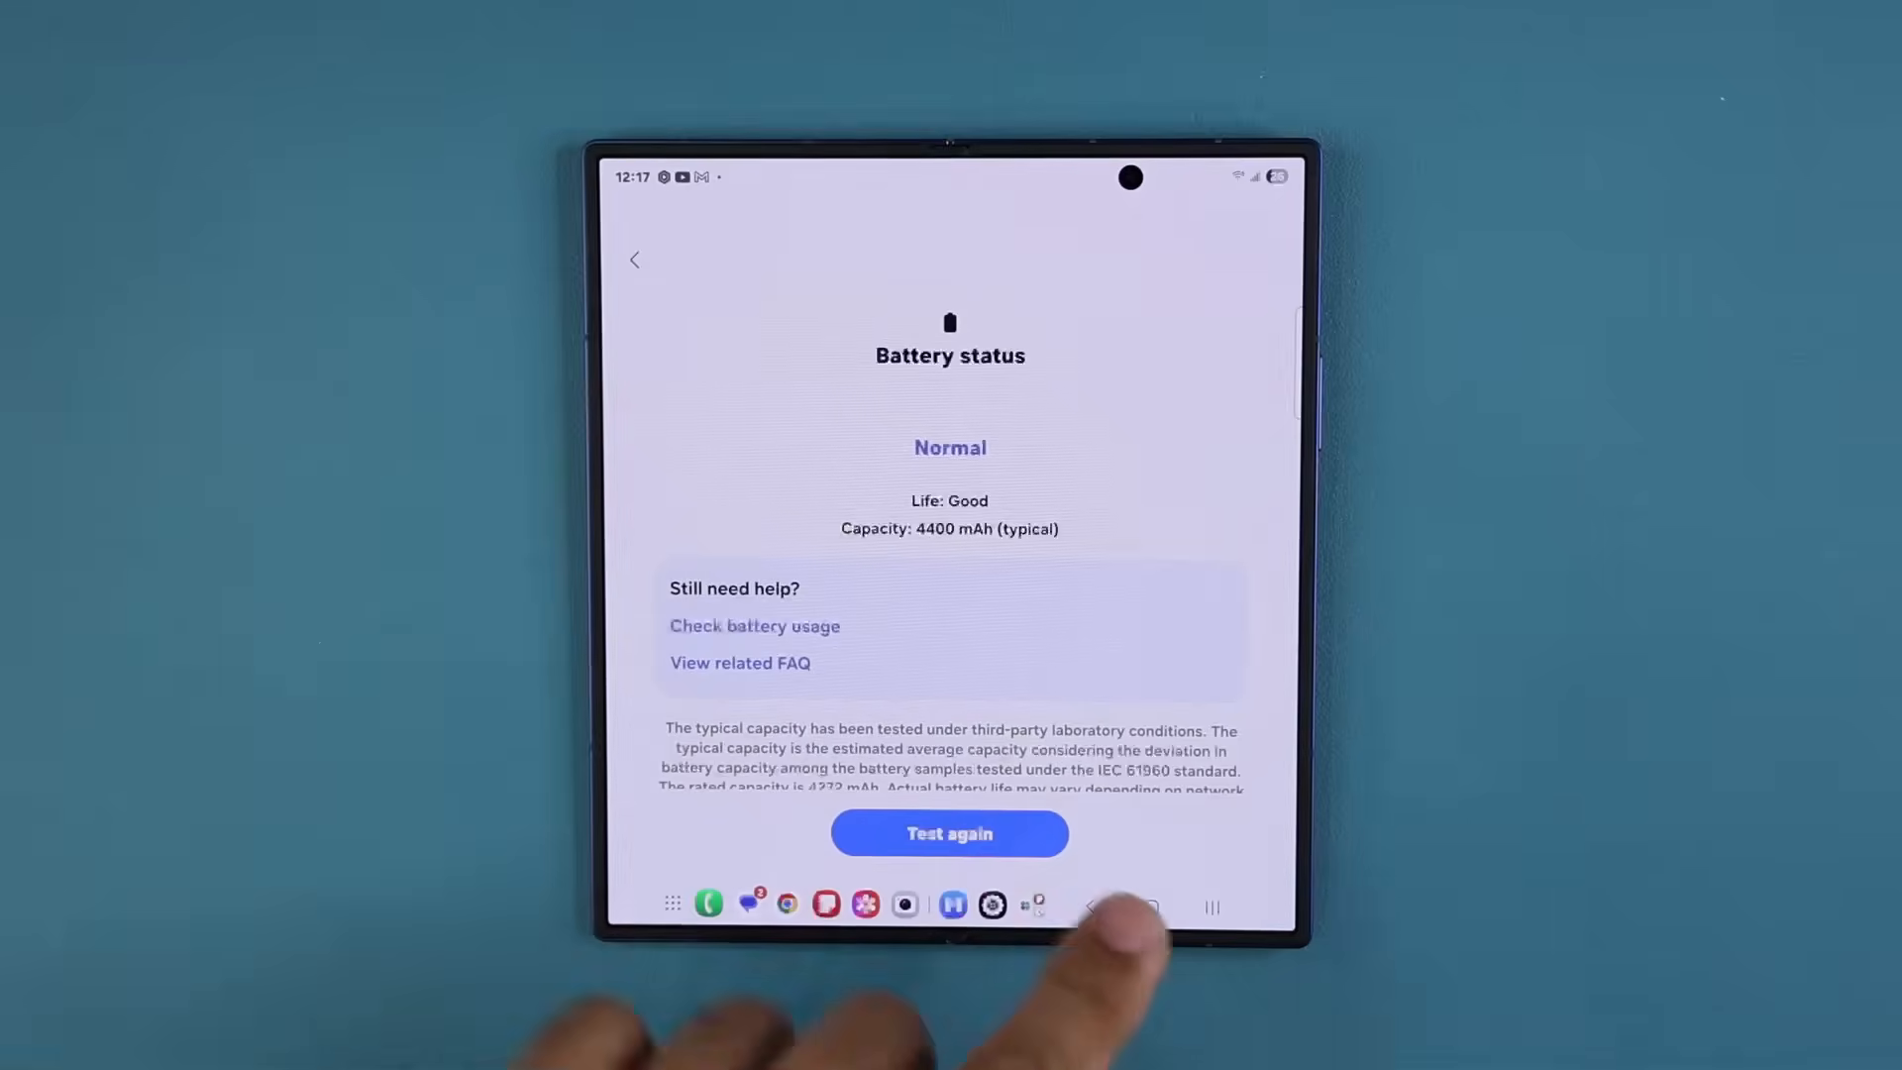
left_click(1153, 905)
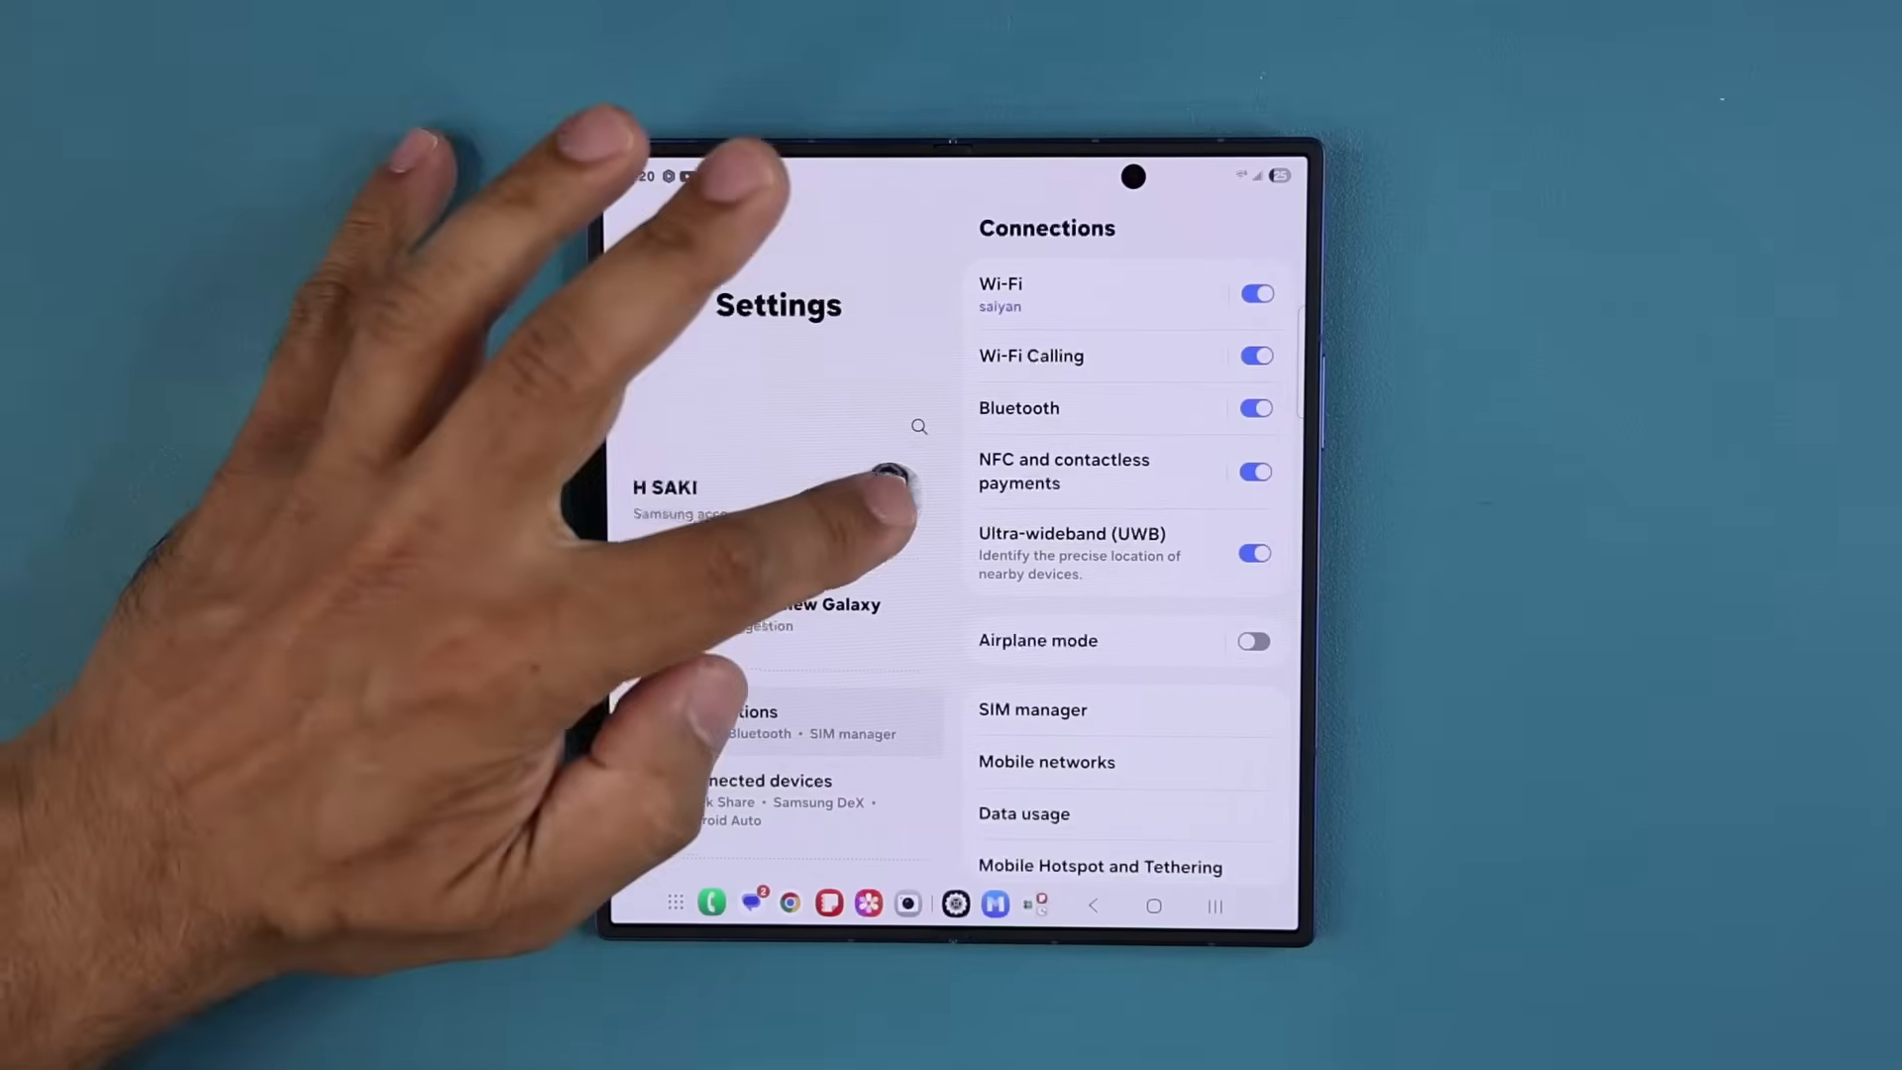
left_click(666, 497)
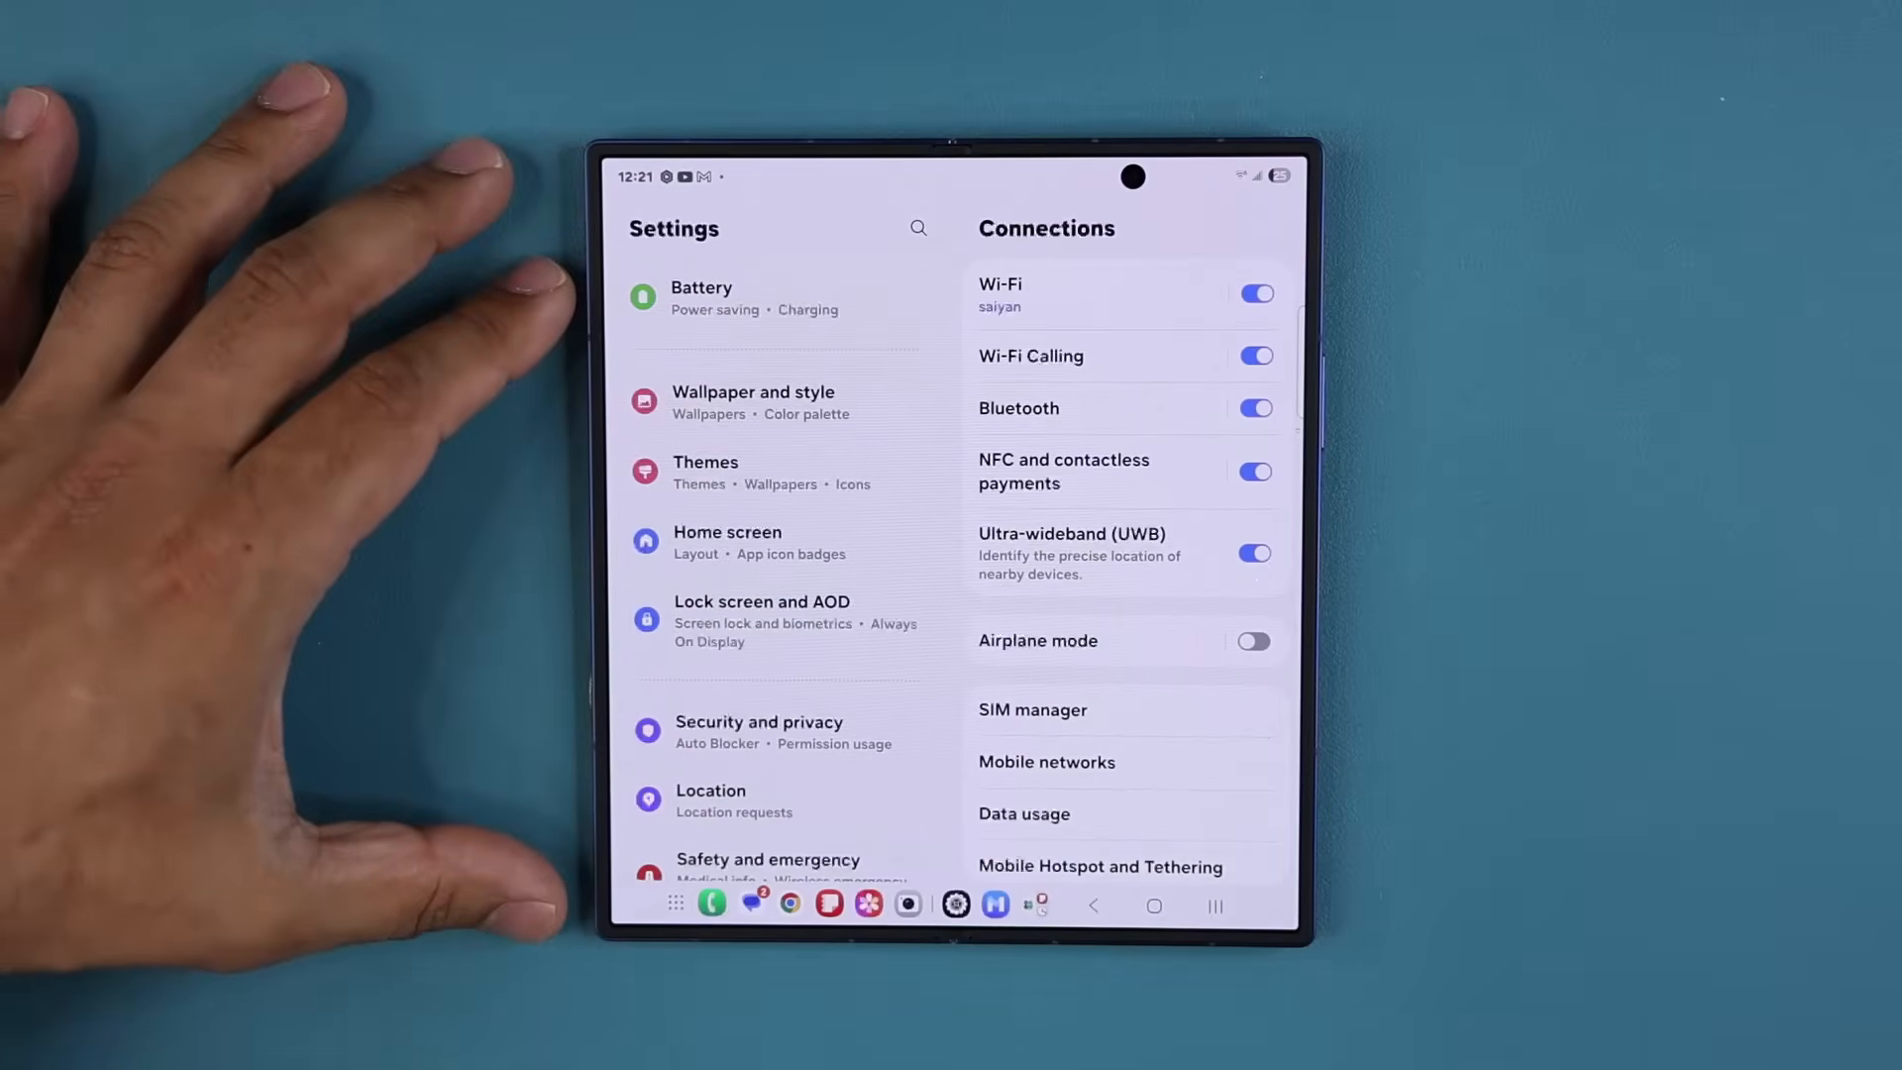
Step: In Device care, turn on App protection and scan the phone for threats
scroll("down", 3)
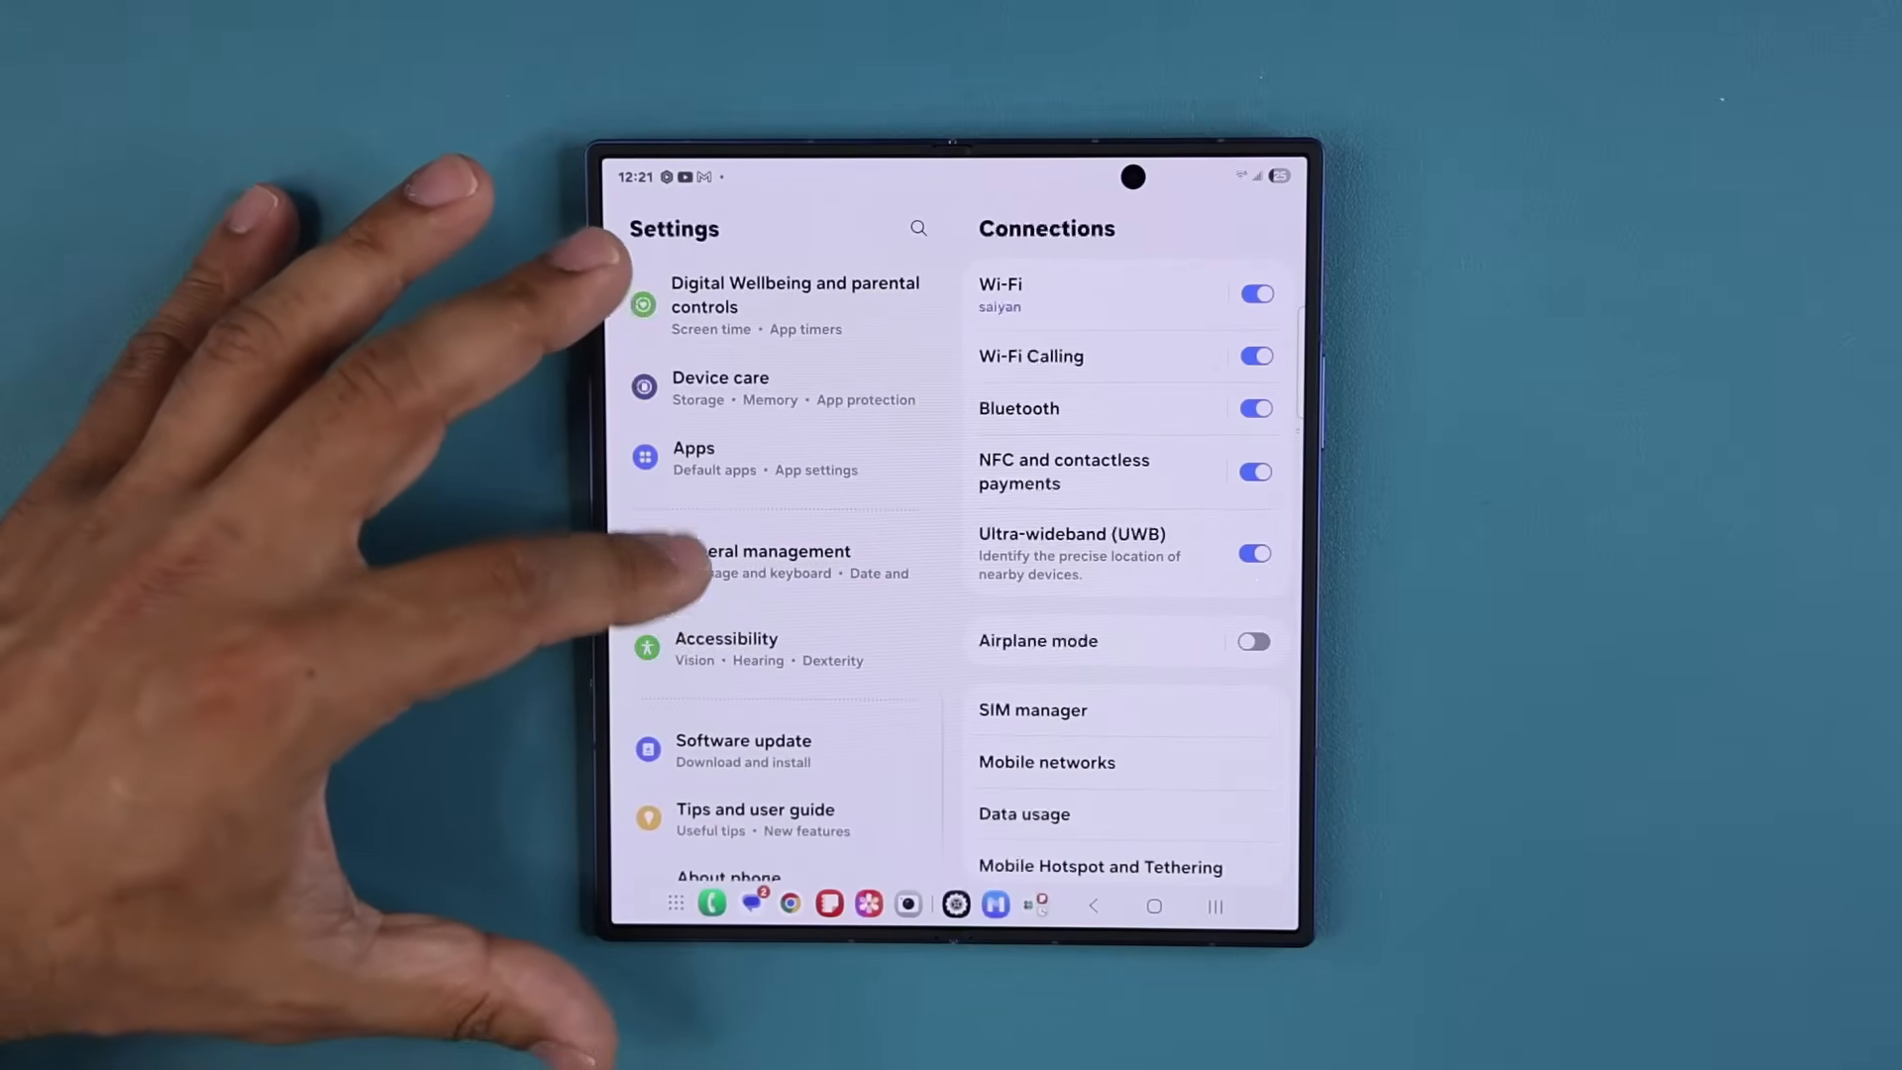
left_click(719, 387)
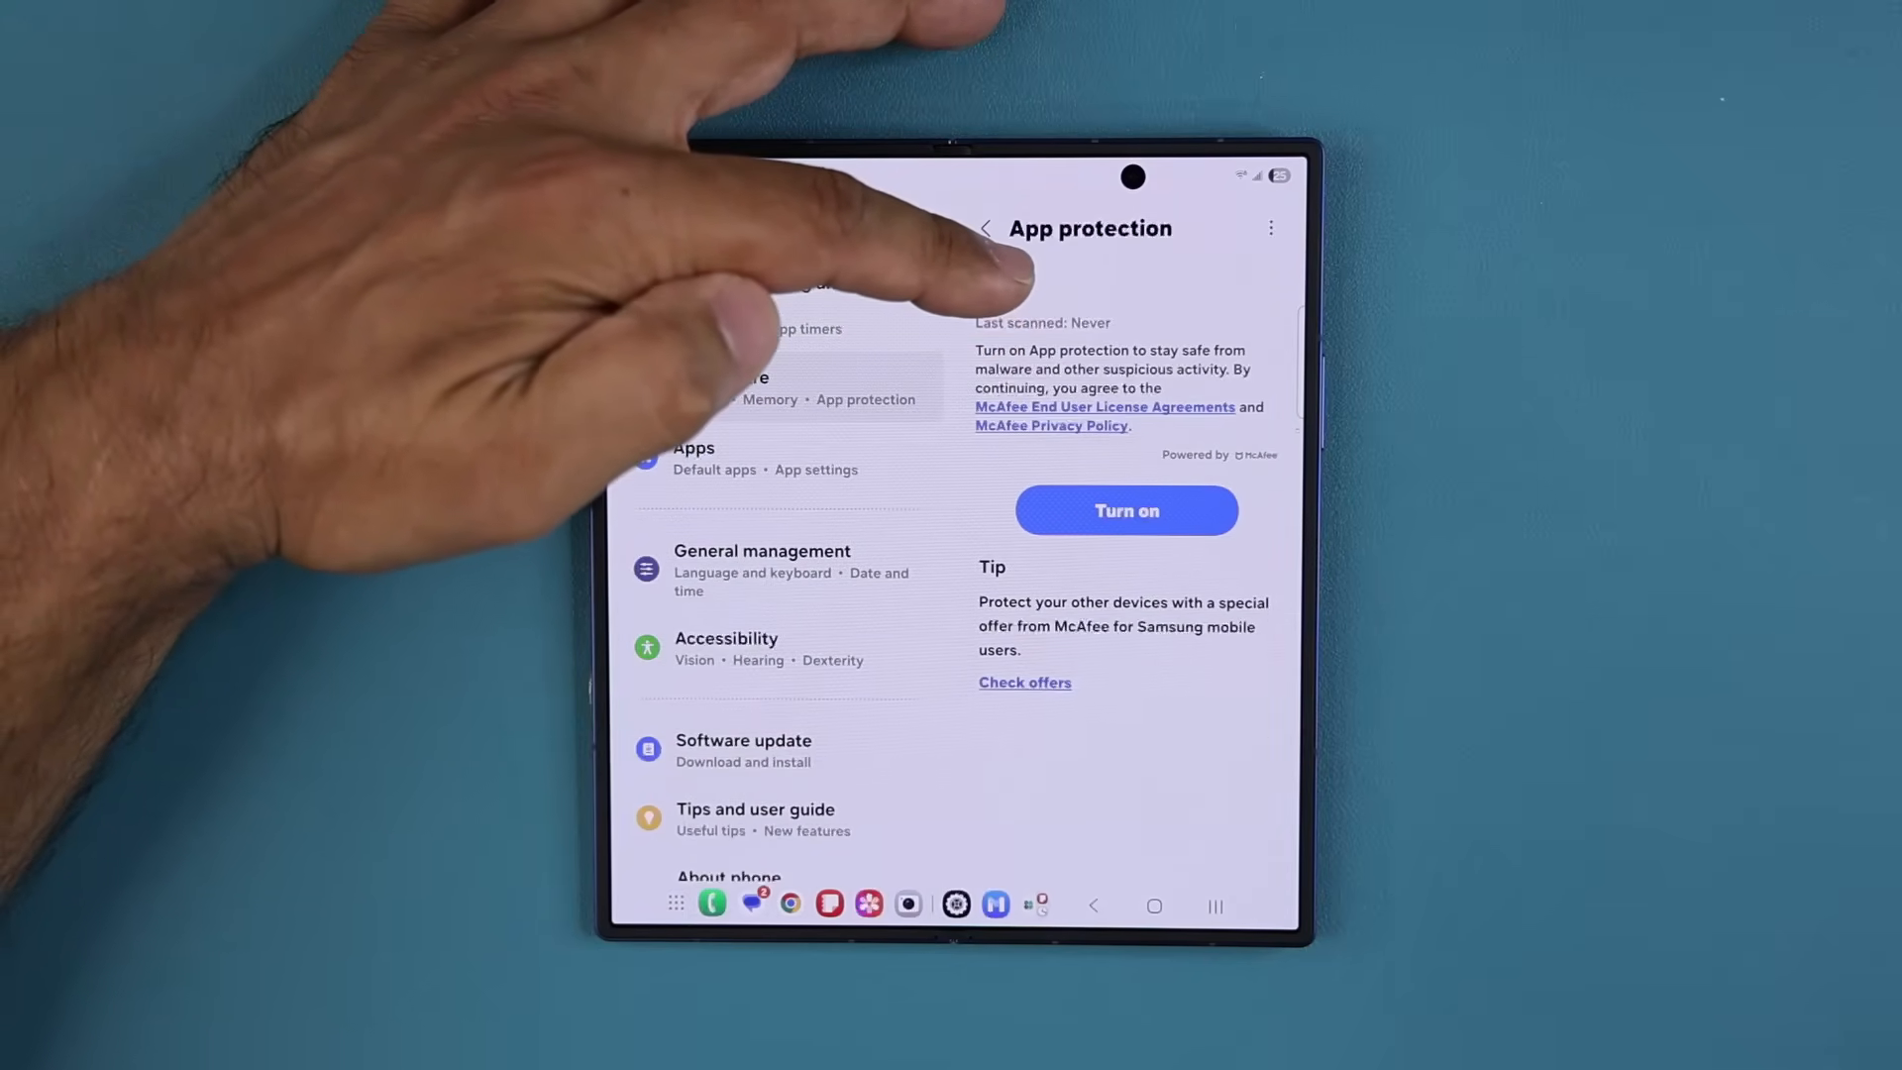
left_click(1126, 510)
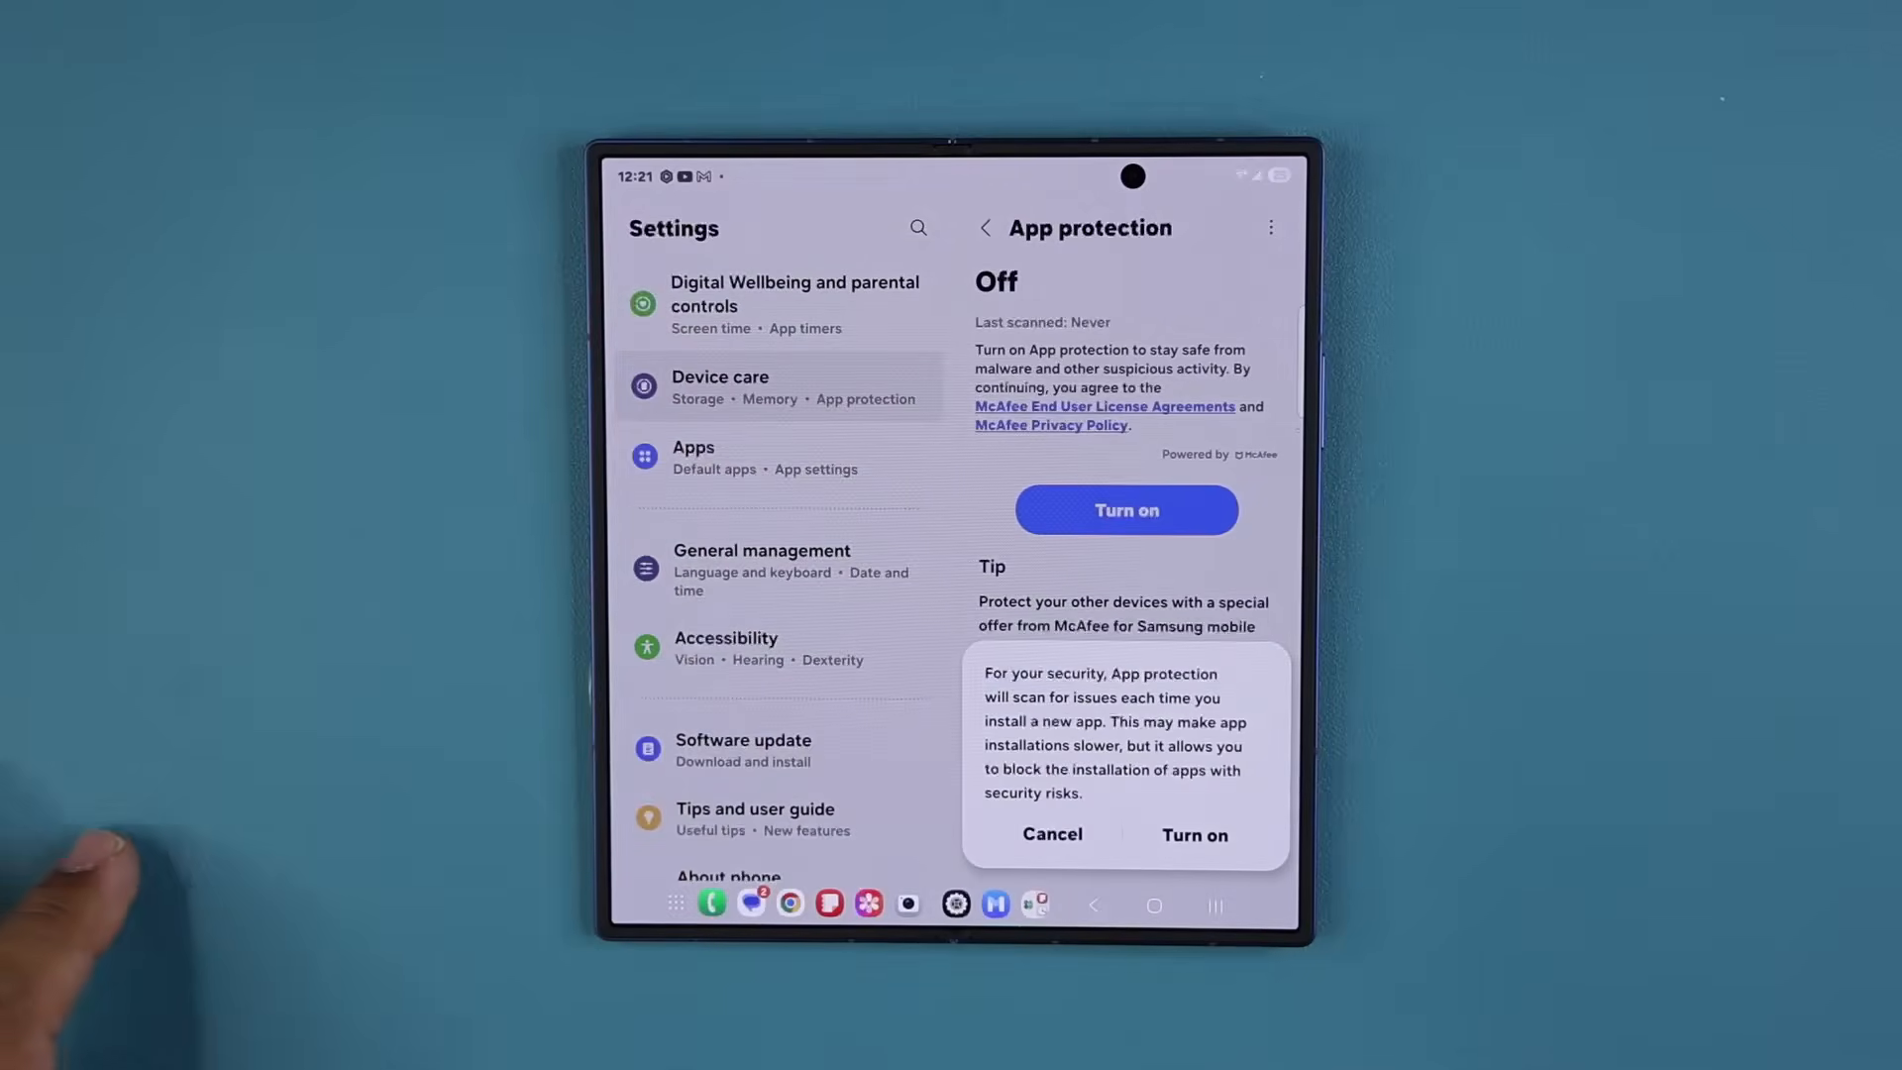
left_click(1192, 834)
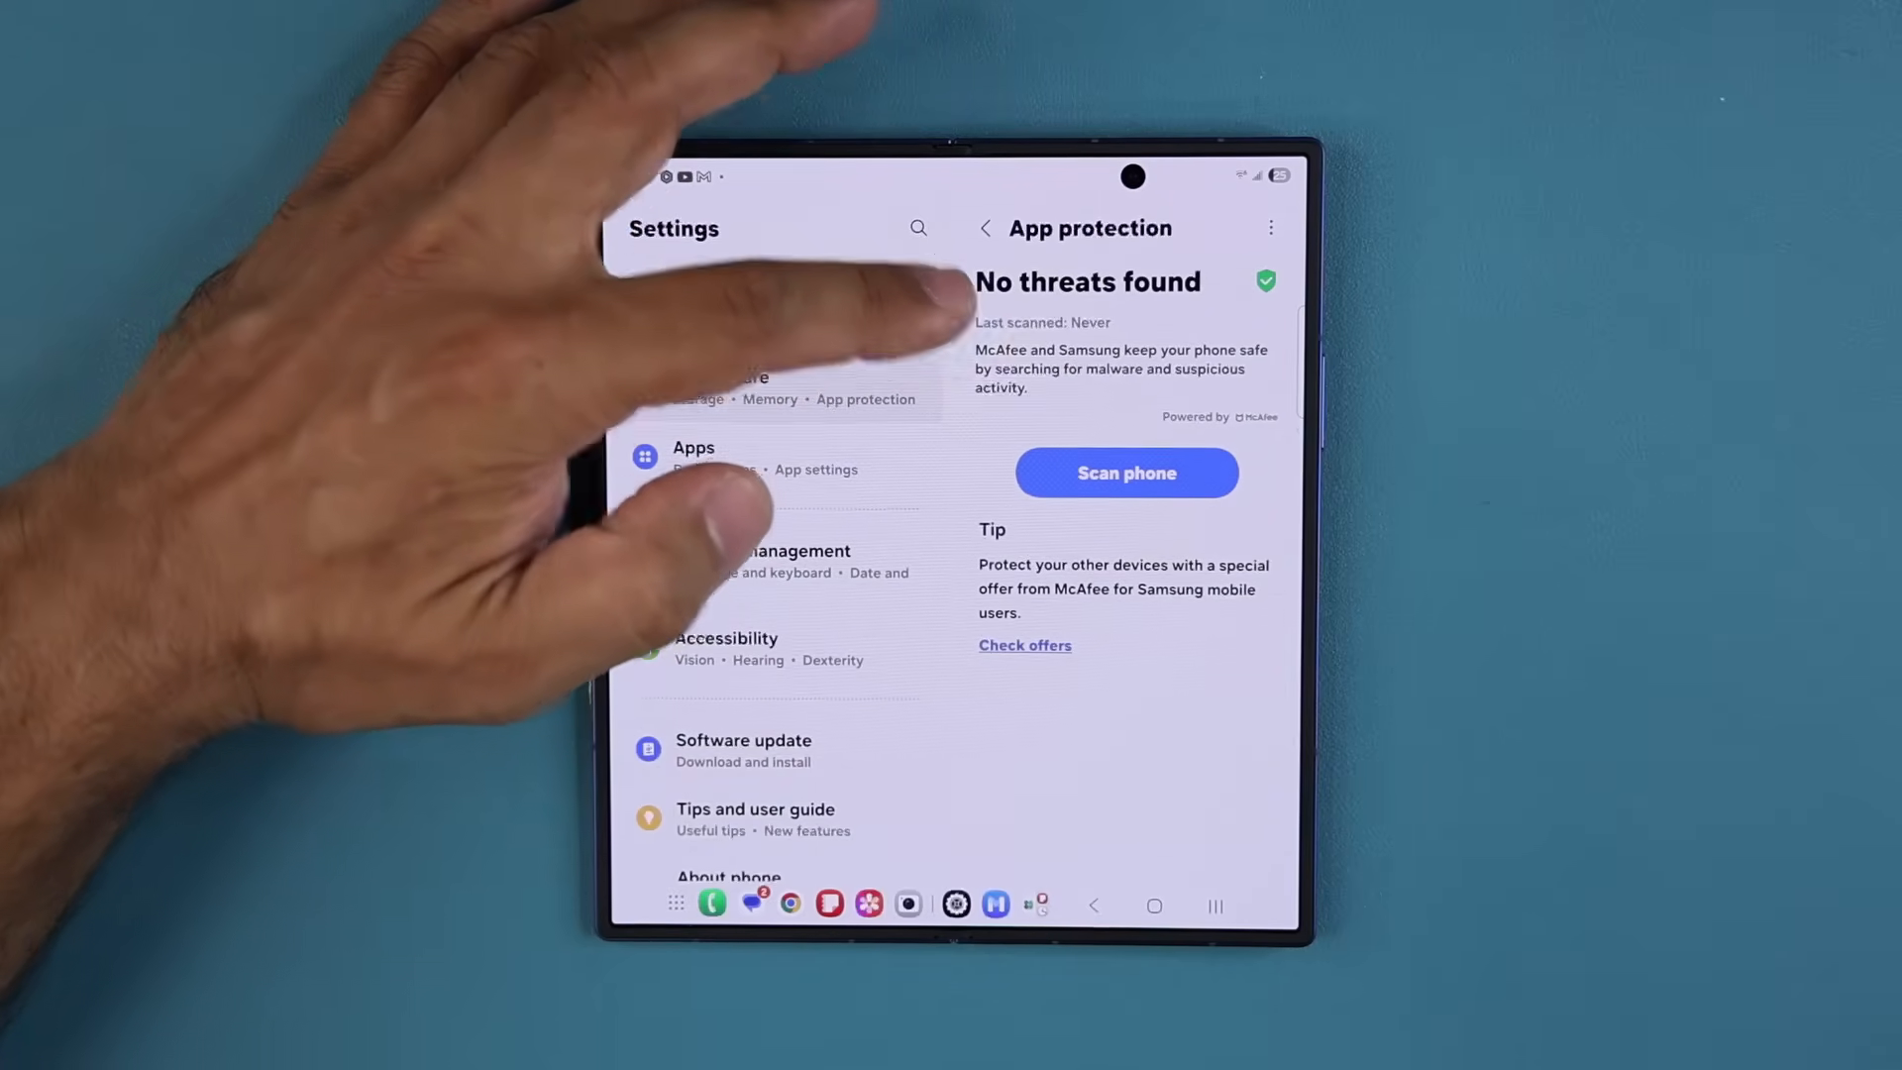
left_click(1125, 472)
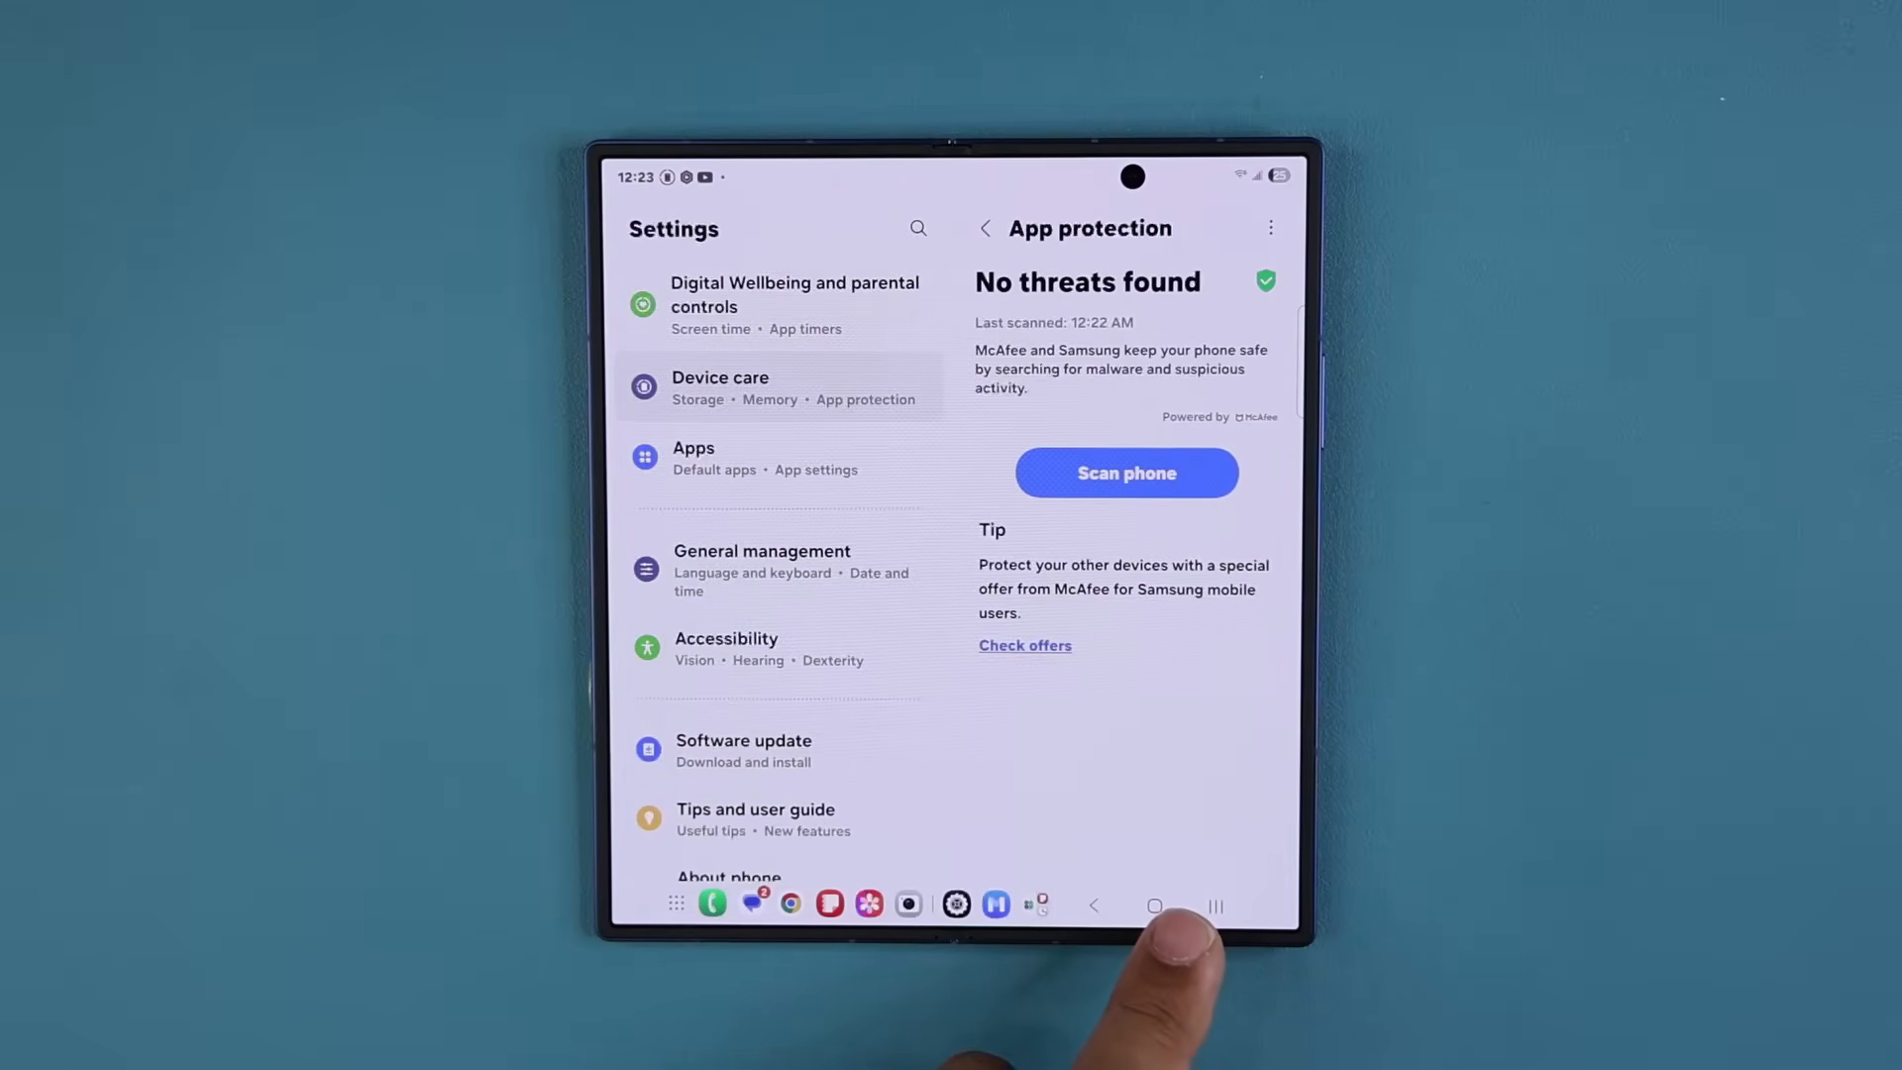
Step: From home screen settings, set Cover screen mirroring to On and apply it
left_click(1153, 905)
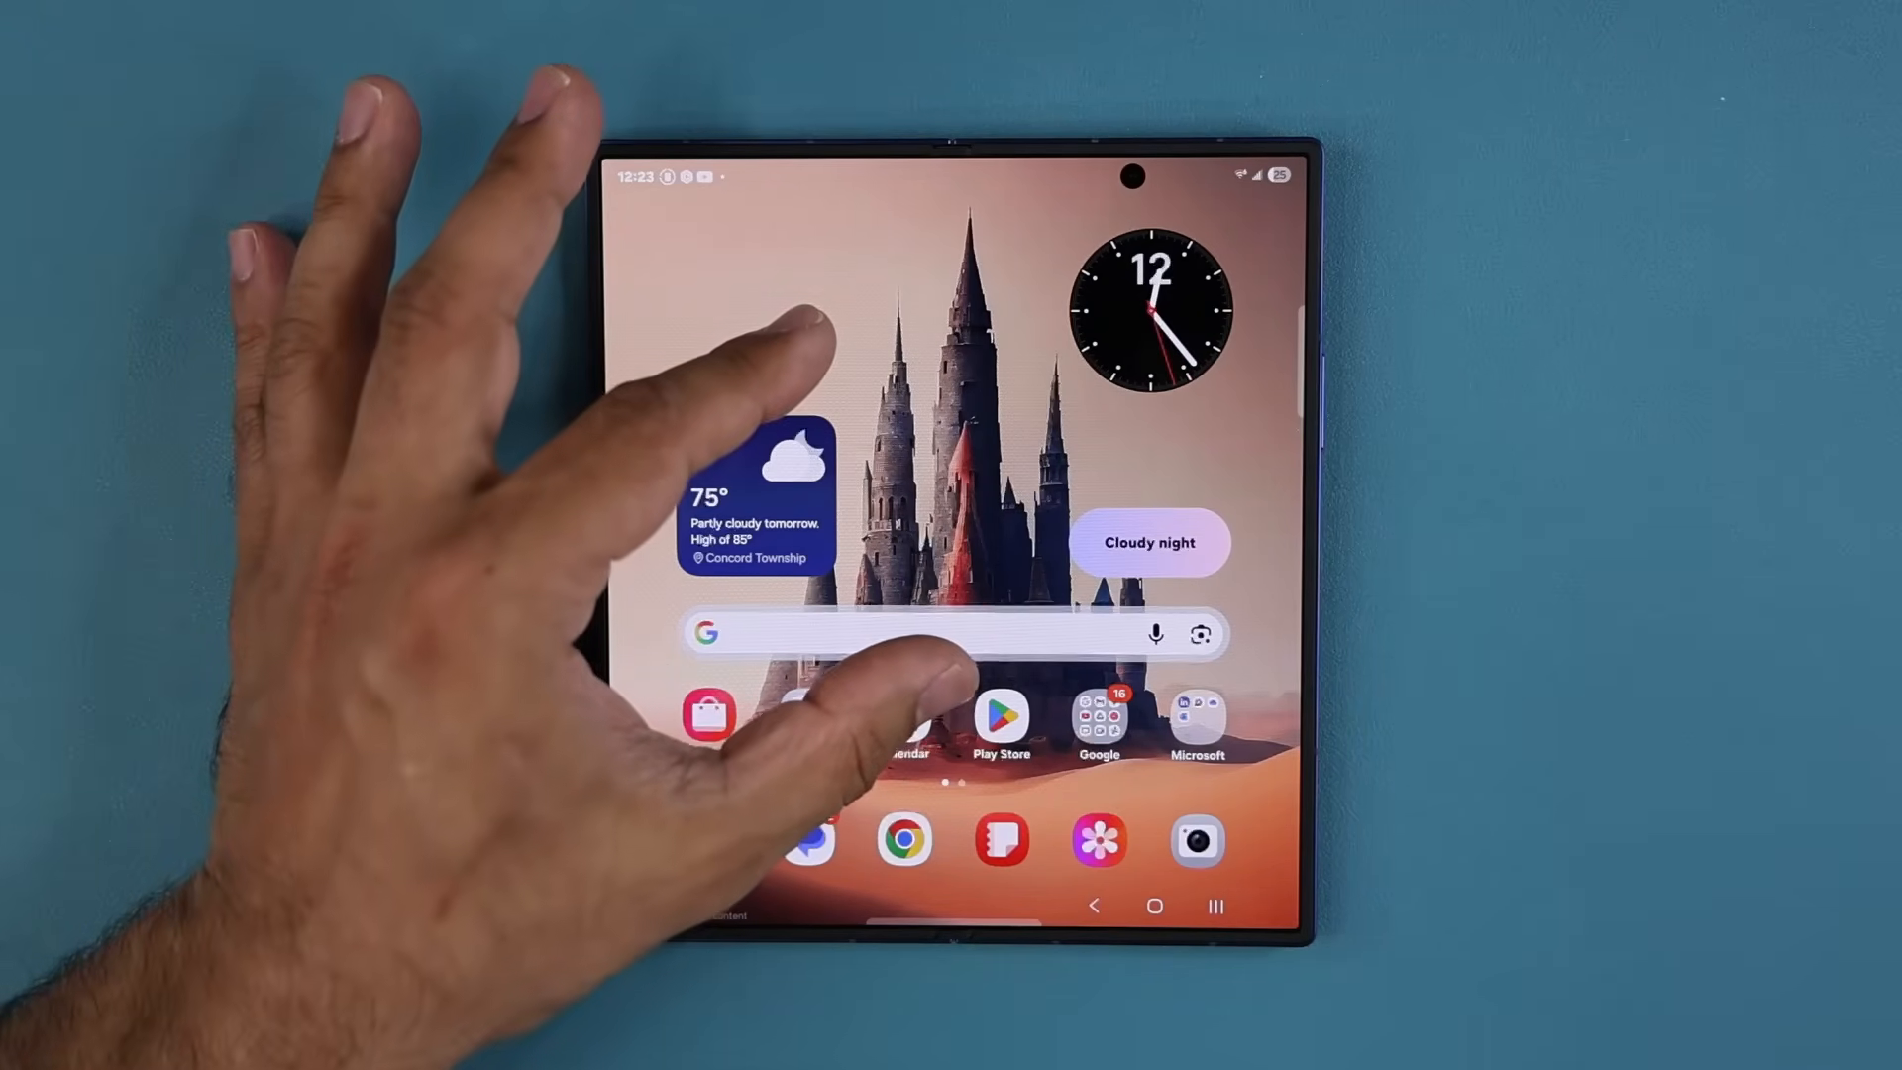
left_click(850, 716)
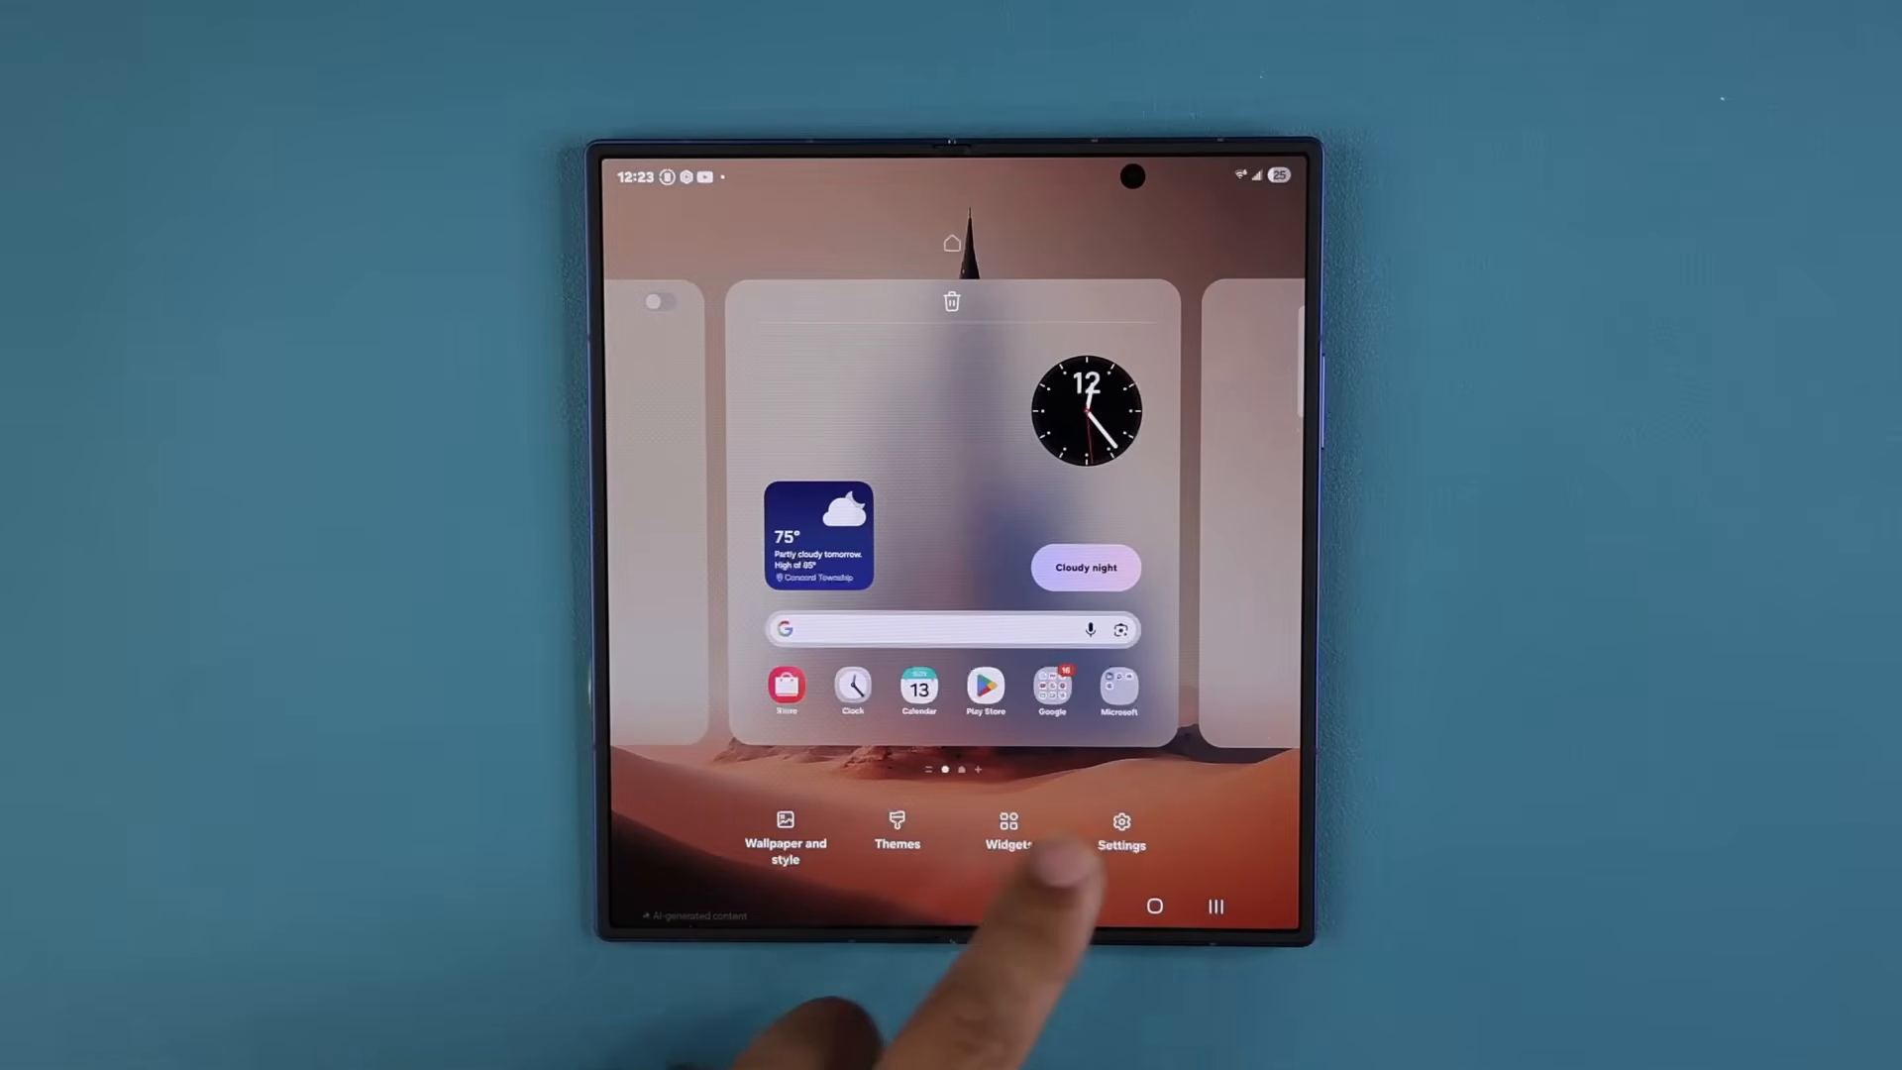
left_click(1121, 830)
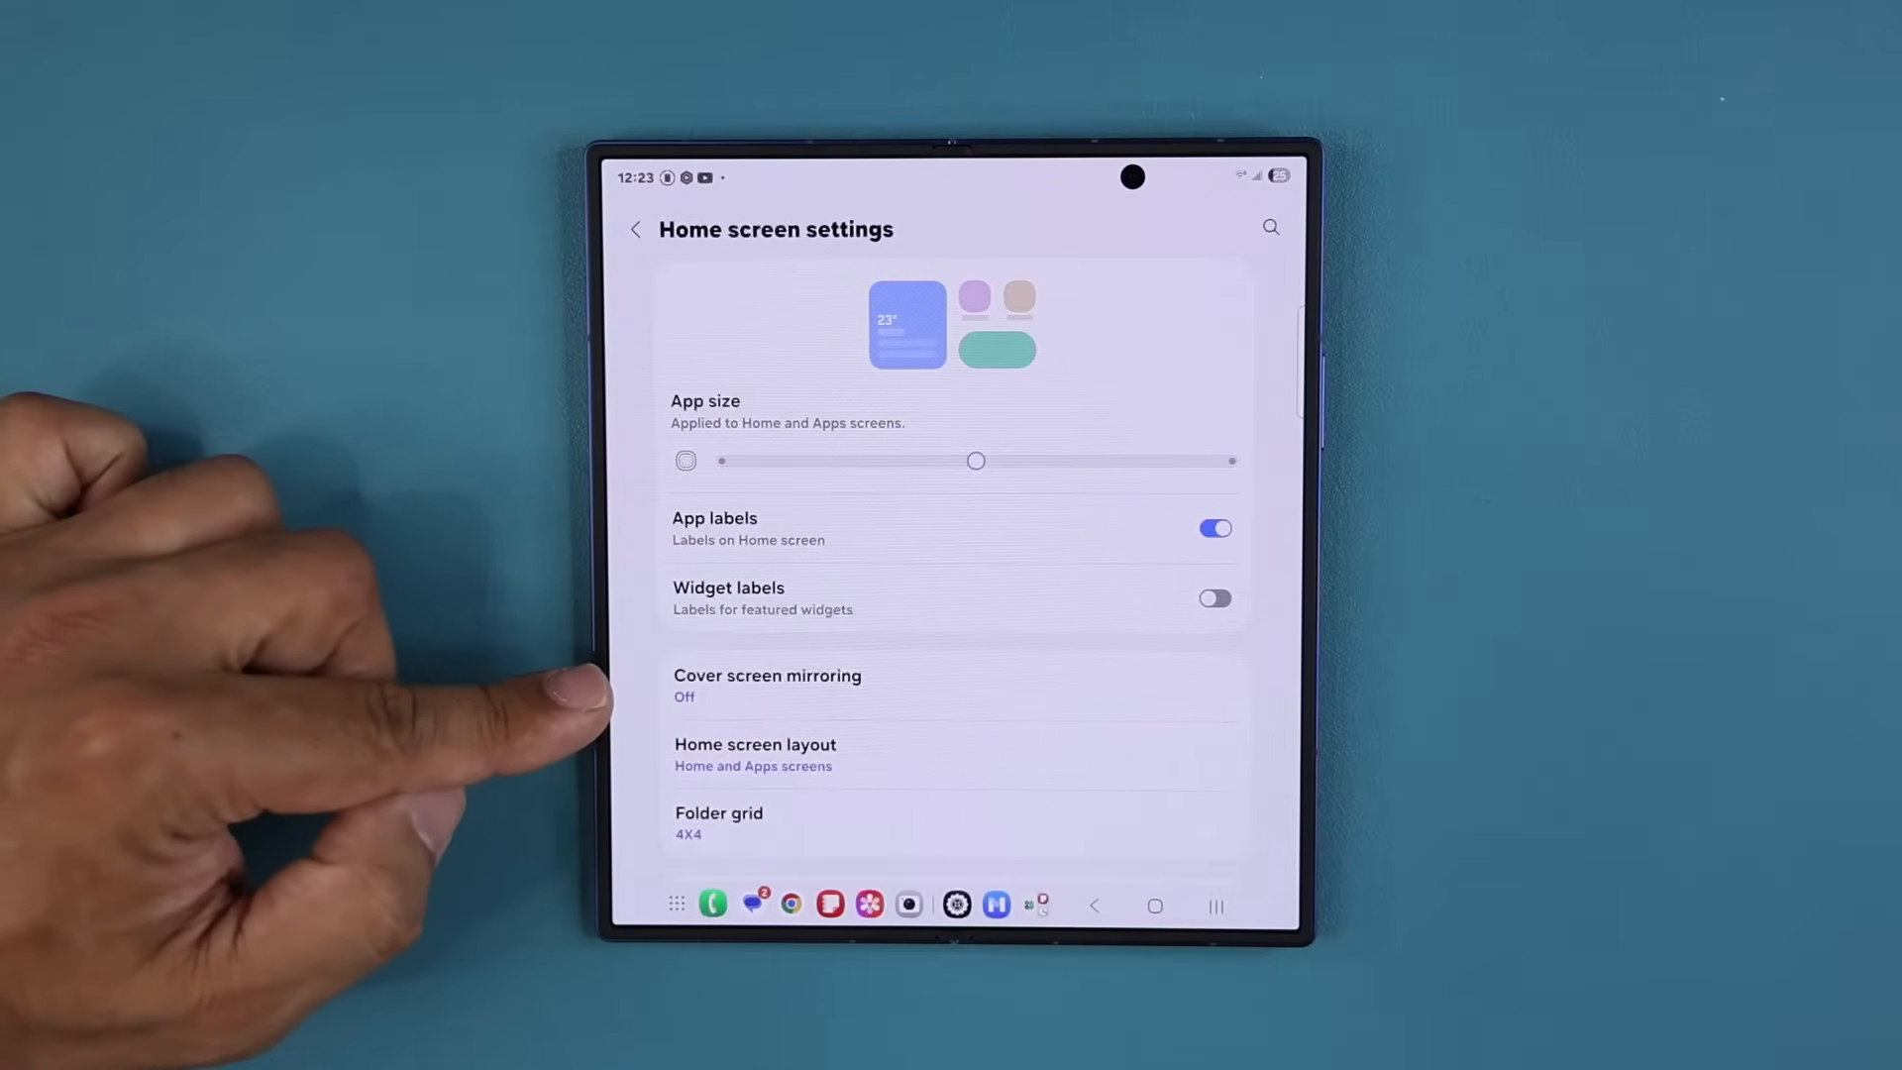
left_click(766, 675)
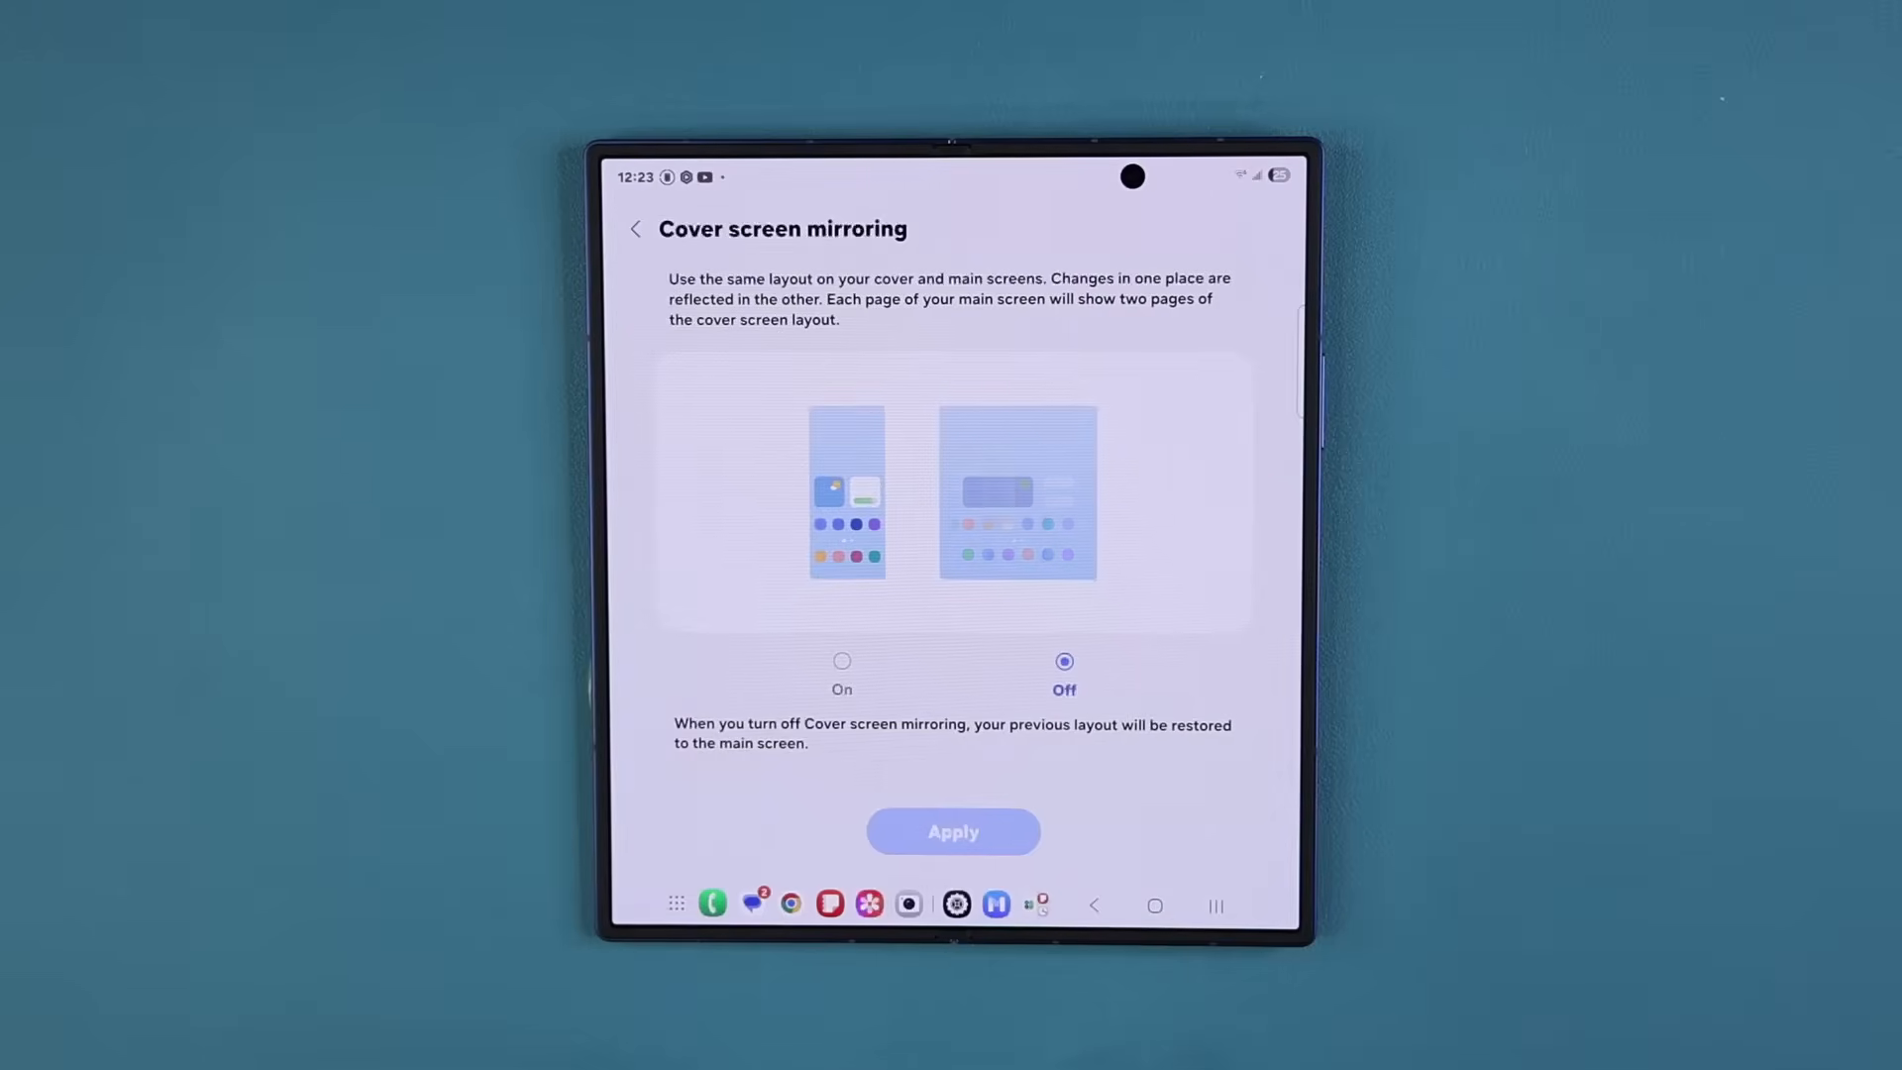
left_click(842, 662)
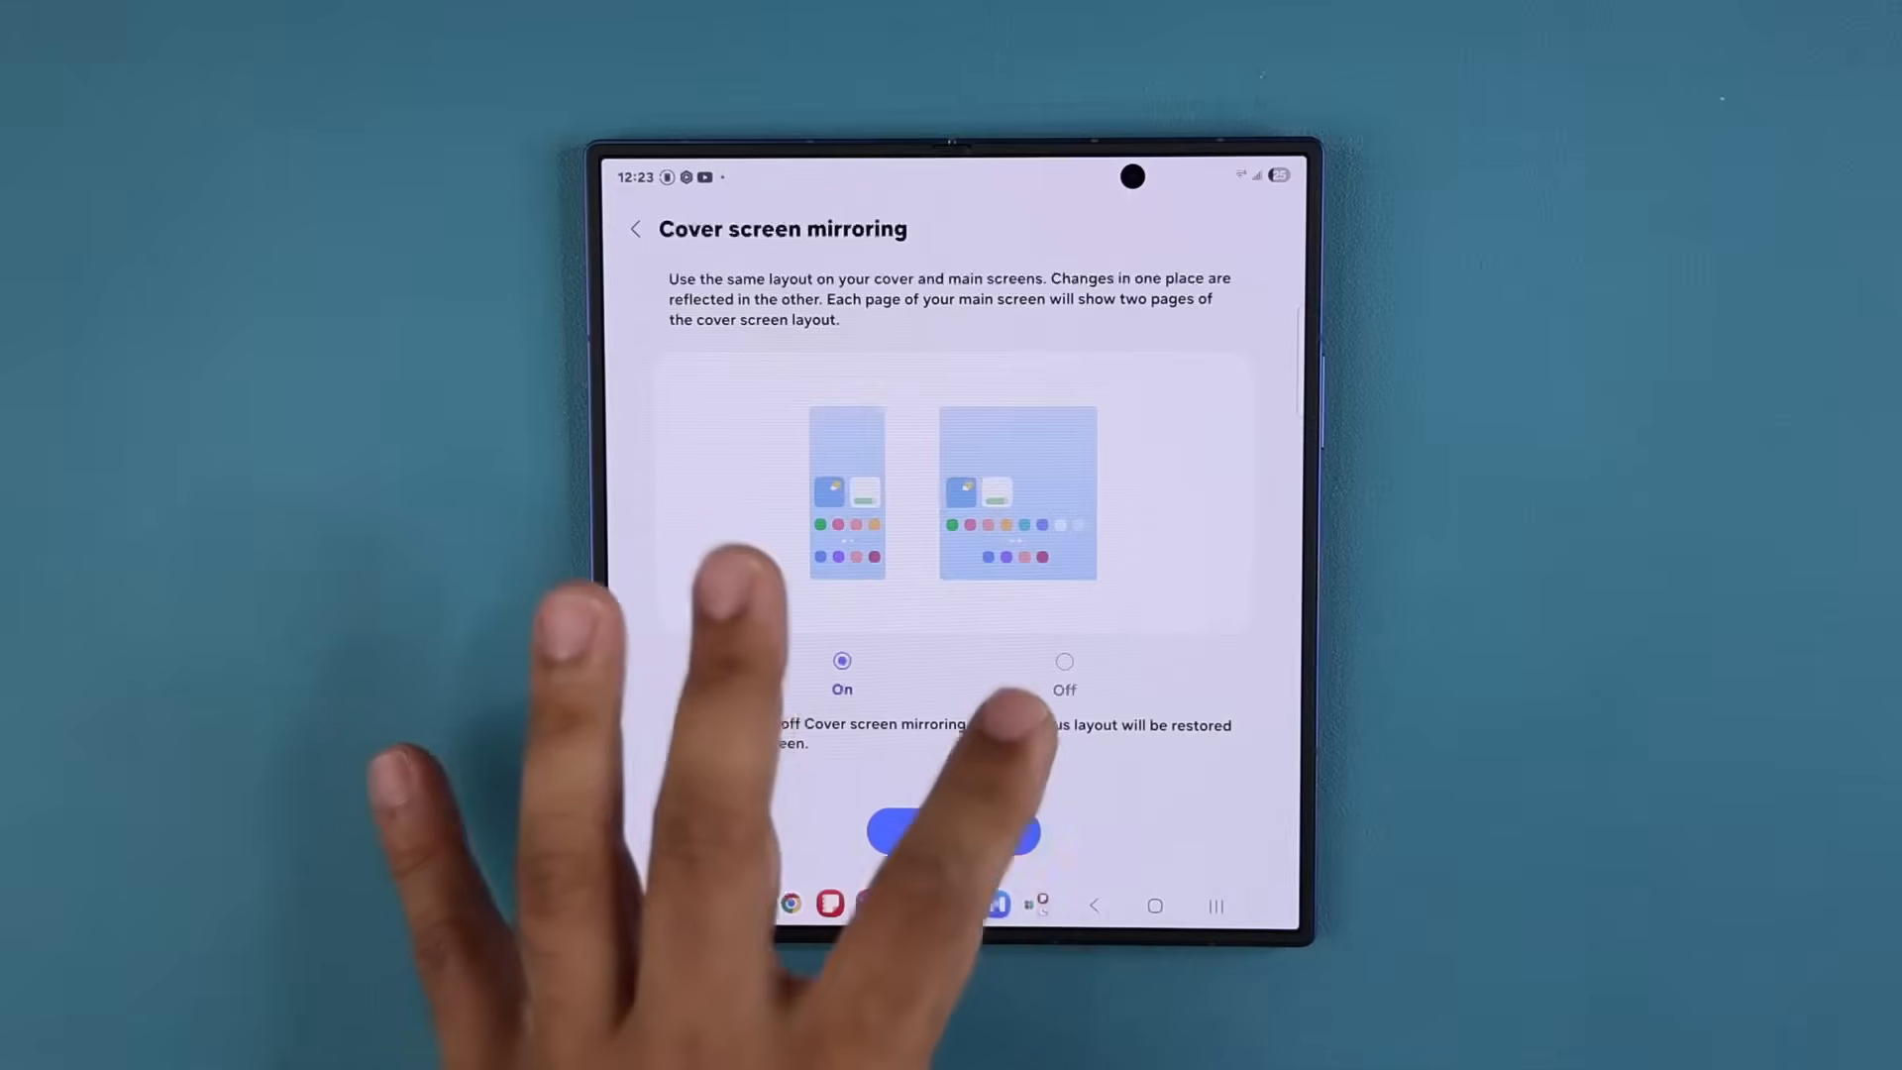
left_click(1064, 662)
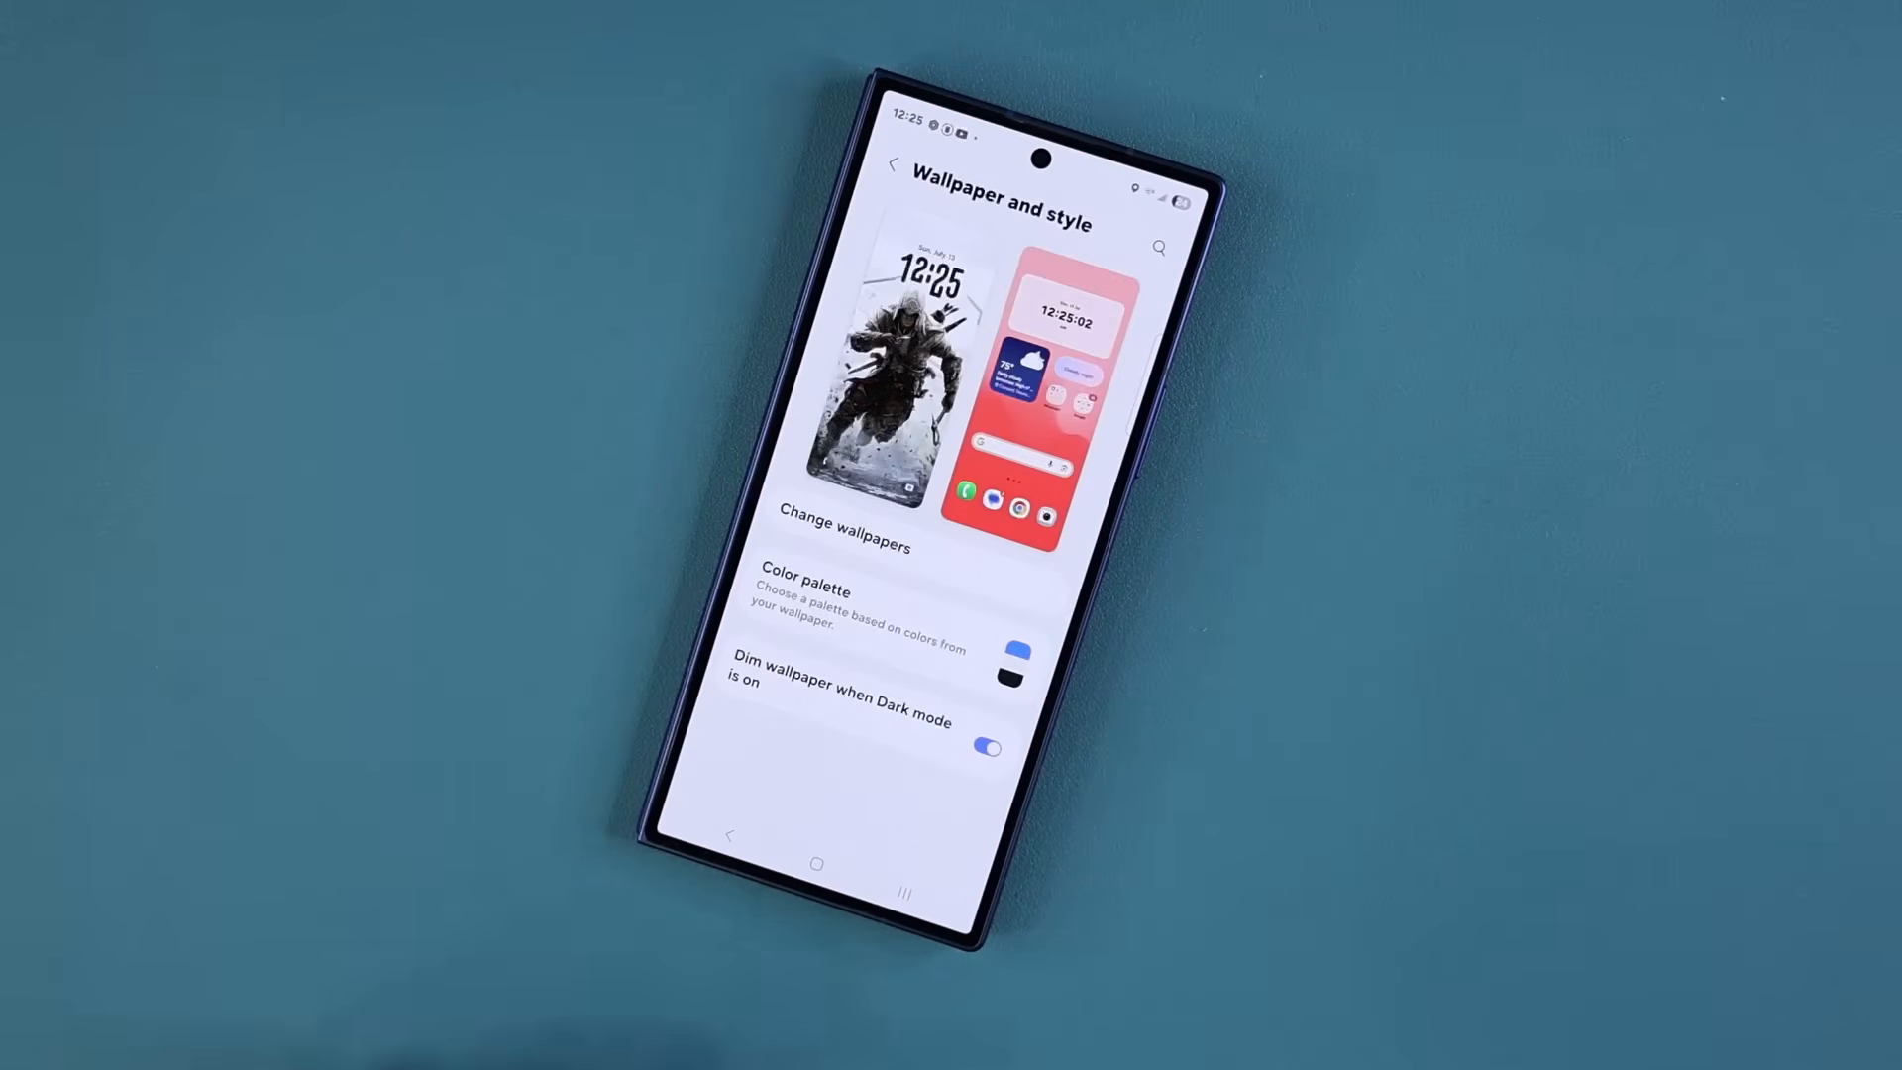
Step: From Change wallpapers, choose Generative under Create with AI
left_click(844, 521)
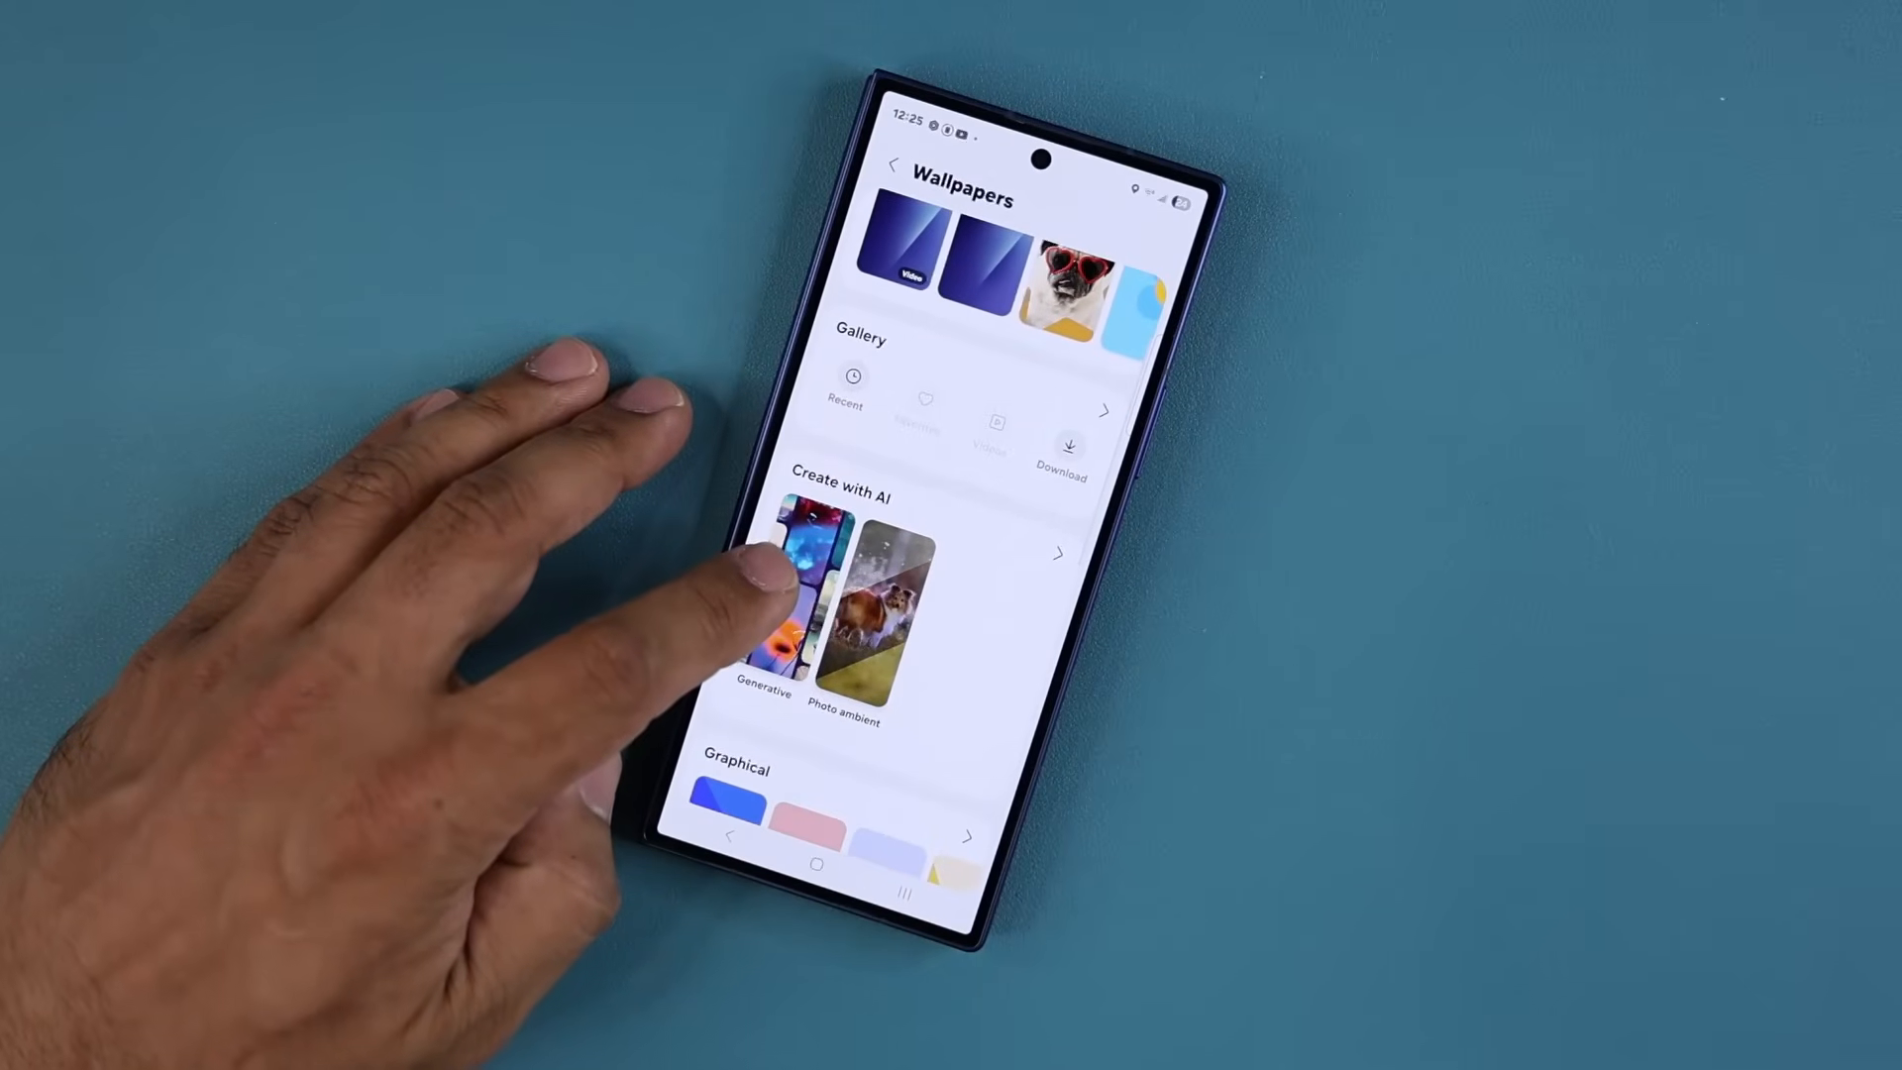
left_click(764, 594)
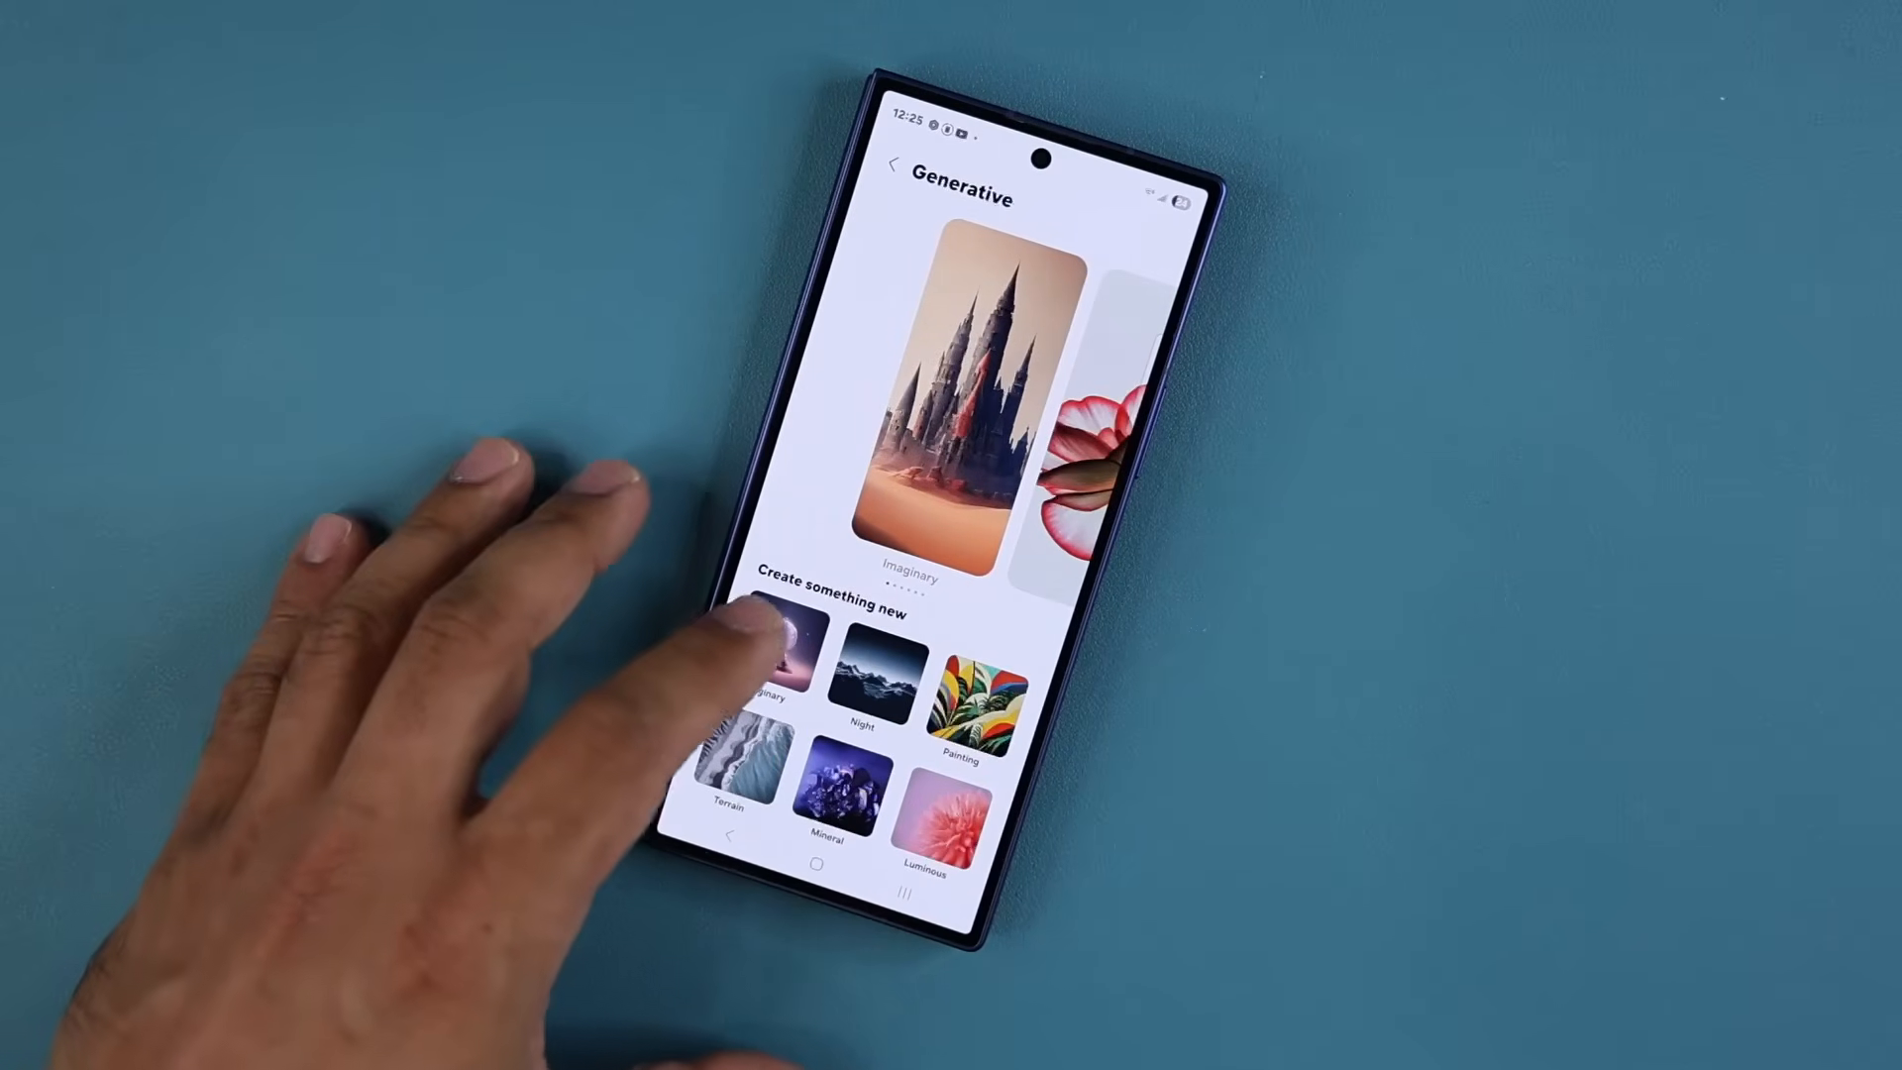
Step: Generate an Imaginary sapphire building in green and teal and set it as lock screen wallpaper
left_click(776, 672)
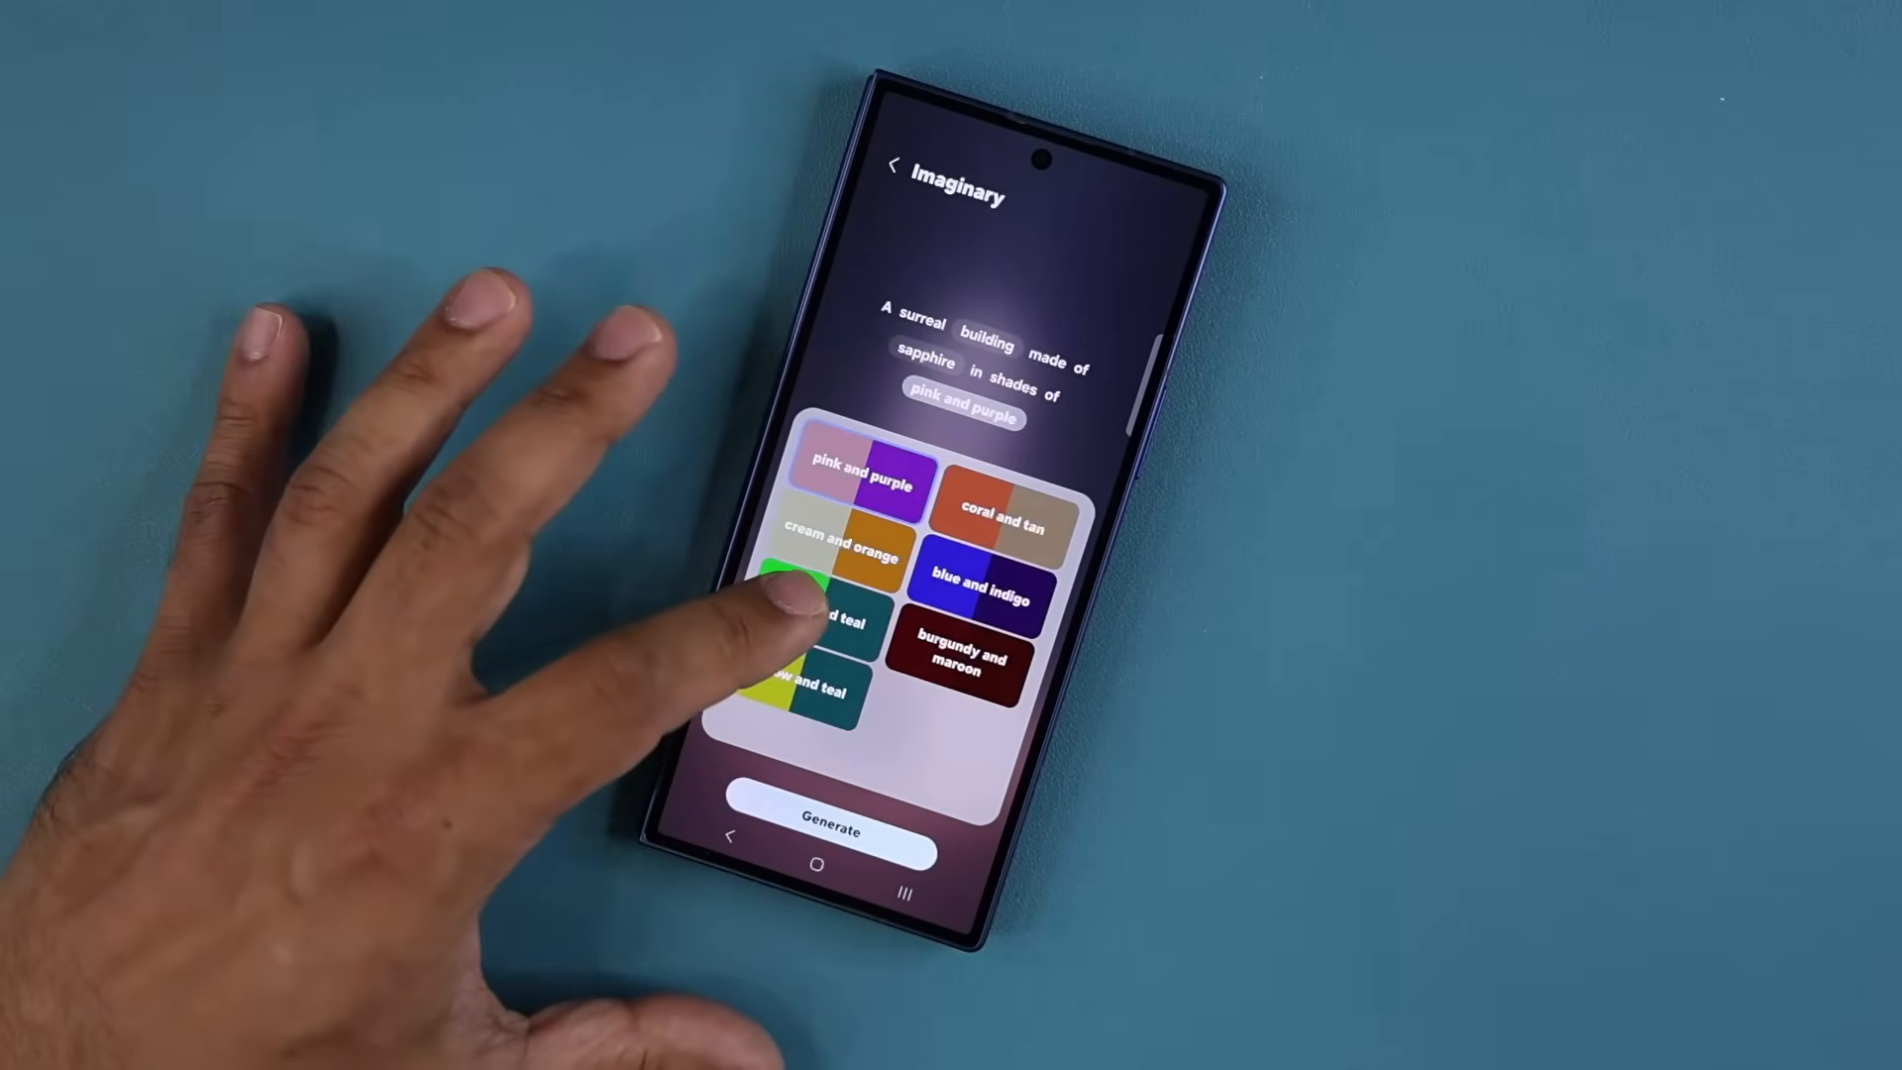
left_click(826, 834)
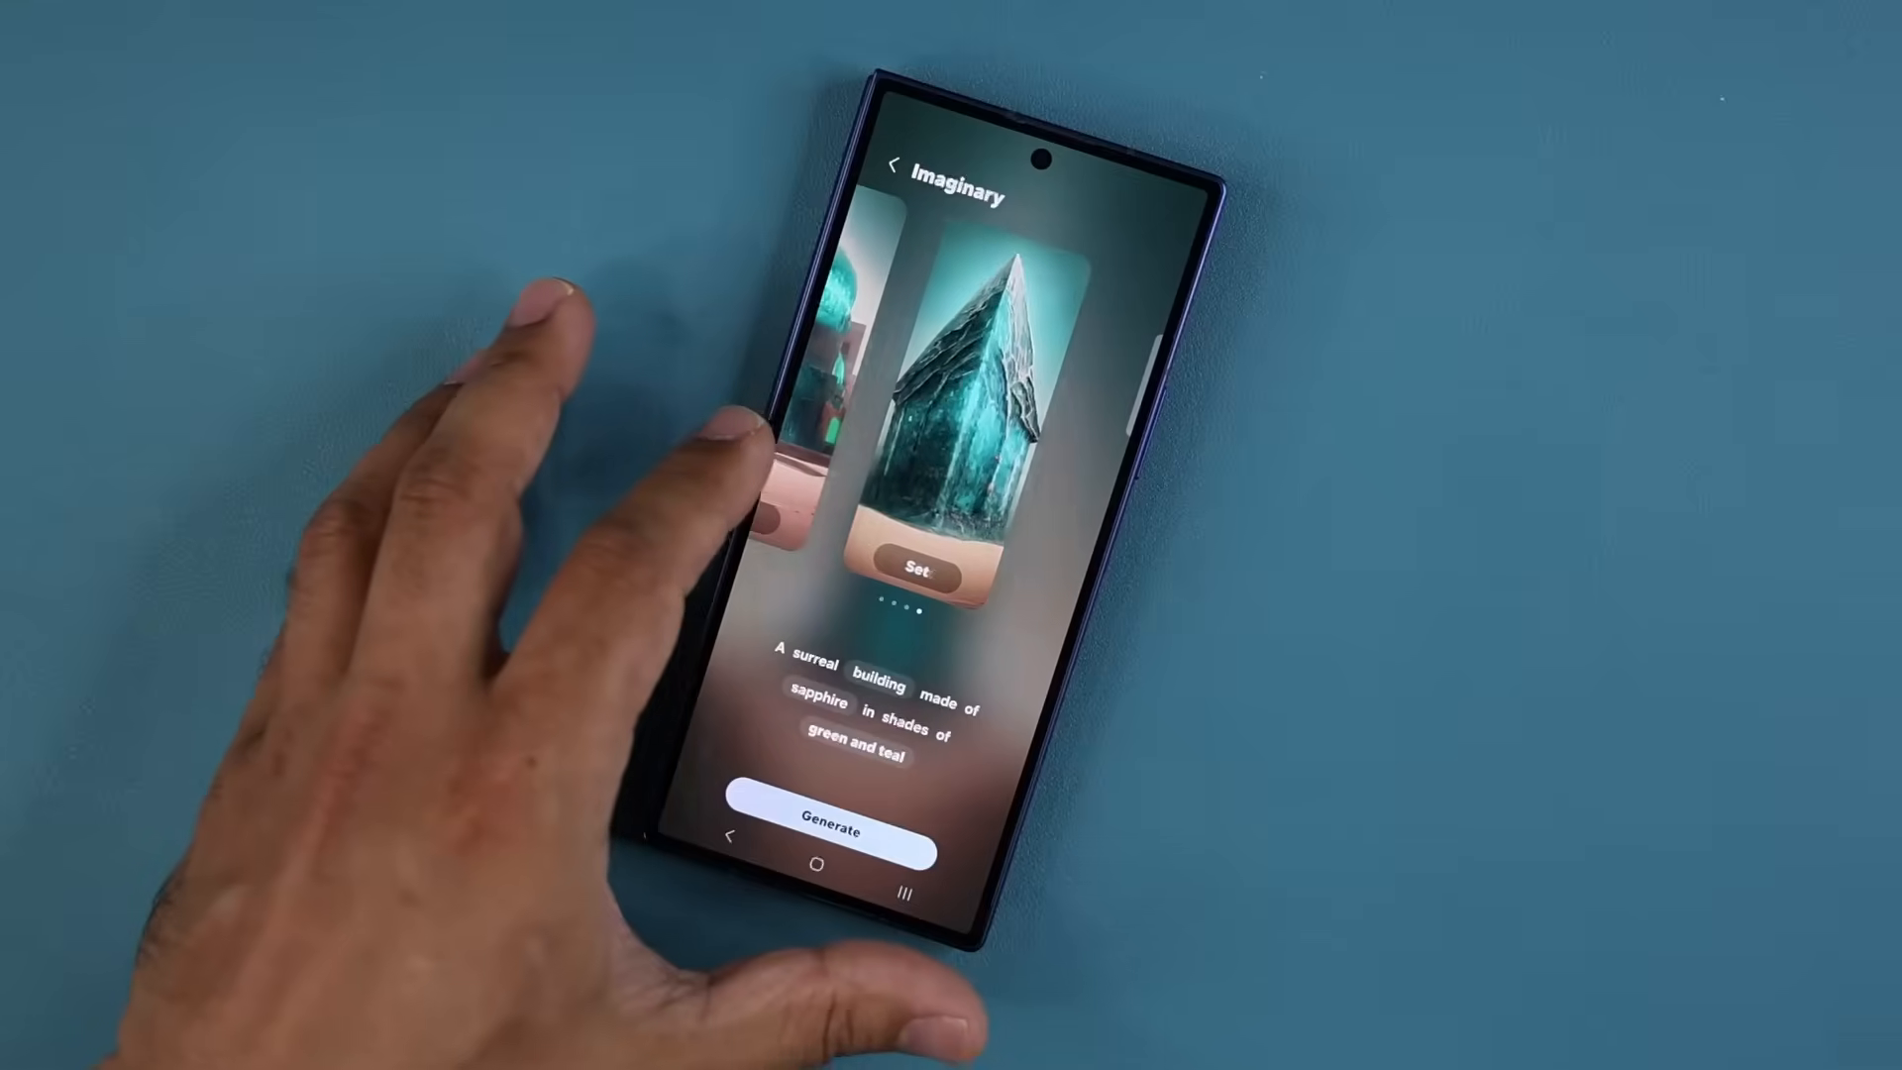
left_click(917, 574)
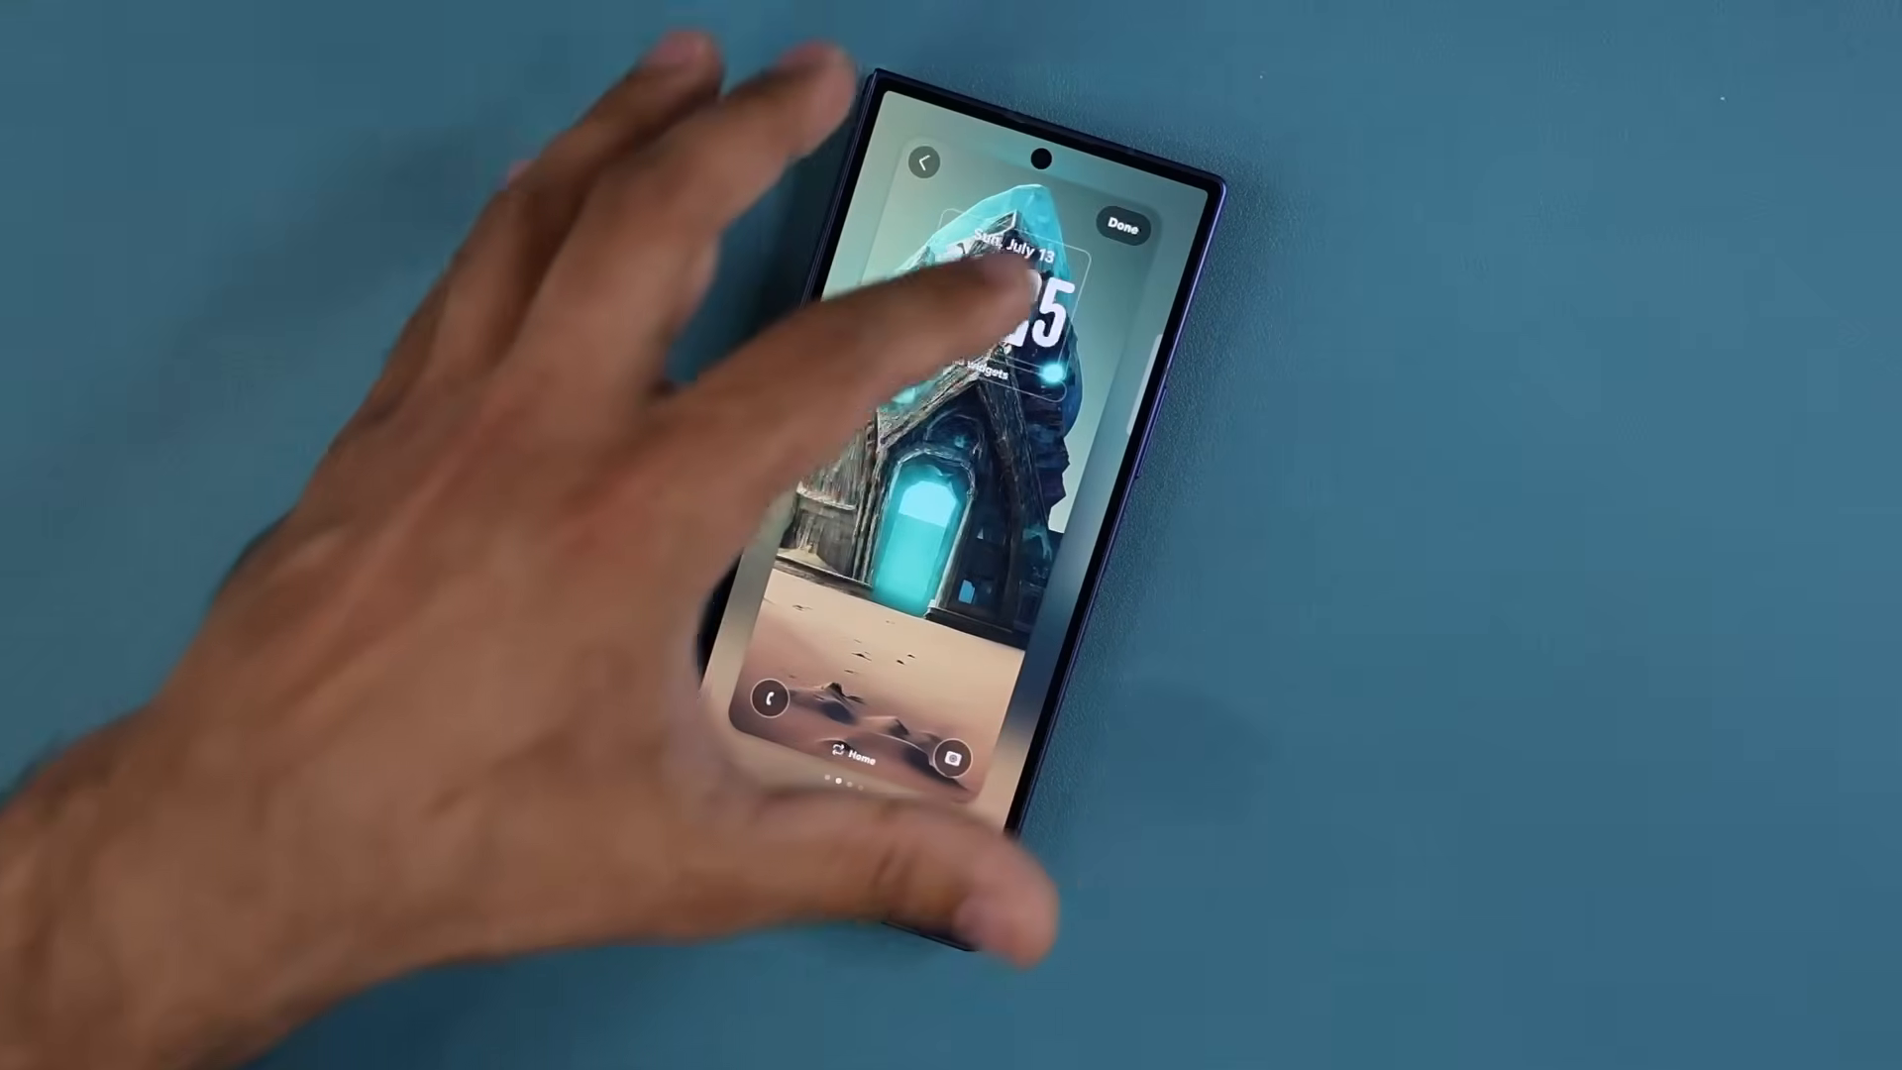
left_click(1121, 224)
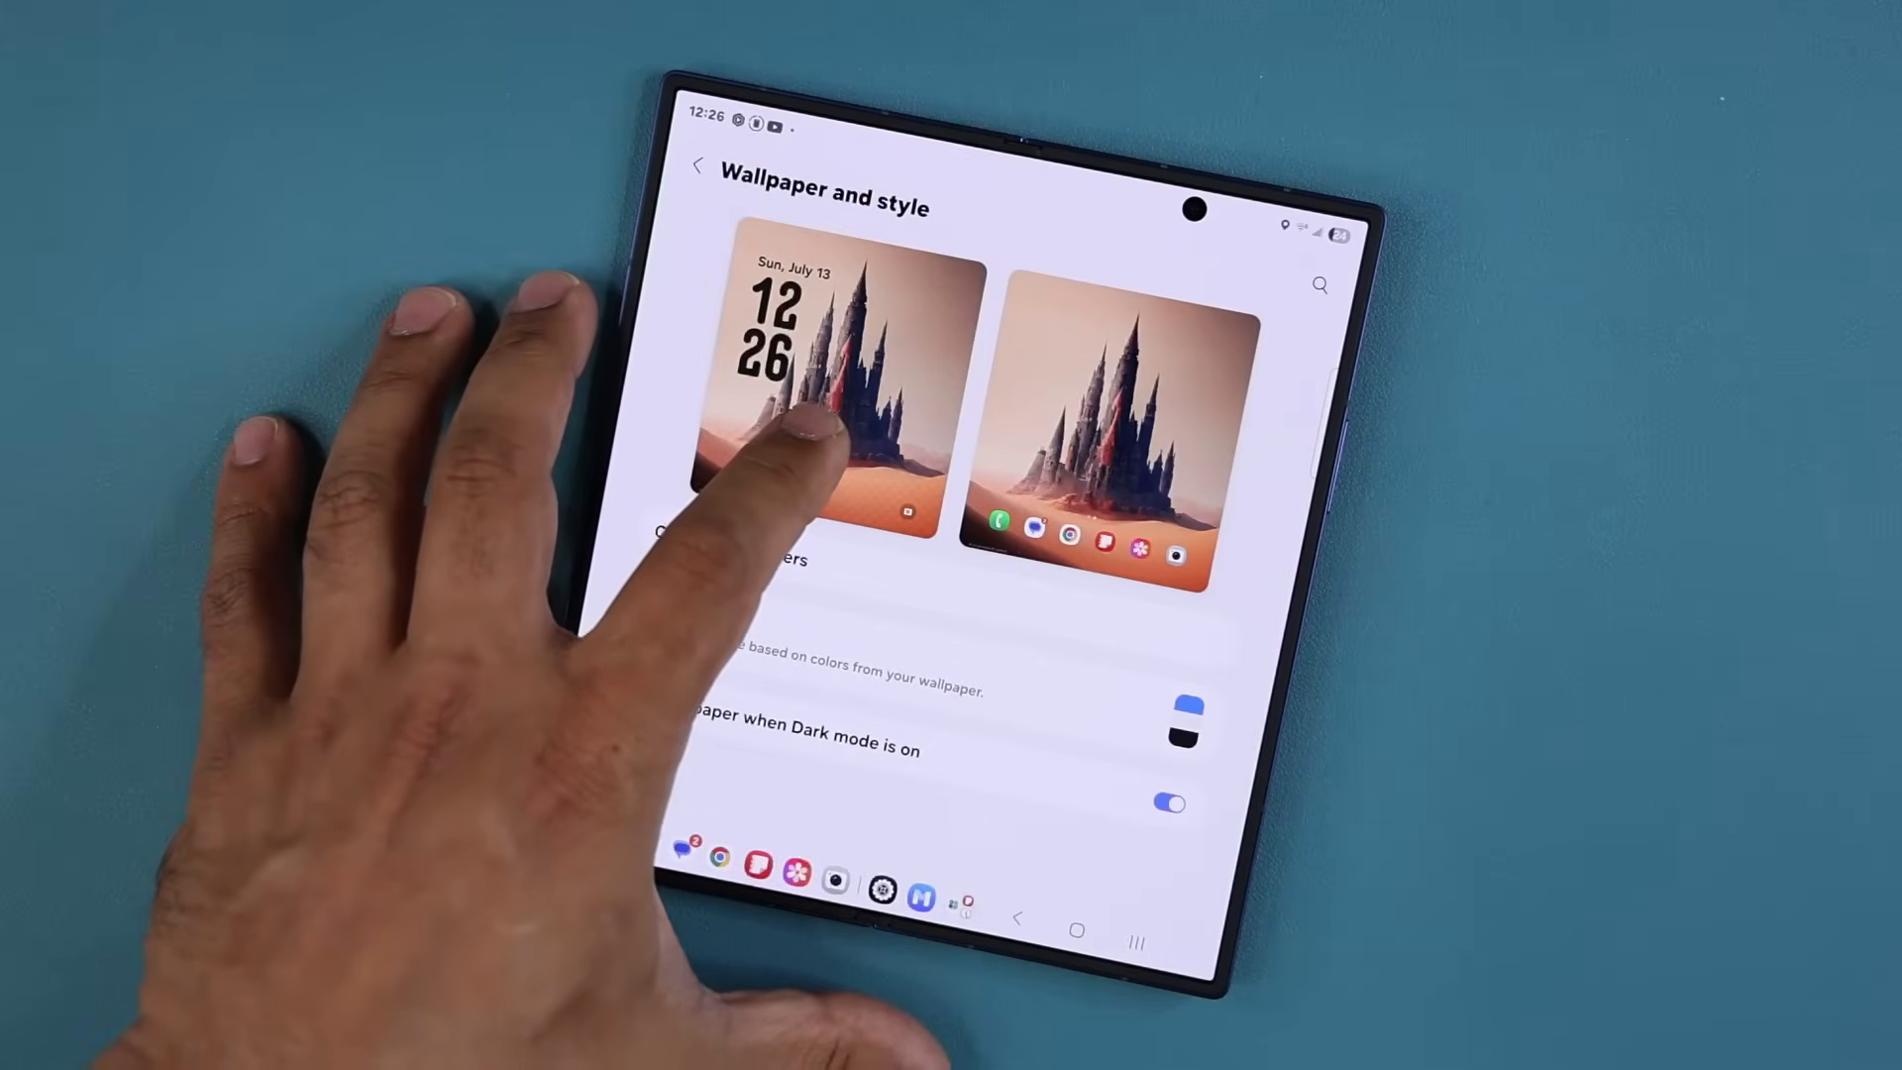
Step: Browse the main screen's Wallpapers page down to services and Galaxy Themes picks
left_click(794, 401)
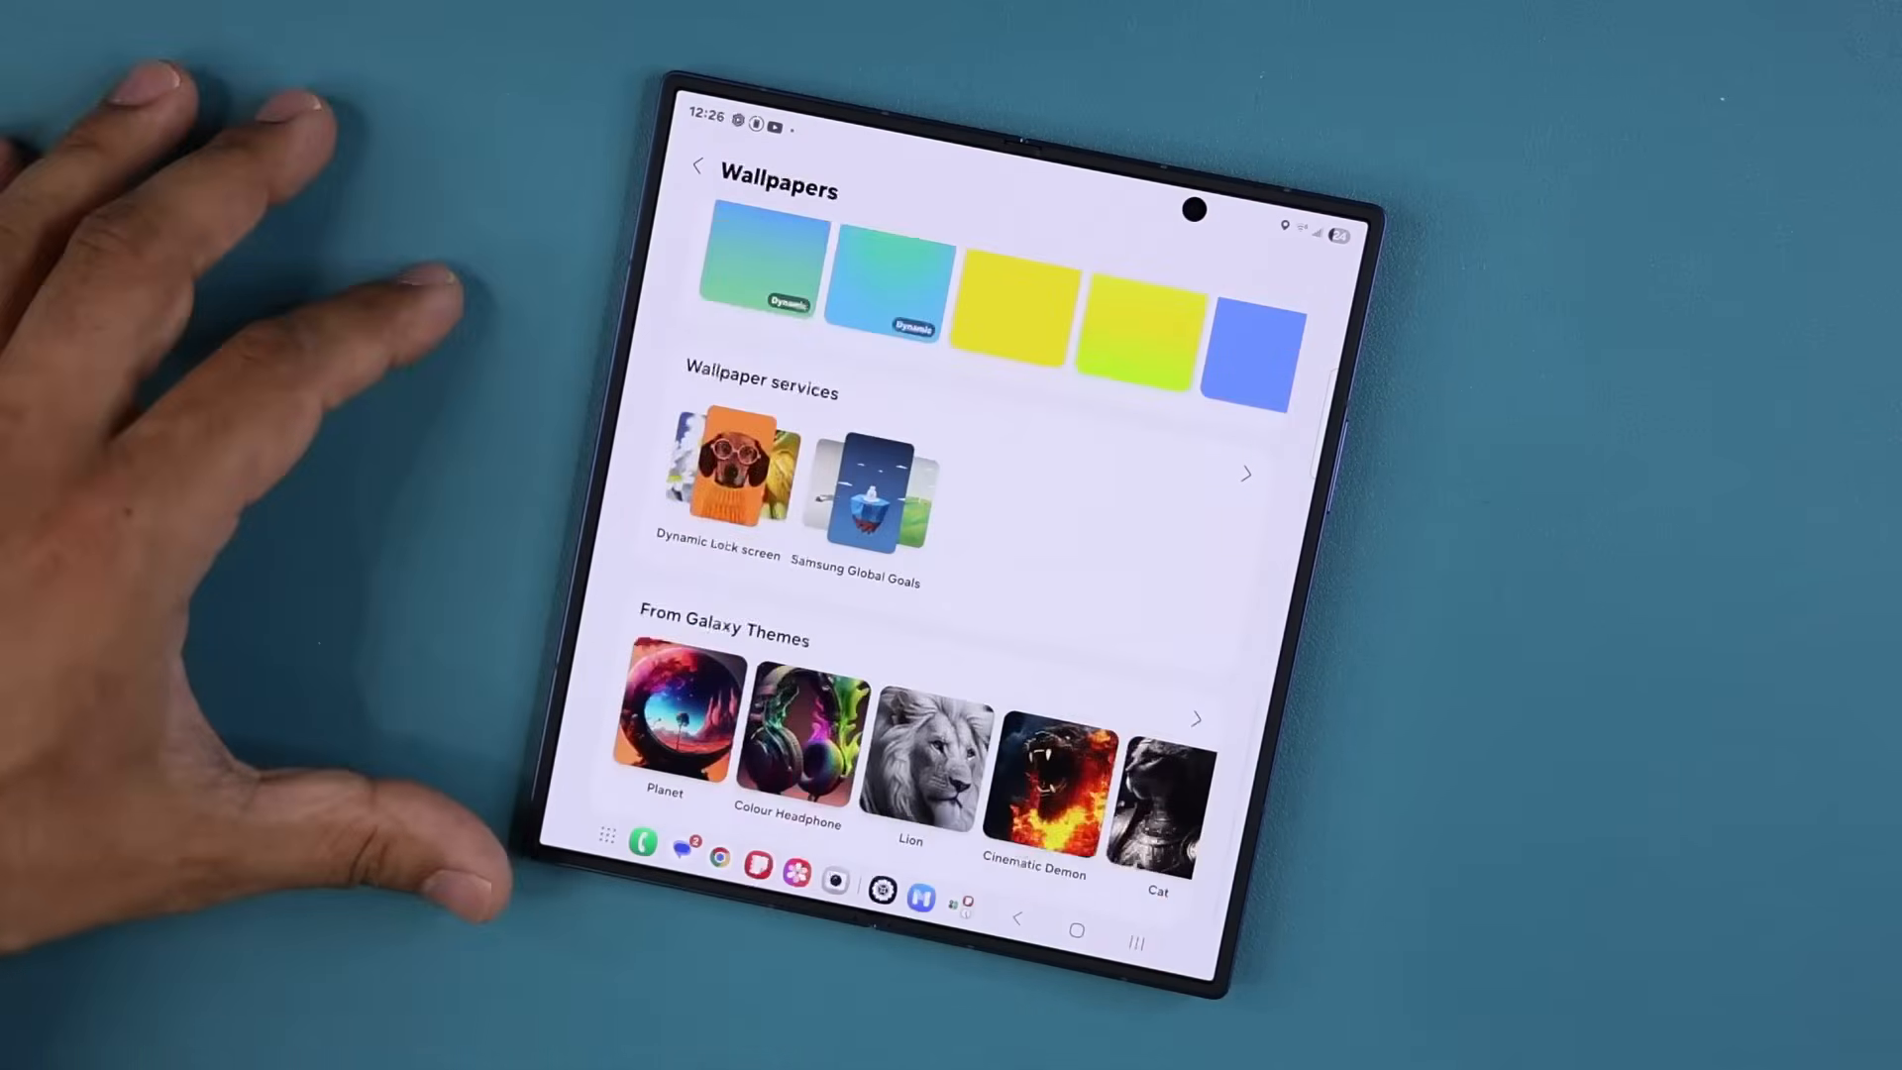
scroll("down", 3)
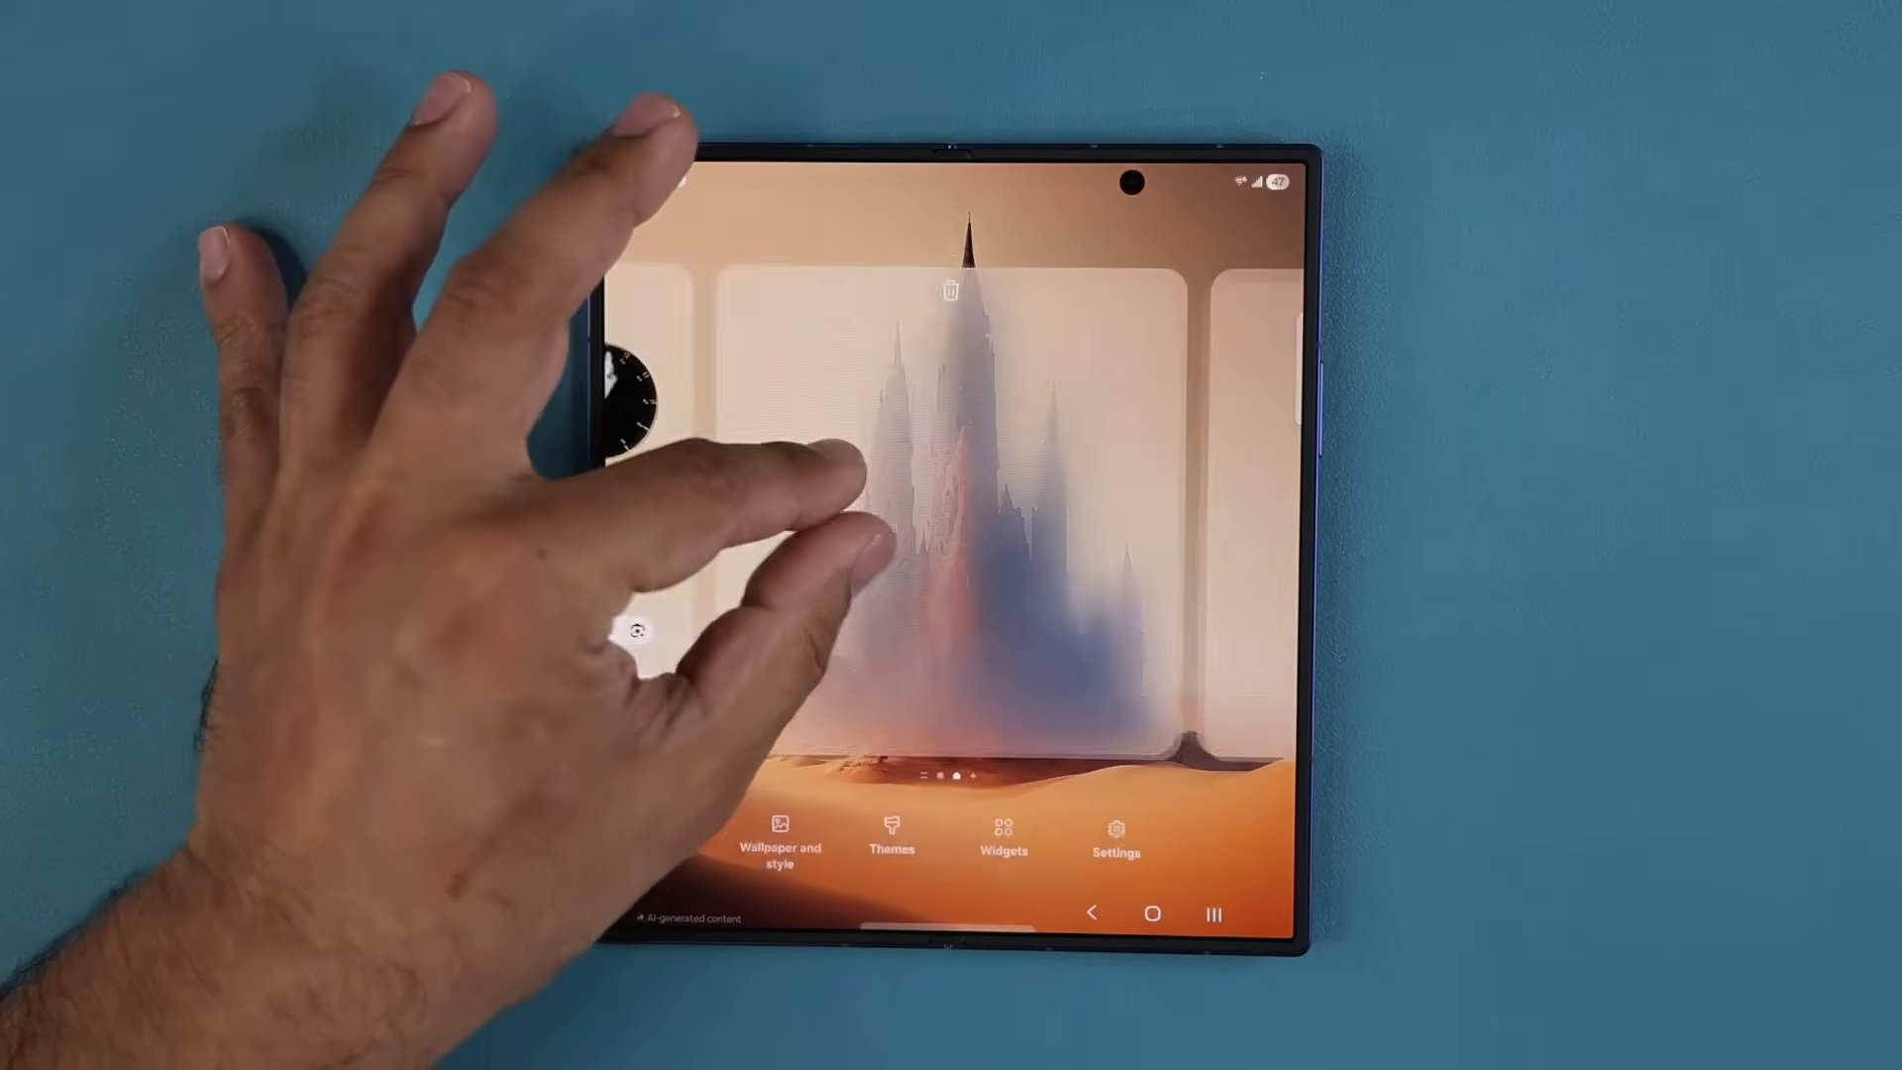
Step: Choose the orange cat photo from the gallery as the lock screen wallpaper
left_click(781, 834)
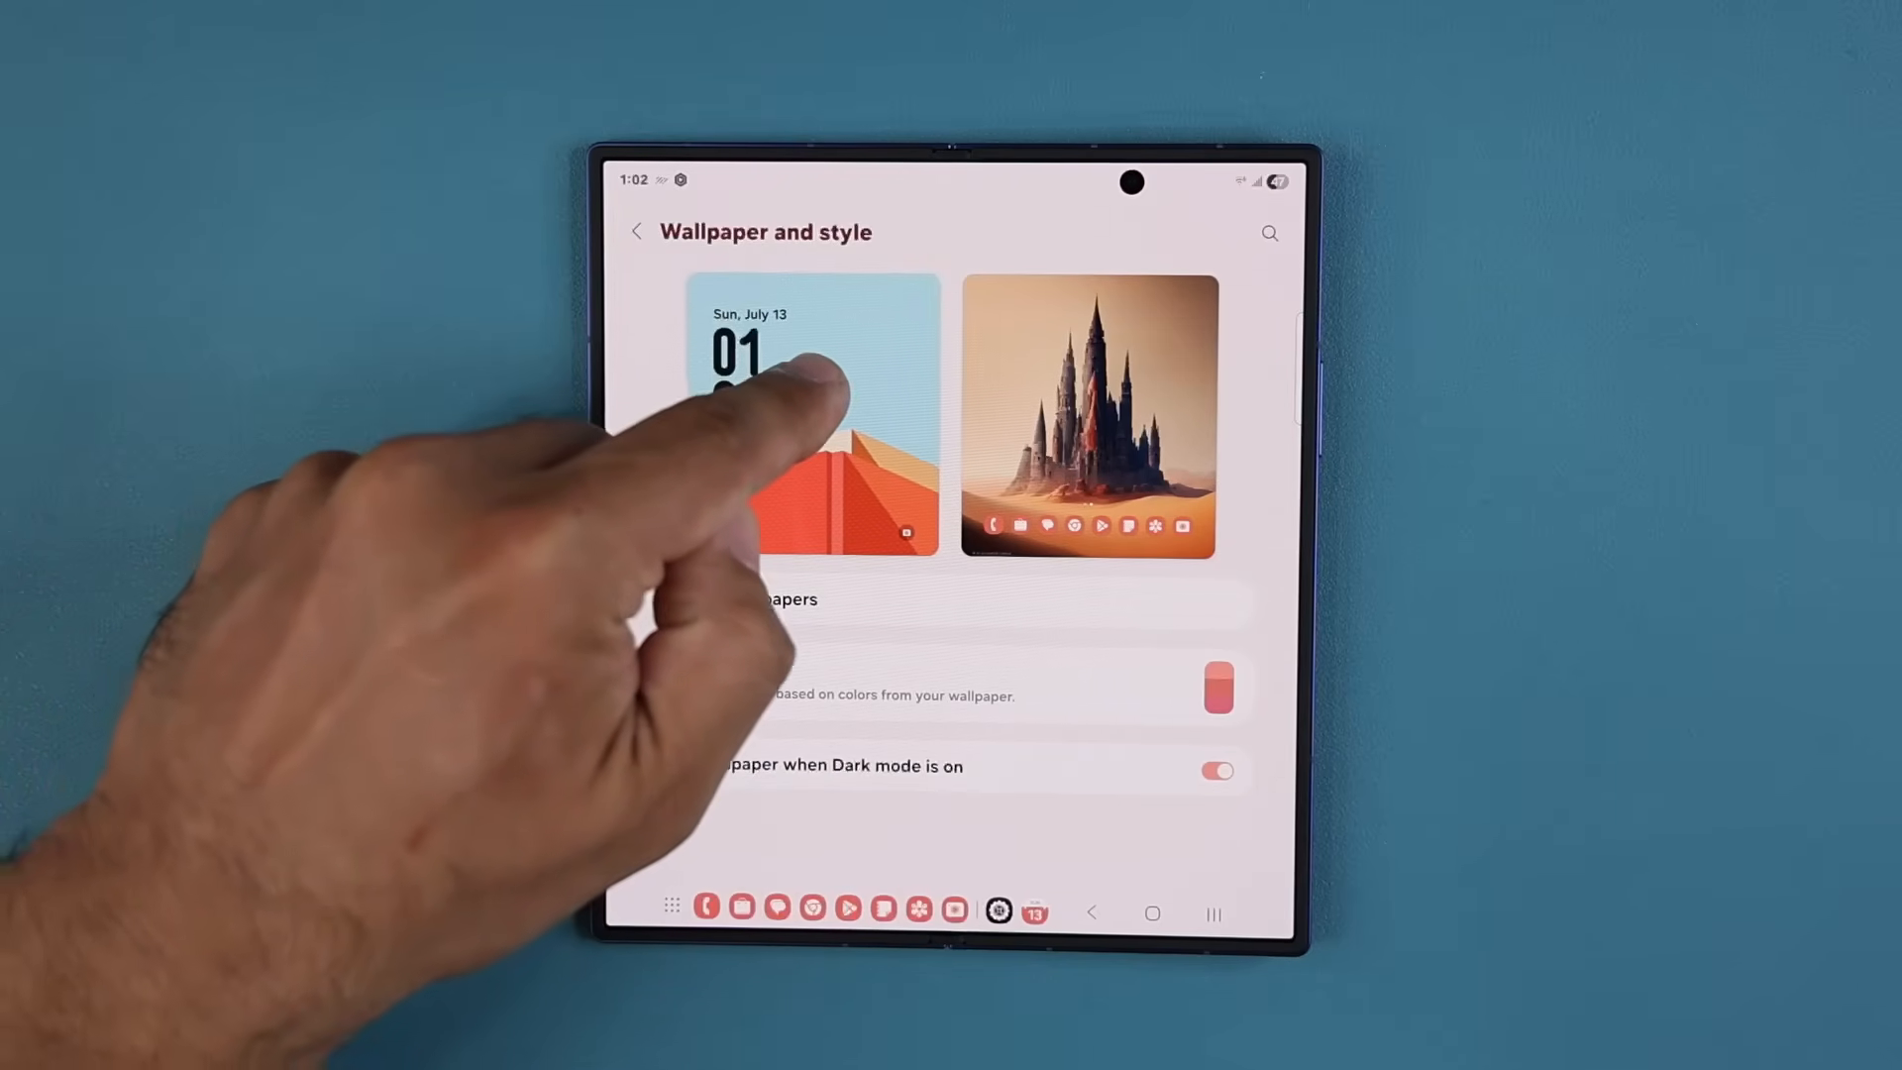
left_click(814, 412)
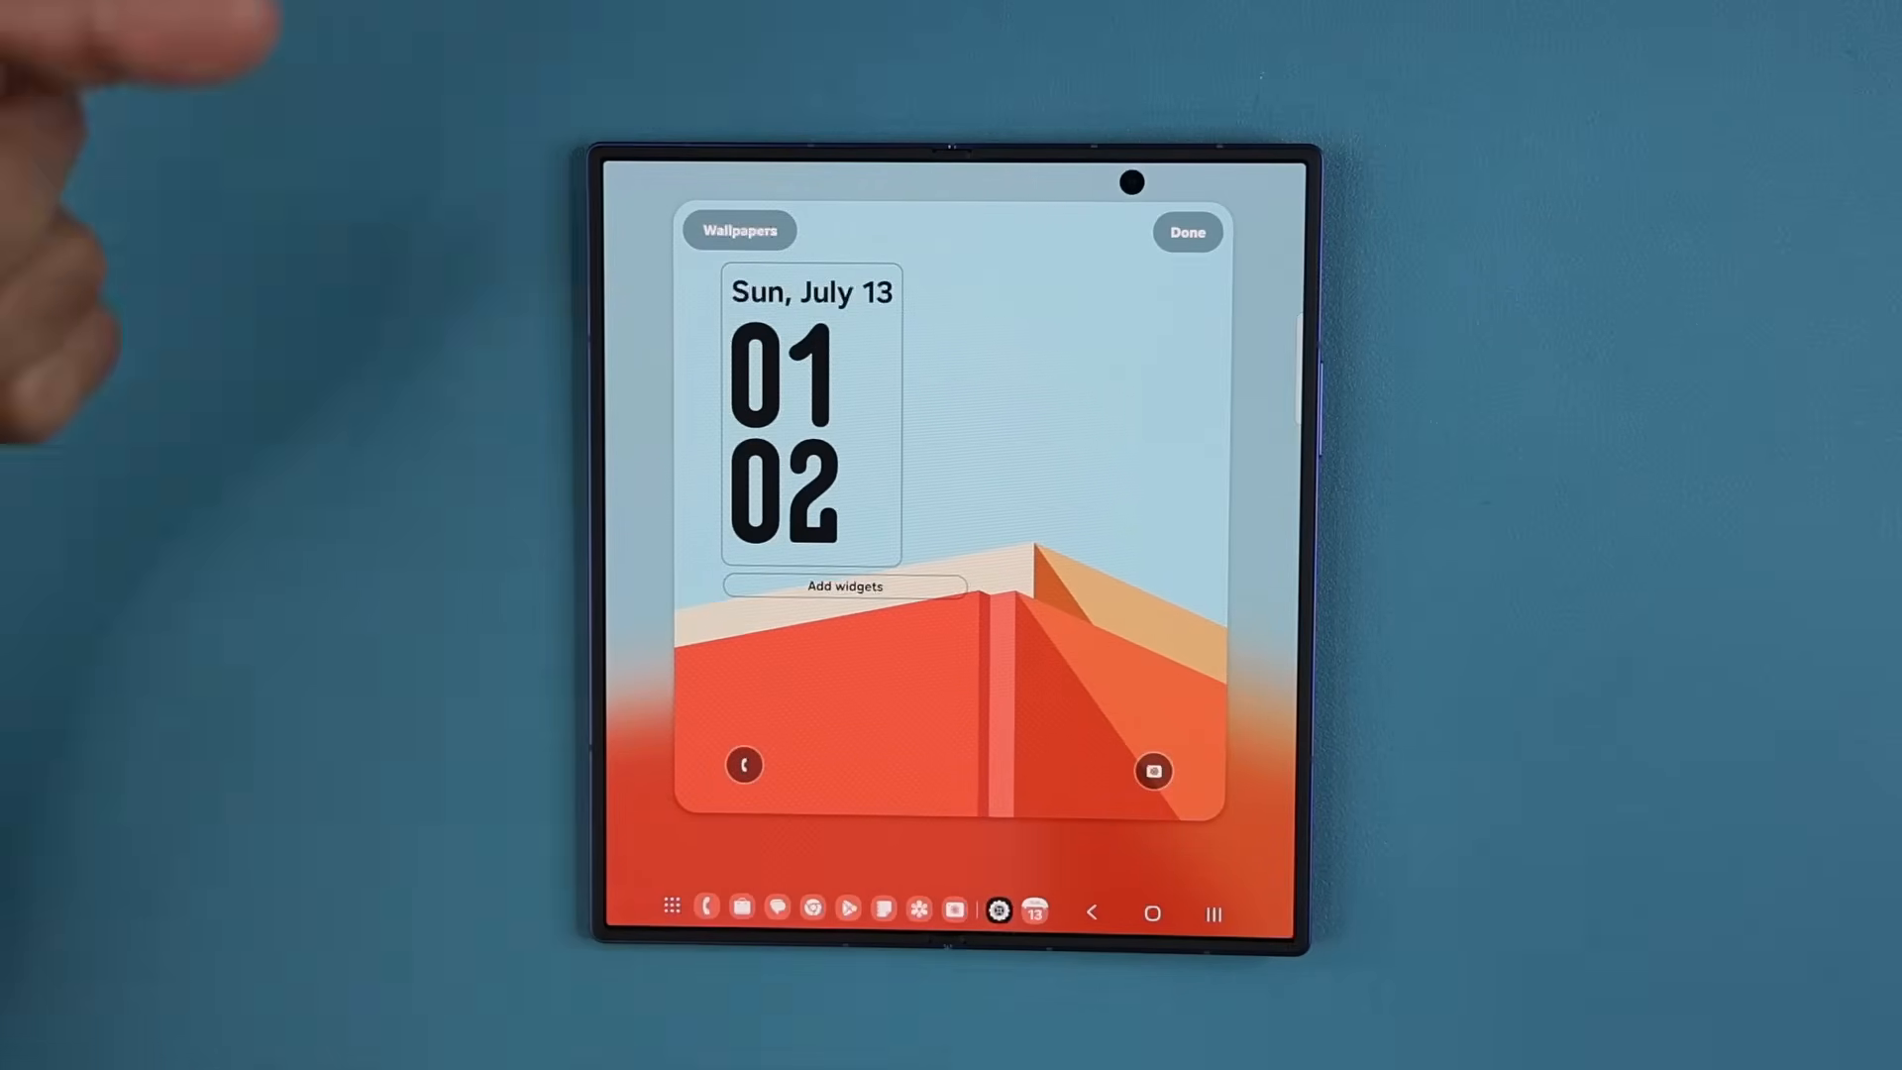
left_click(739, 230)
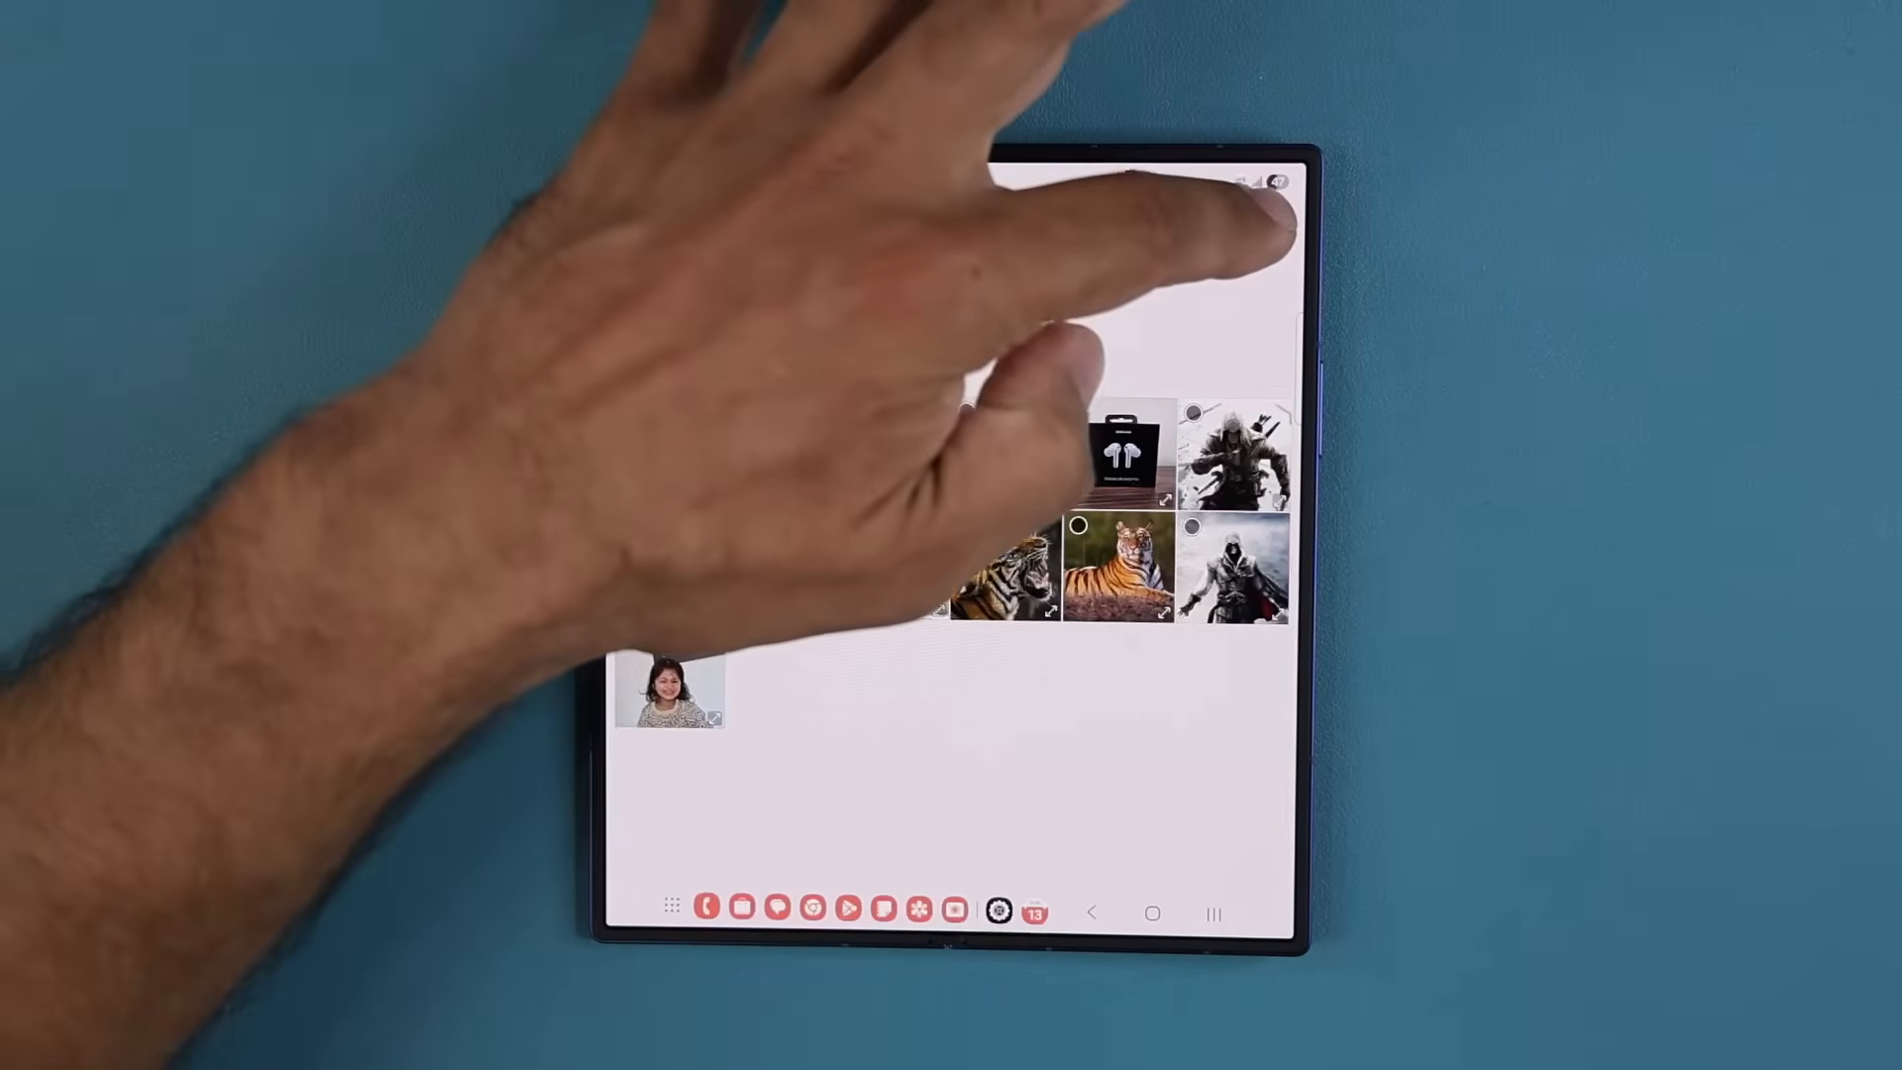
left_click(1104, 571)
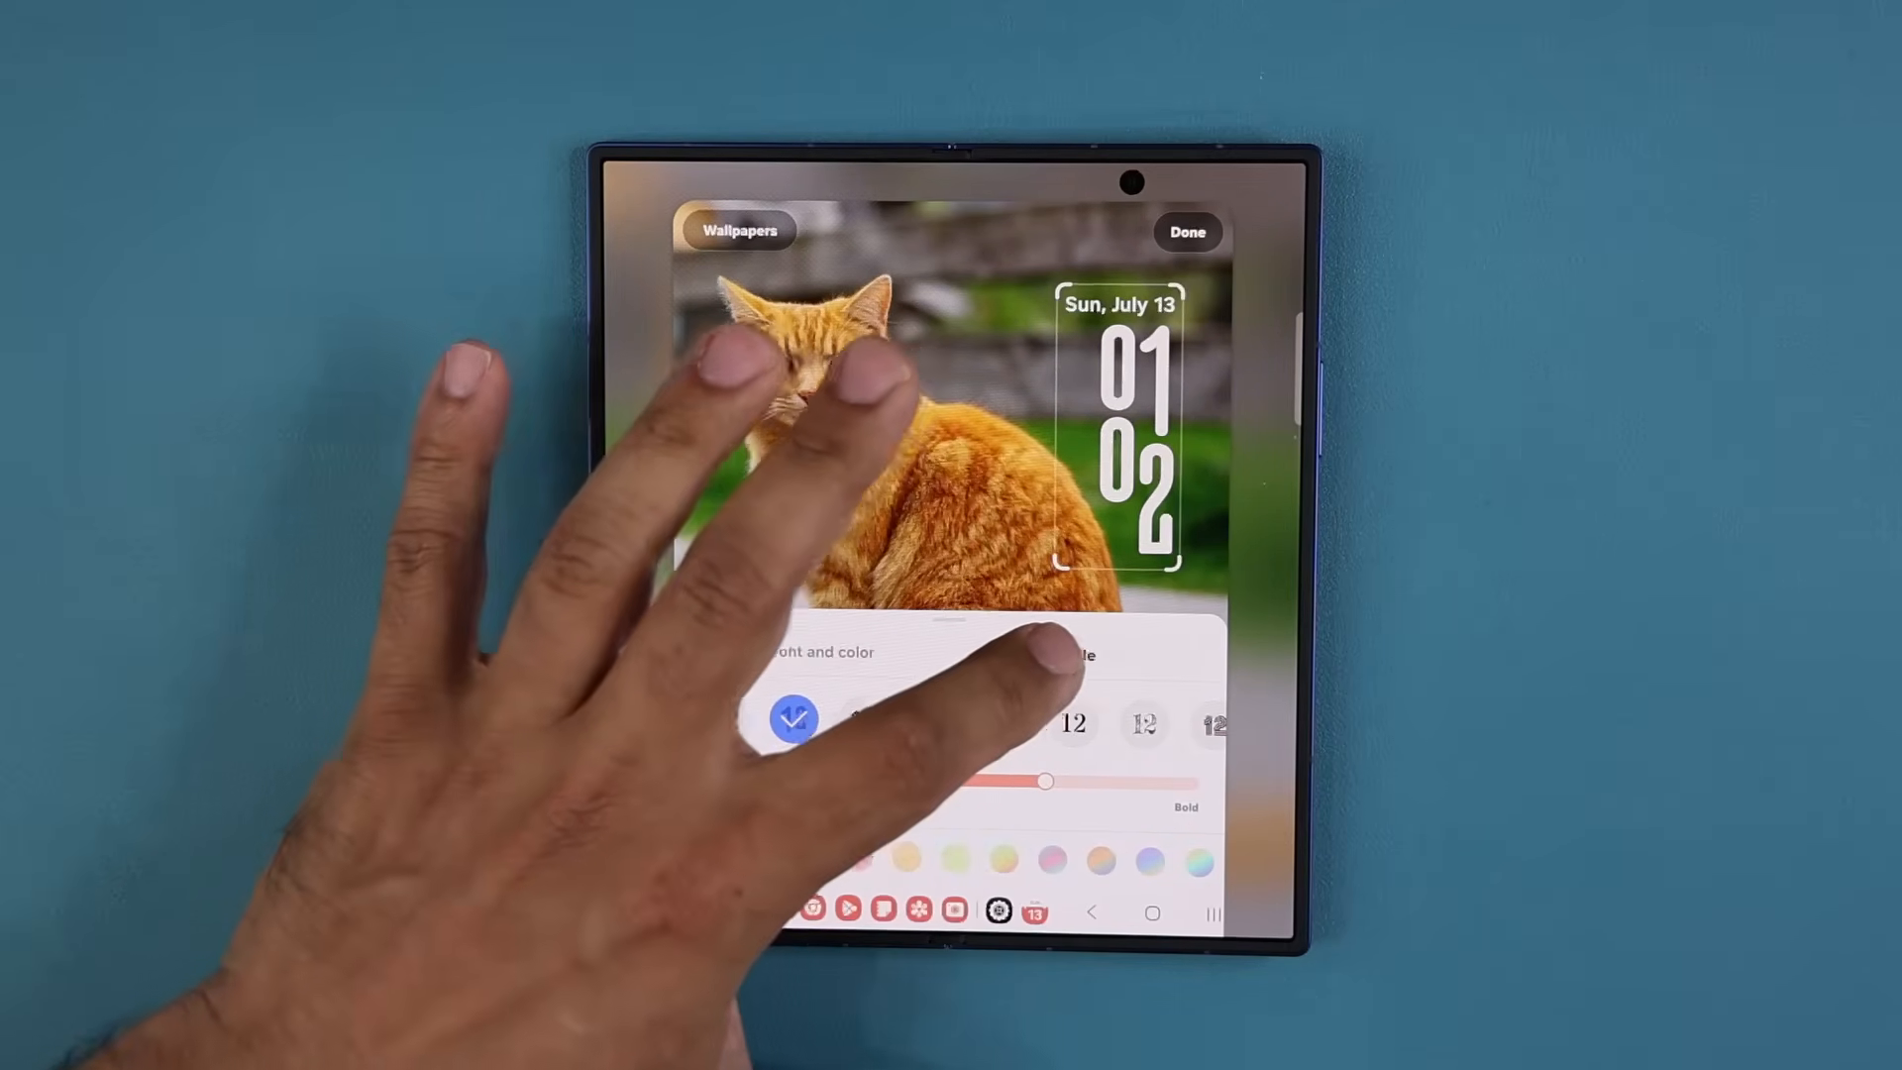
Step: Switch the lock screen clock to the large single-line style and finish
left_click(818, 725)
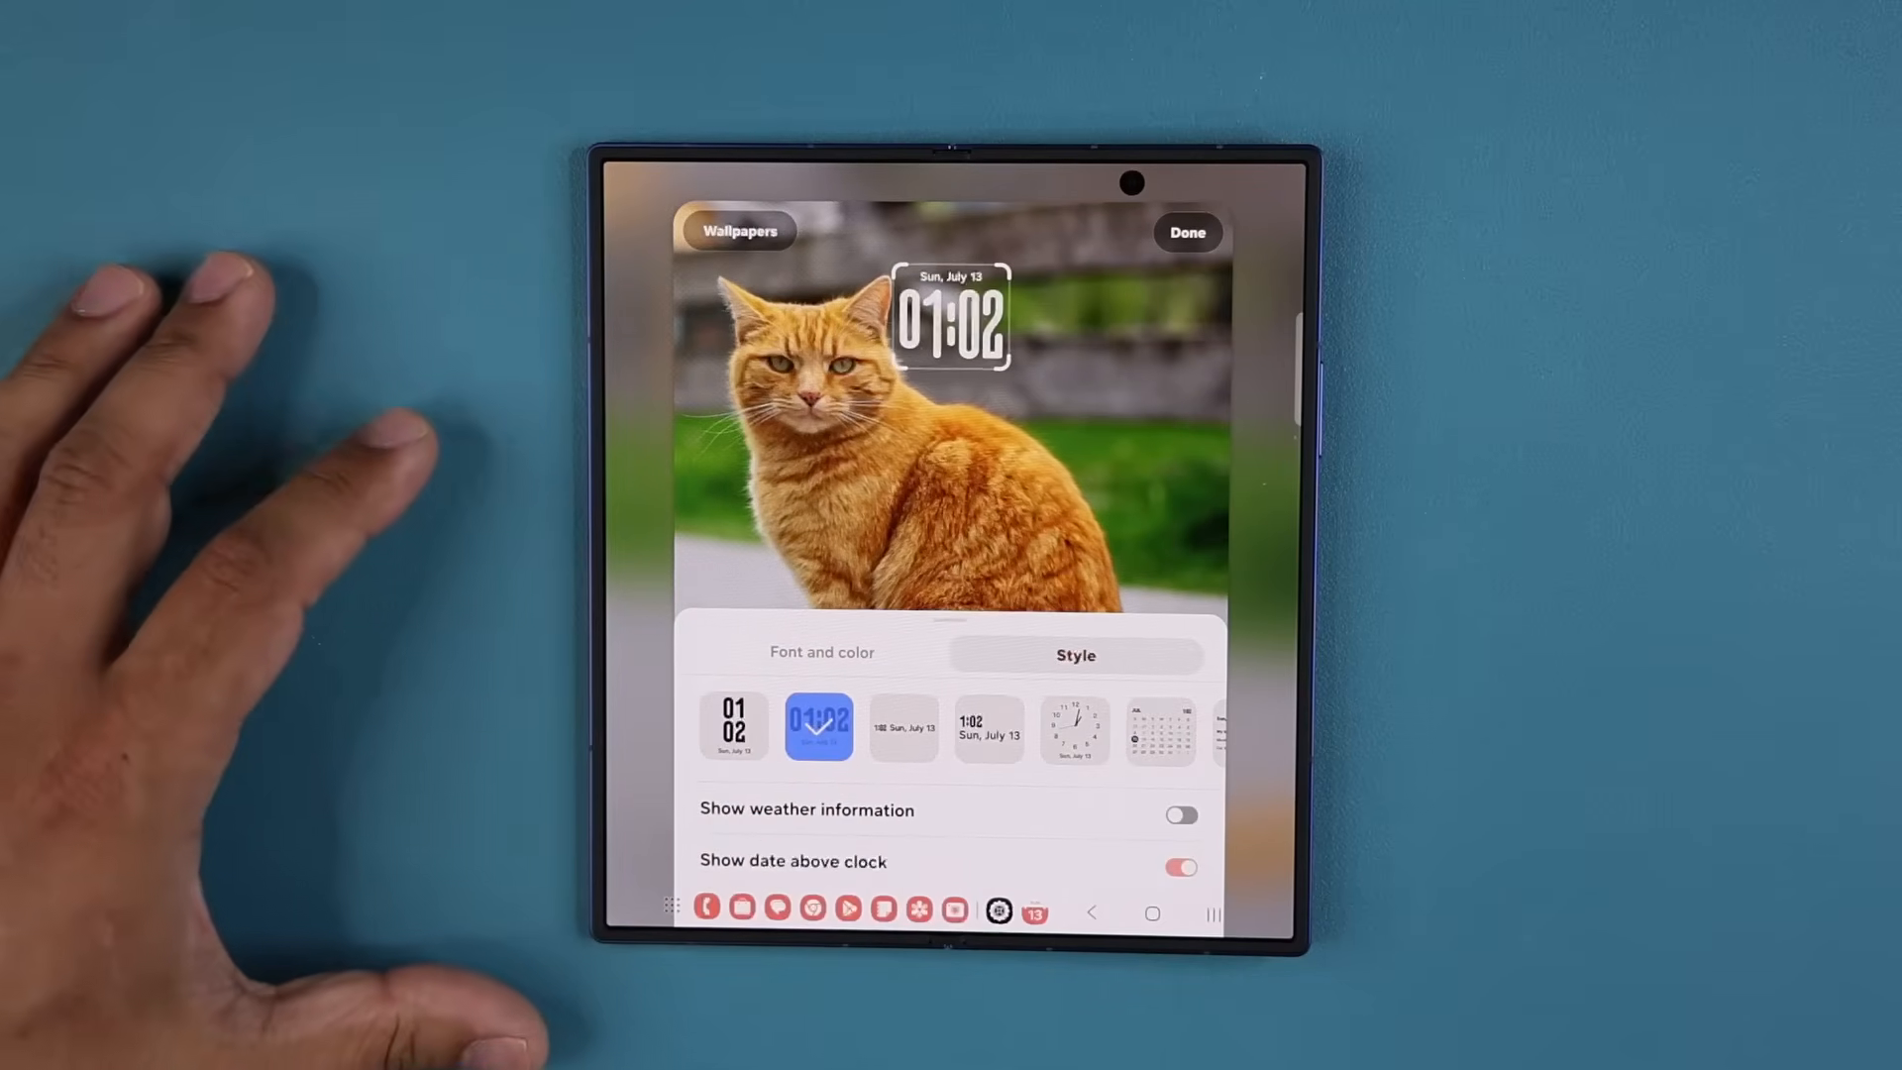
left_click(822, 652)
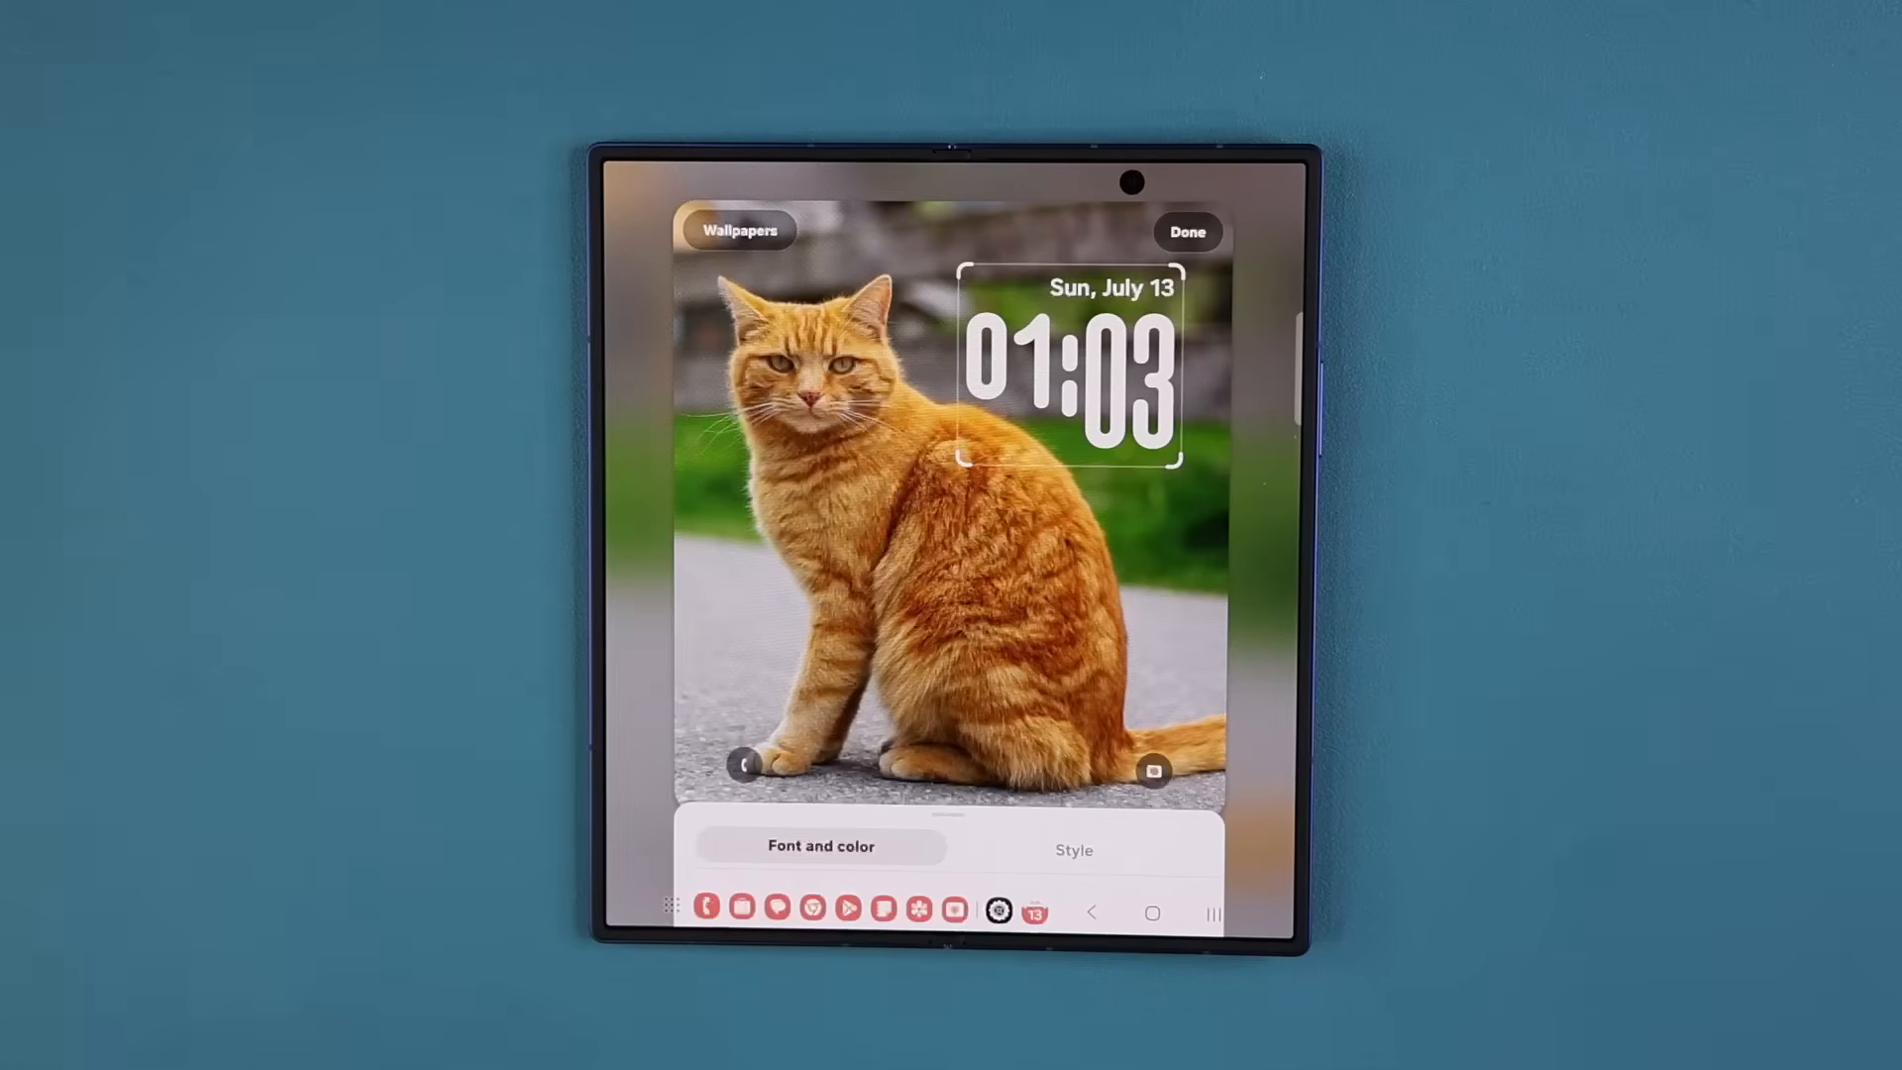
mouse_move(182, 485)
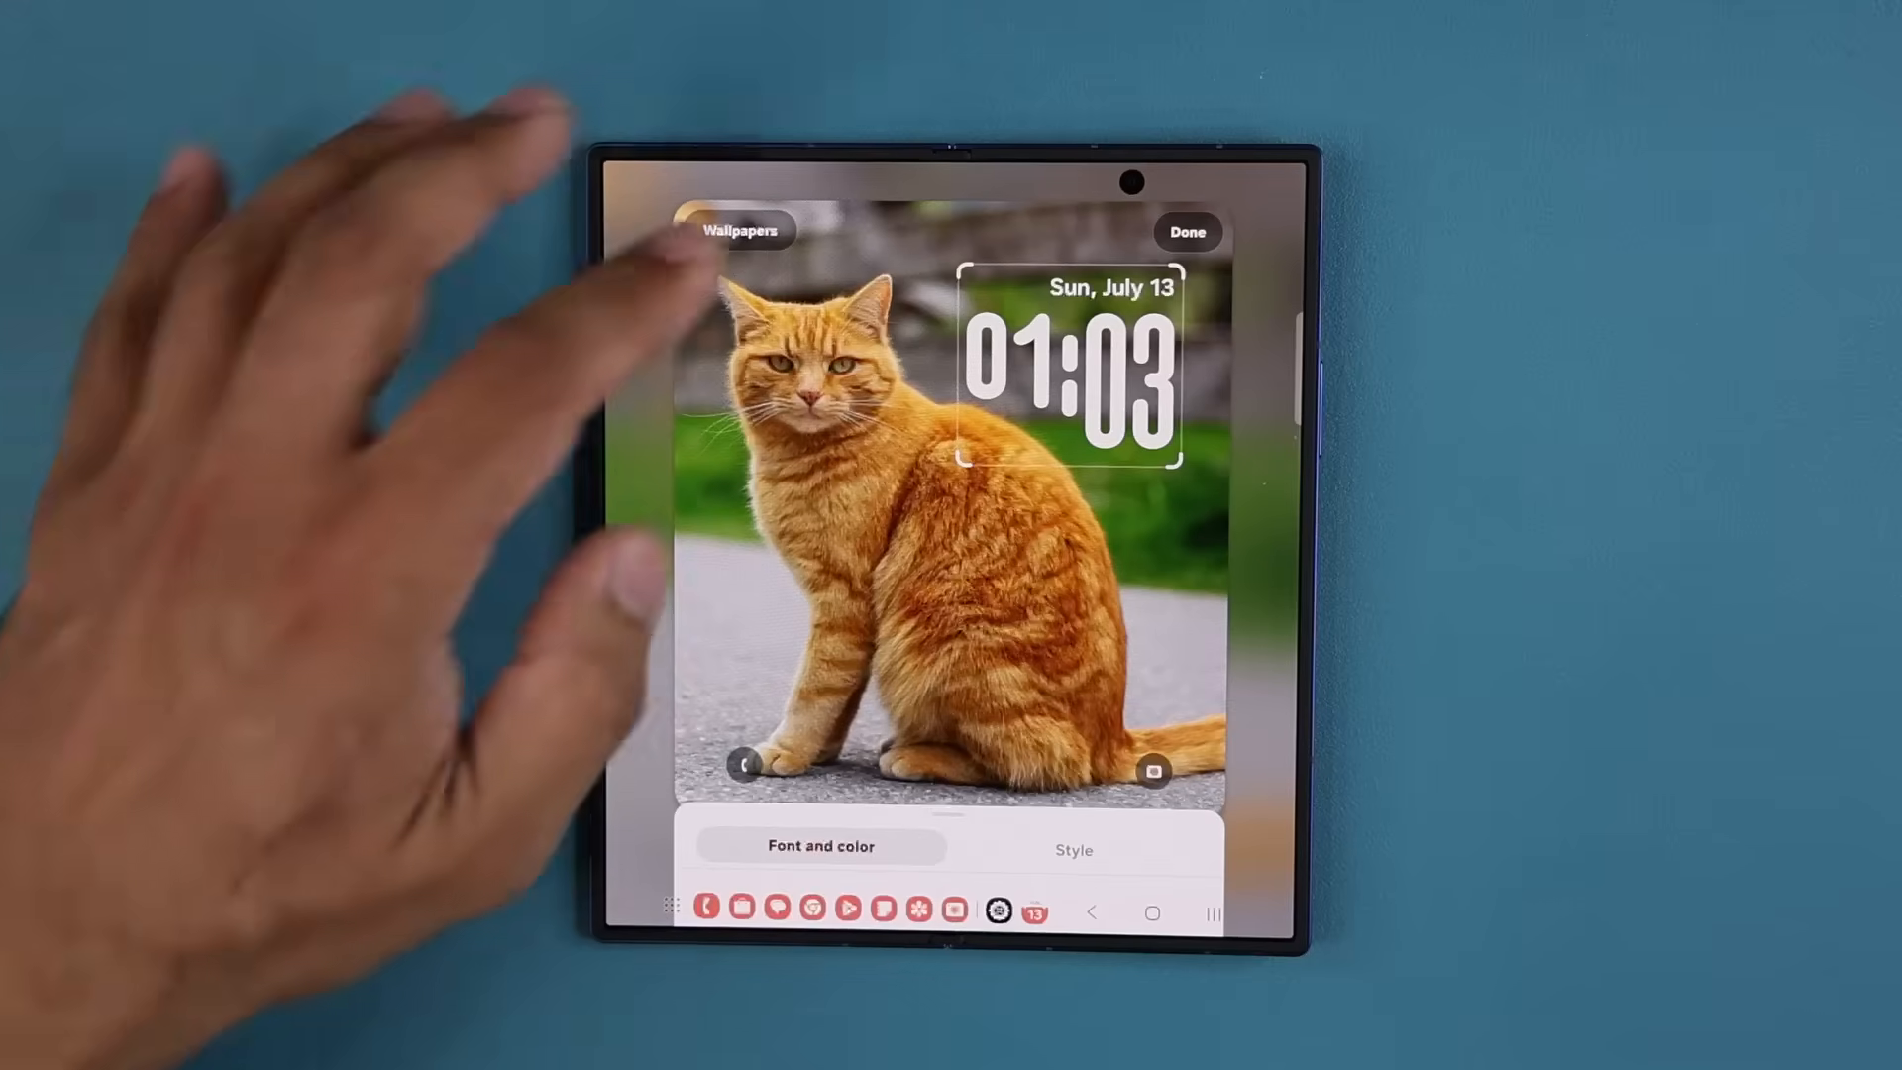
left_click(1187, 230)
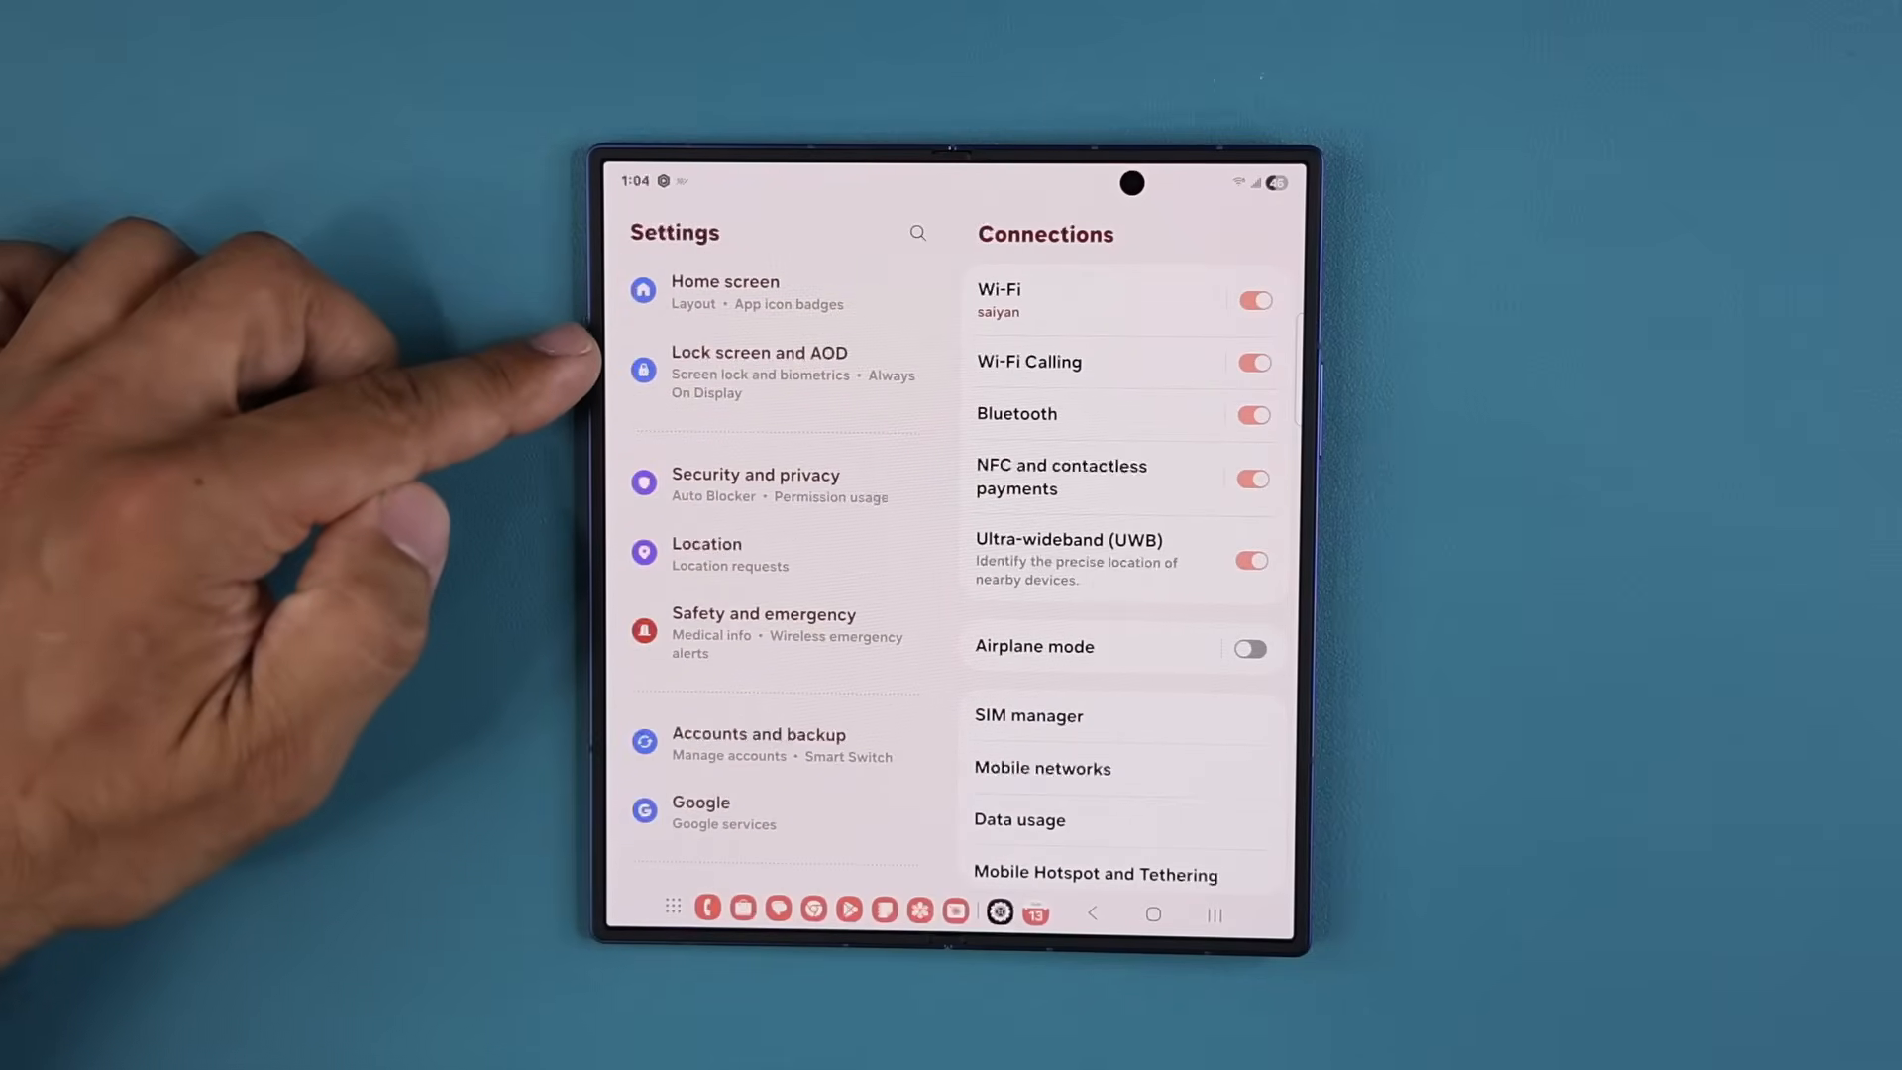
Step: Enable Erase background for Always On Display, then unlock back to the home screen
left_click(759, 373)
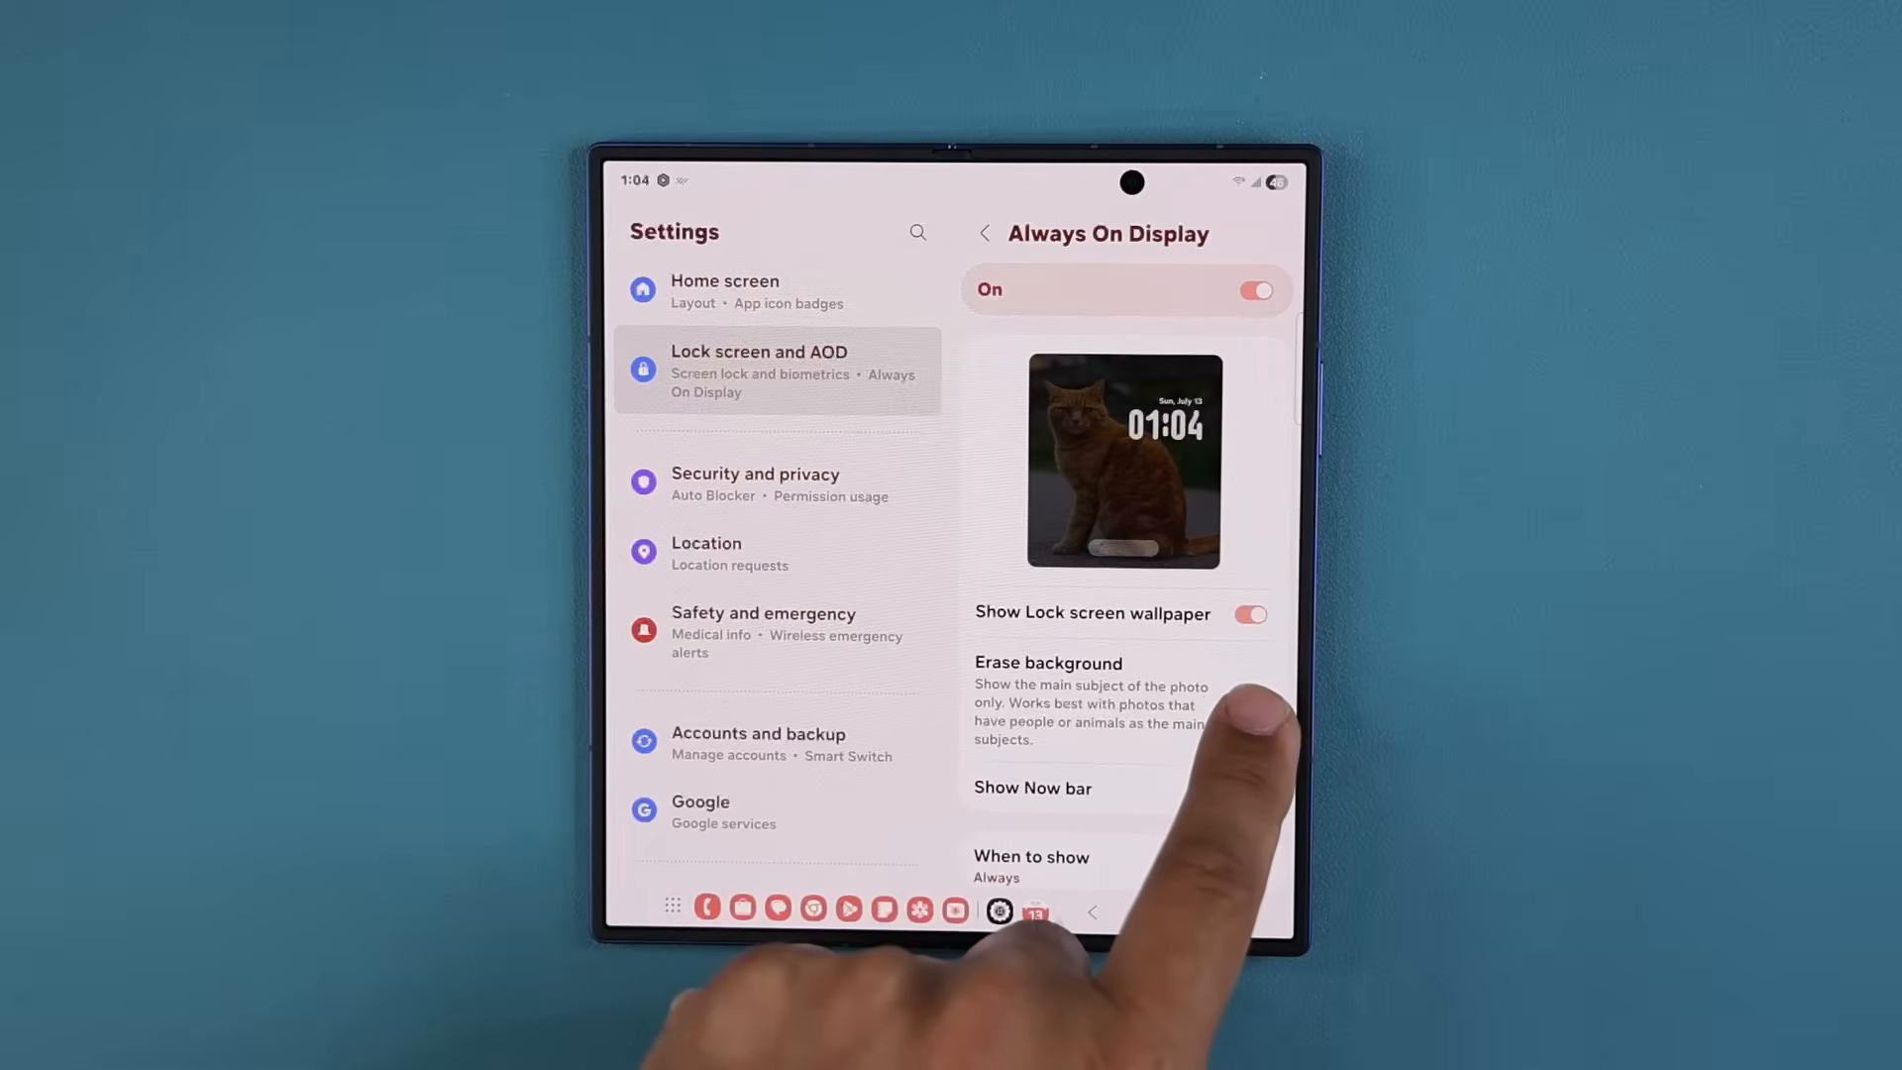
left_click(1250, 703)
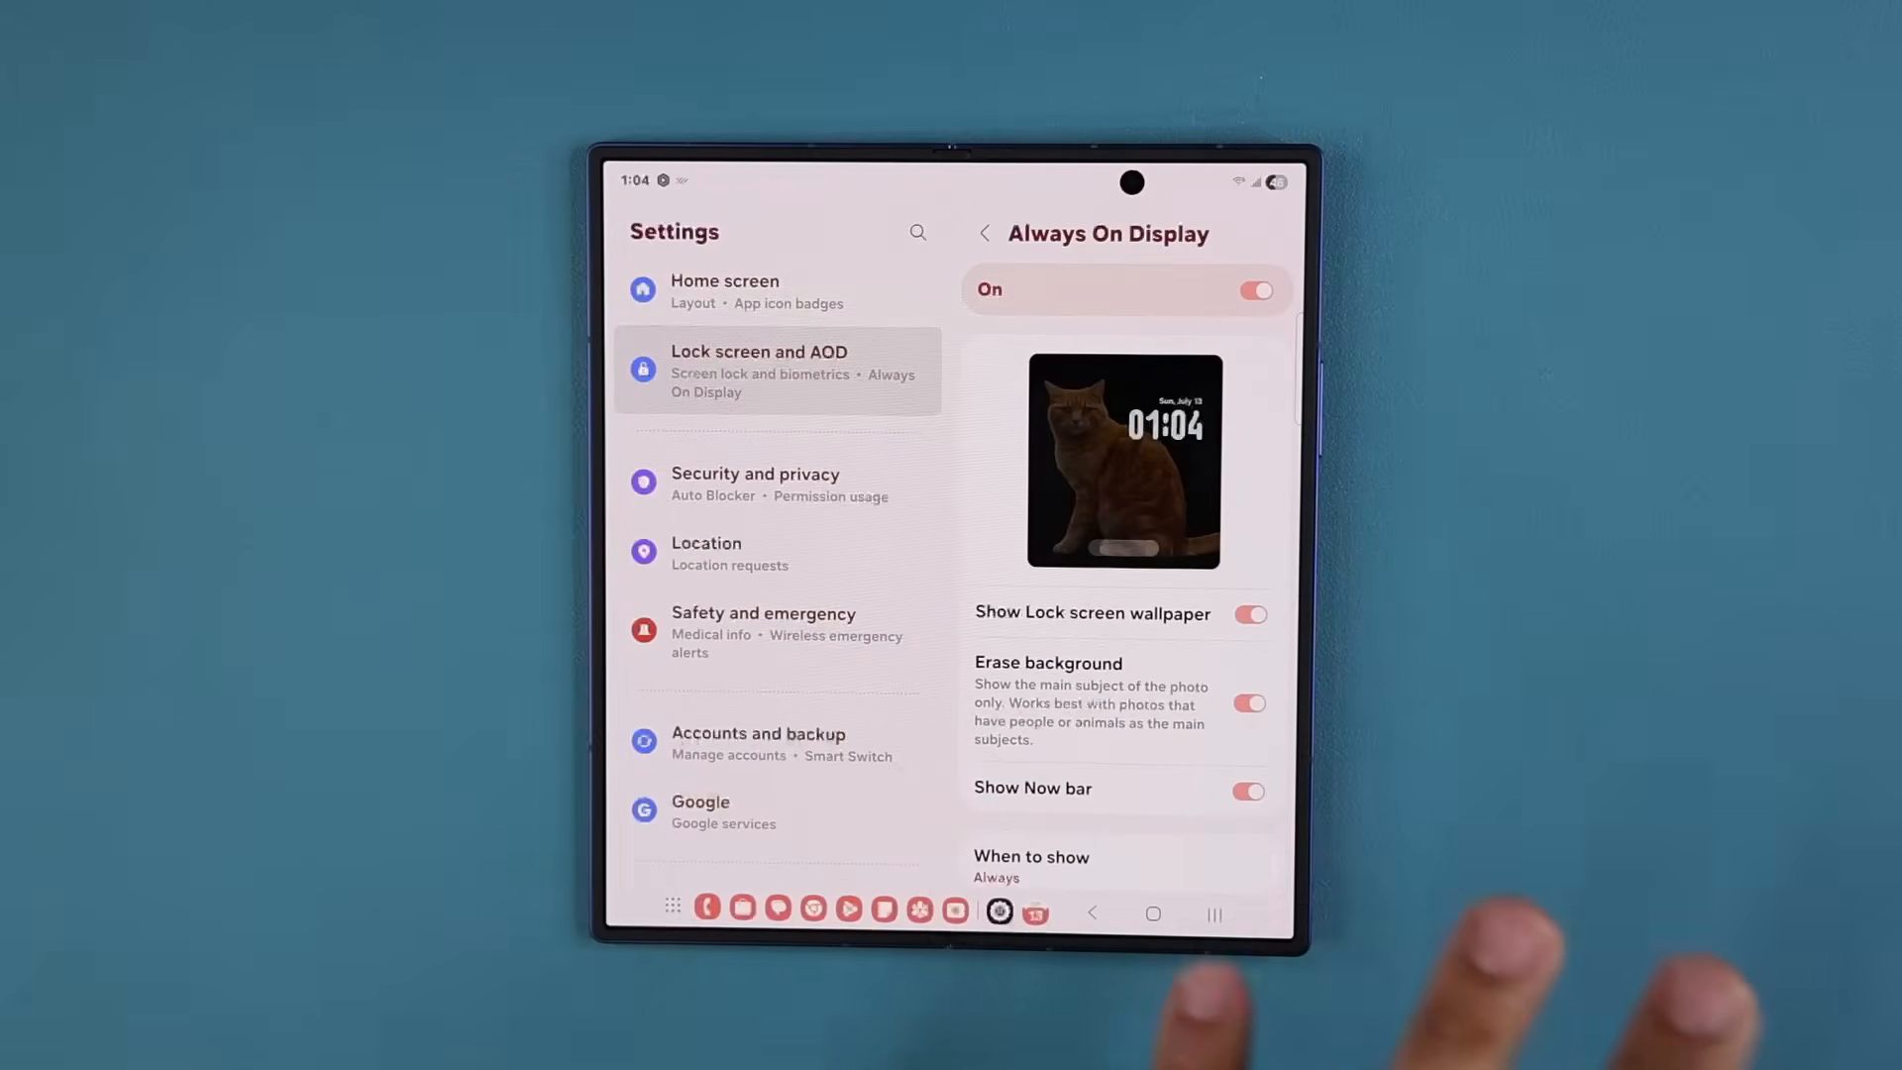
left_click(1153, 913)
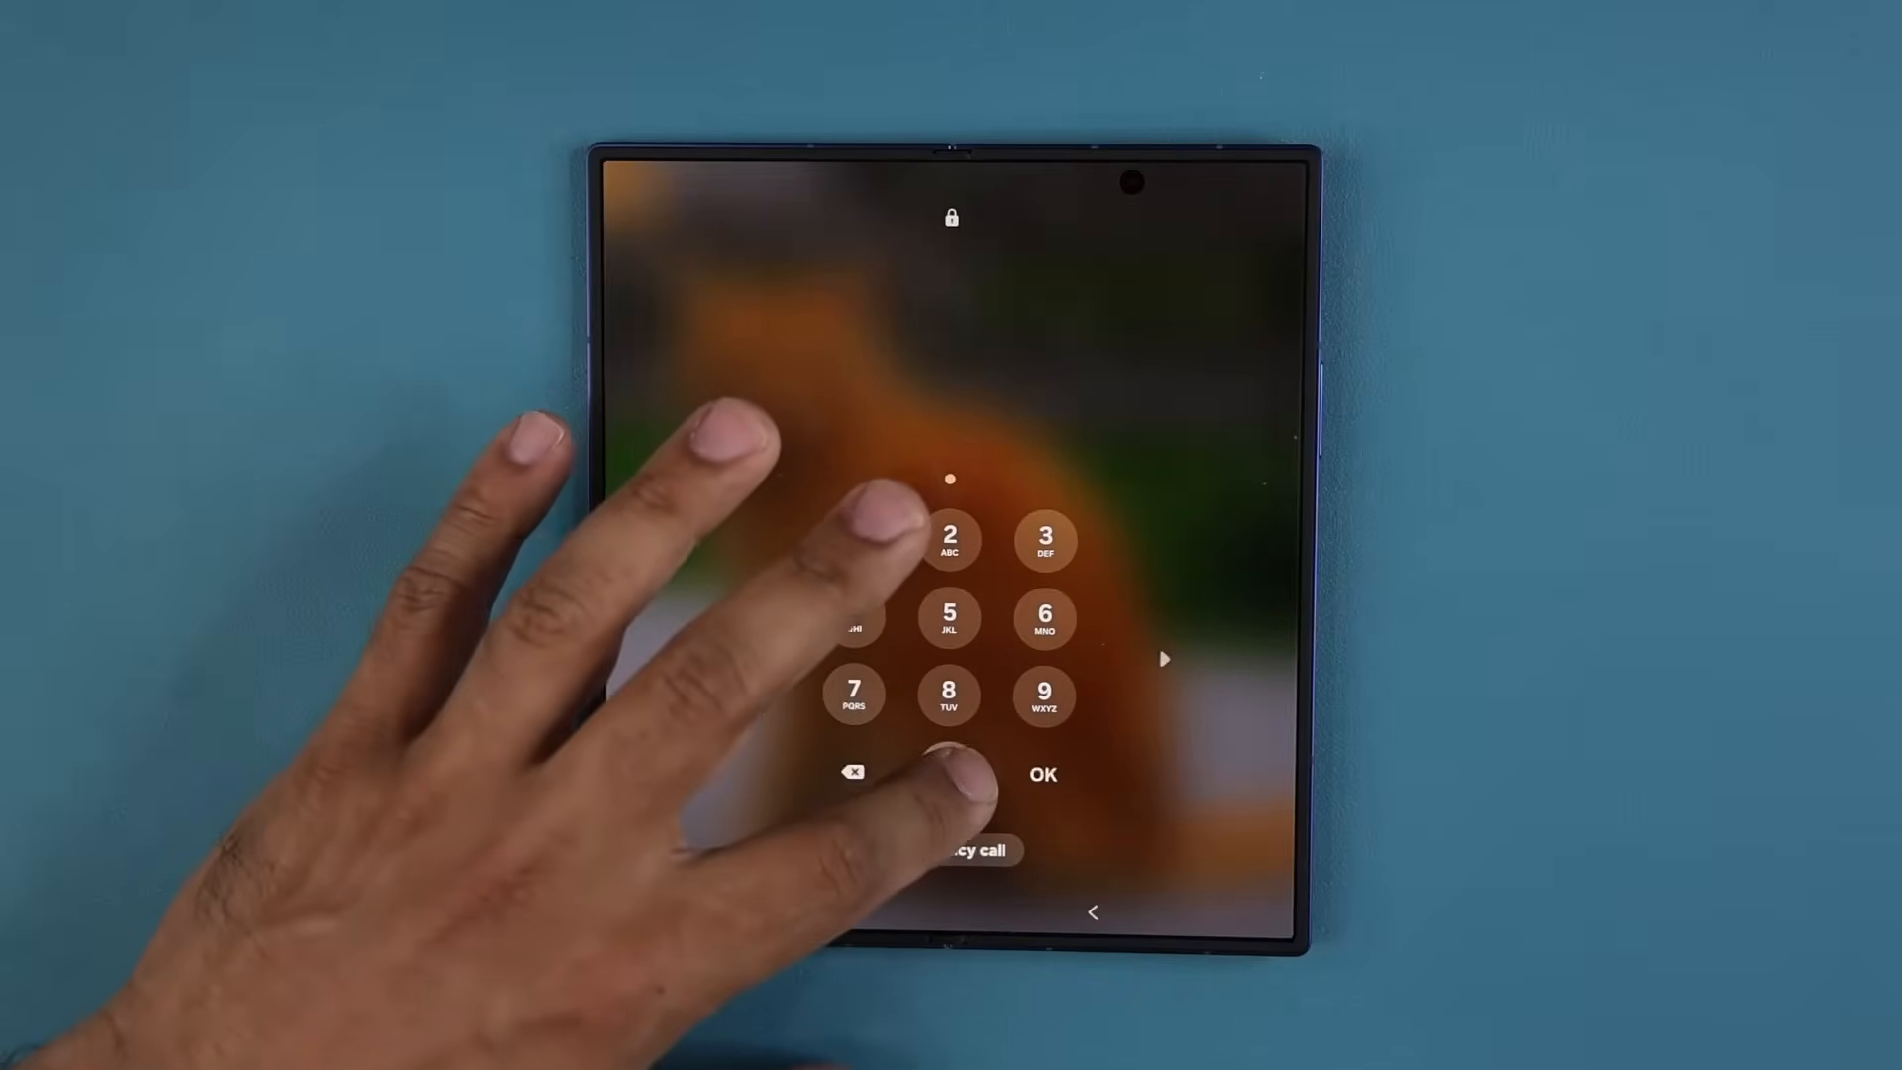
left_click(1042, 774)
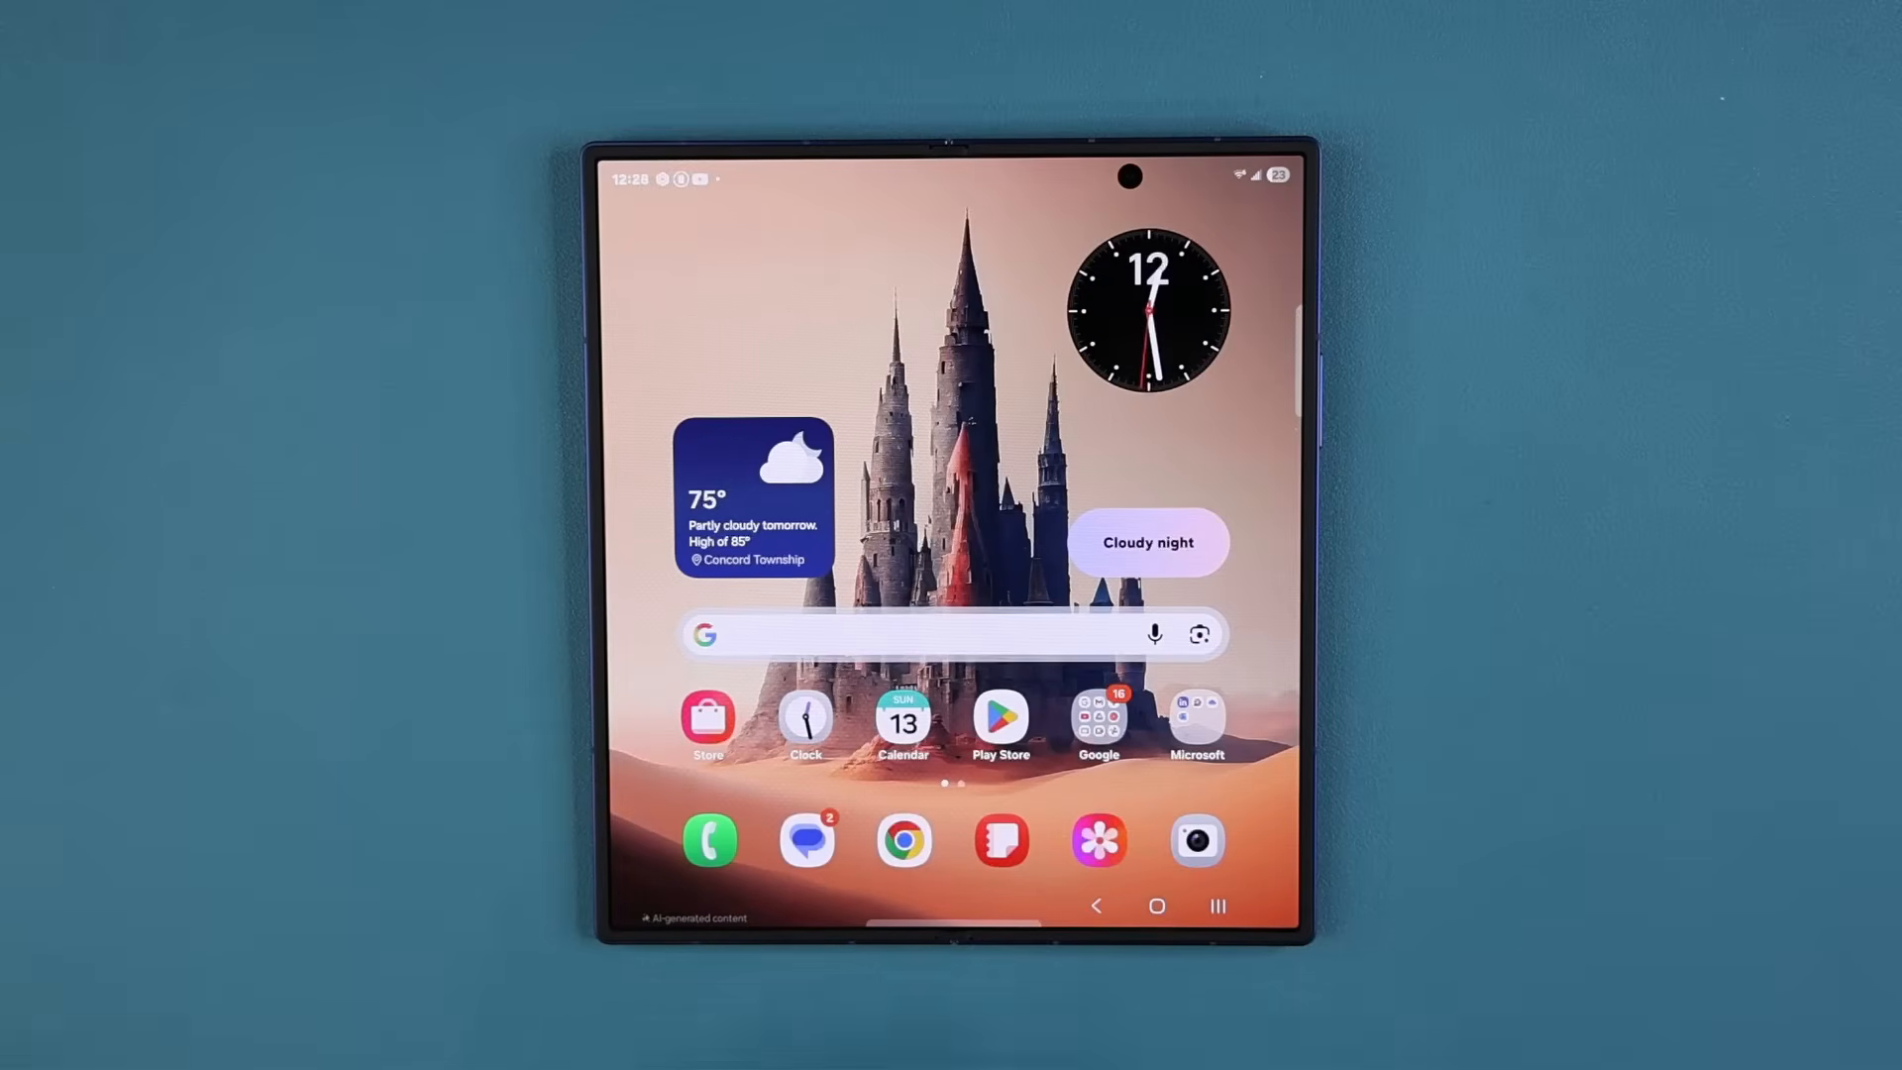
Step: Open Calendar in July month view with the taskbar shown along the bottom
left_click(904, 717)
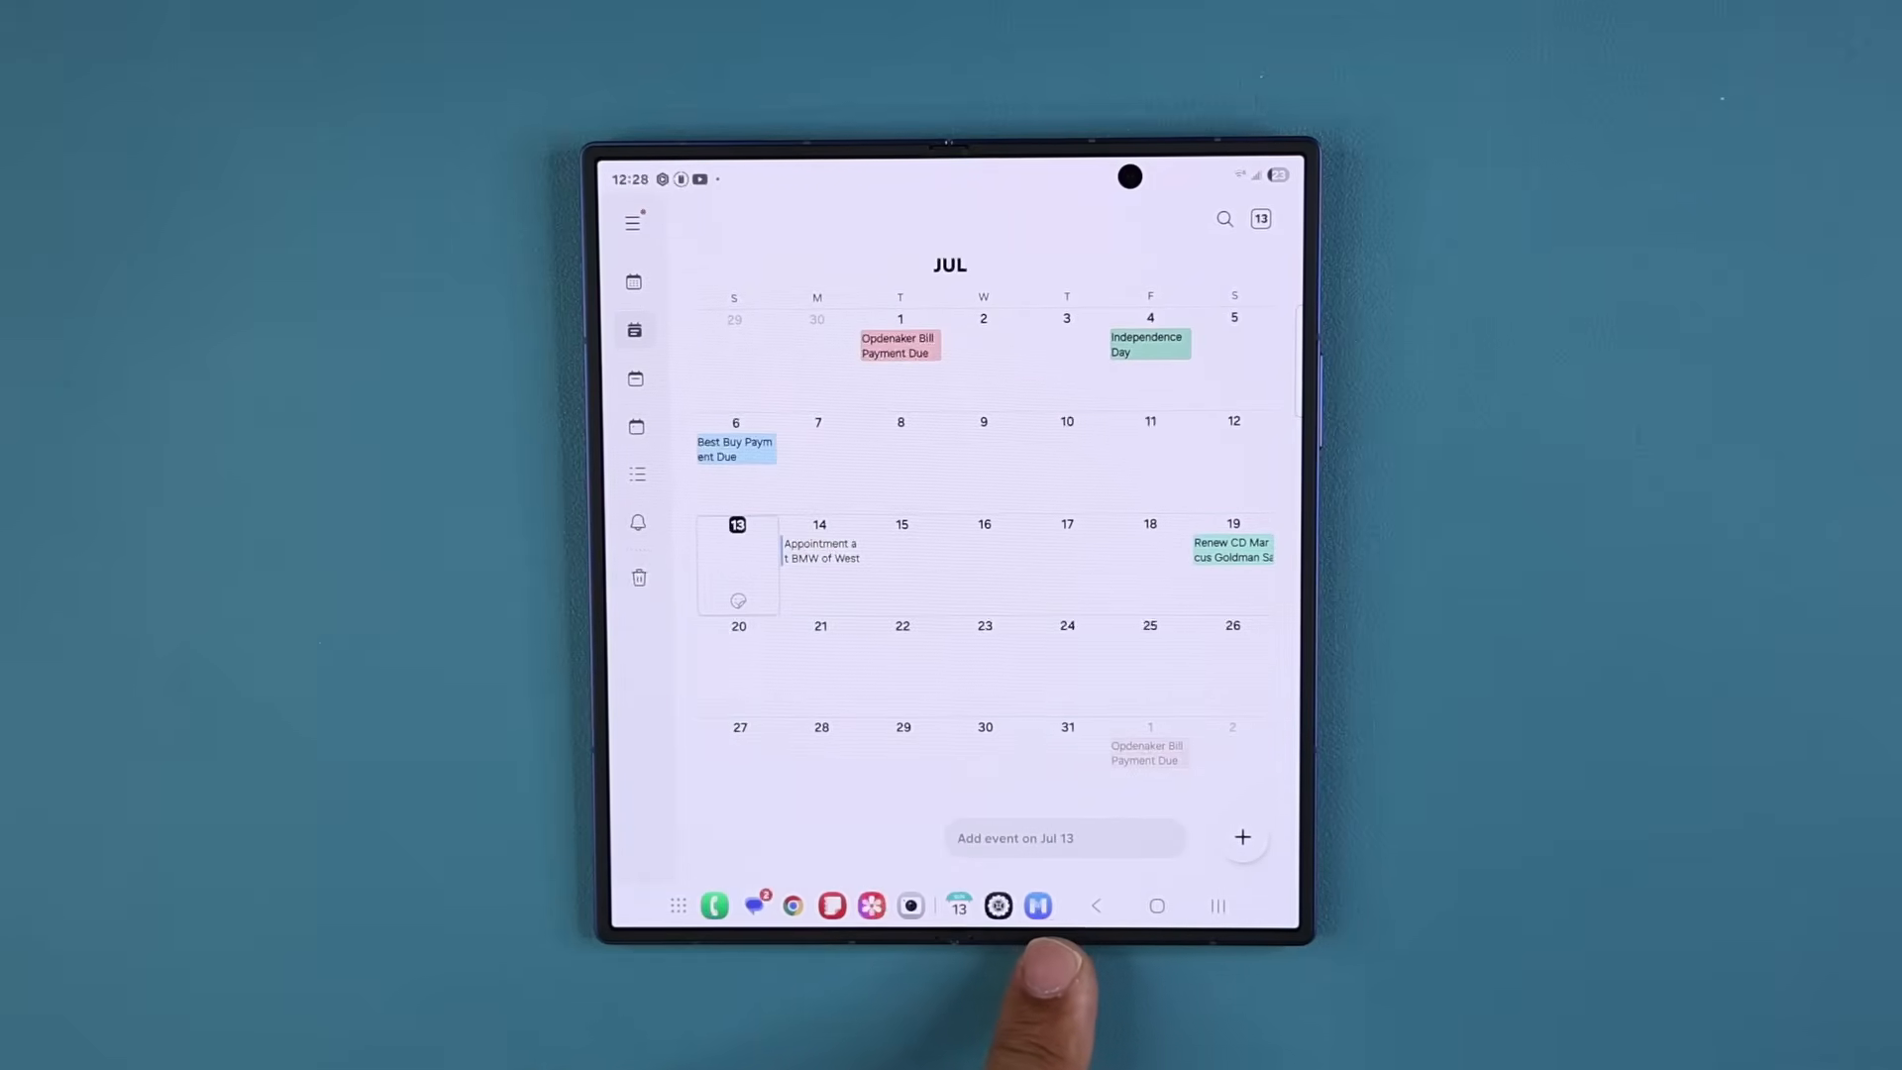
mouse_move(1212, 982)
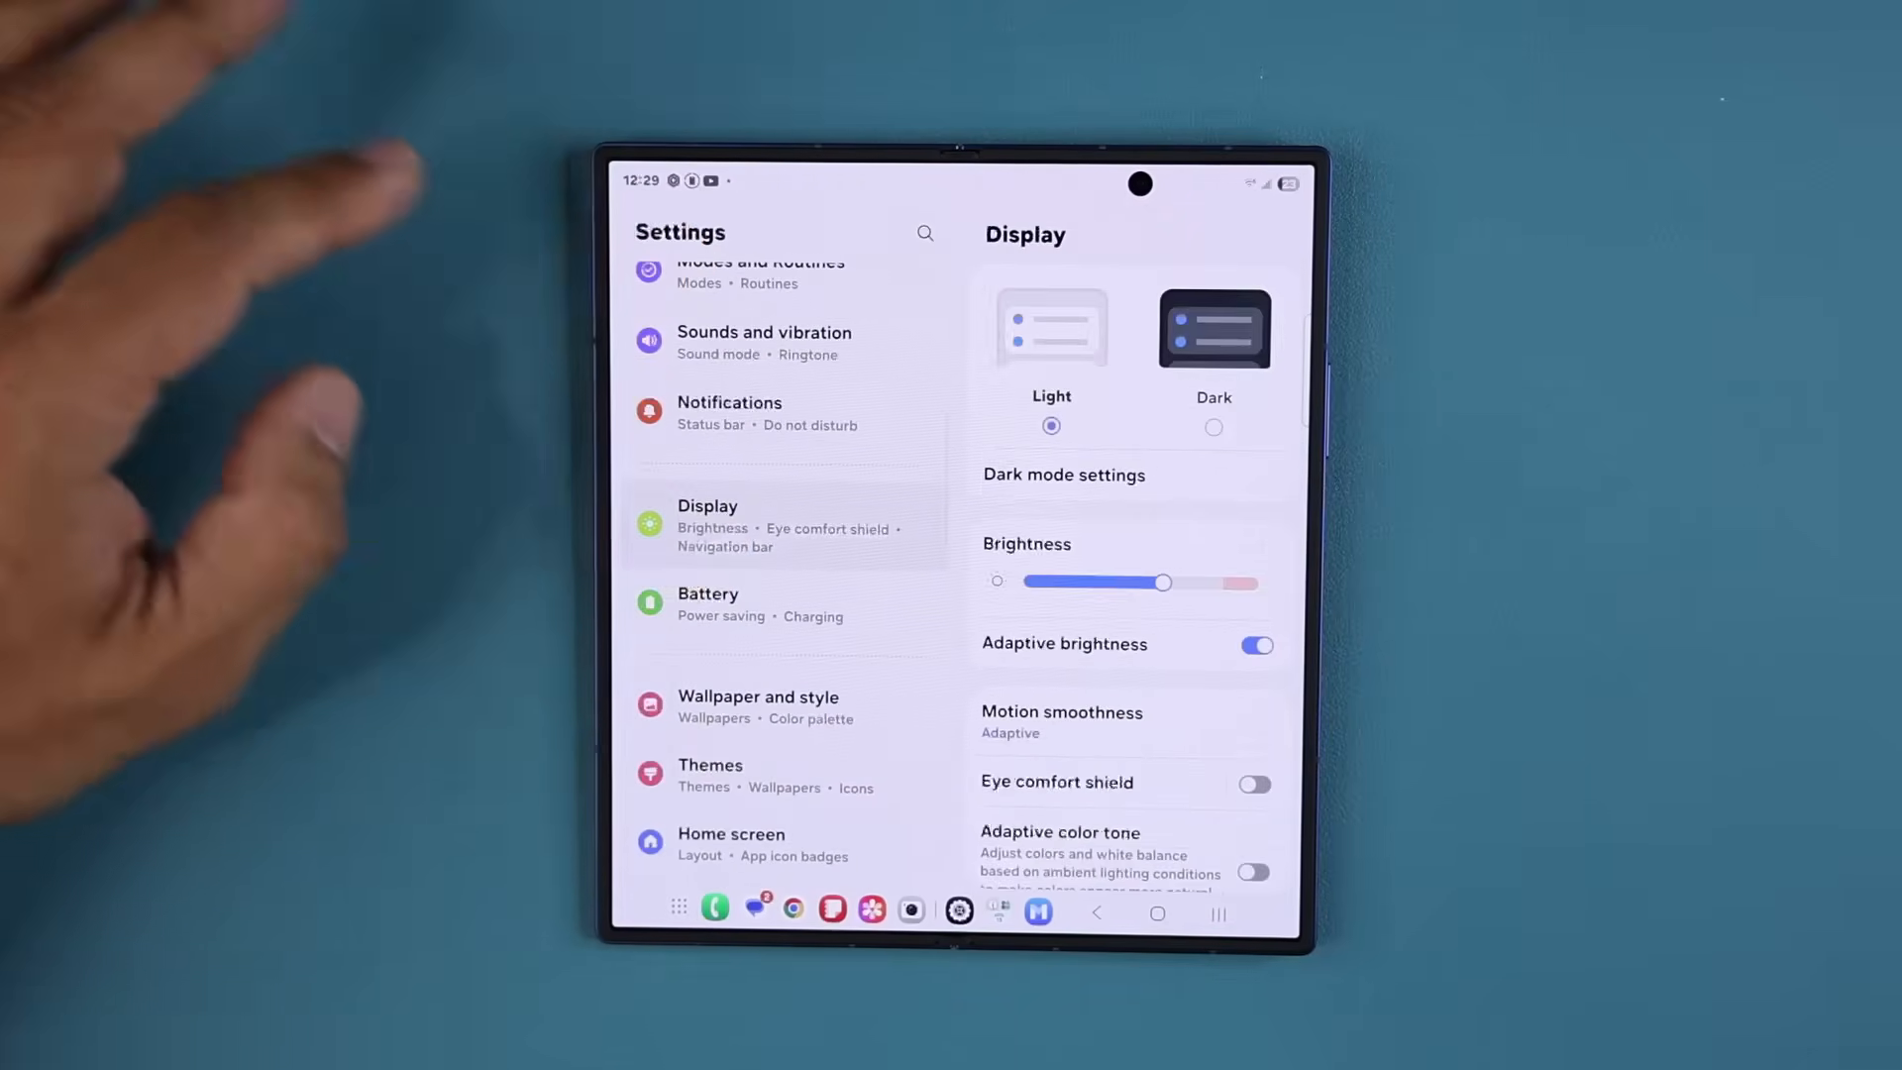
Step: In Display > Taskbar, keep Show recent or suggested apps turned on after toggling it
scroll("down", 3)
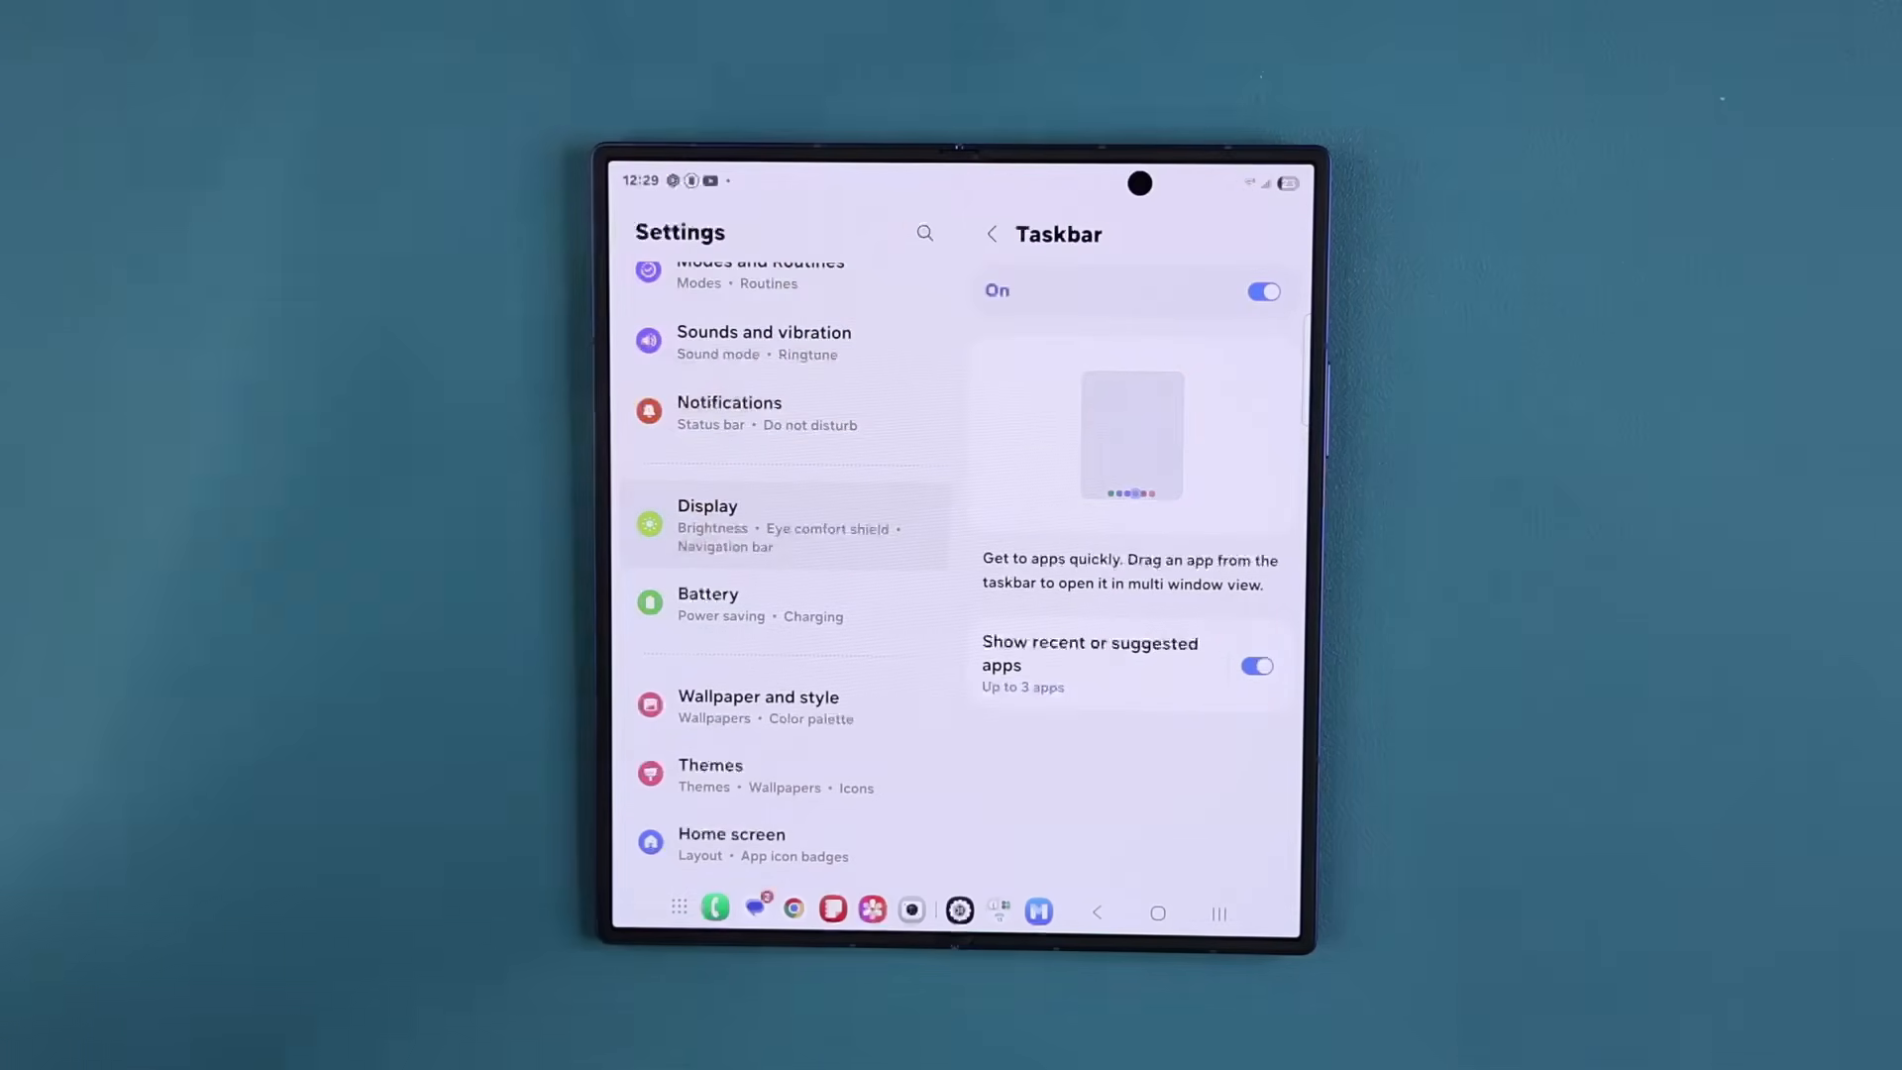
left_click(1262, 292)
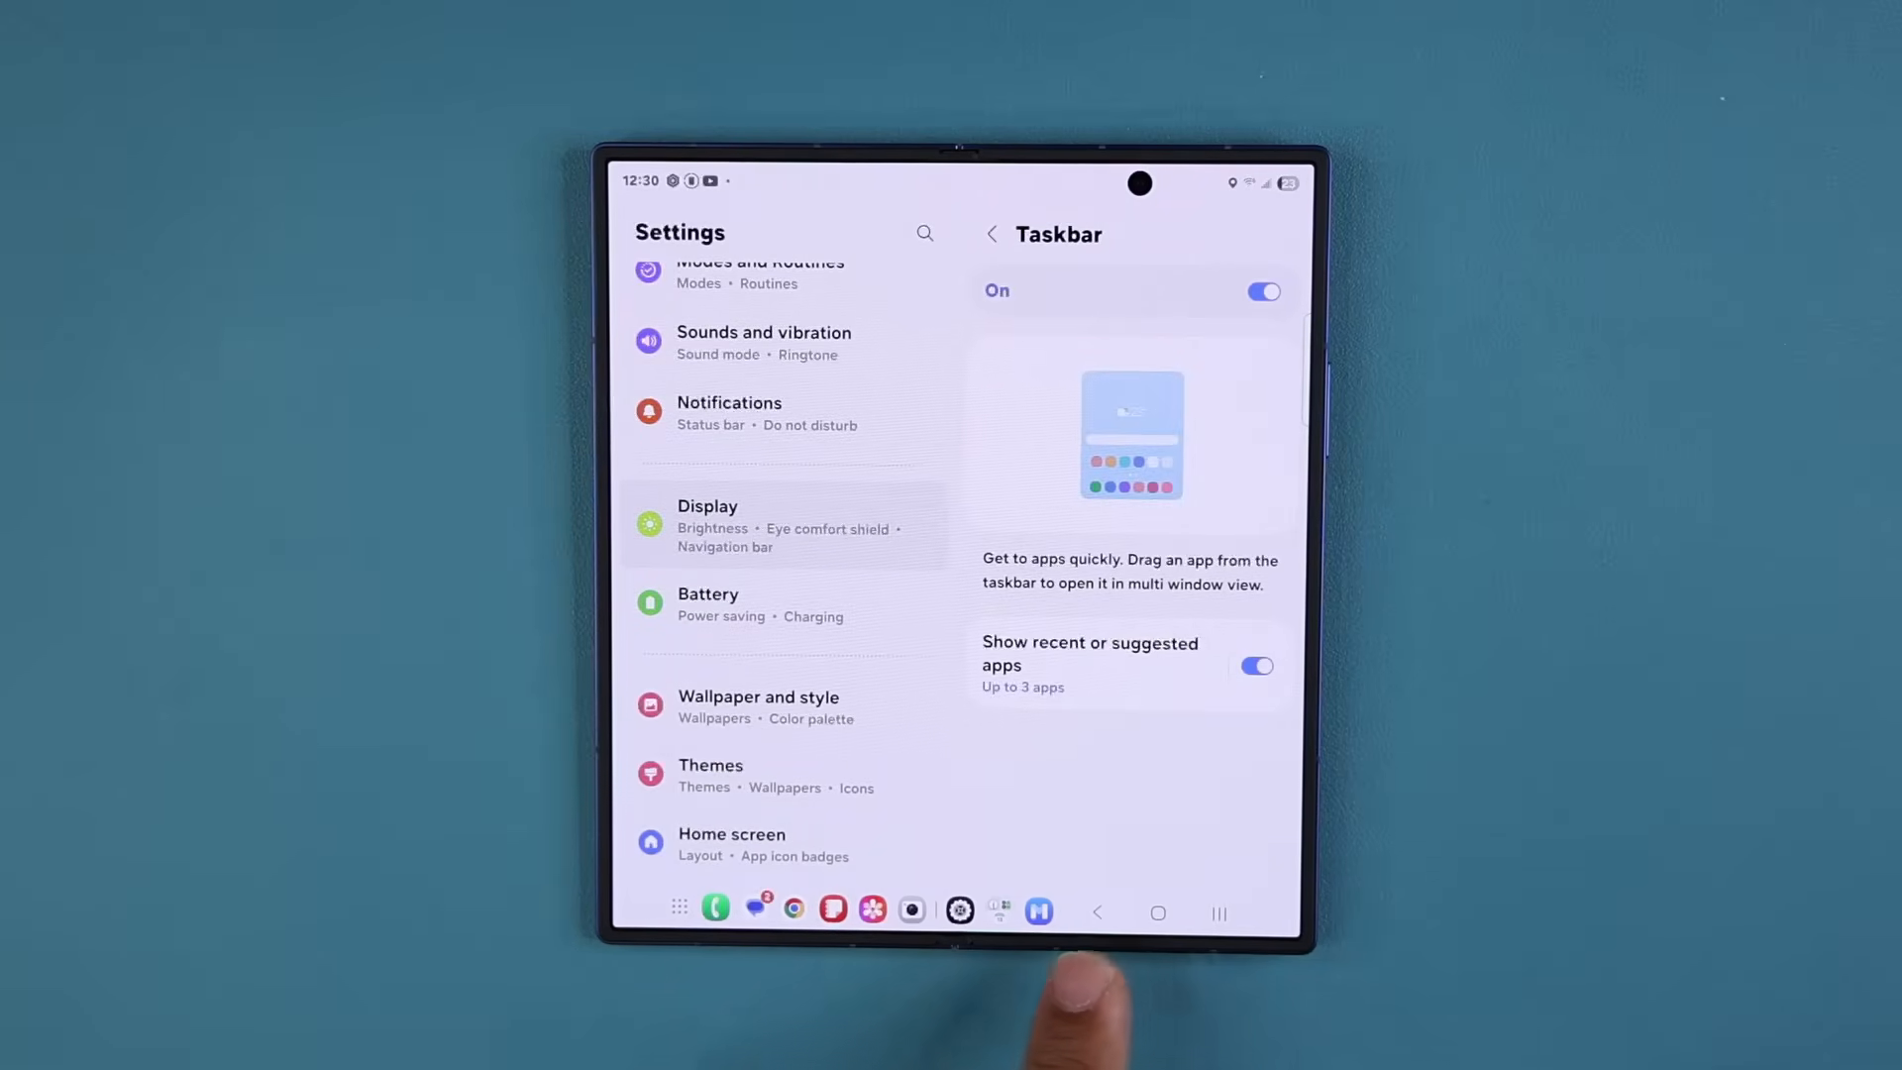
left_click(1256, 665)
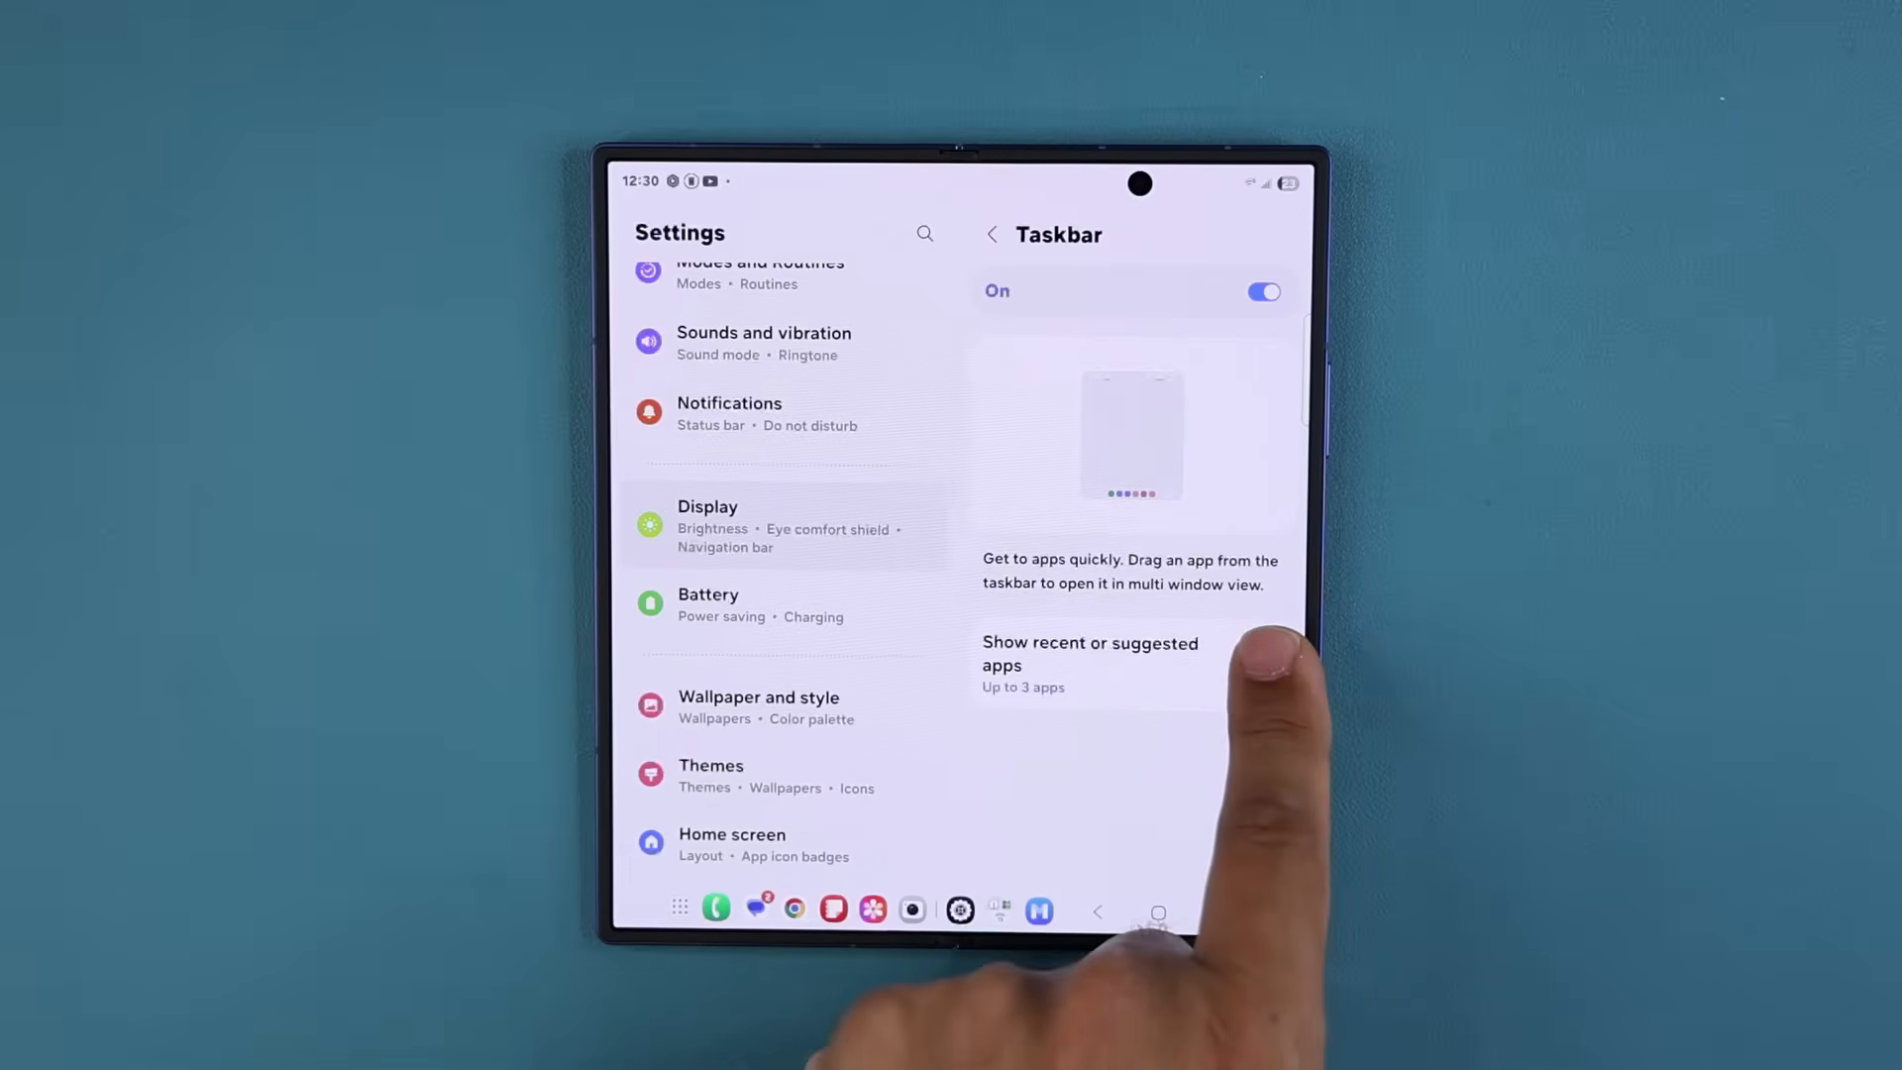
left_click(1256, 656)
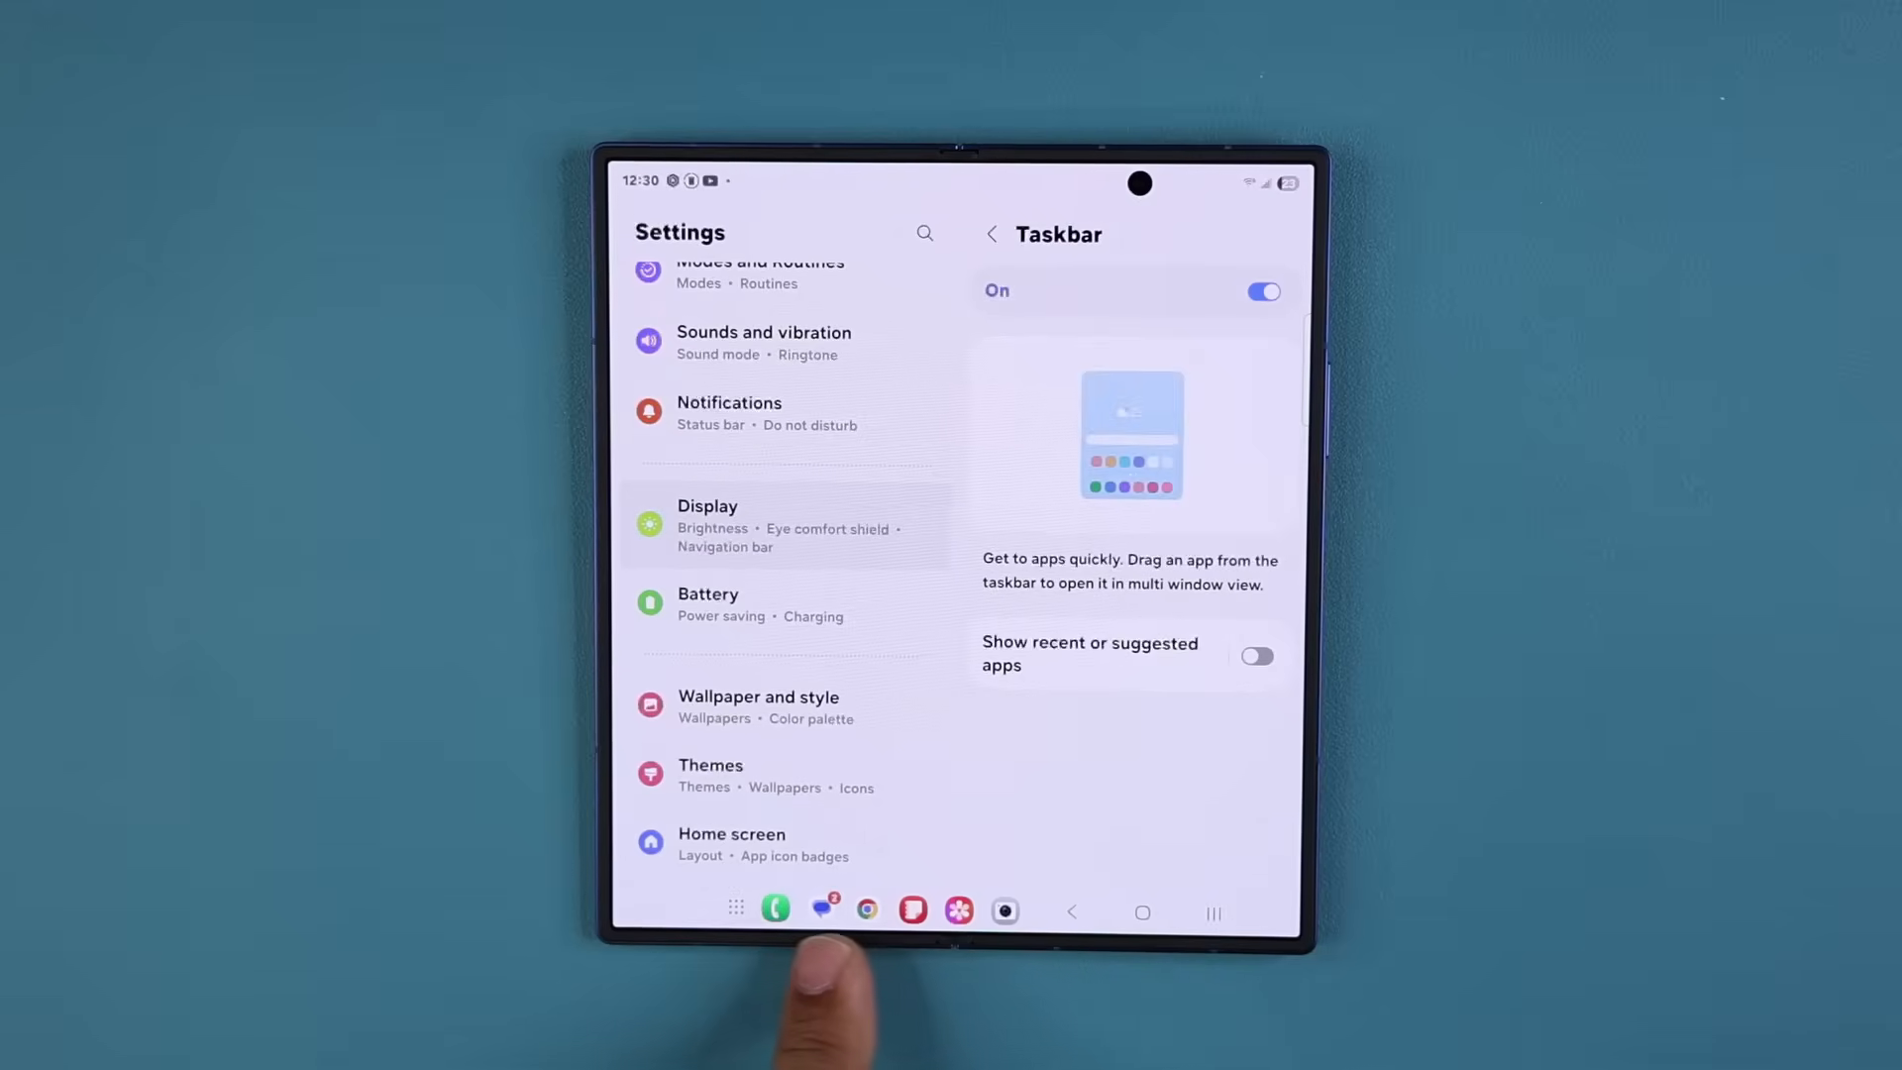
left_click(1256, 656)
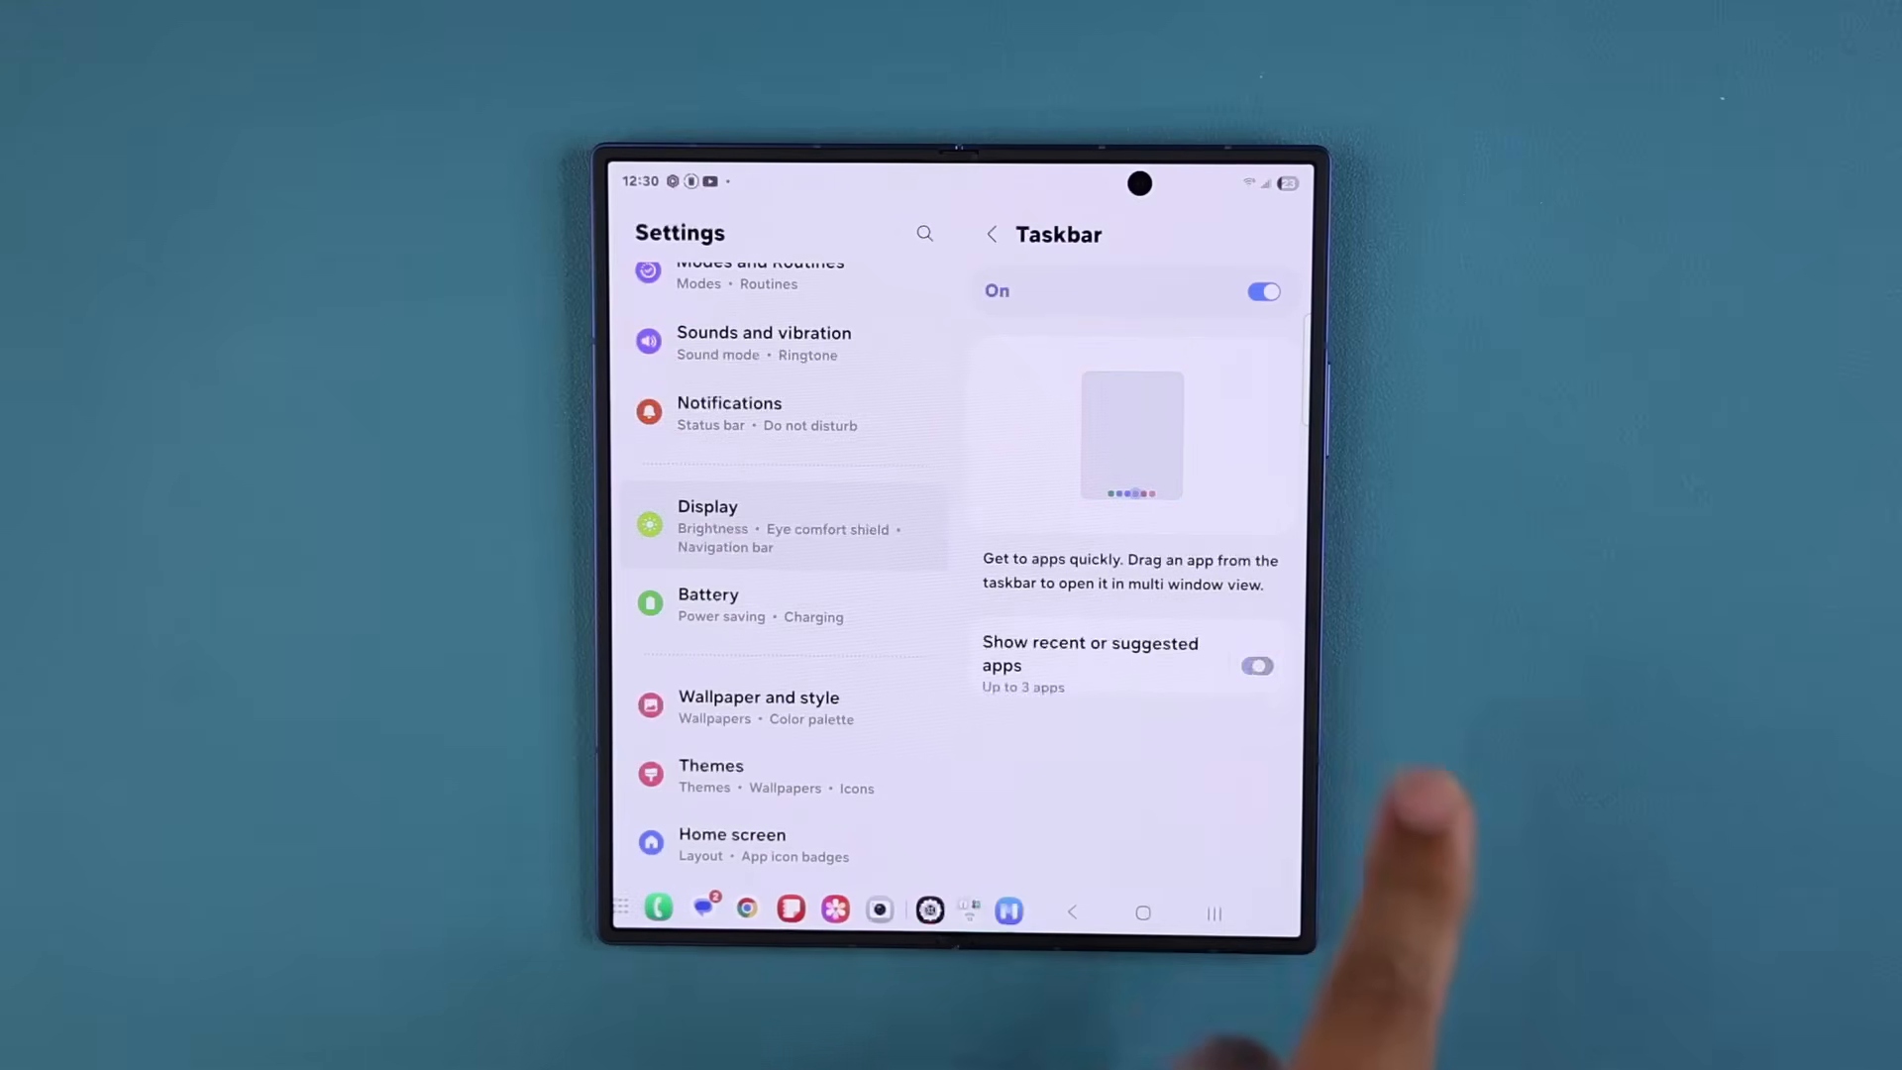
left_click(1256, 666)
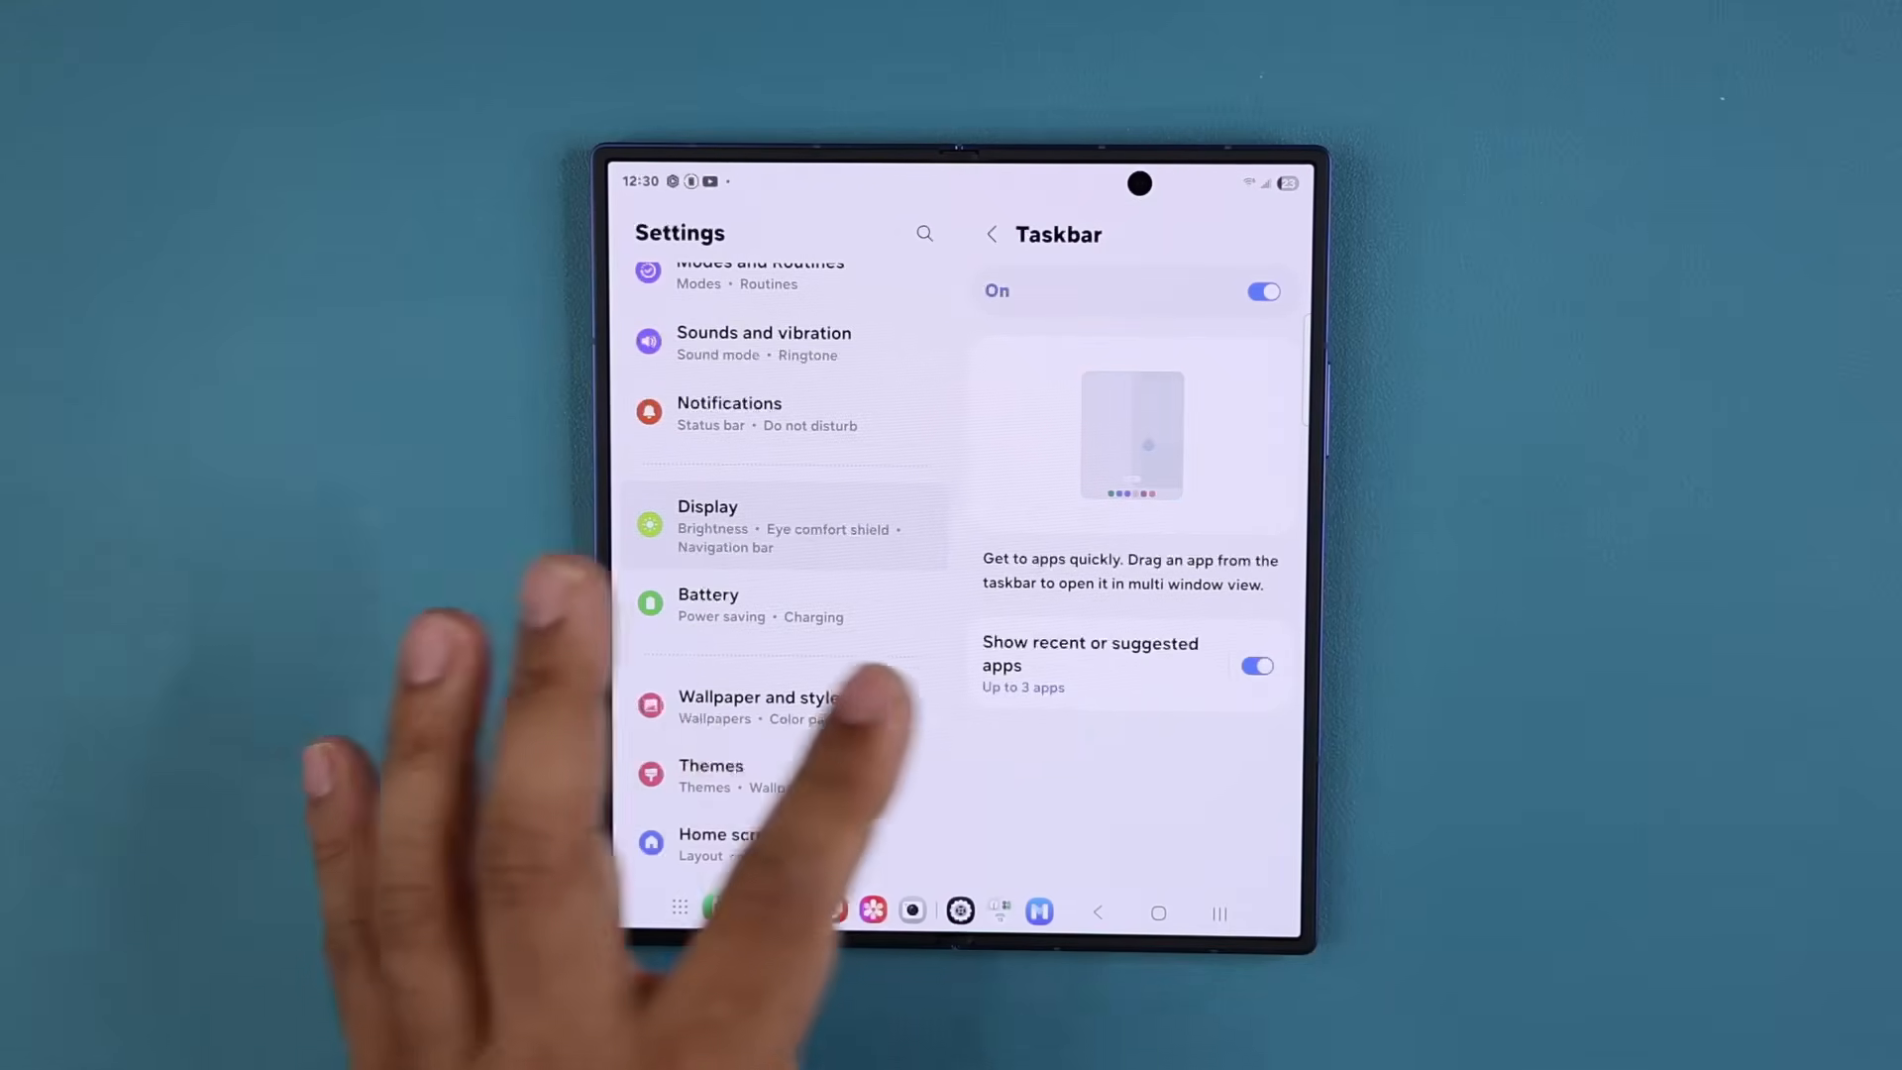
Step: Allow up to 4 recent or suggested taskbar apps, then return to the home screen
left_click(1089, 663)
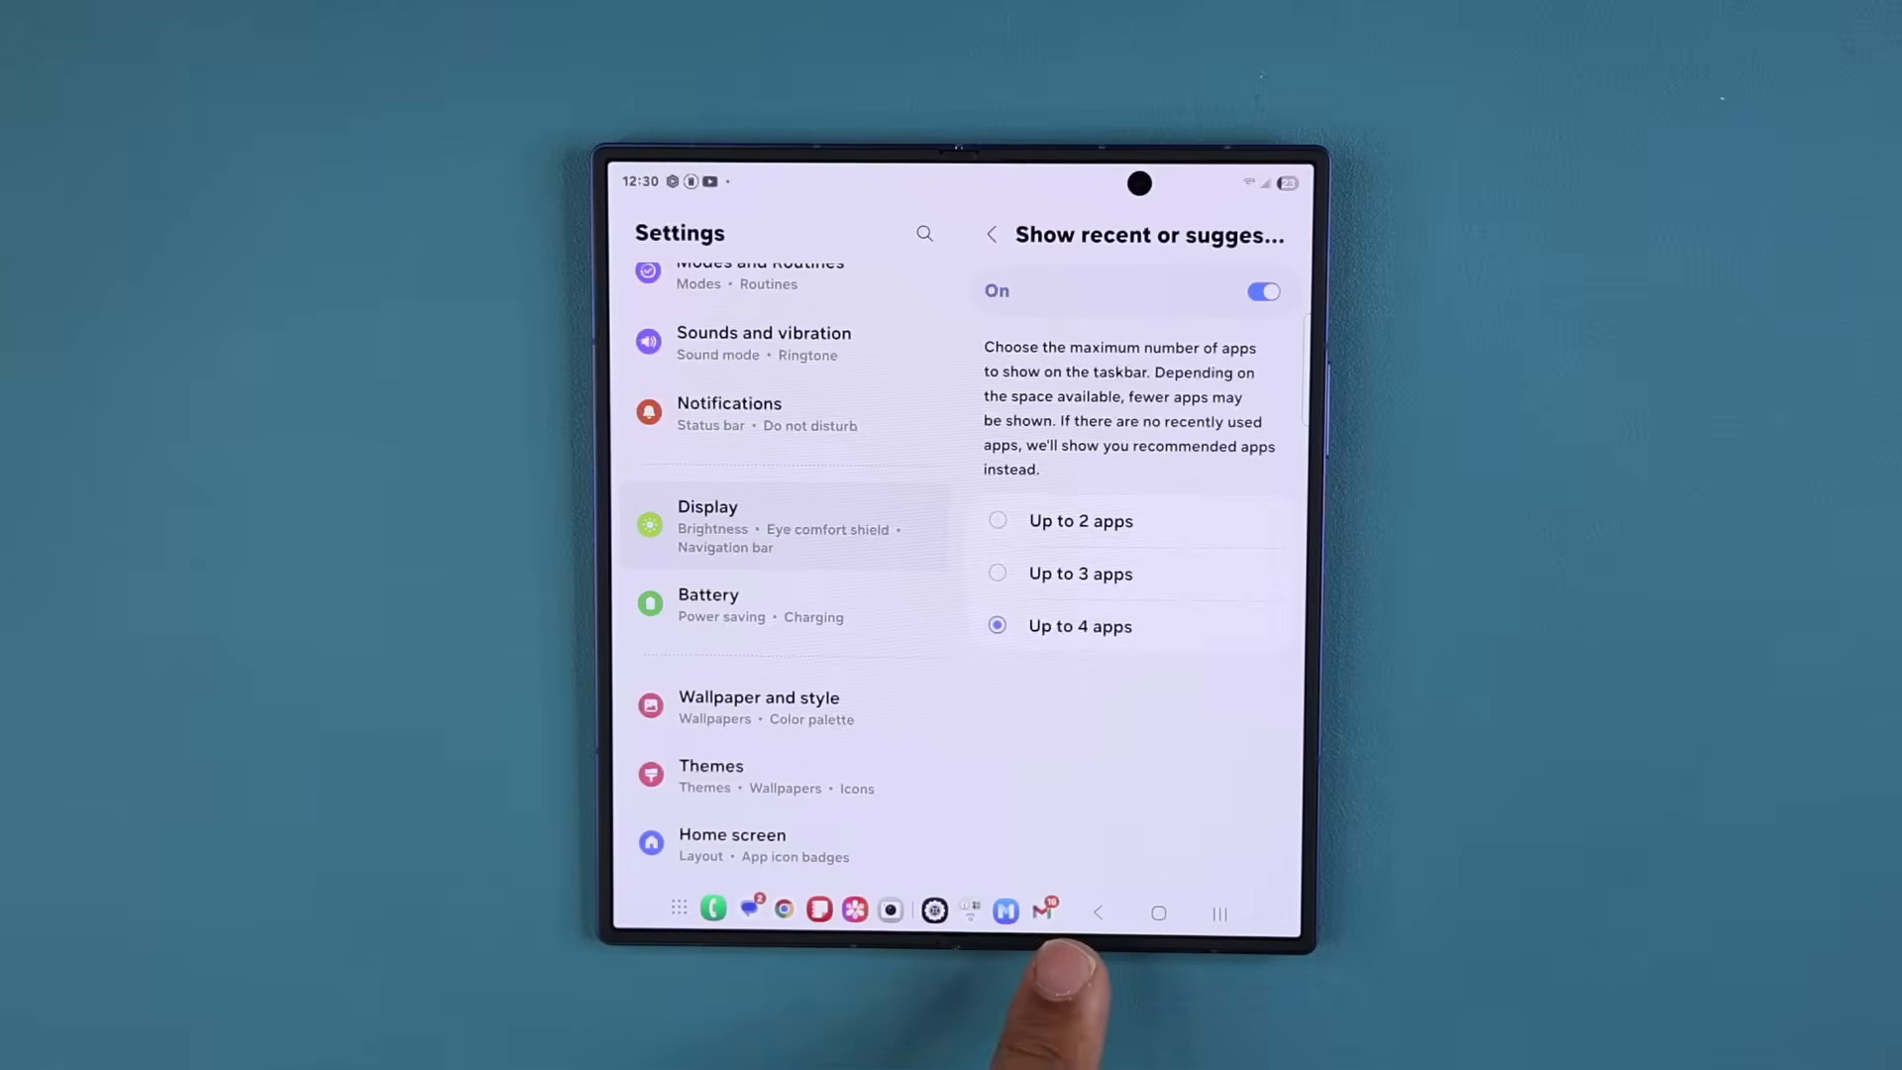
mouse_move(1044, 959)
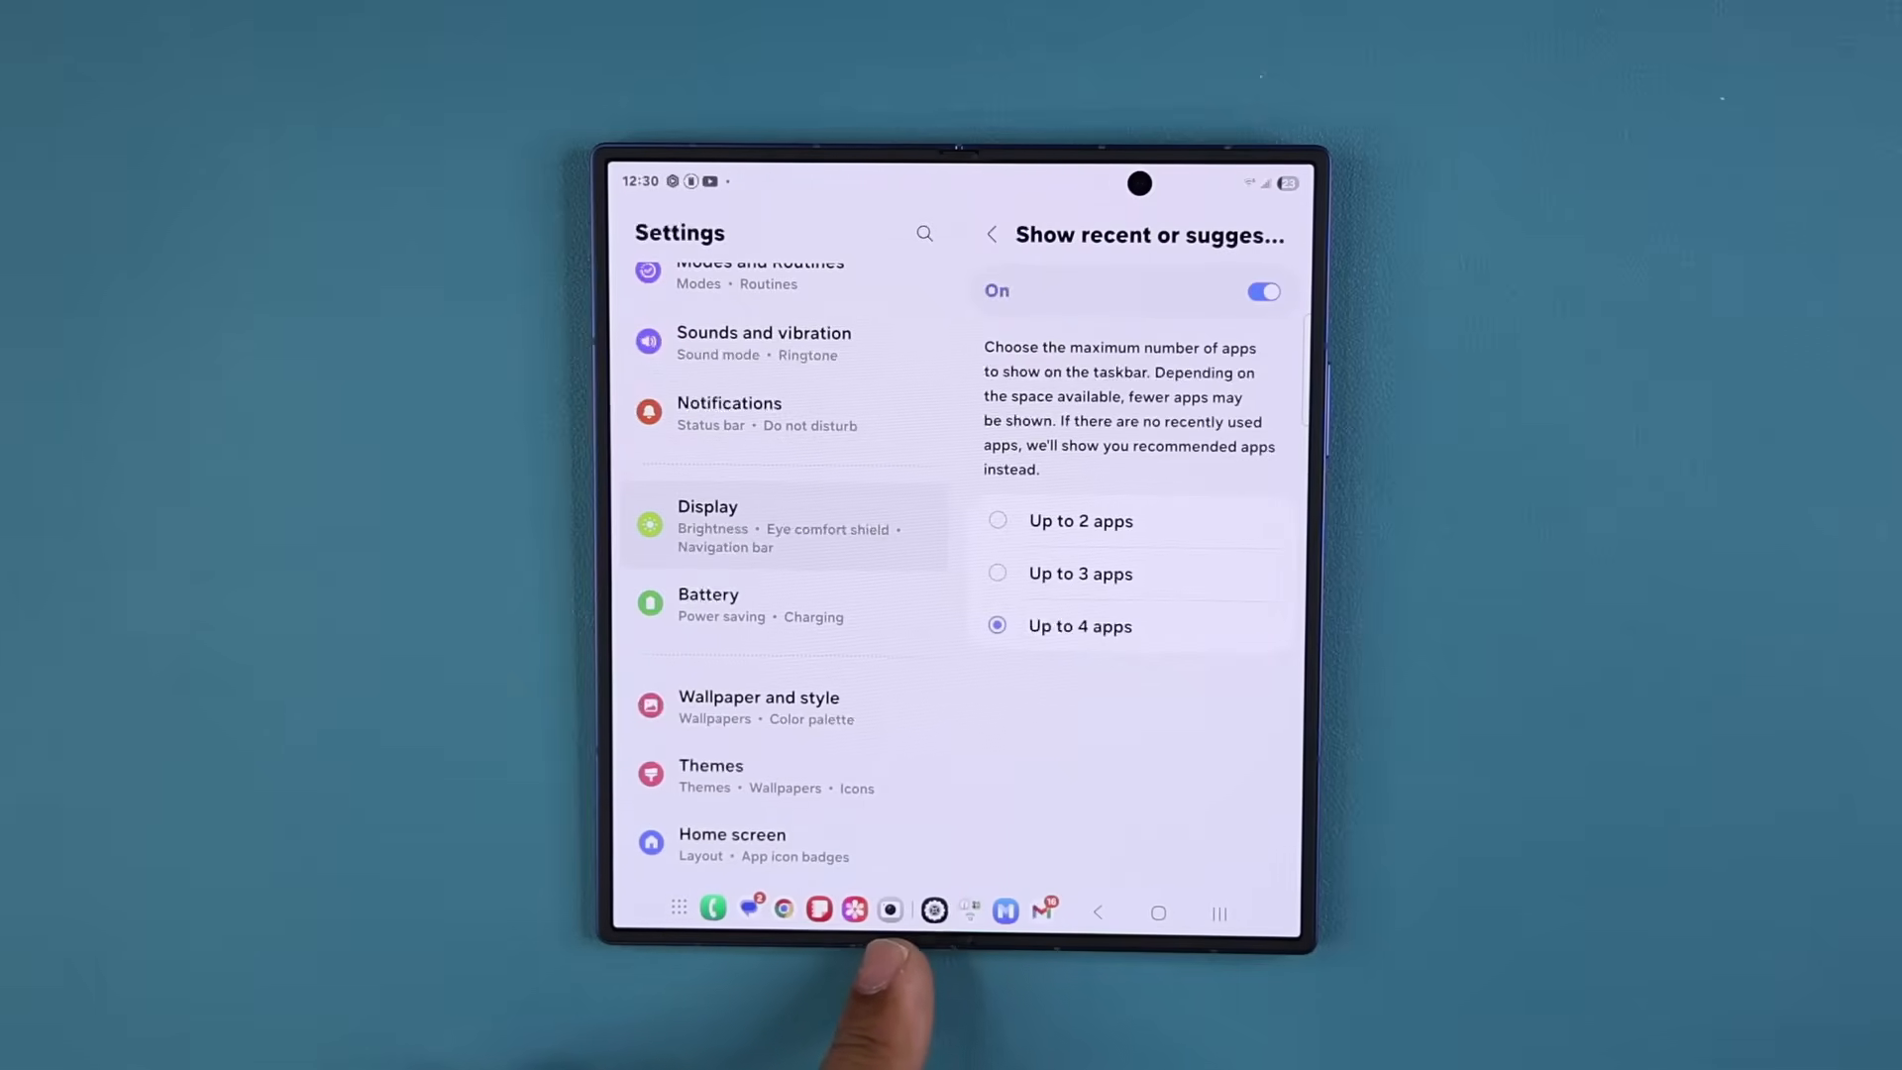
left_click(1157, 911)
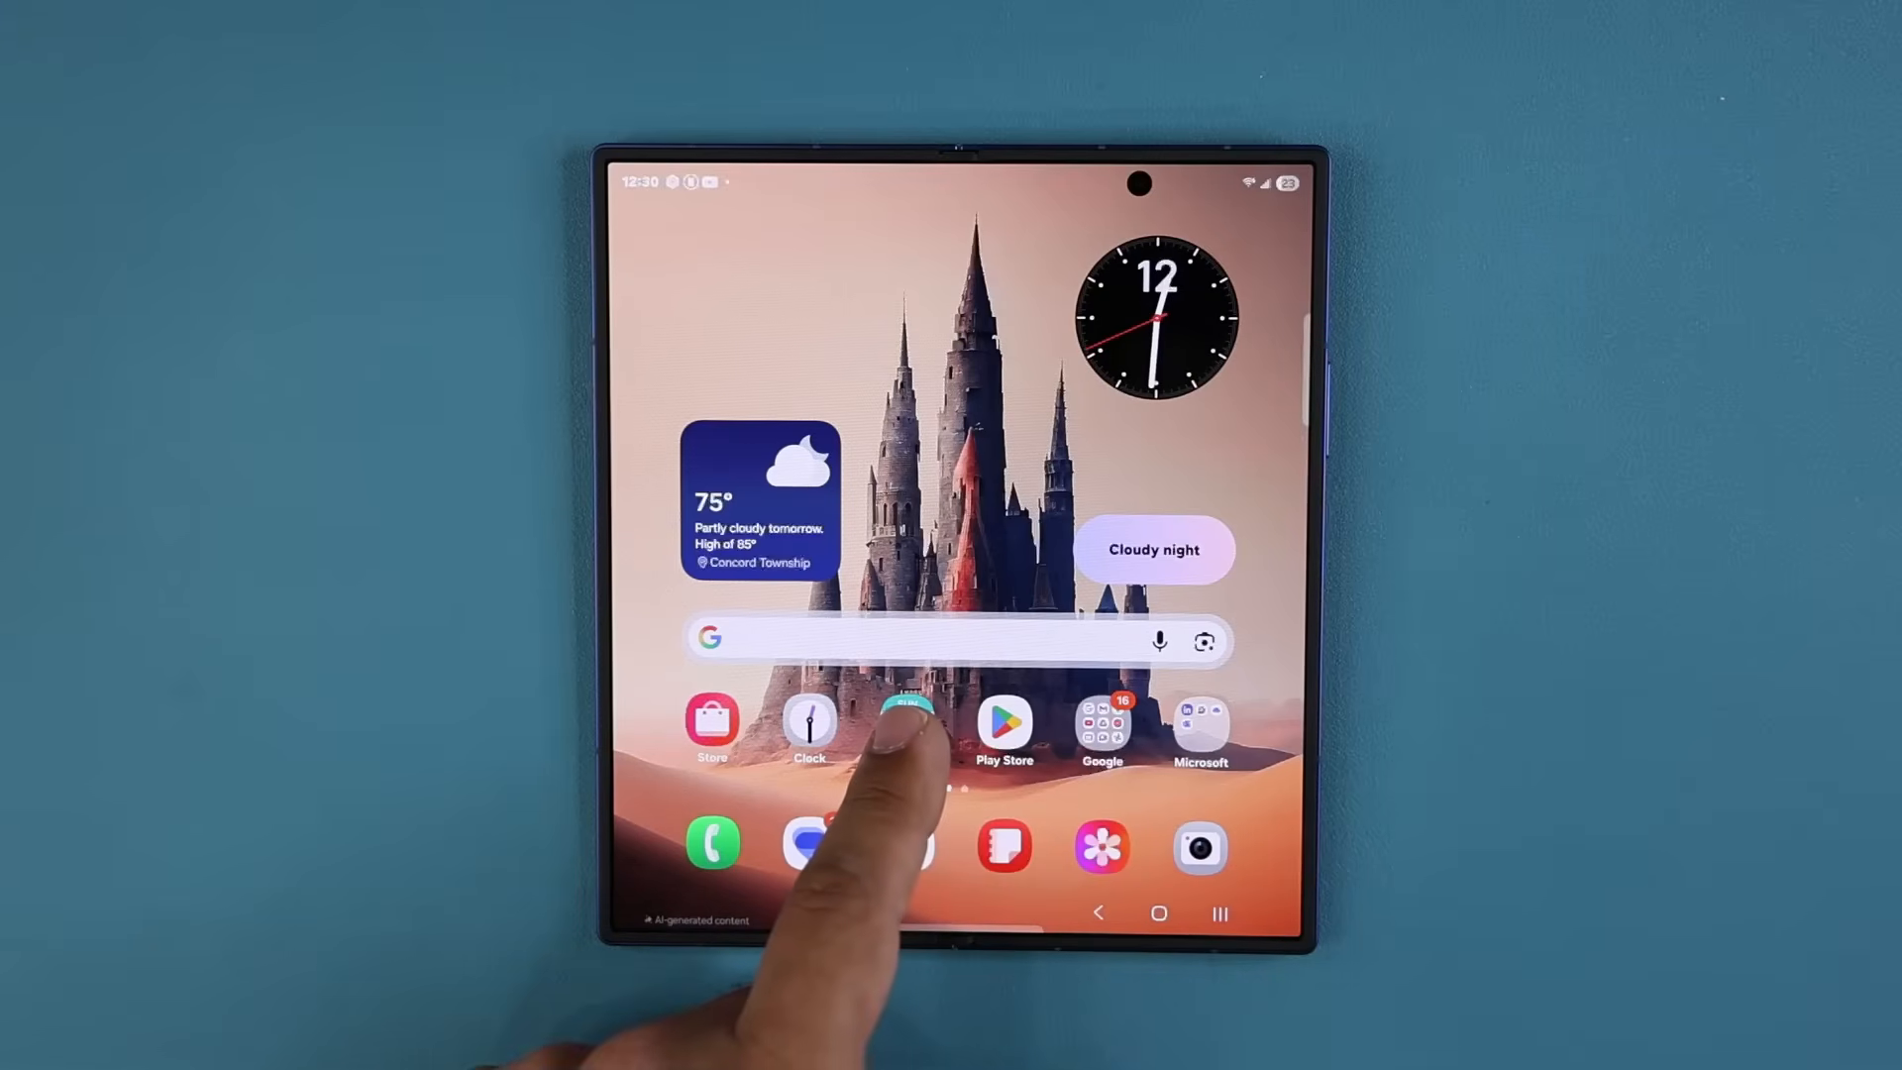
left_click(907, 721)
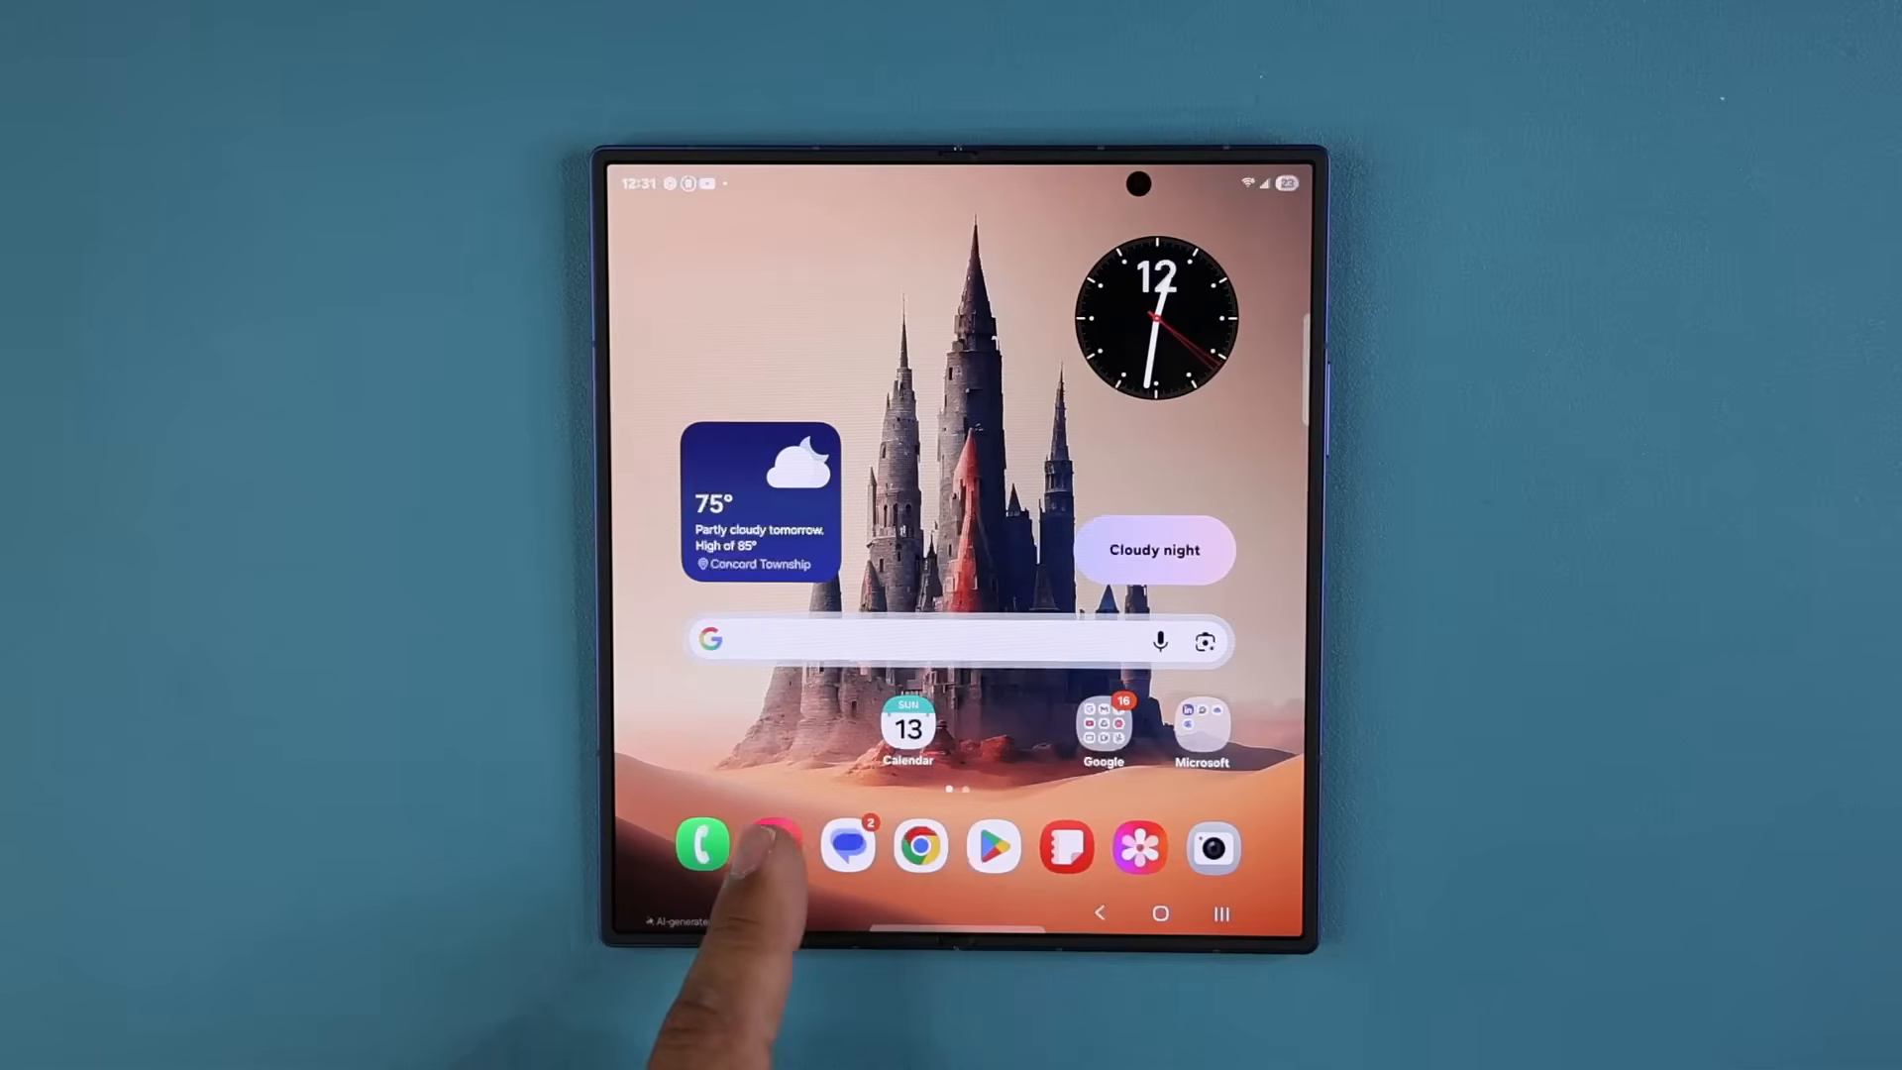
Step: Drop the Store app into the dock beside Chrome and Play Store, leaving Calendar above
left_click(907, 727)
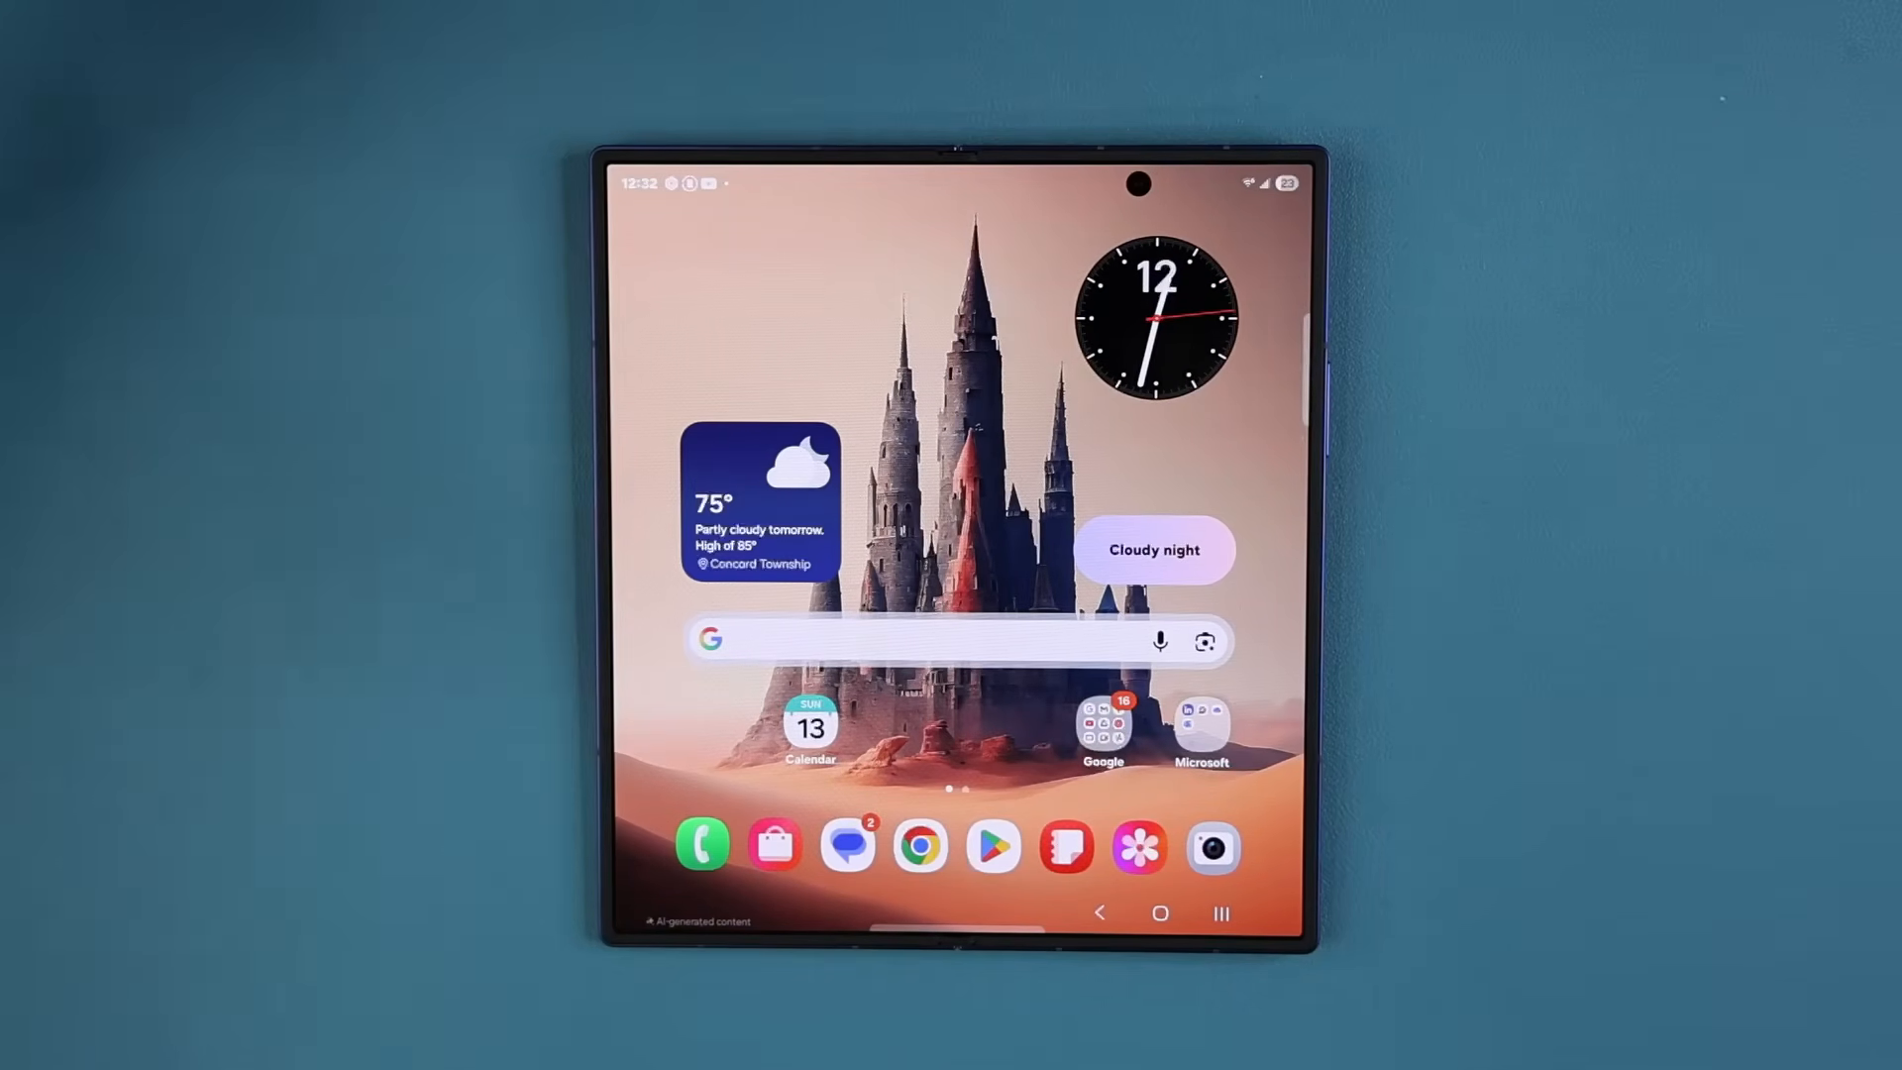
Step: In Display > Navigation bar, select Swipe gestures and accept the taskbar tip
scroll("down", 3)
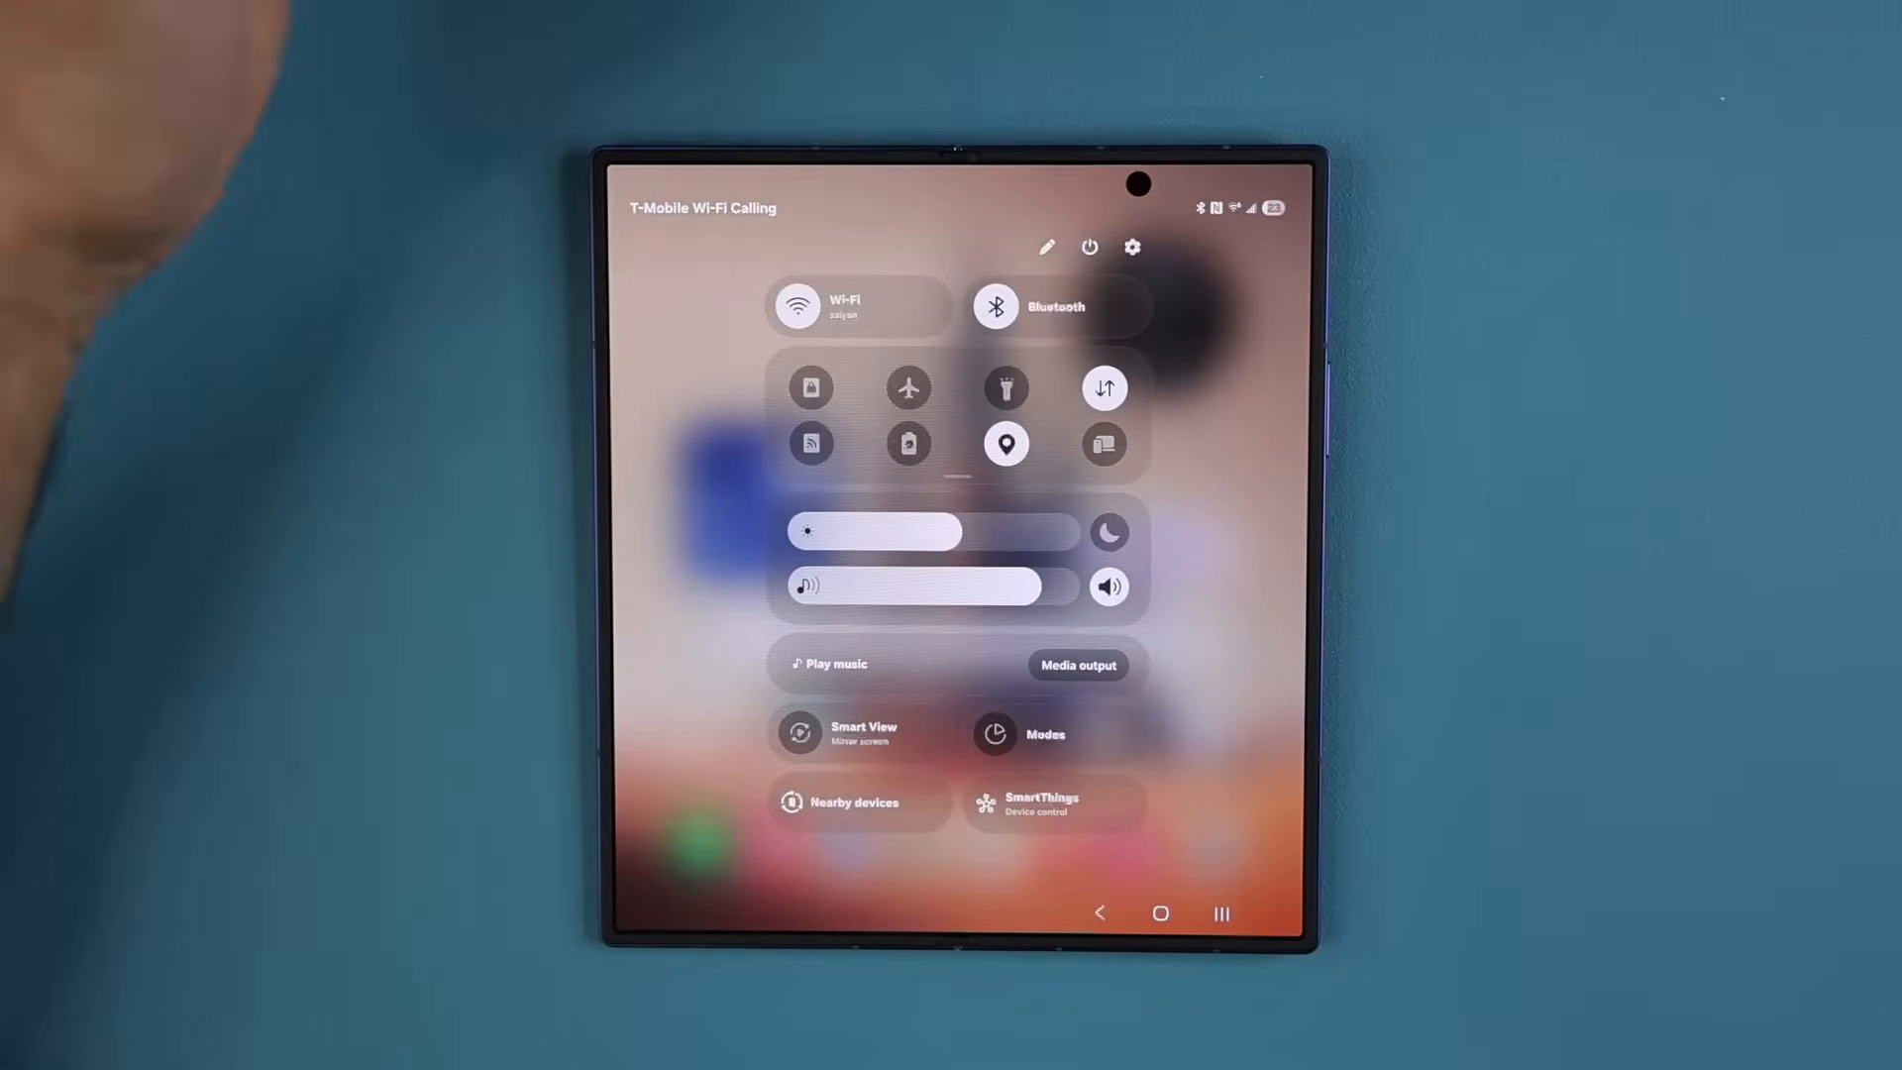
left_click(1131, 246)
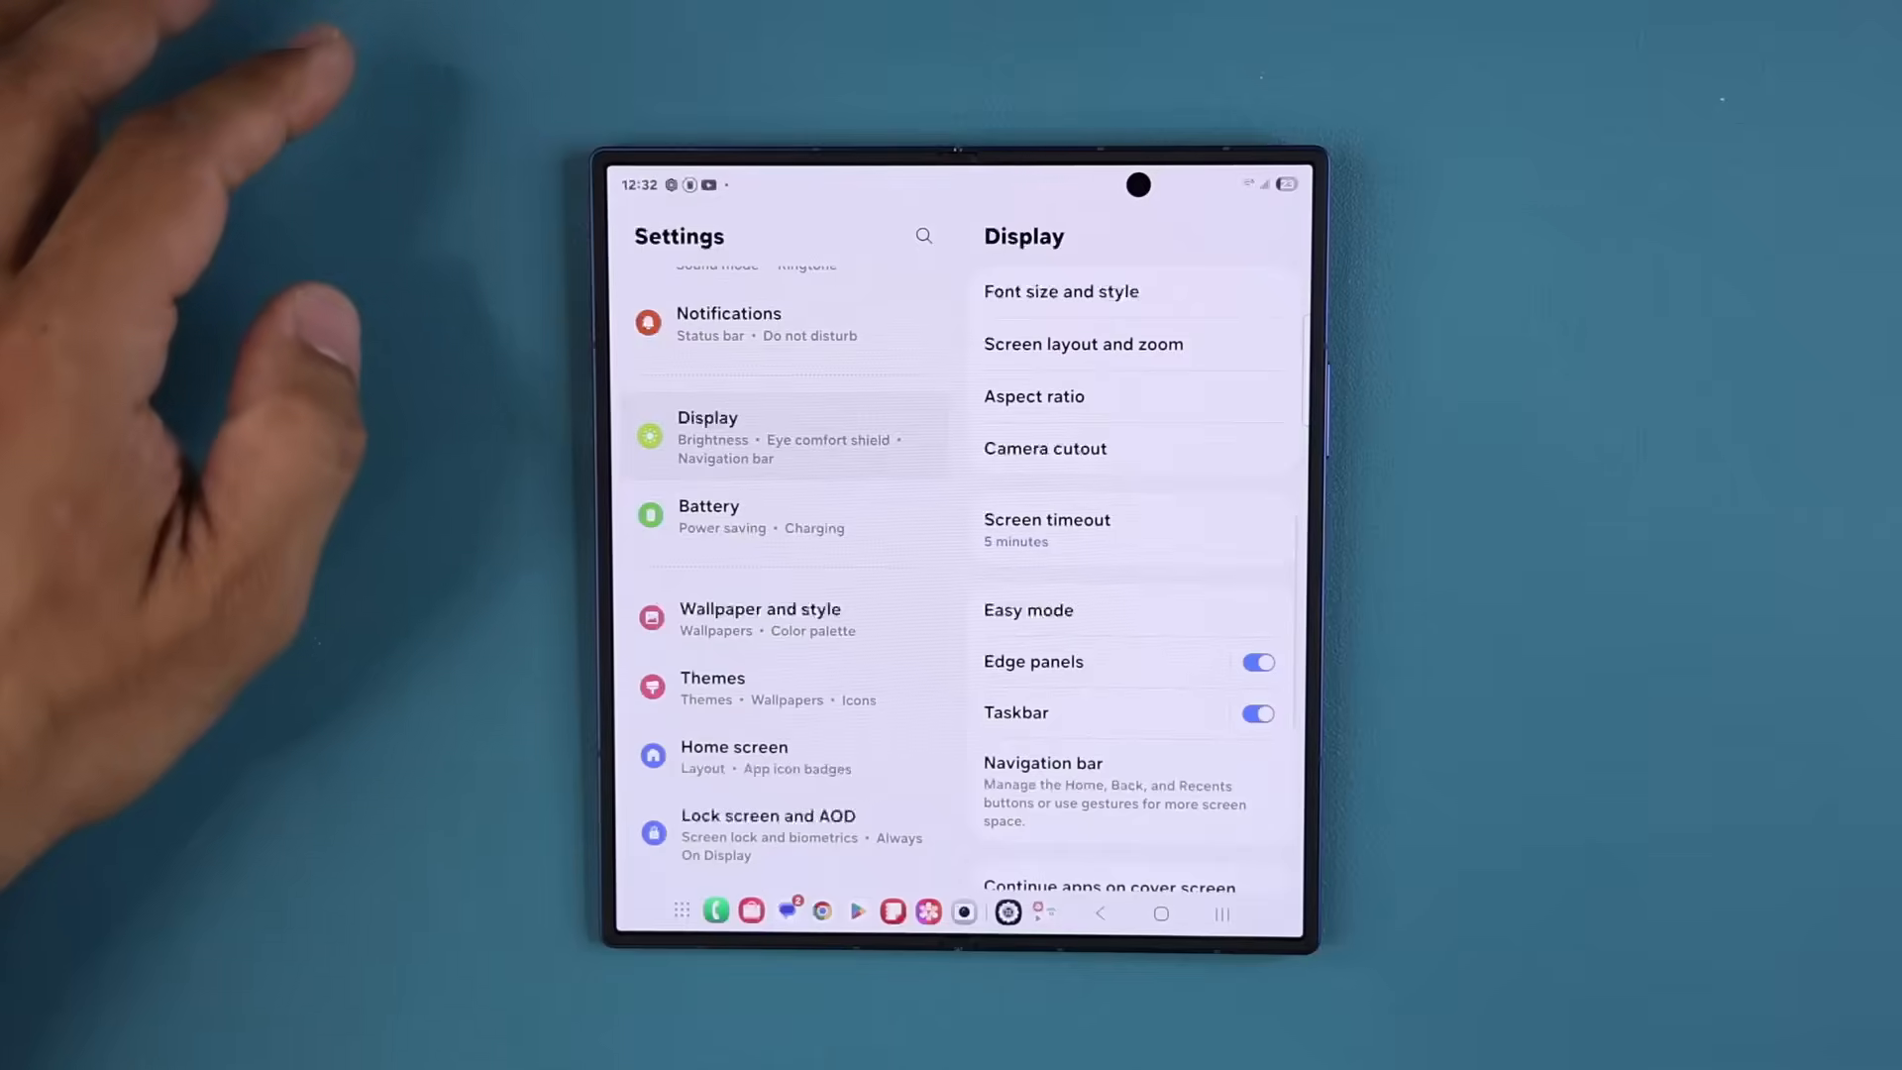
left_click(1042, 762)
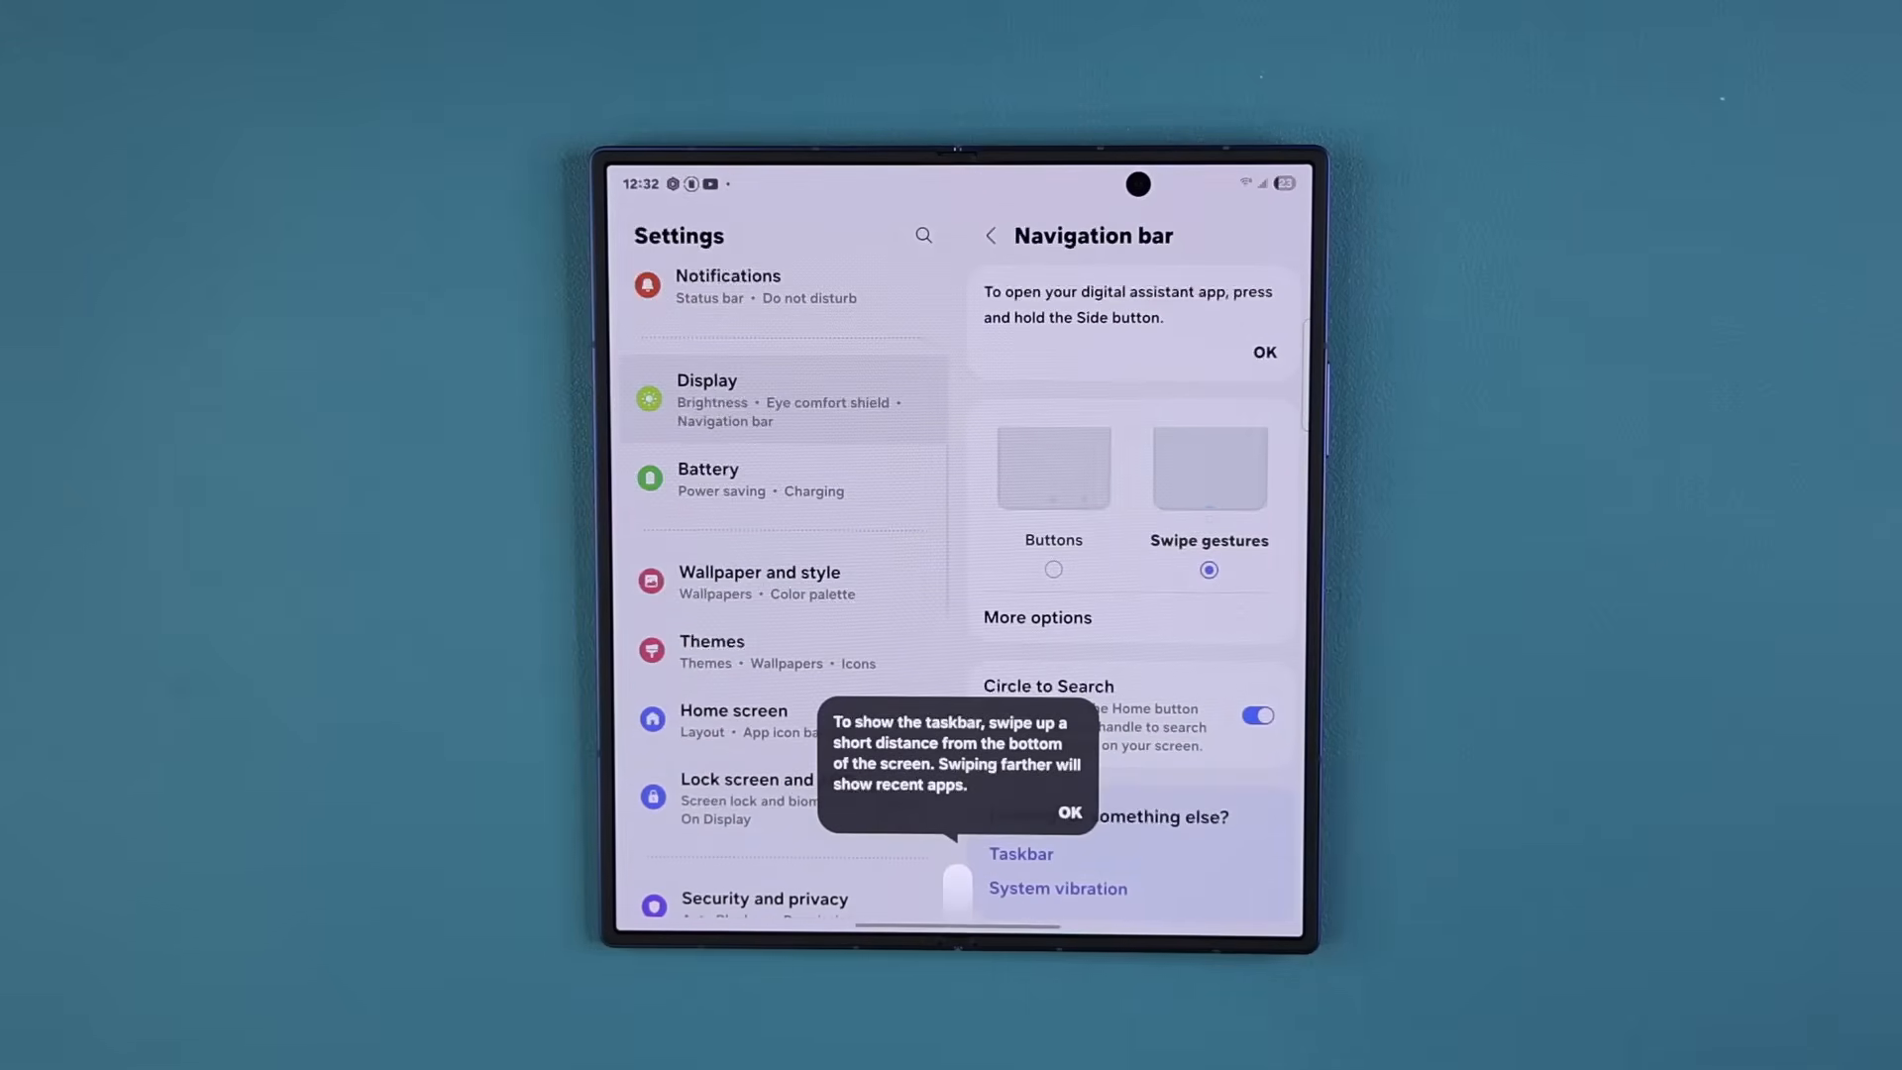
left_click(1068, 812)
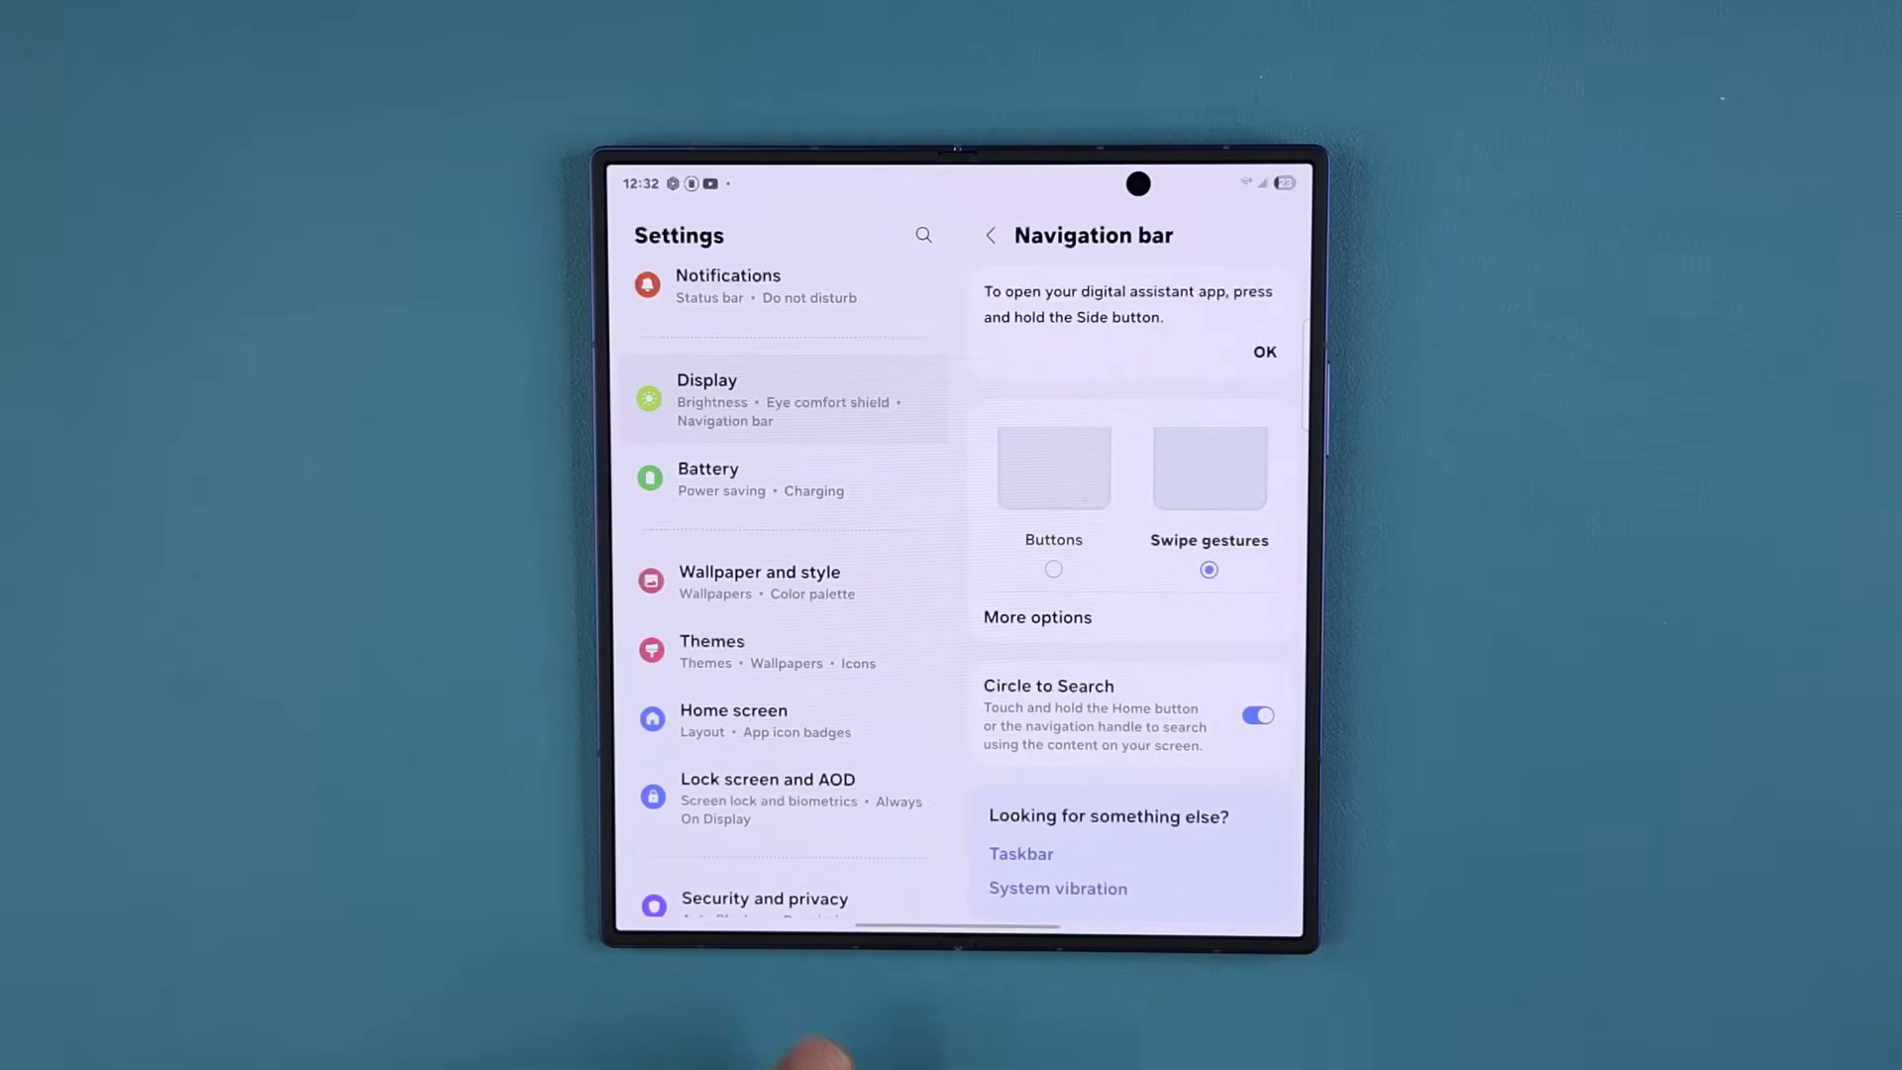
mouse_move(765, 970)
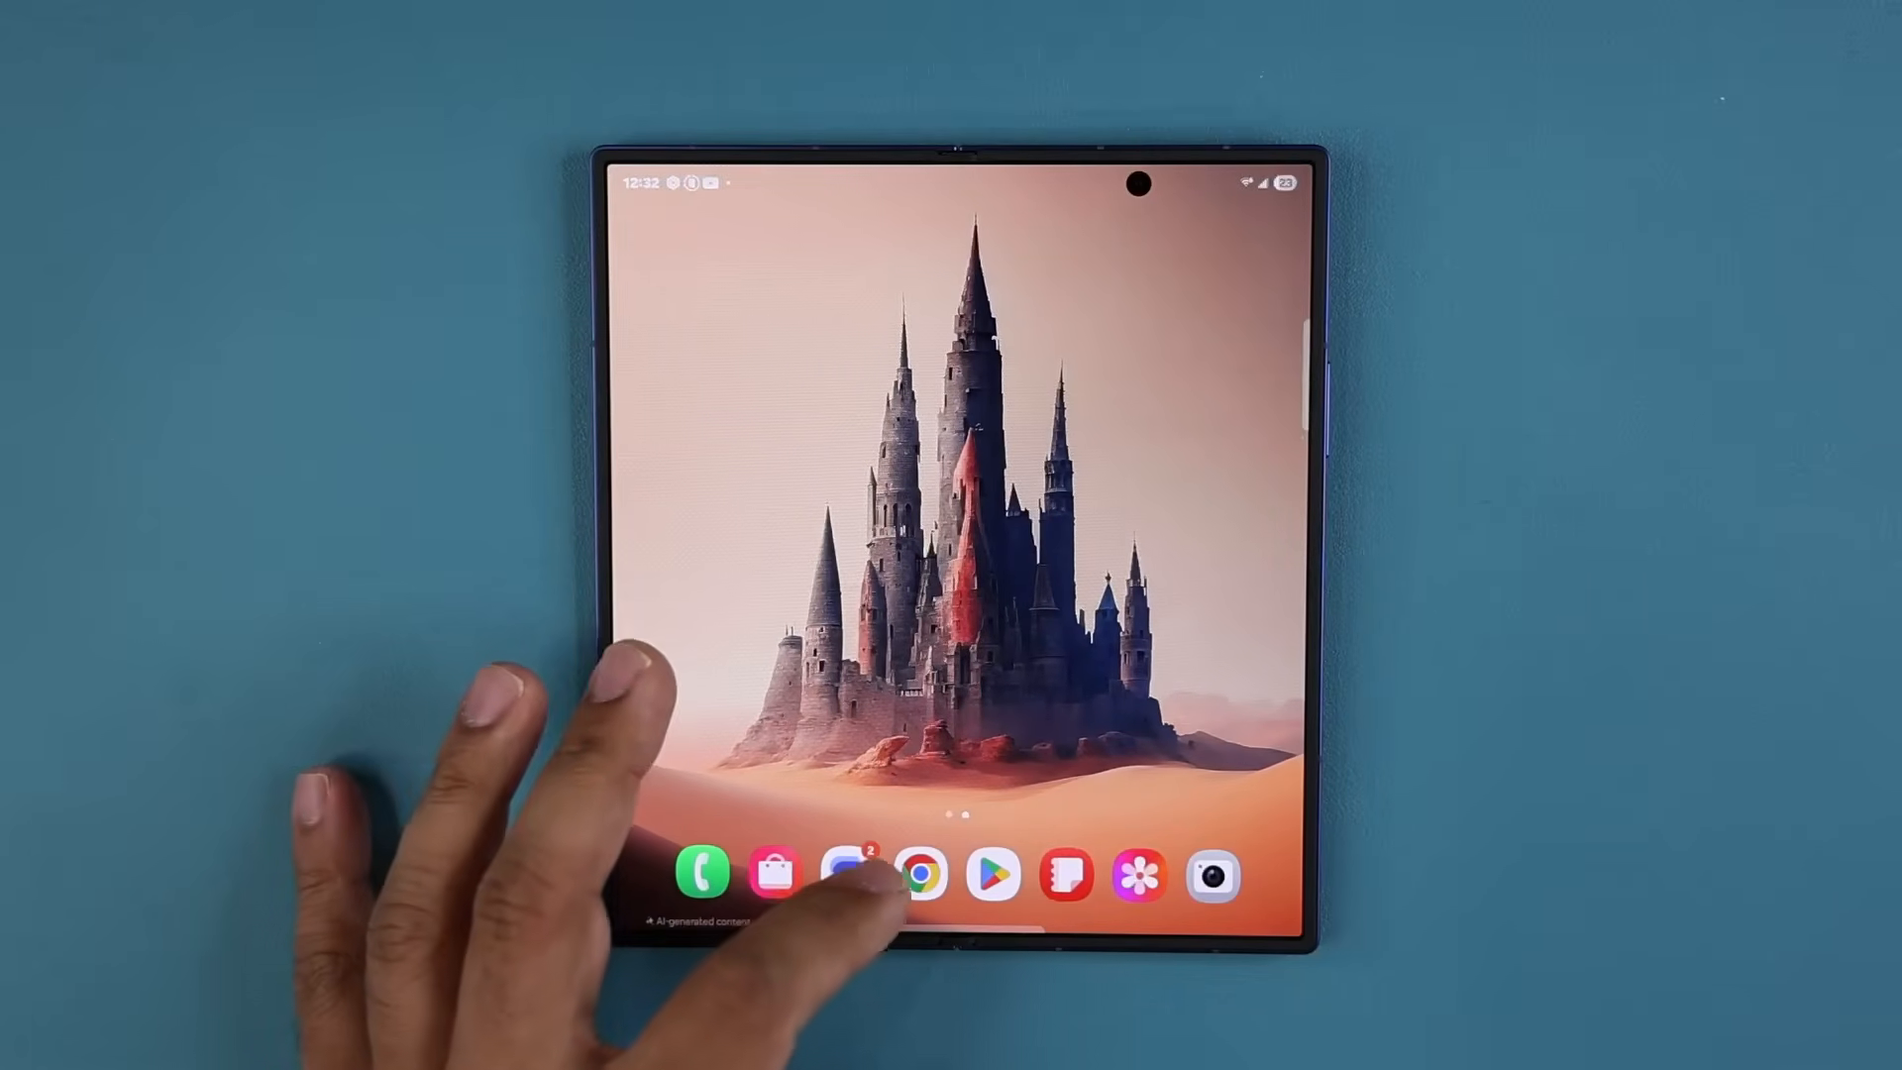
left_click(993, 874)
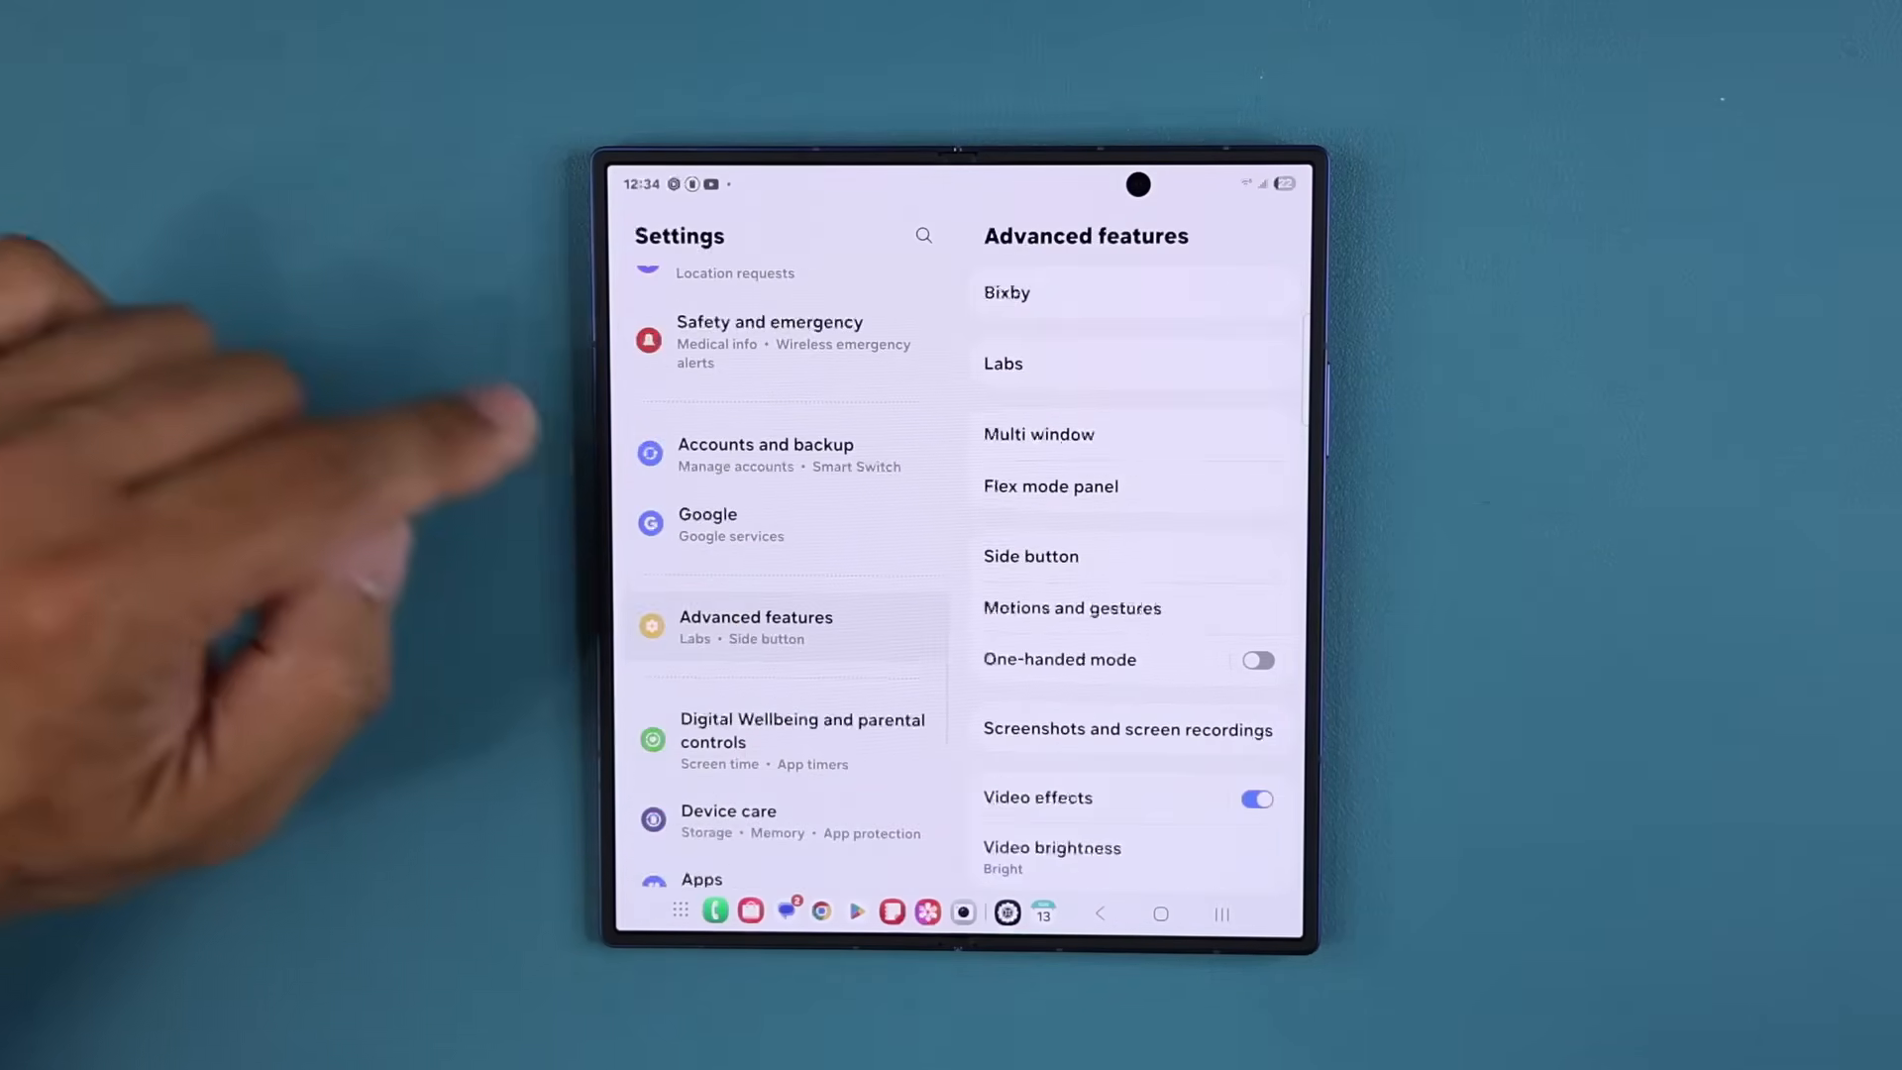
Step: Set Video brightness to Bright for supported apps like YouTube and Prime Video
scroll("down", 3)
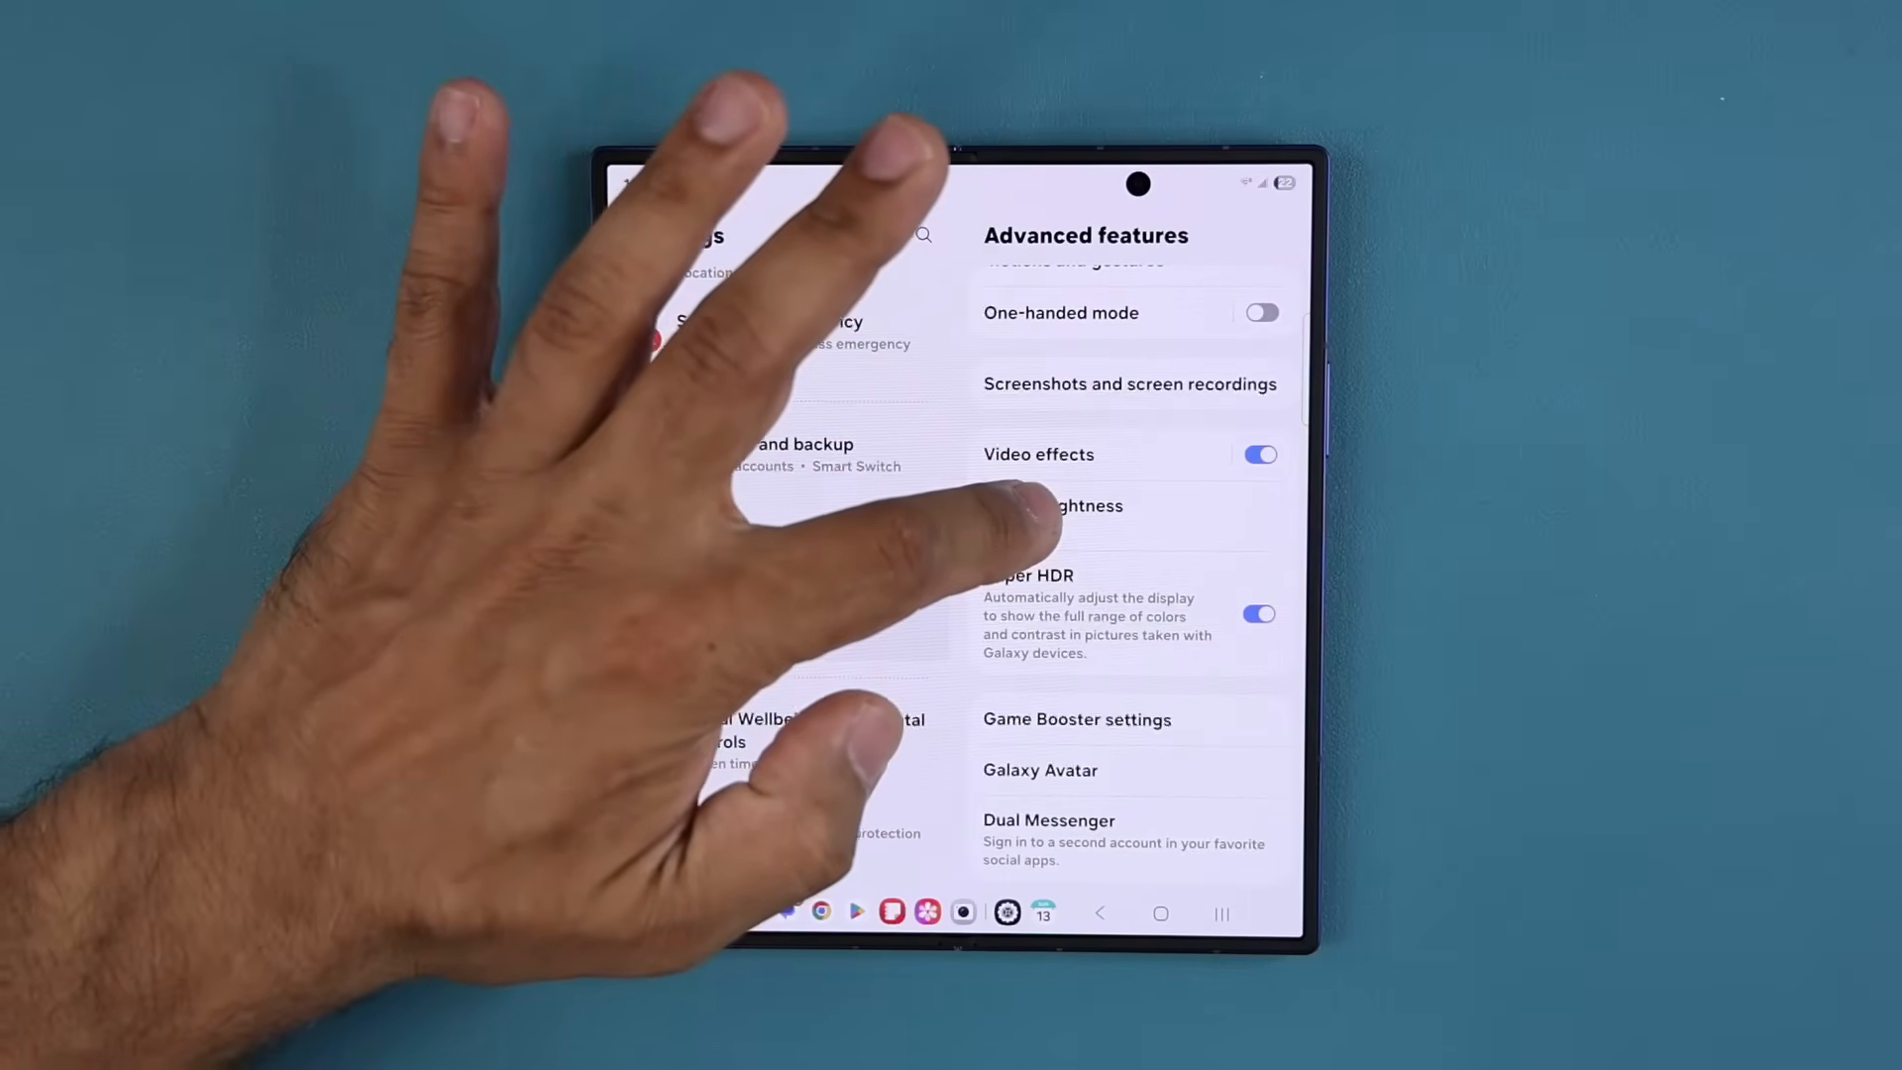
left_click(1056, 505)
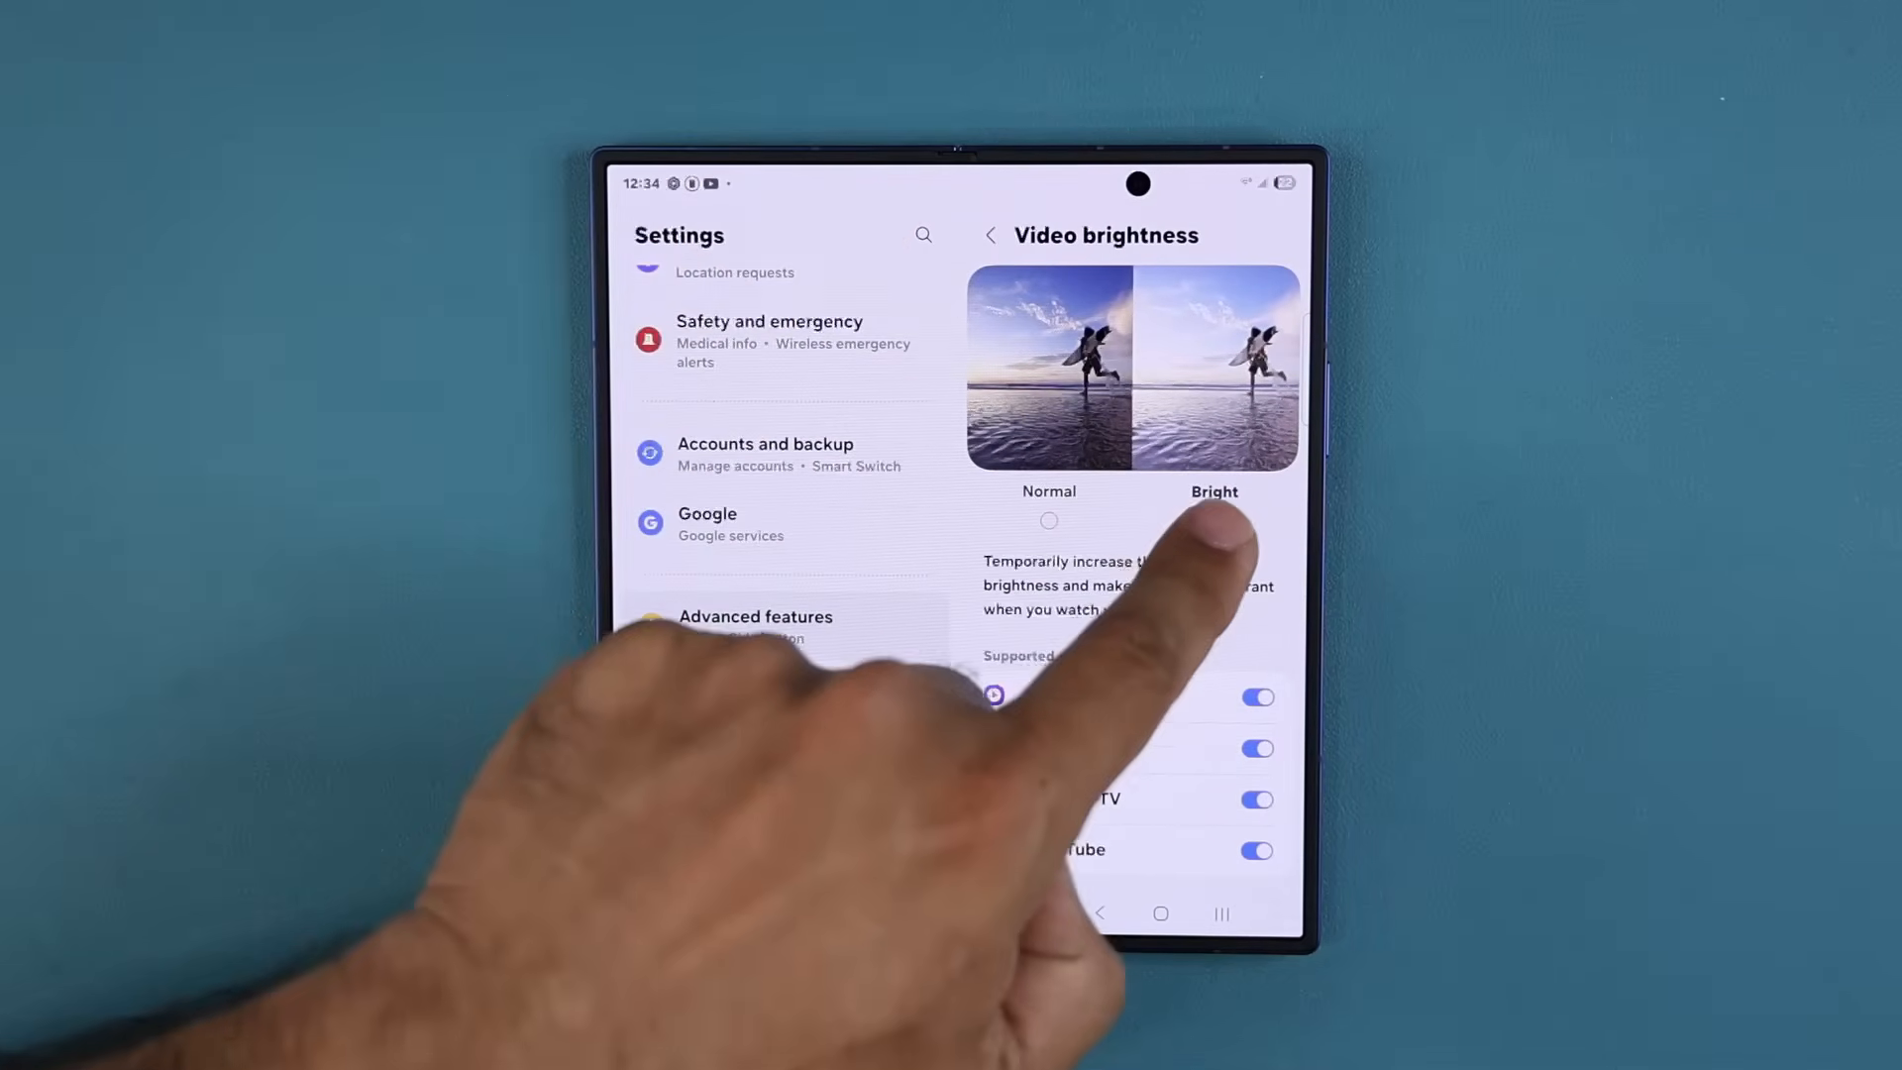
left_click(1213, 521)
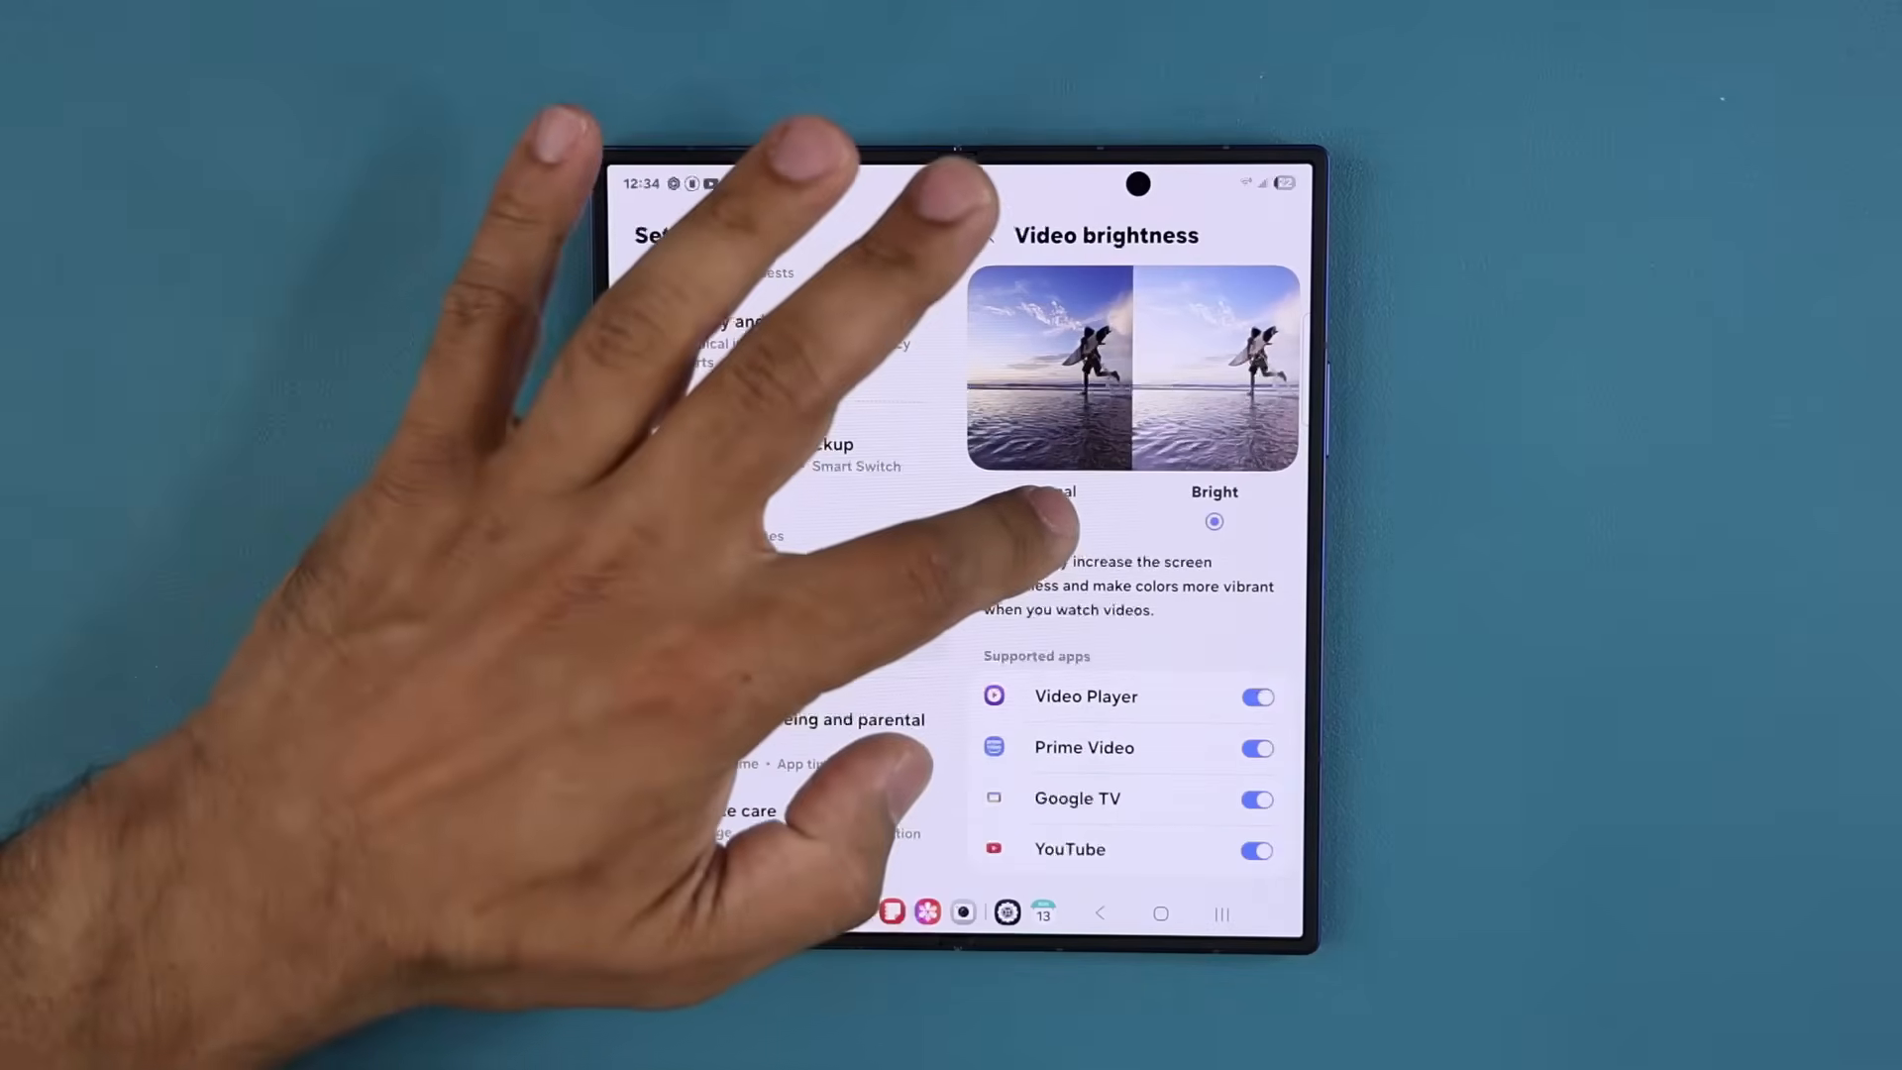
left_click(1048, 521)
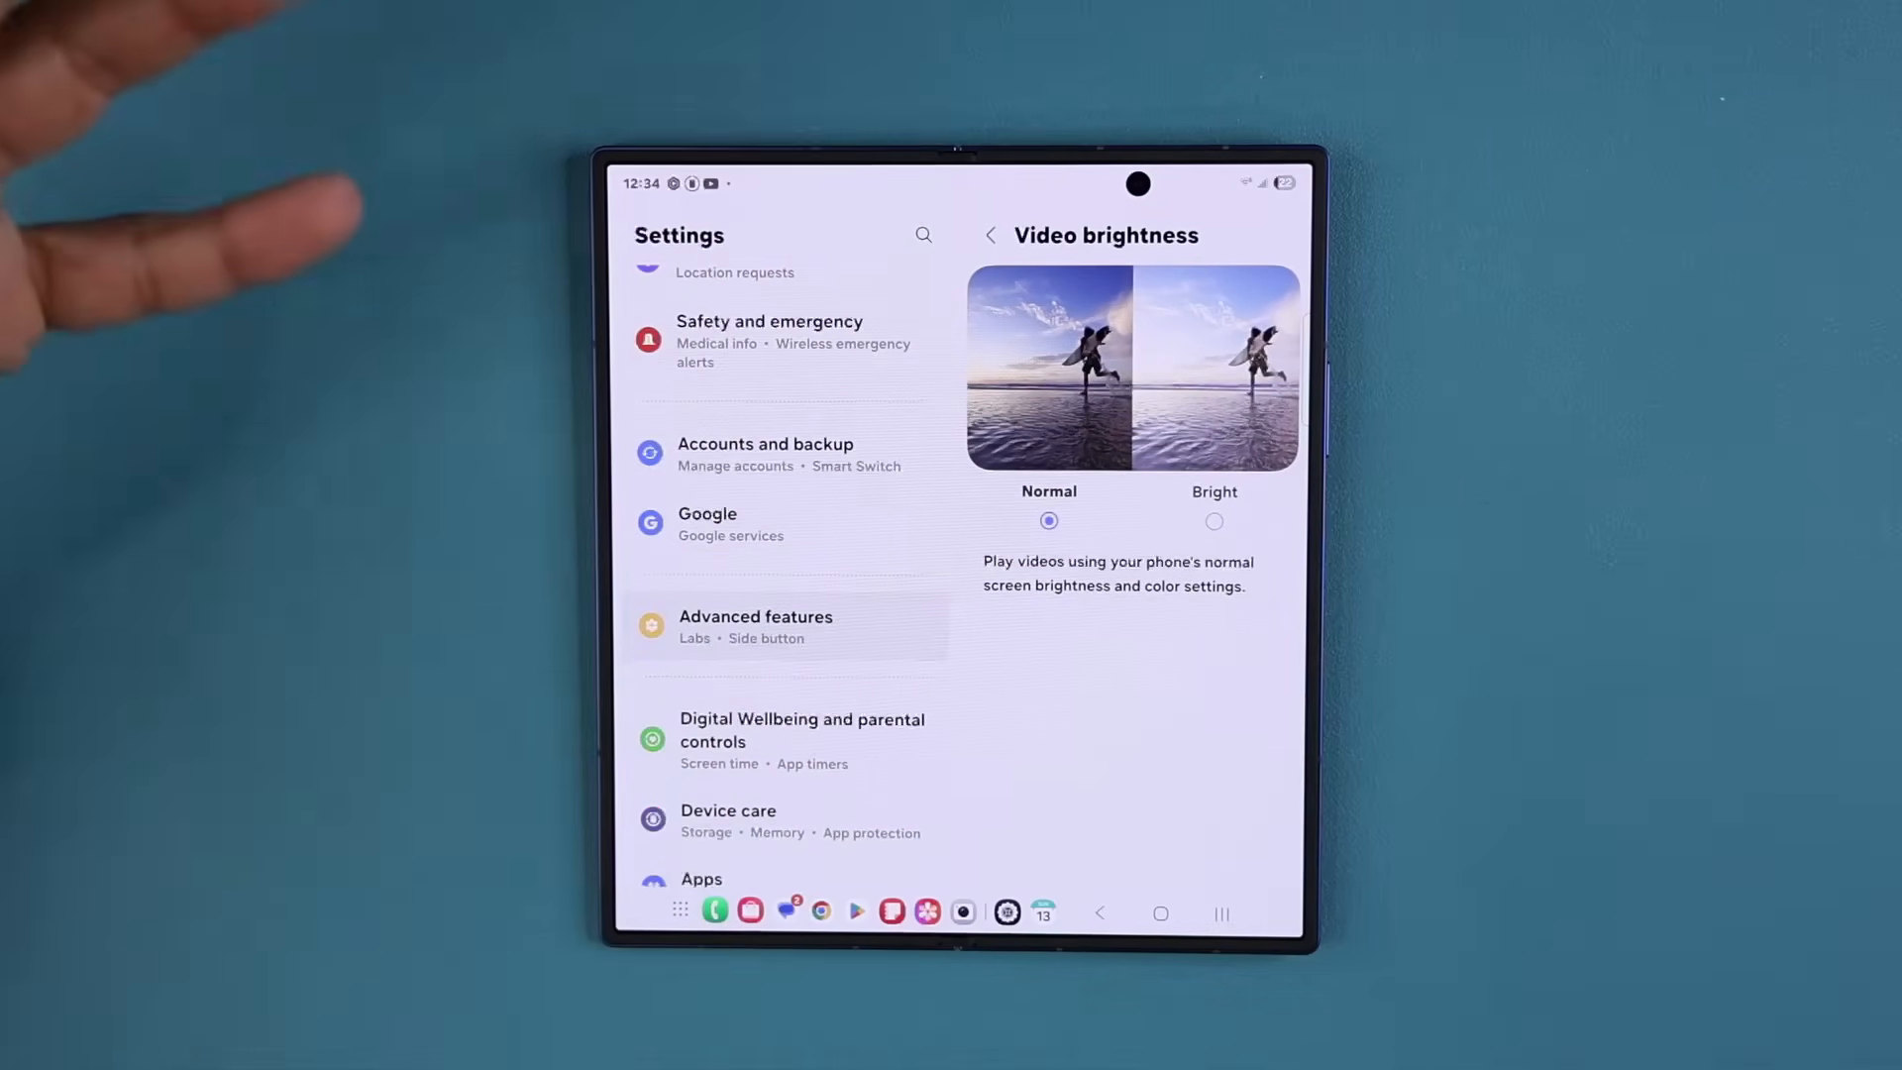
left_click(1214, 521)
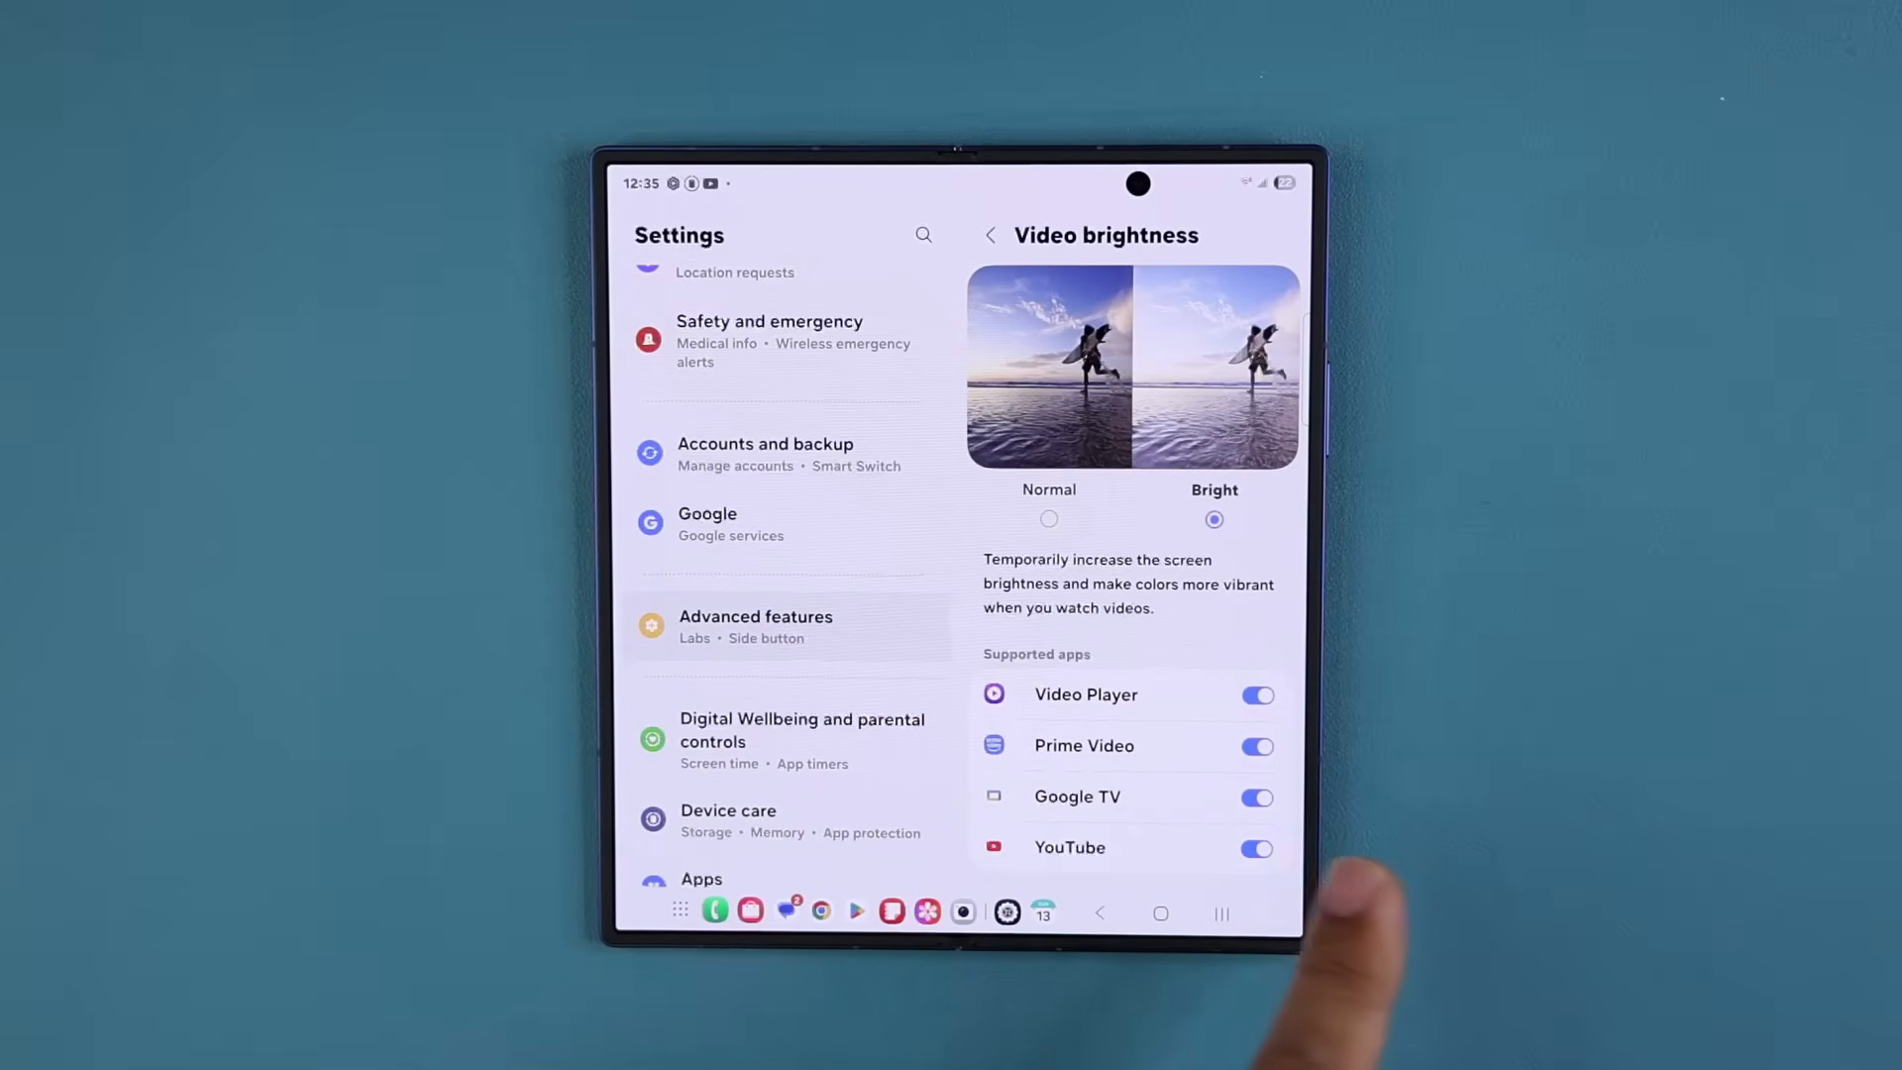
left_click(1258, 745)
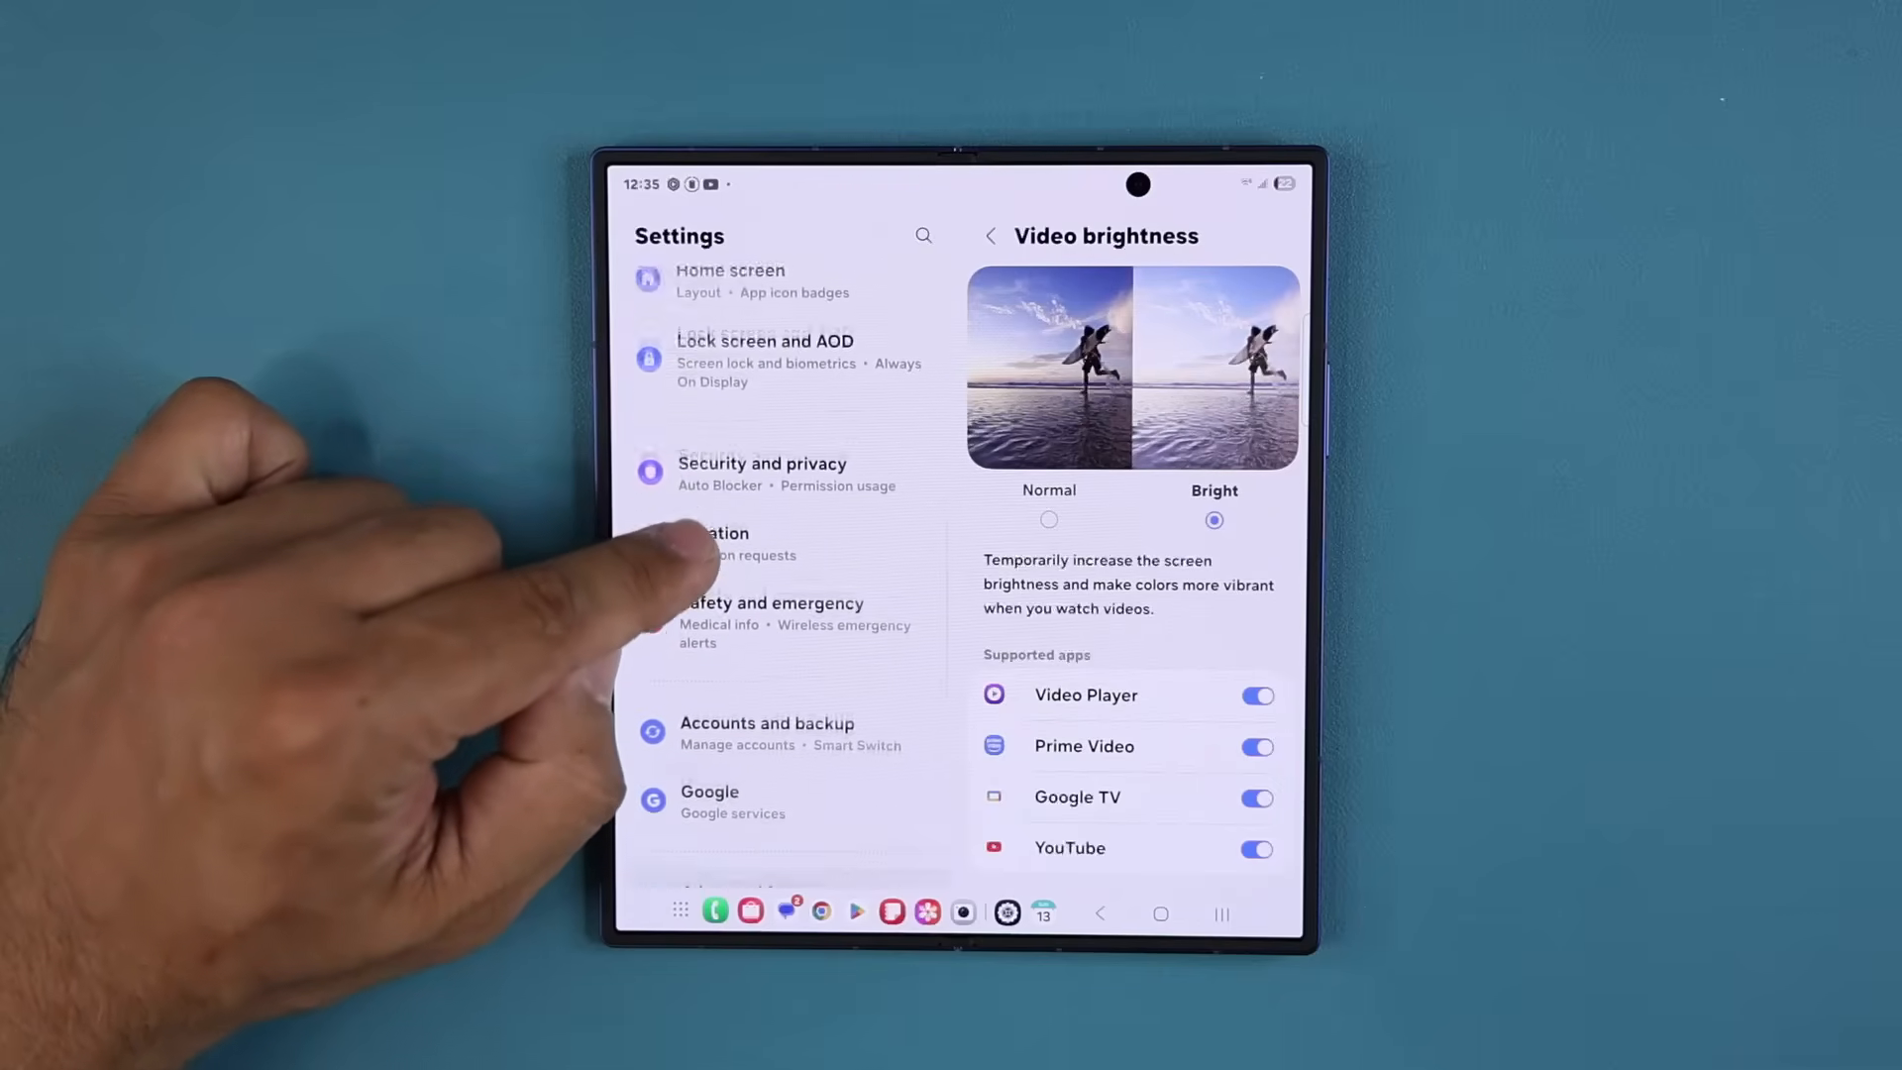
Step: In Sound quality and effects, turn on Dolby Atmos and bring up its mode options
scroll("down", 3)
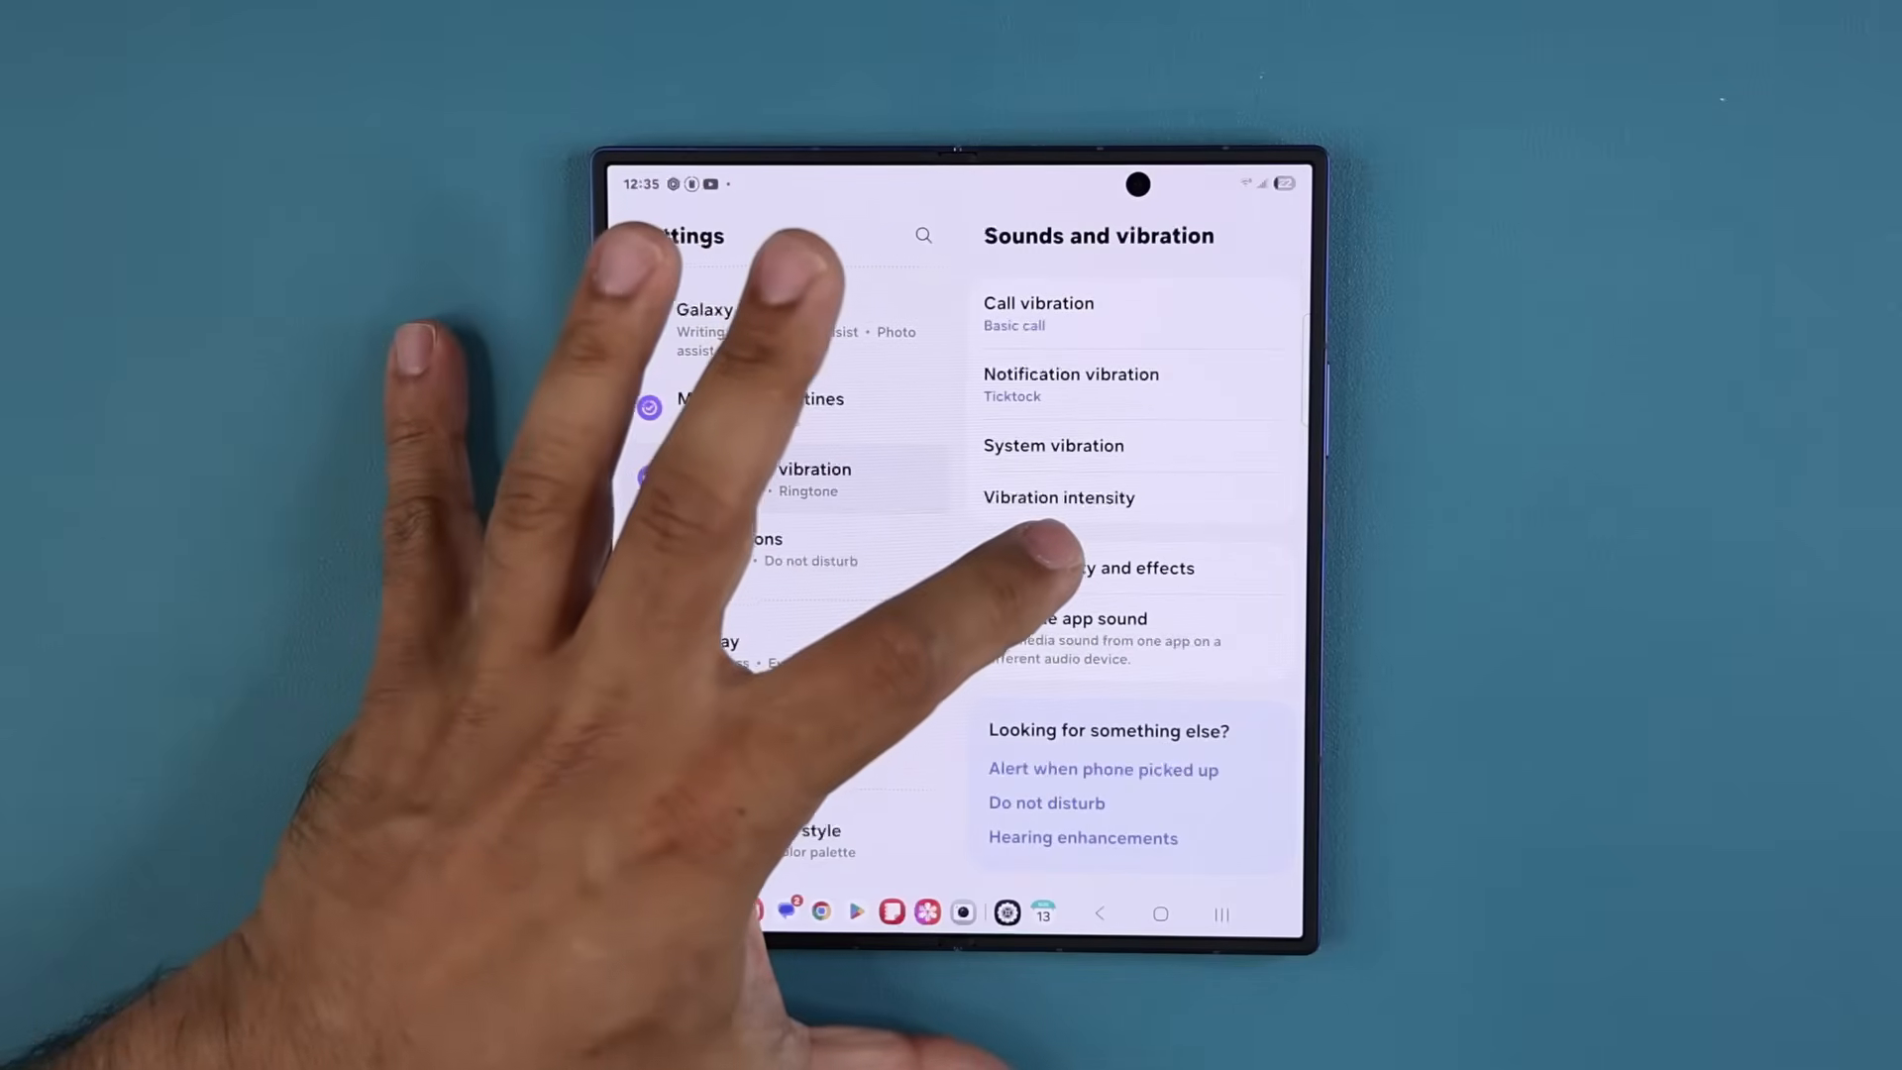
left_click(1108, 569)
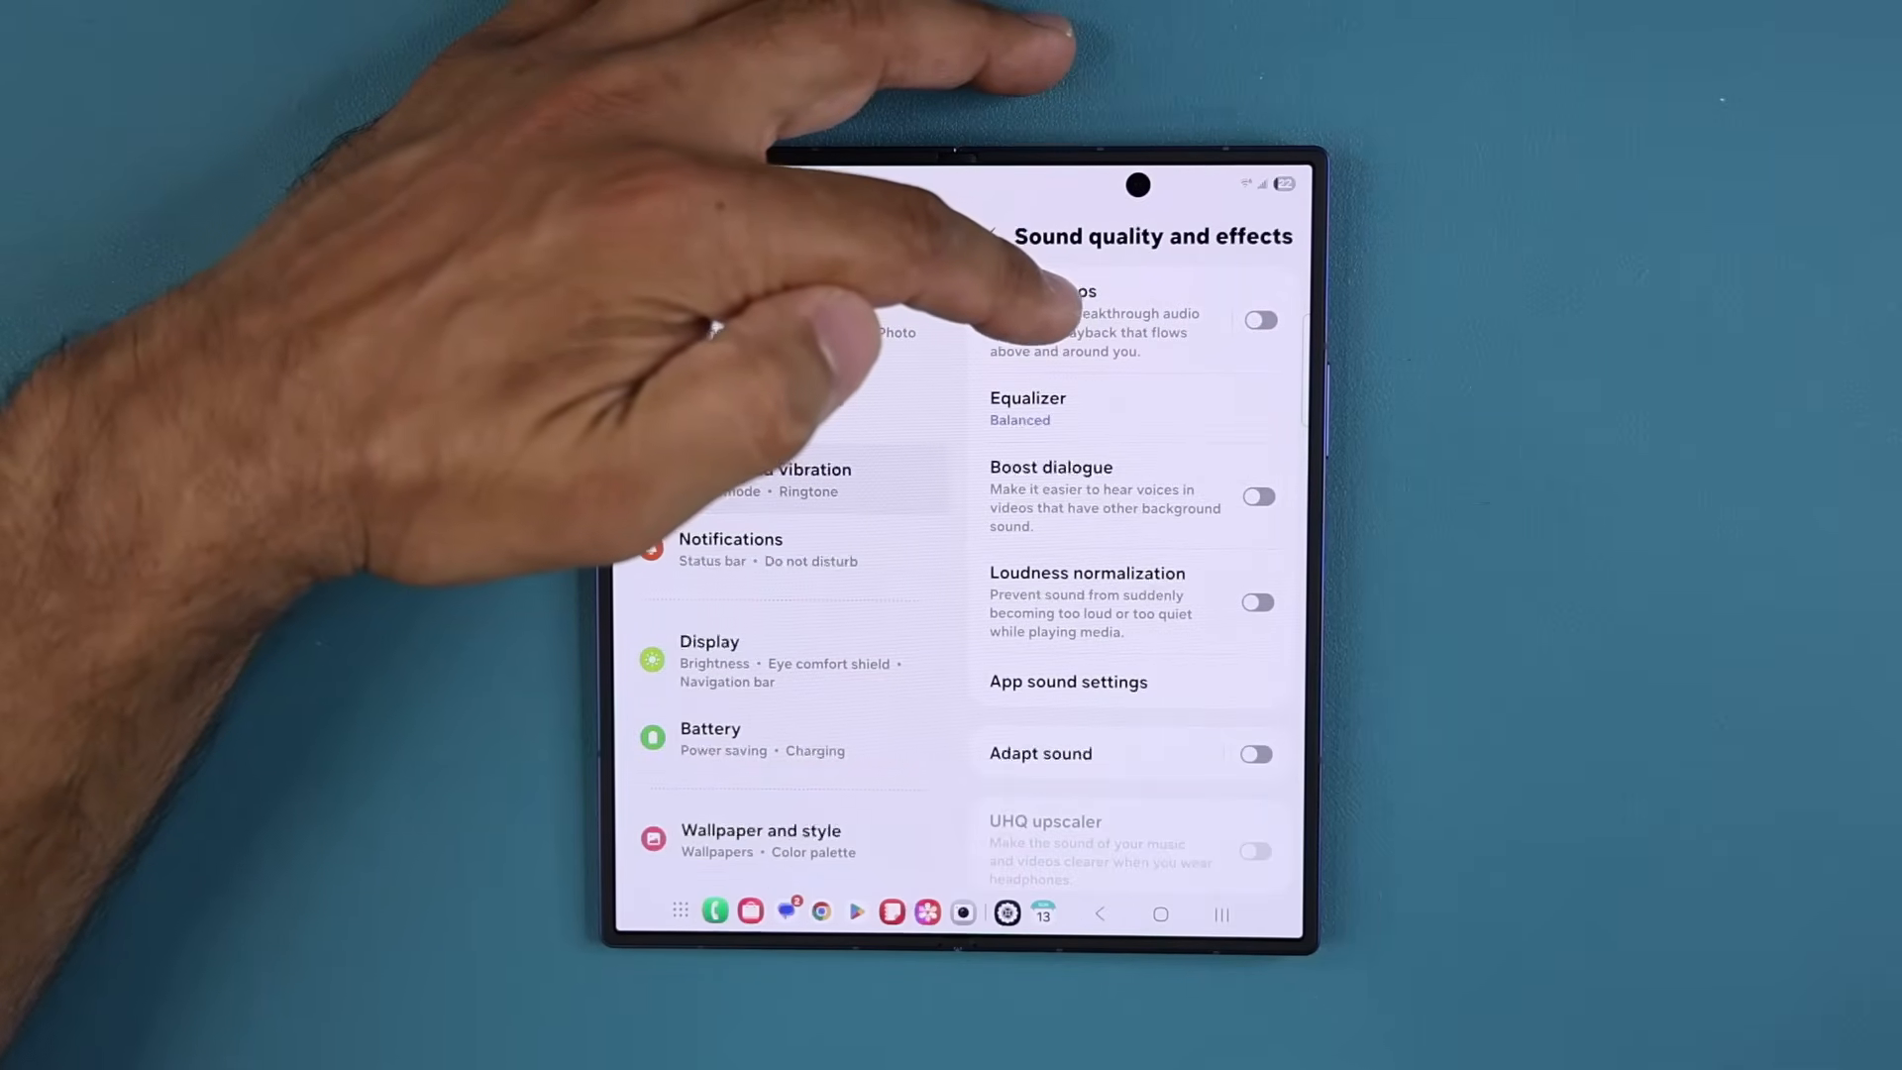
left_click(1260, 319)
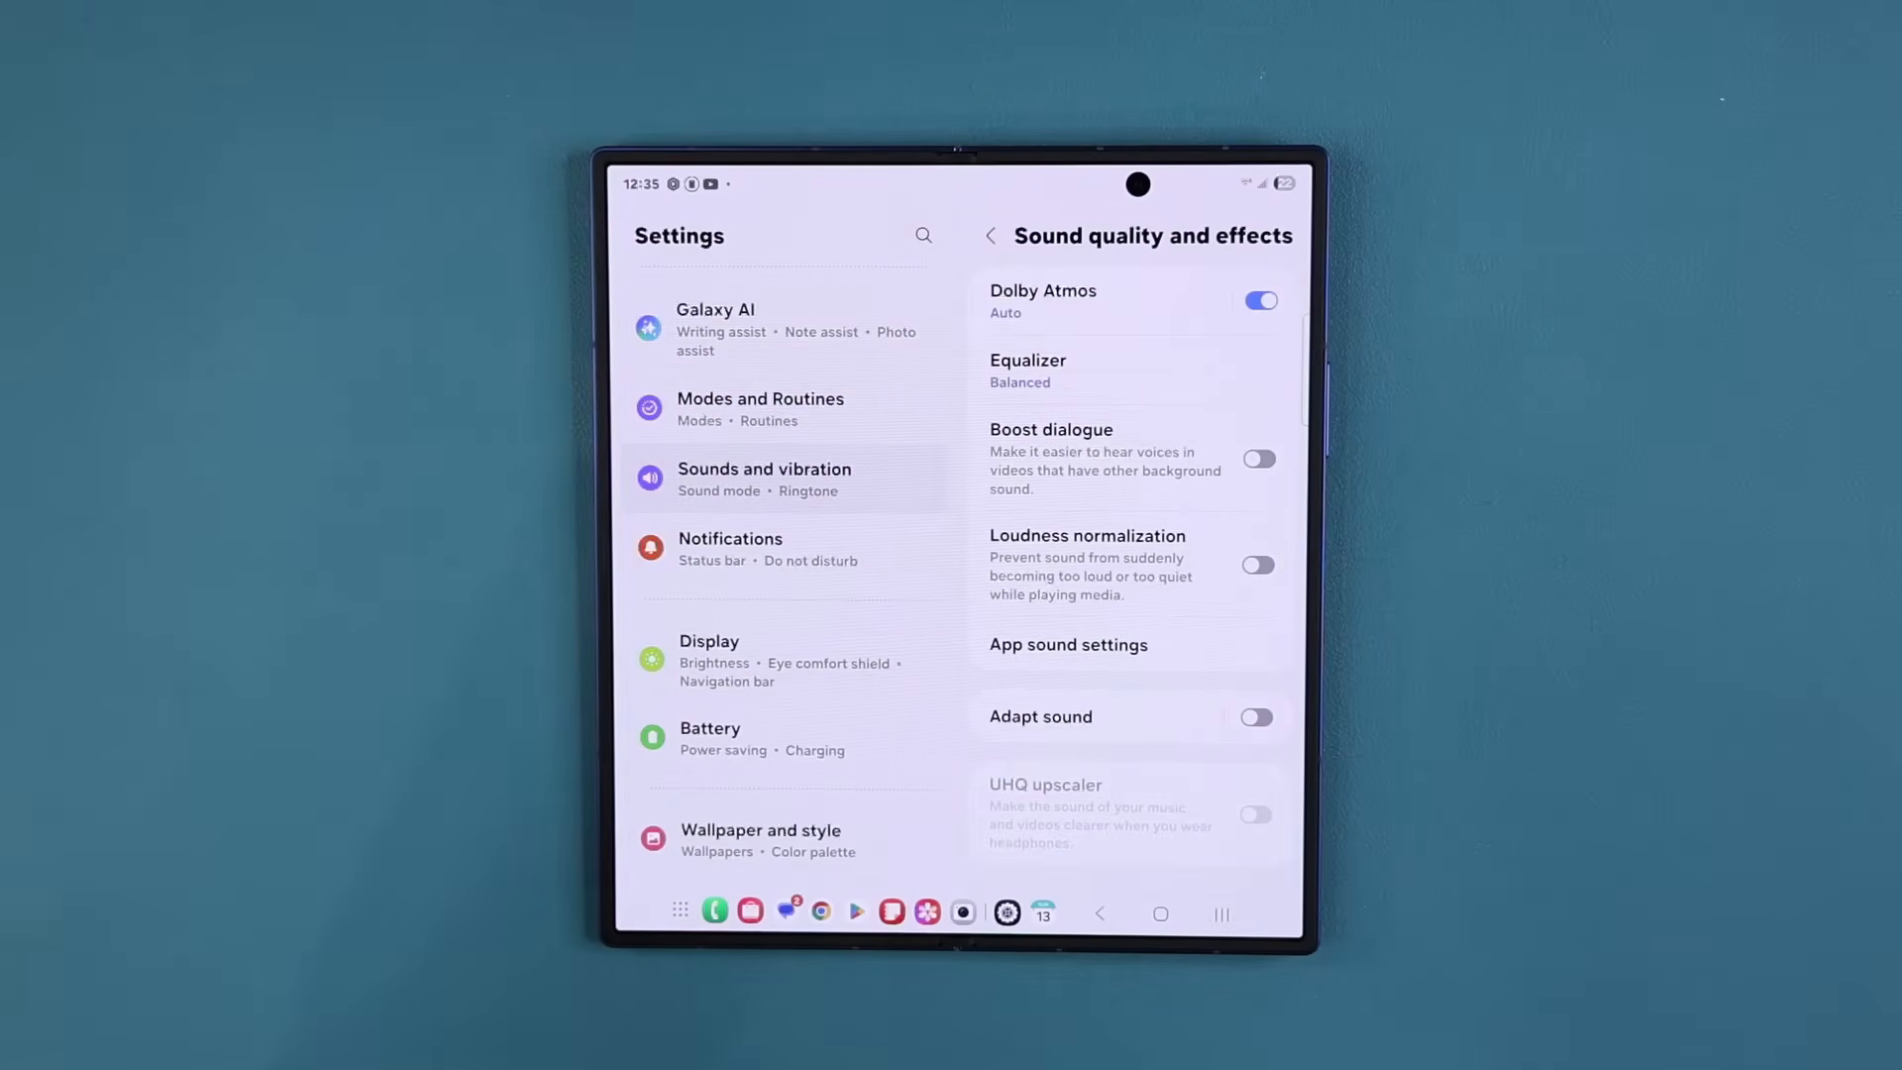
left_click(1042, 302)
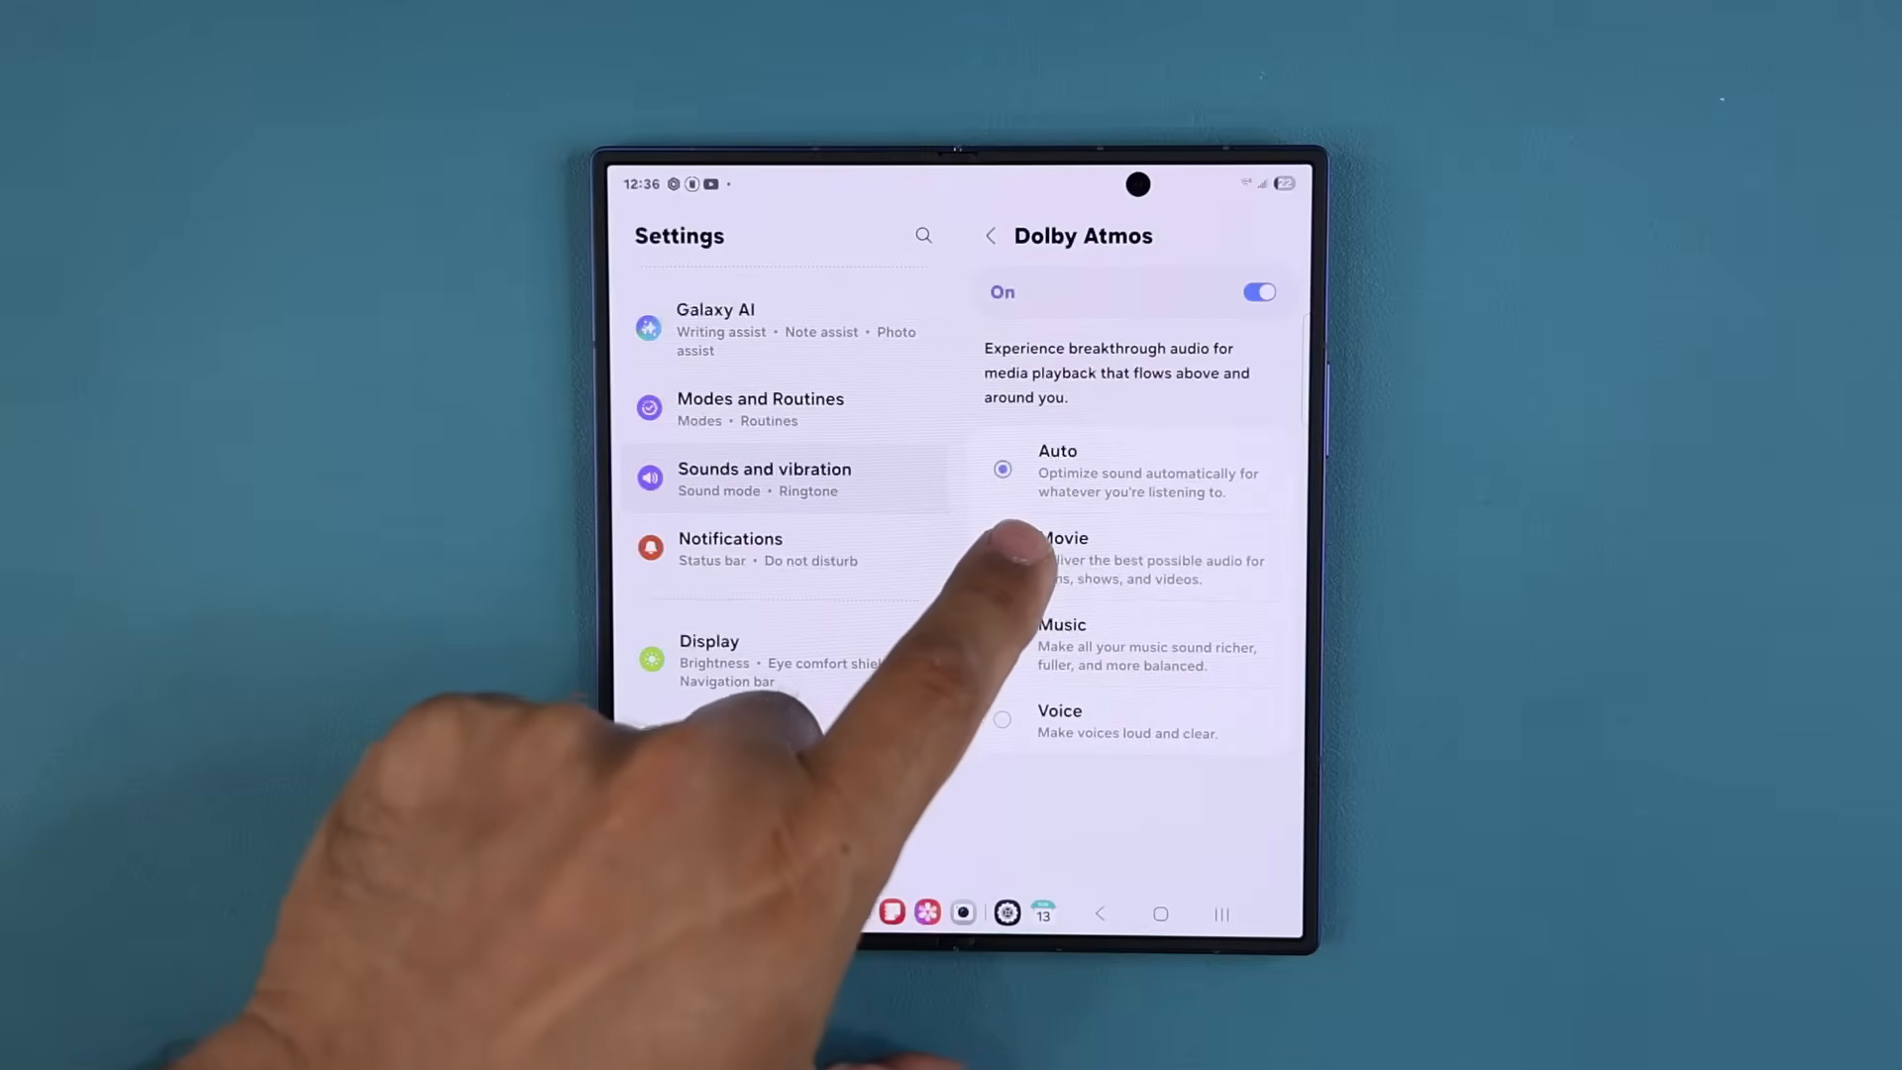
Step: Try Voice and Auto, settle on the Music Dolby Atmos mode, and go home
left_click(1058, 721)
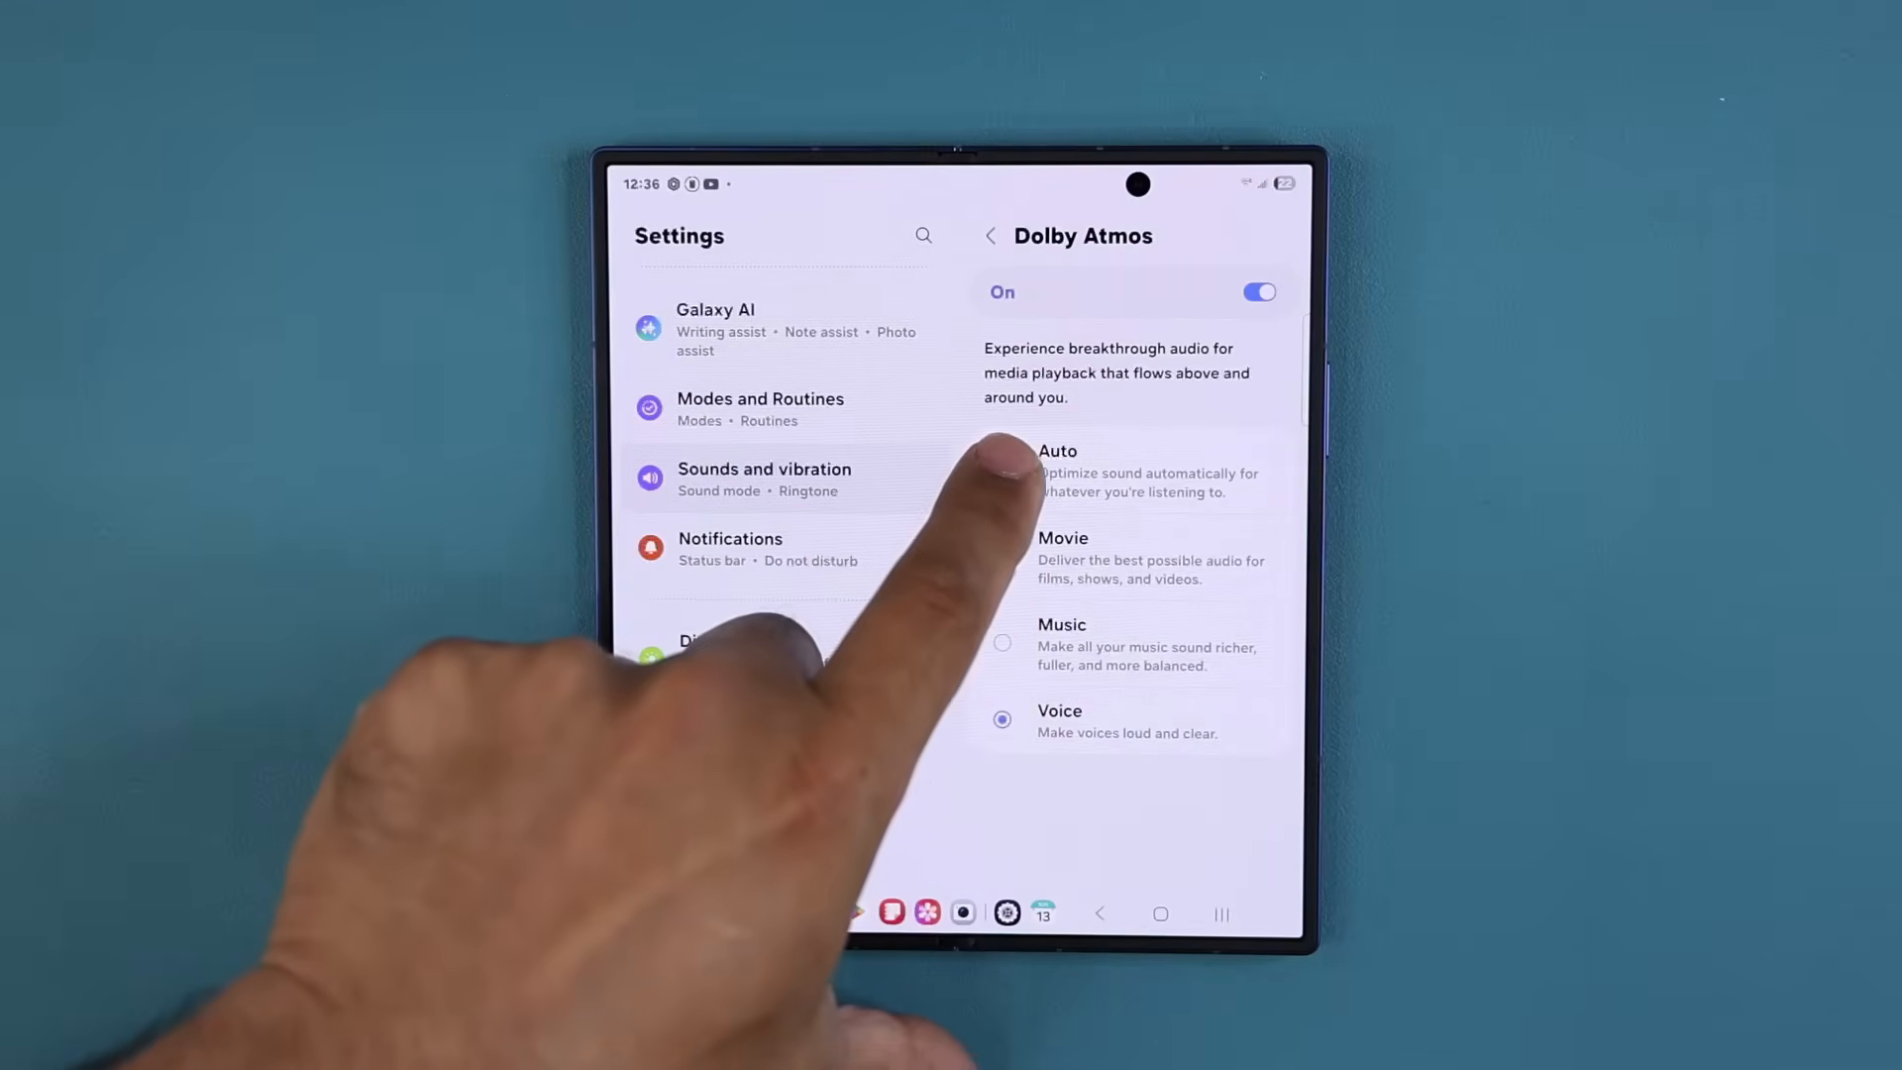
left_click(1002, 469)
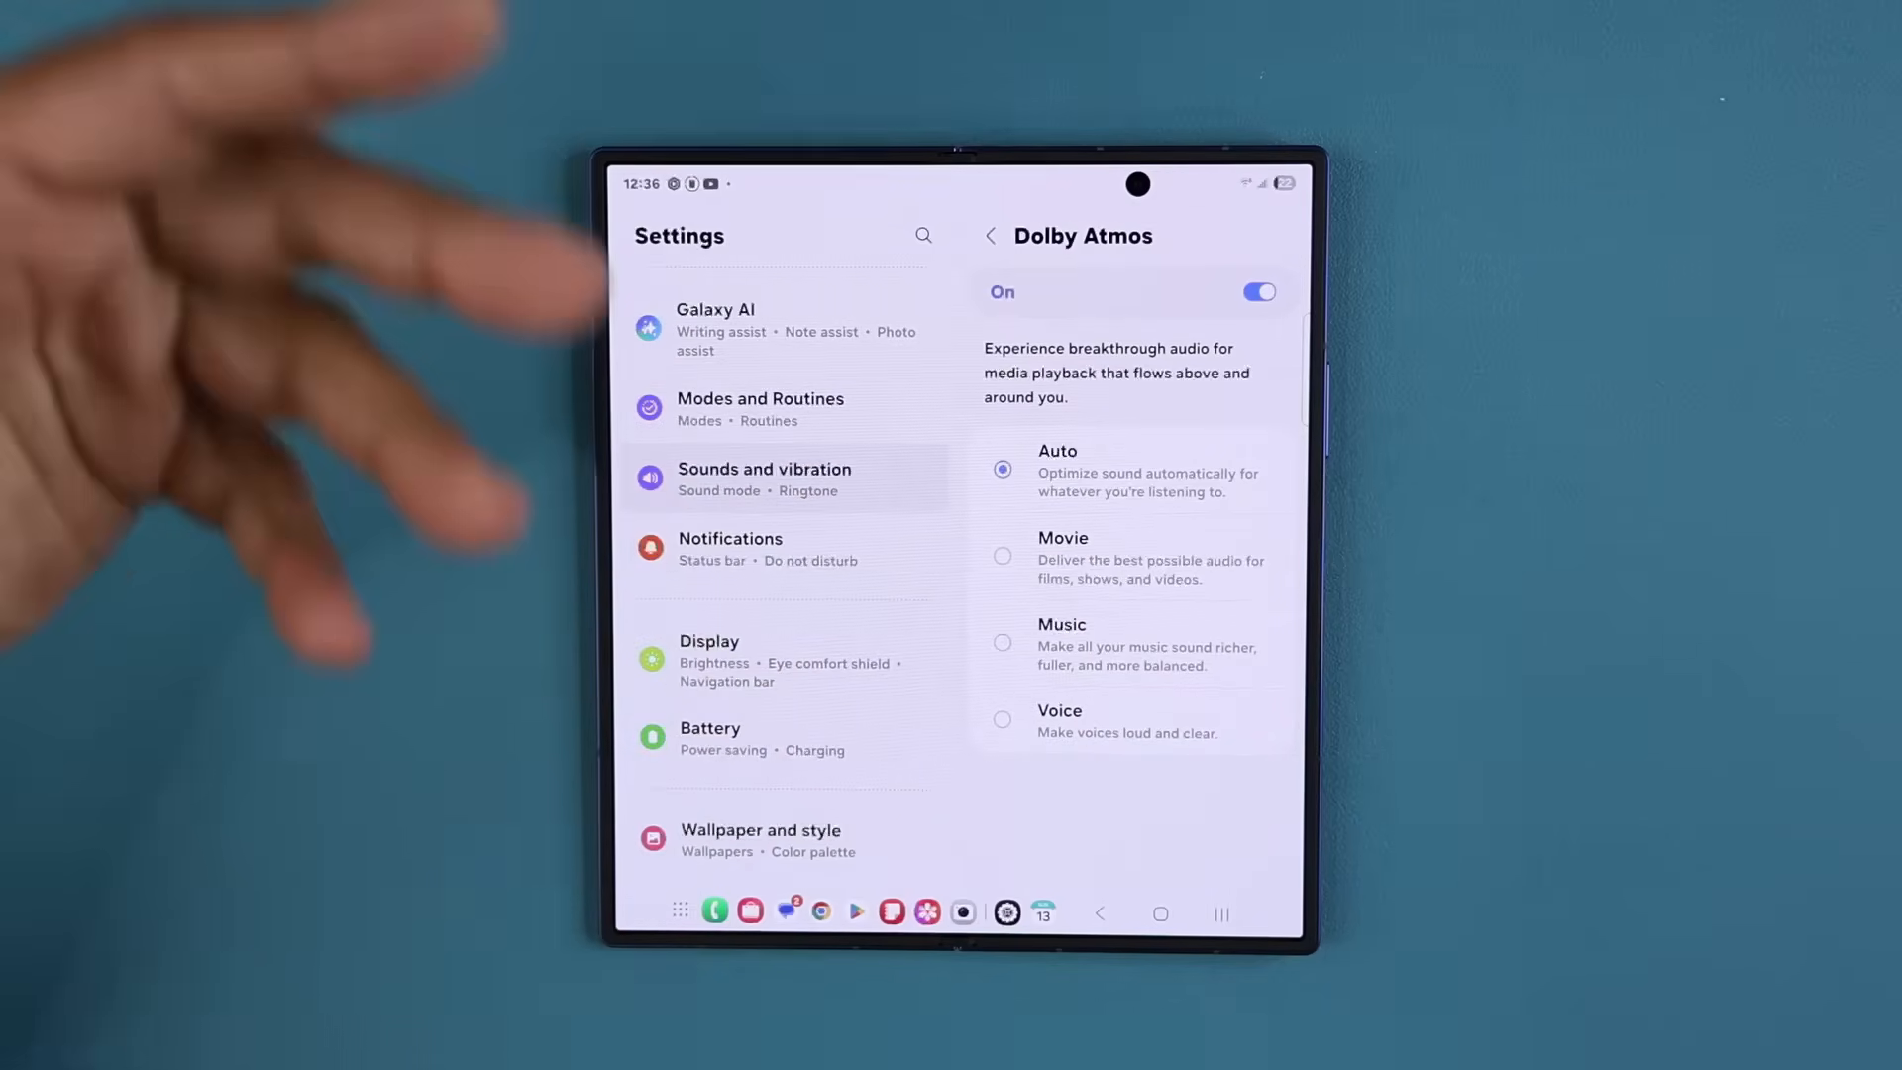
left_click(1003, 642)
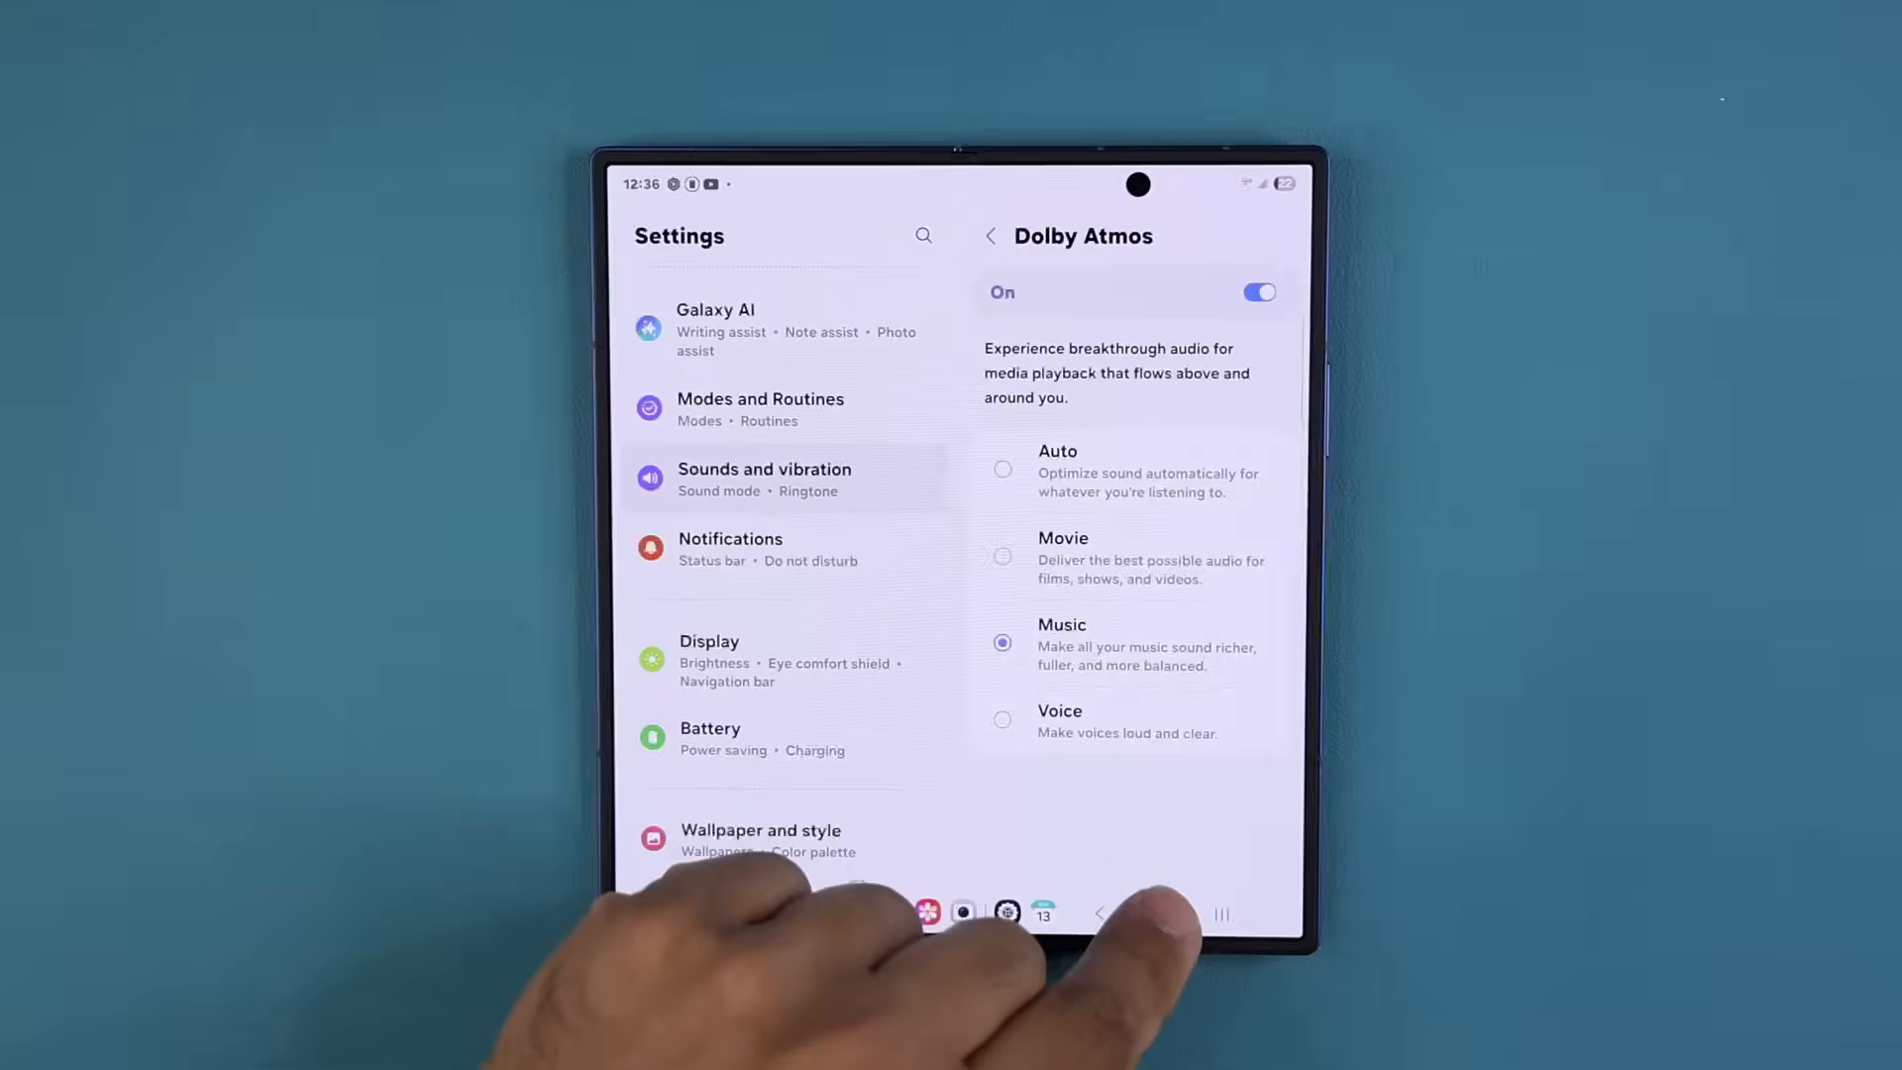
left_click(1161, 915)
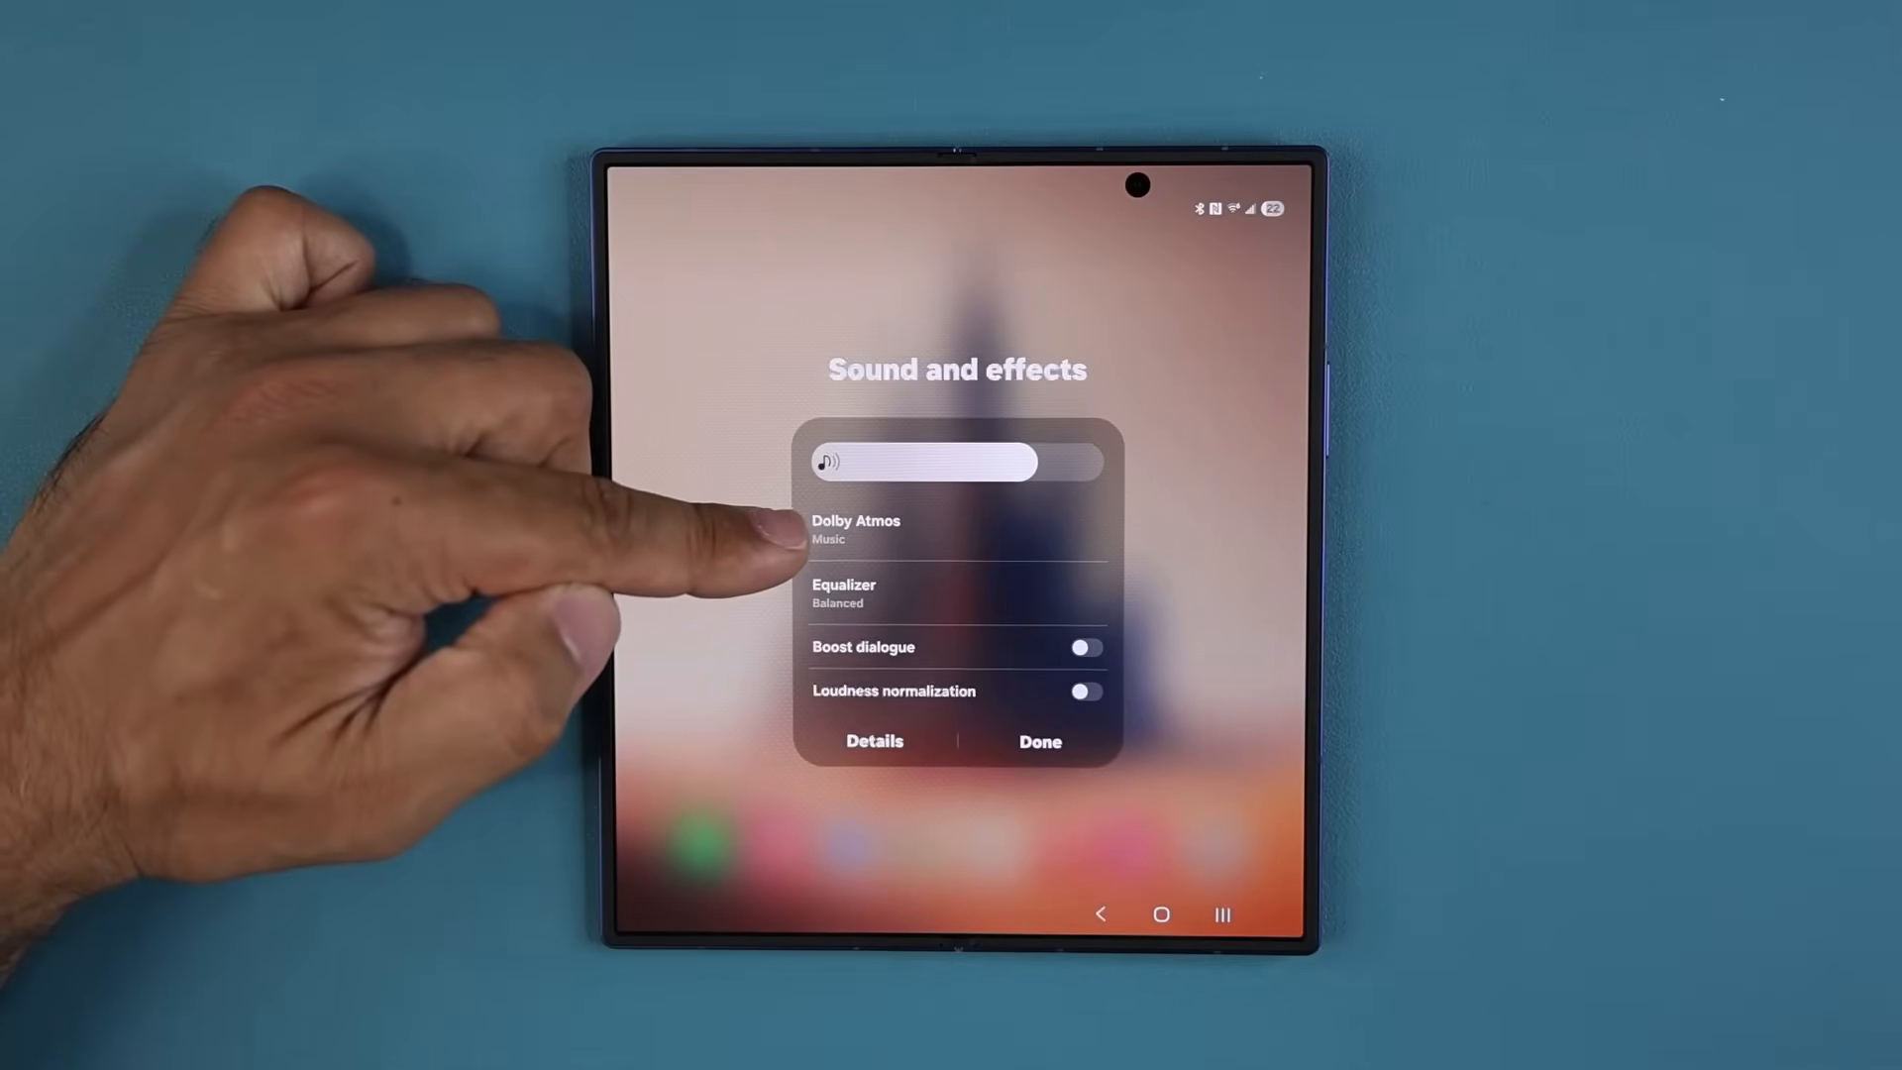
Step: In the quick Sound and effects pop-up, cycle Dolby Atmos through Auto and Movie to Off, then close it
left_click(855, 529)
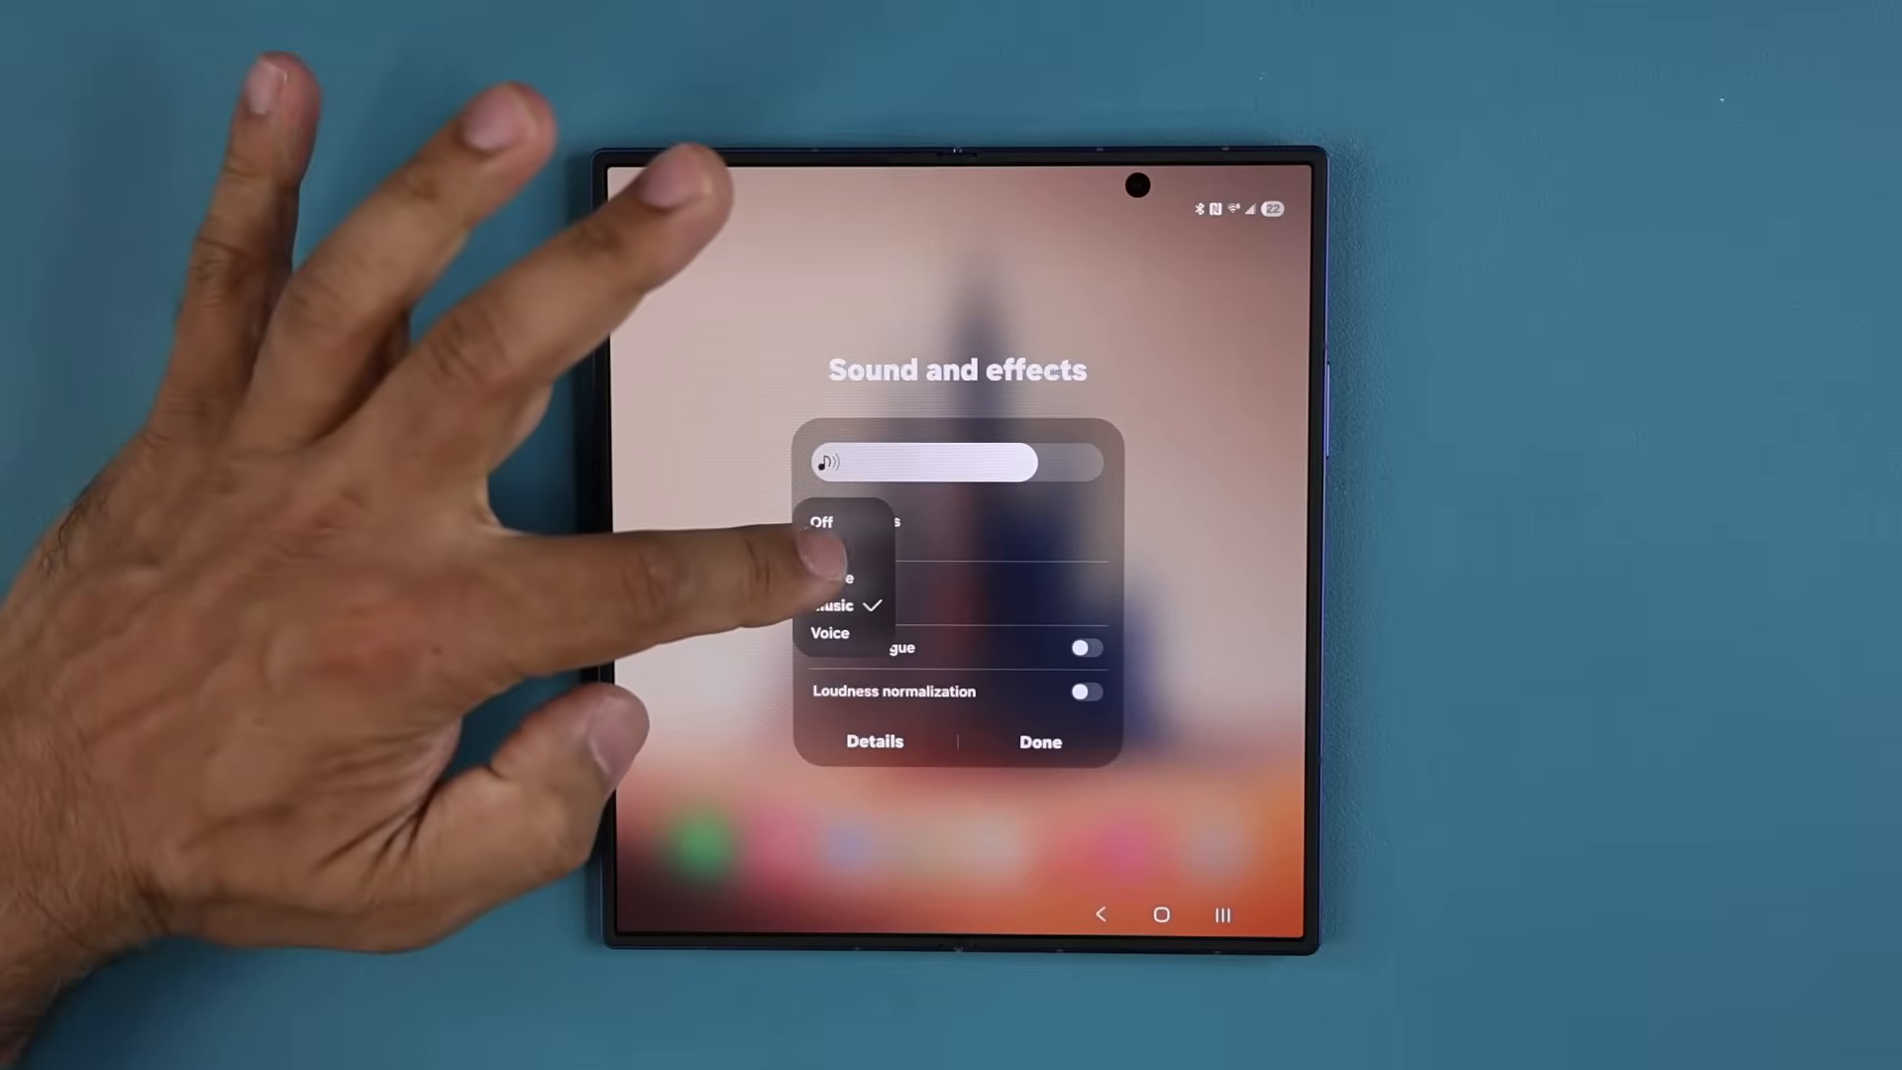
left_click(836, 553)
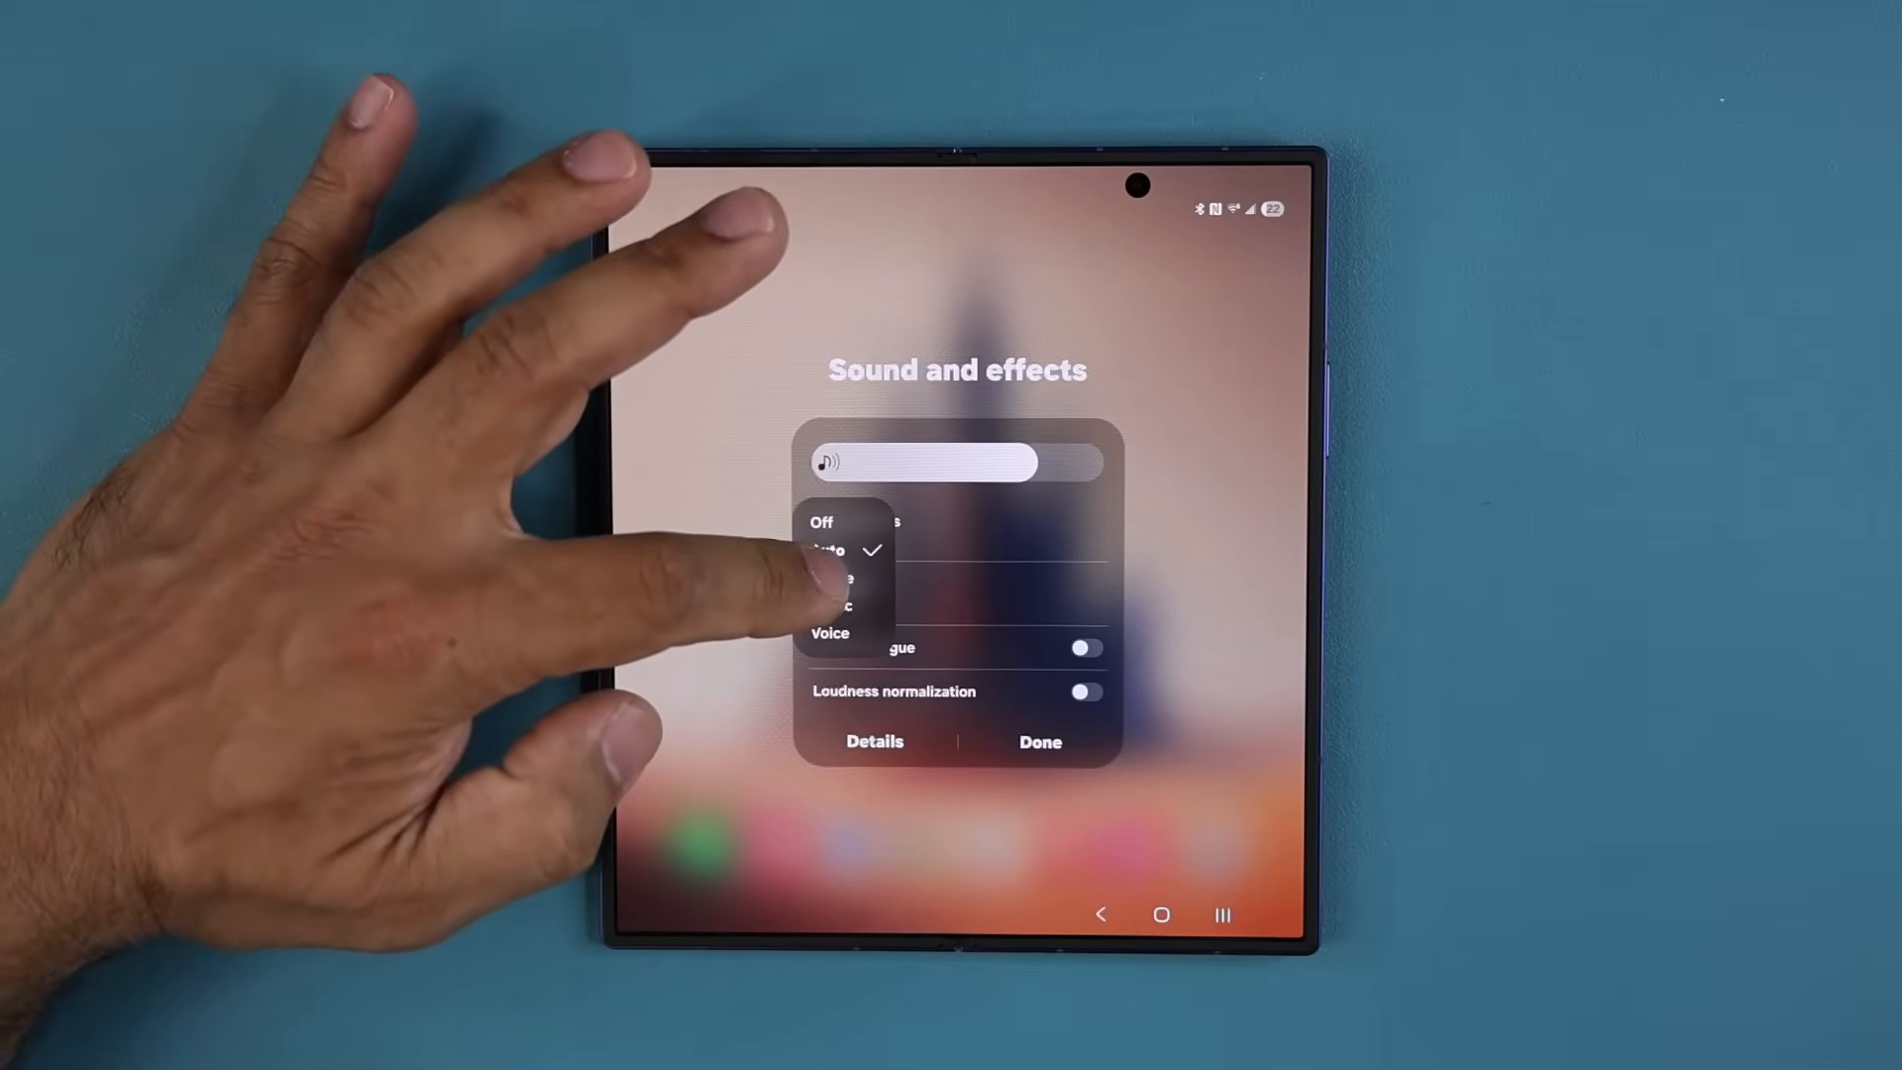
left_click(834, 577)
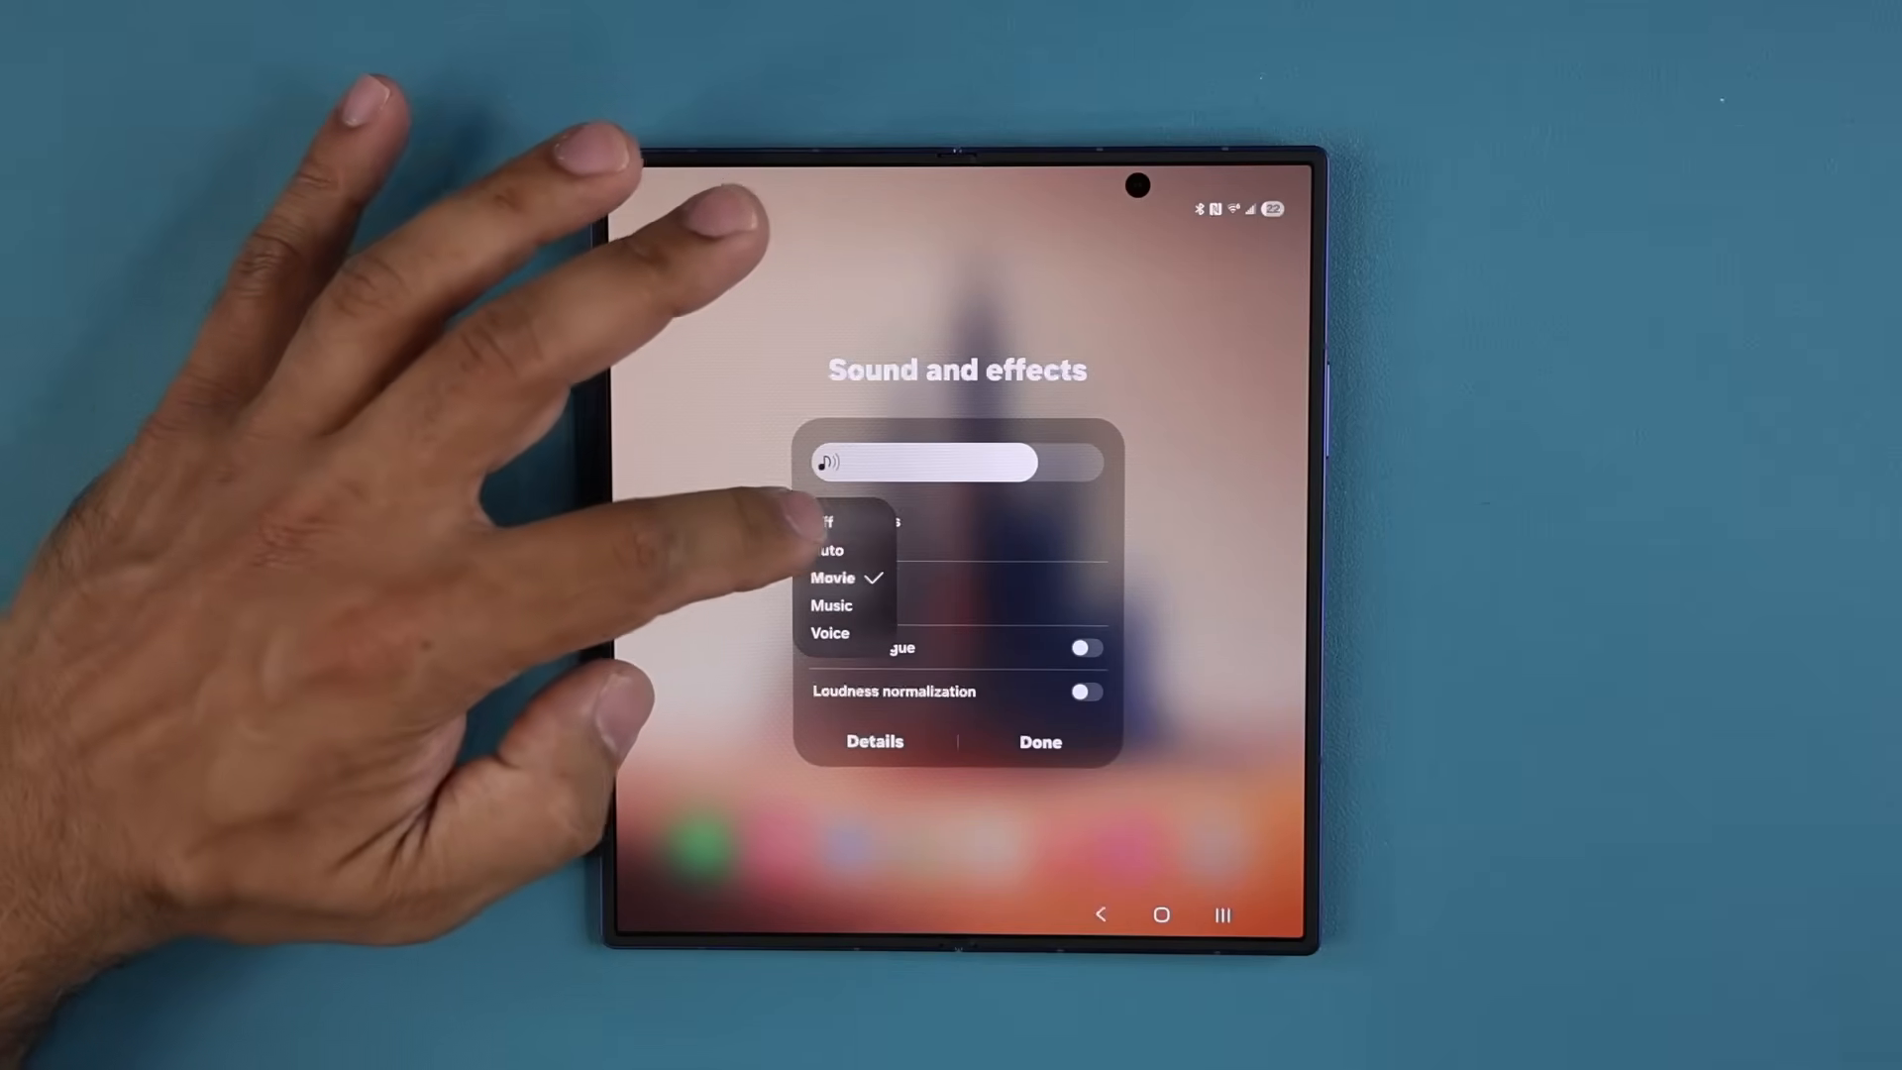
left_click(832, 577)
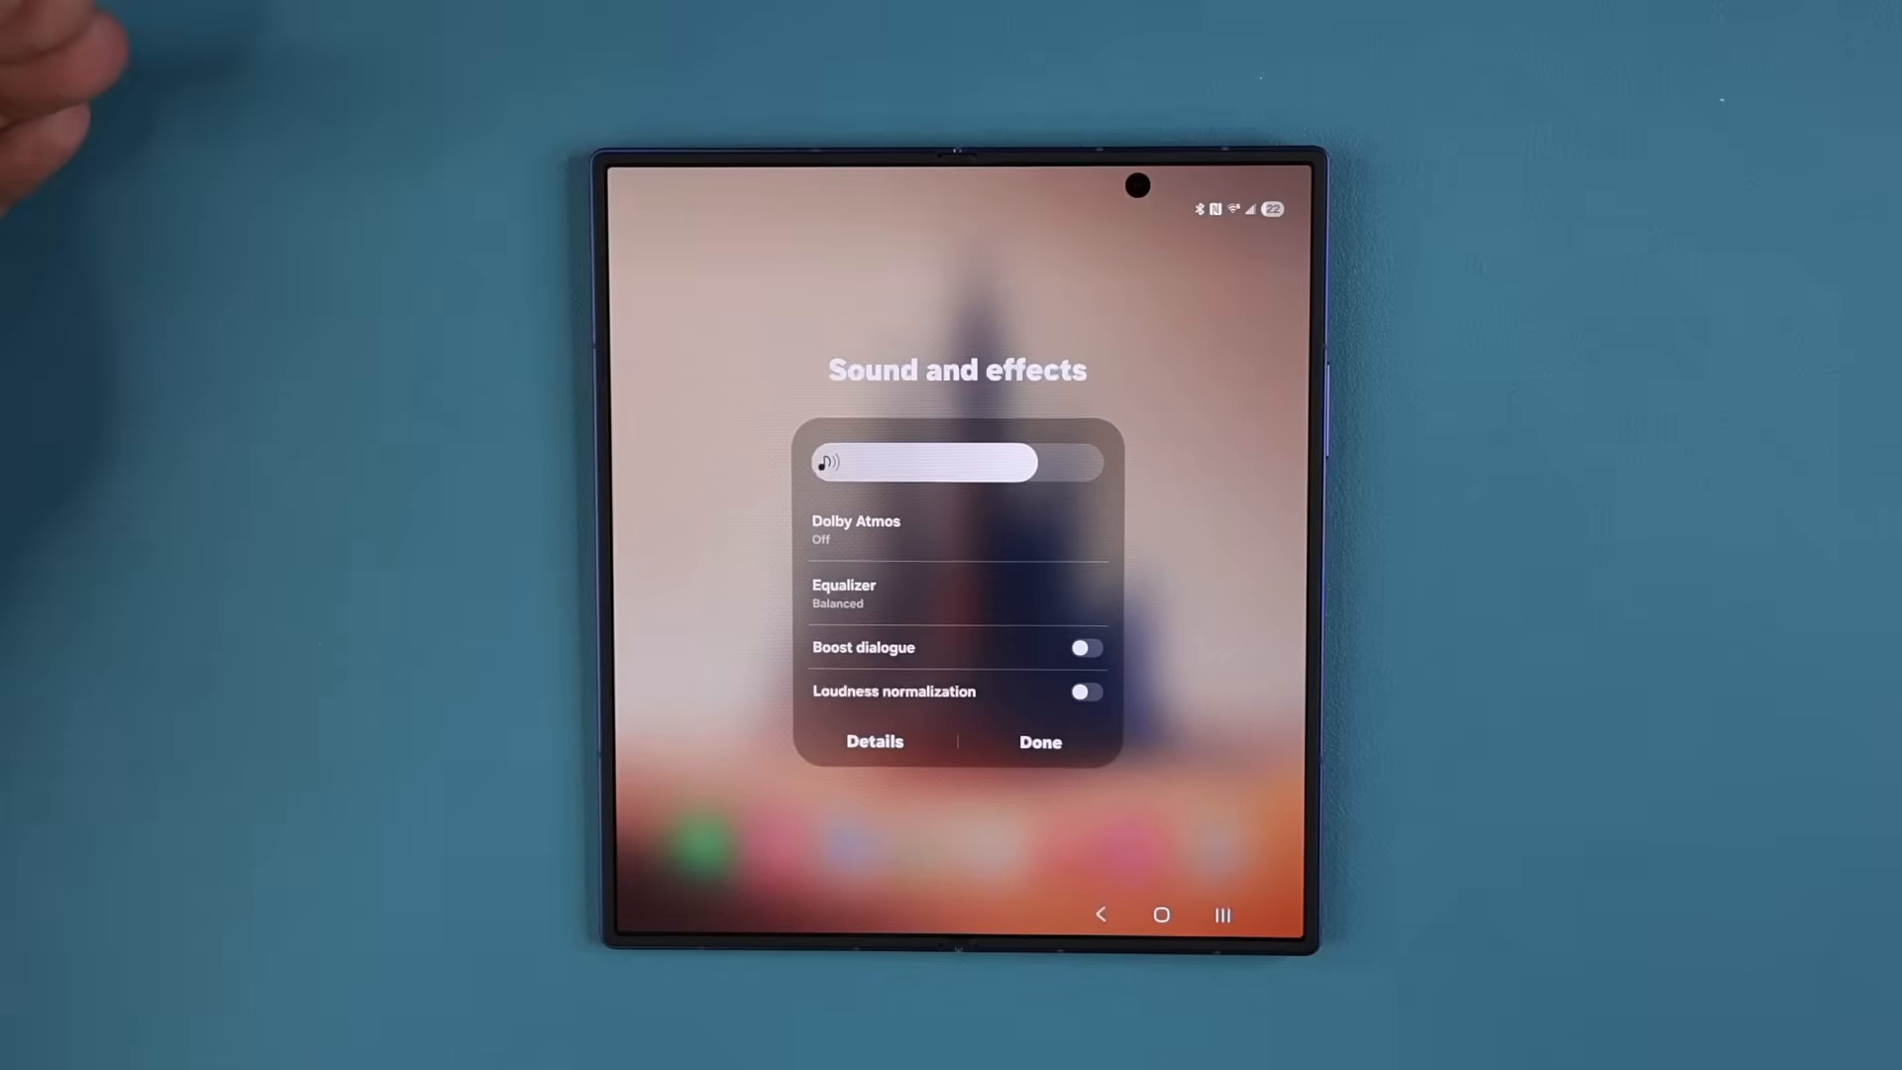
left_click(1040, 741)
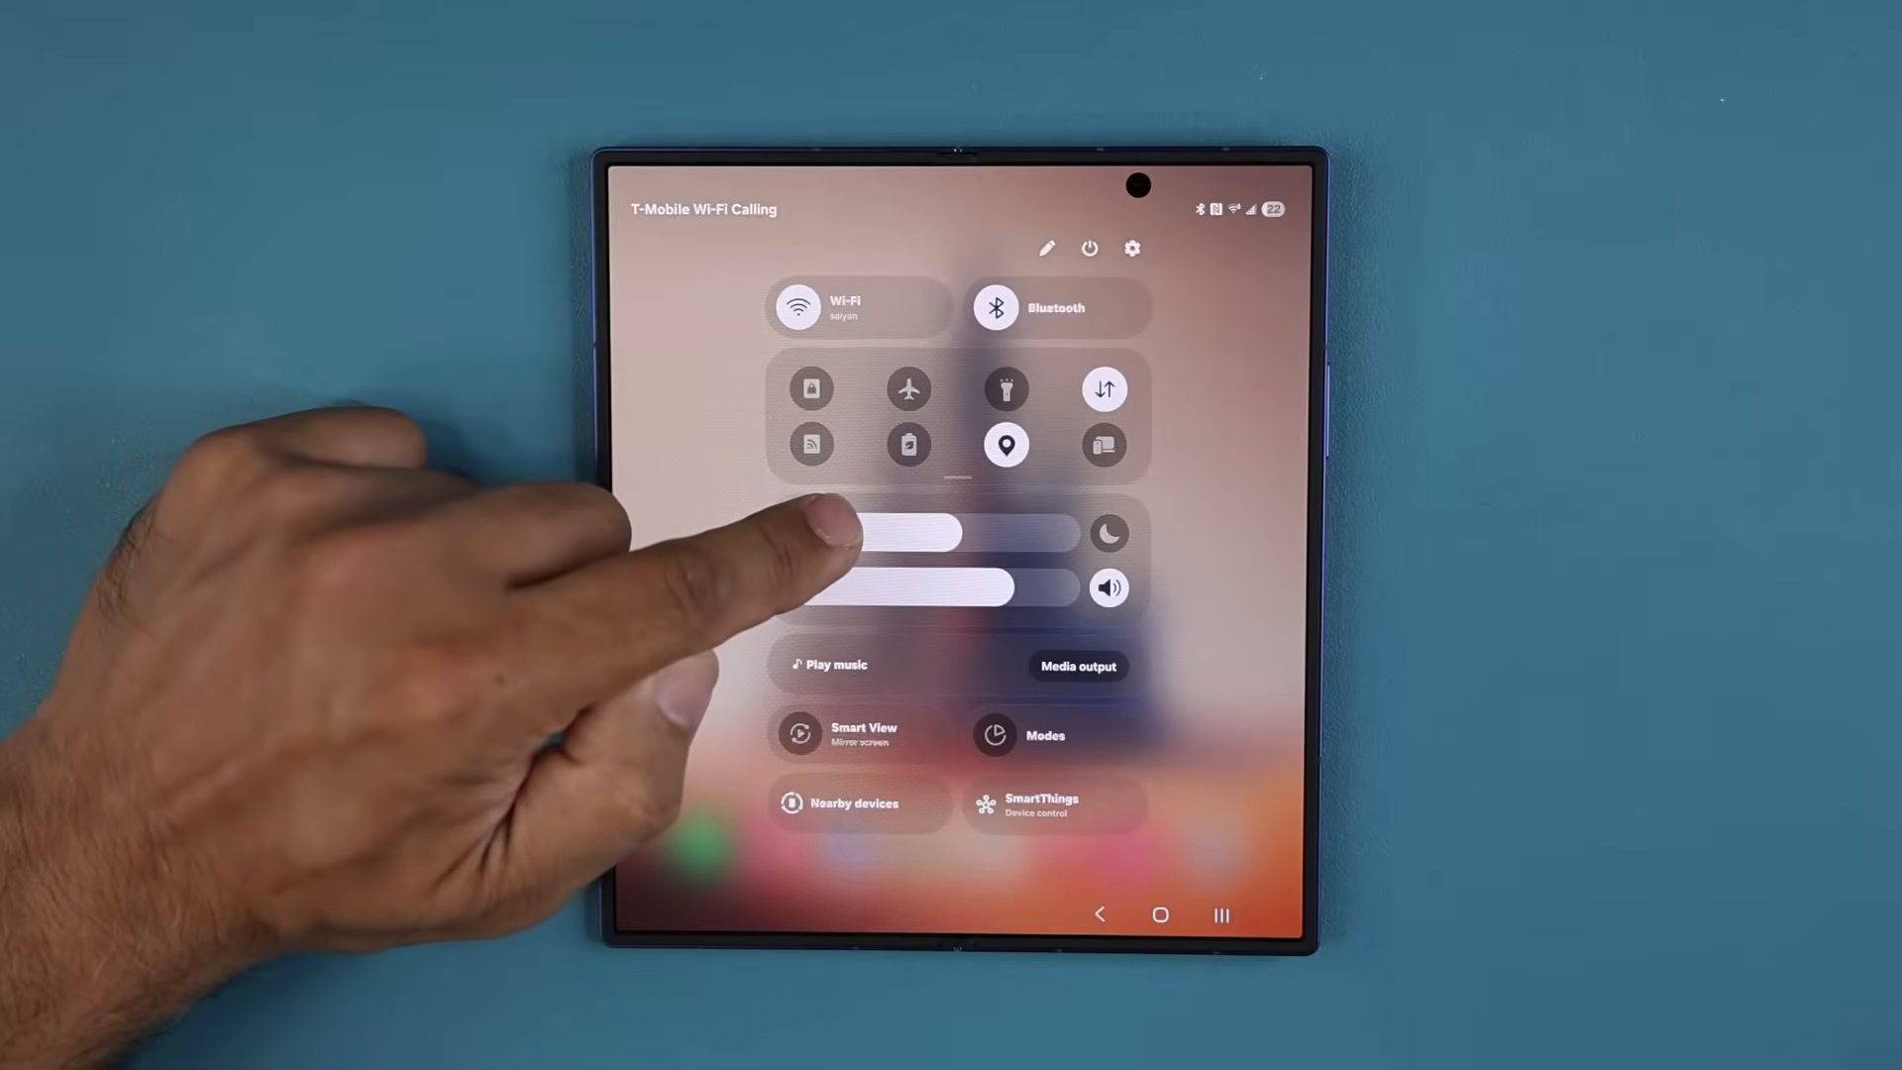
left_click(933, 531)
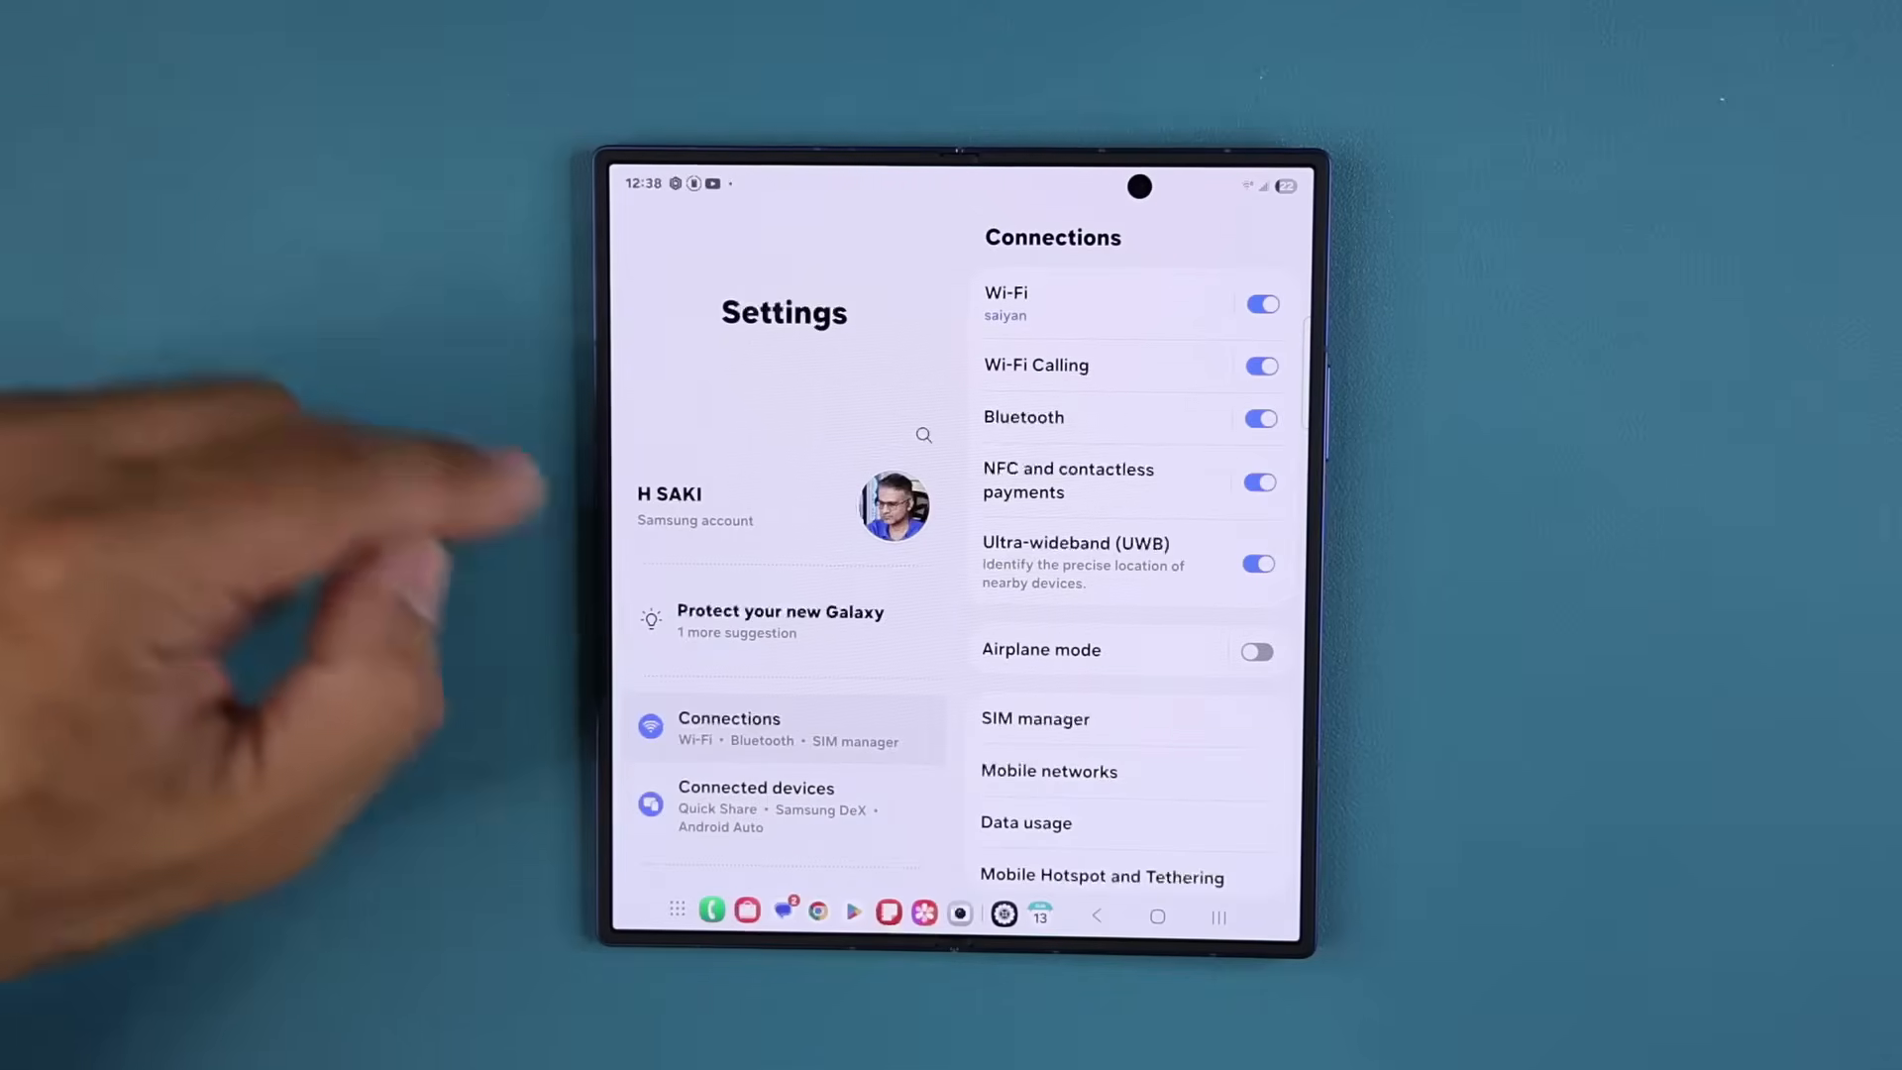
Step: In Device care > Battery, raise the maximum charge limit to 85%
scroll("down", 3)
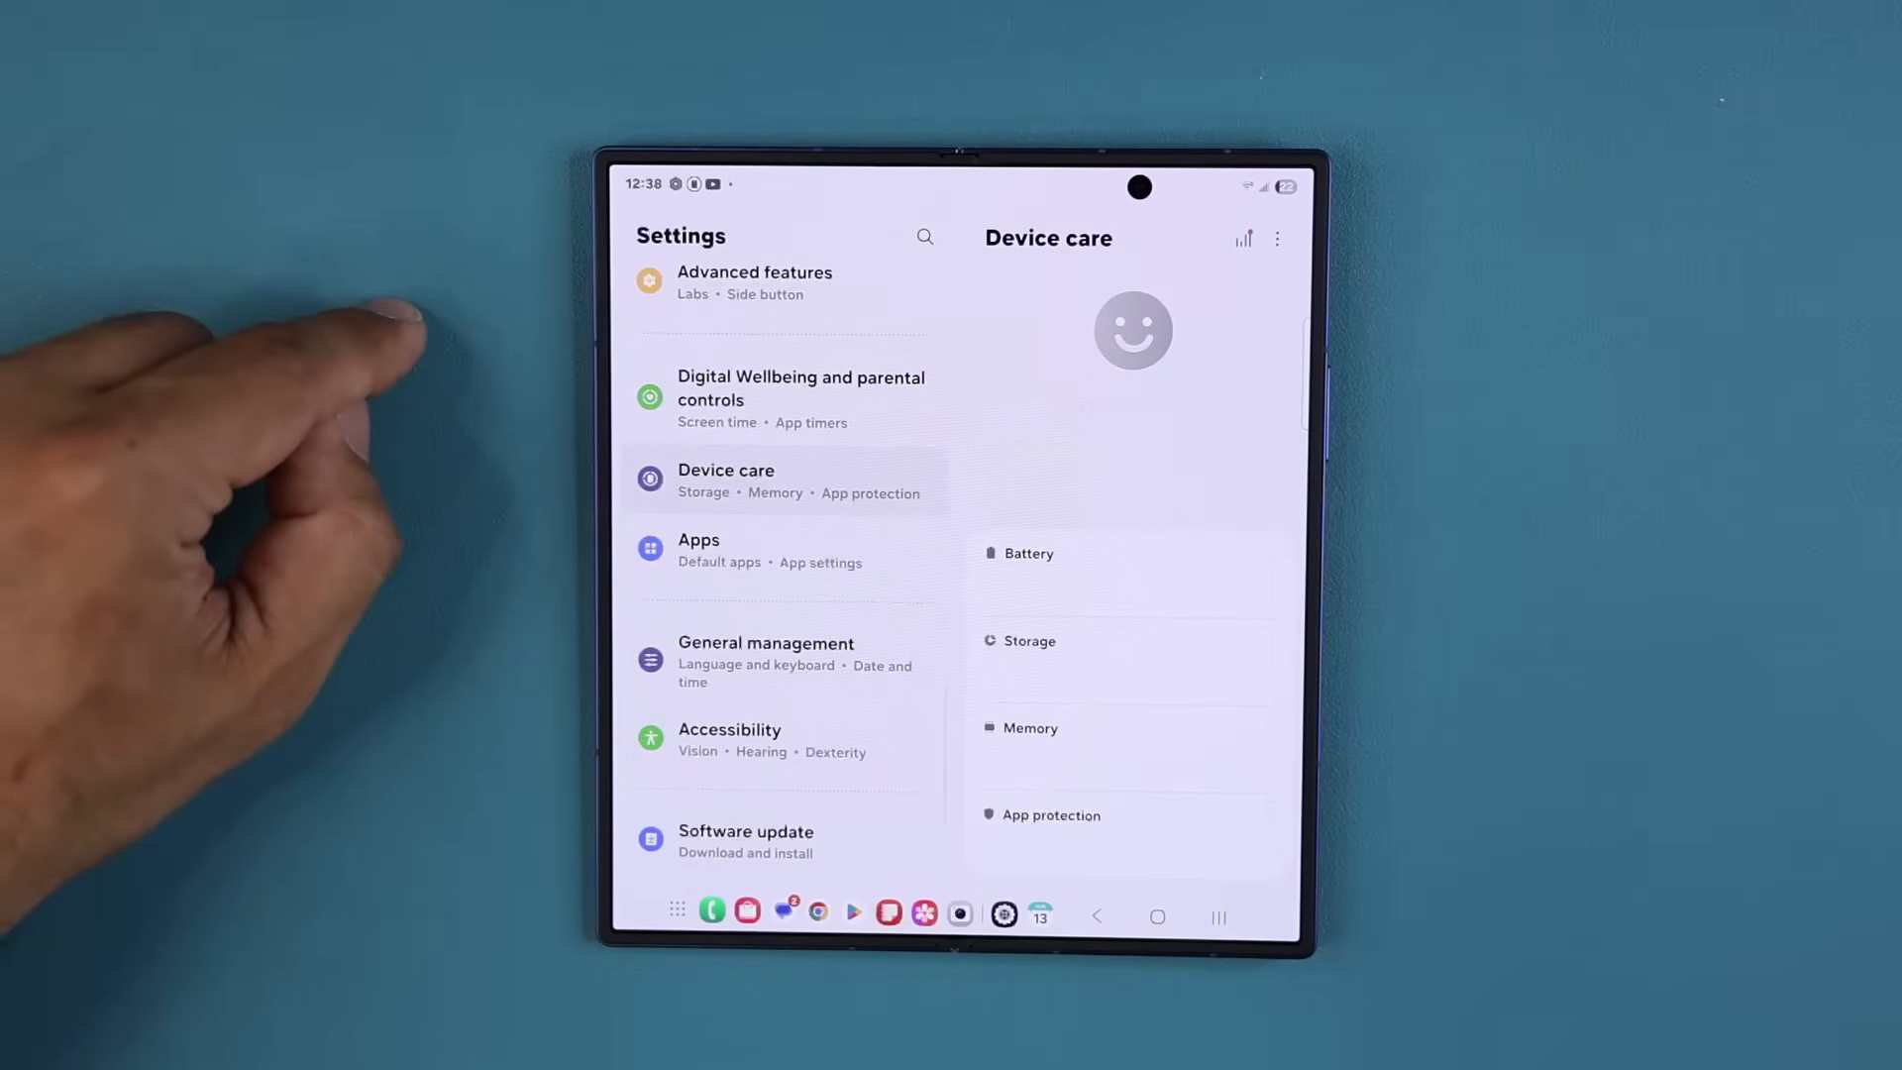
left_click(1028, 552)
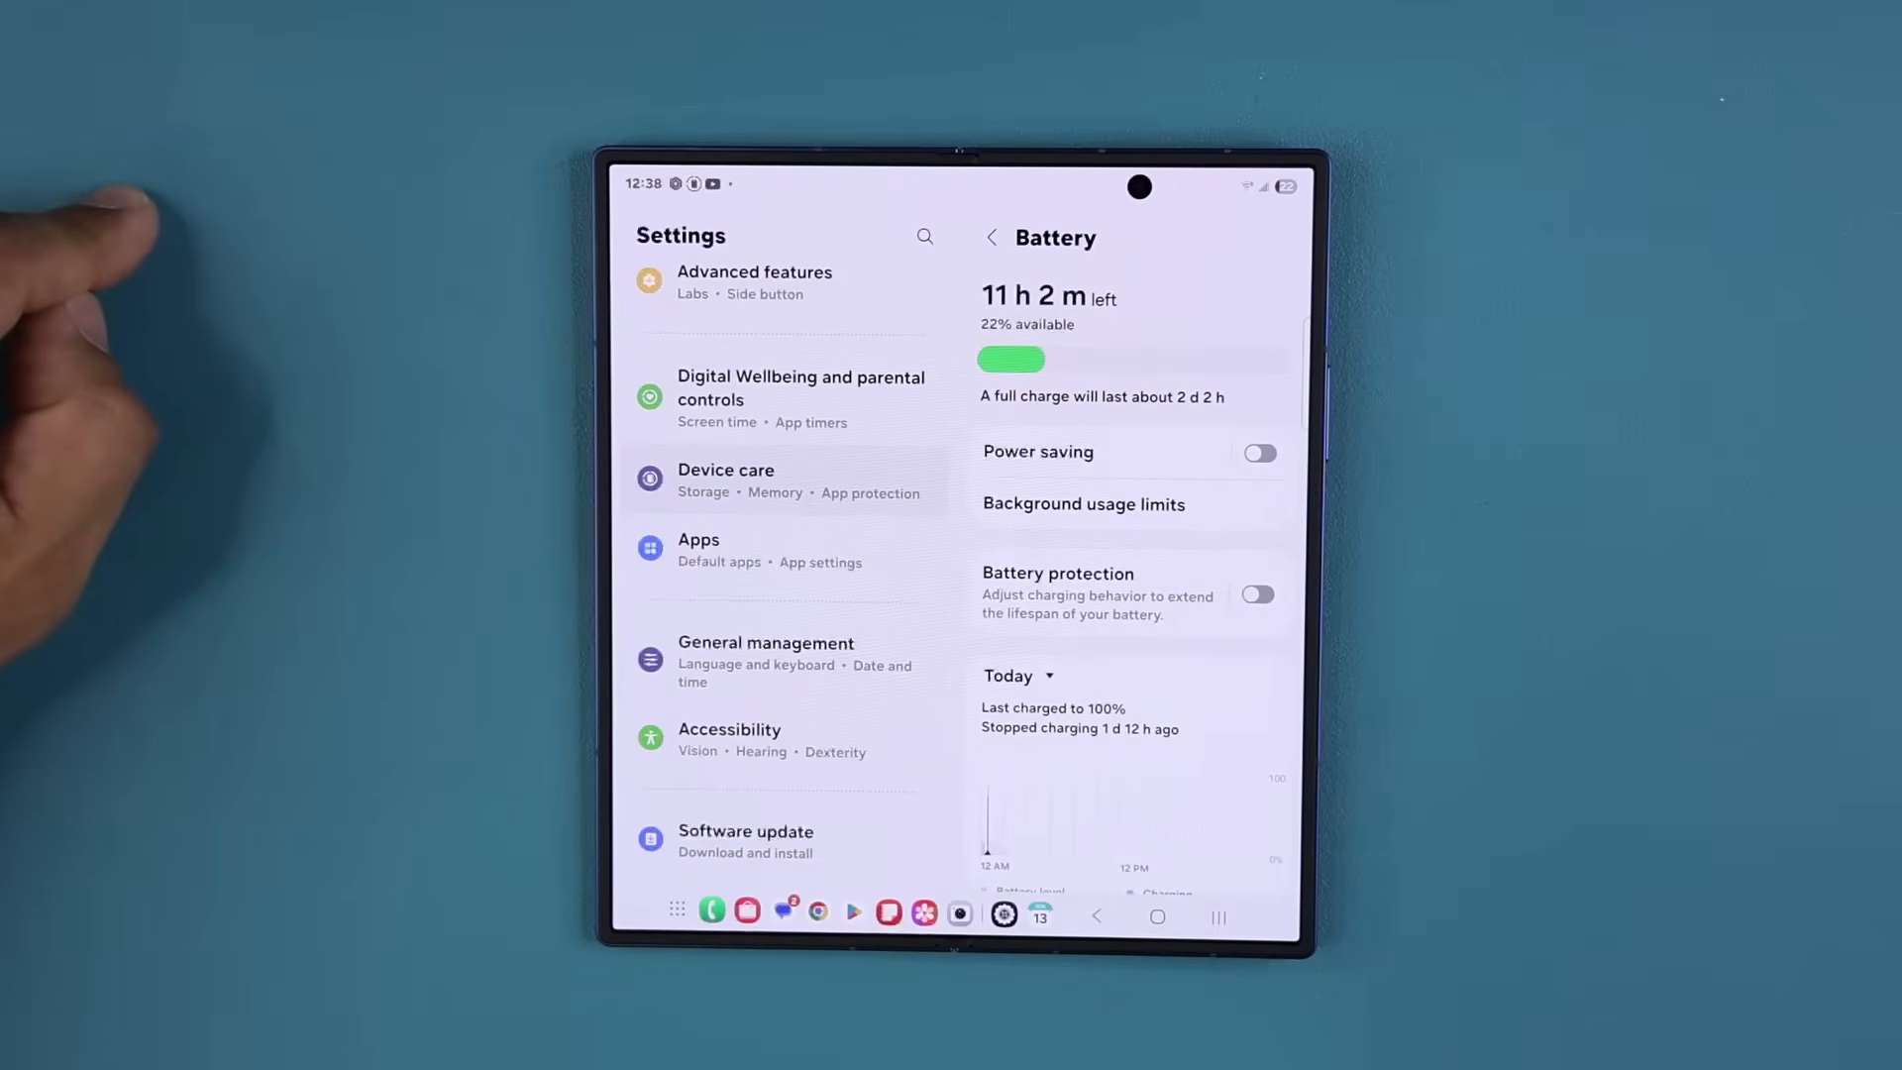
left_click(1056, 573)
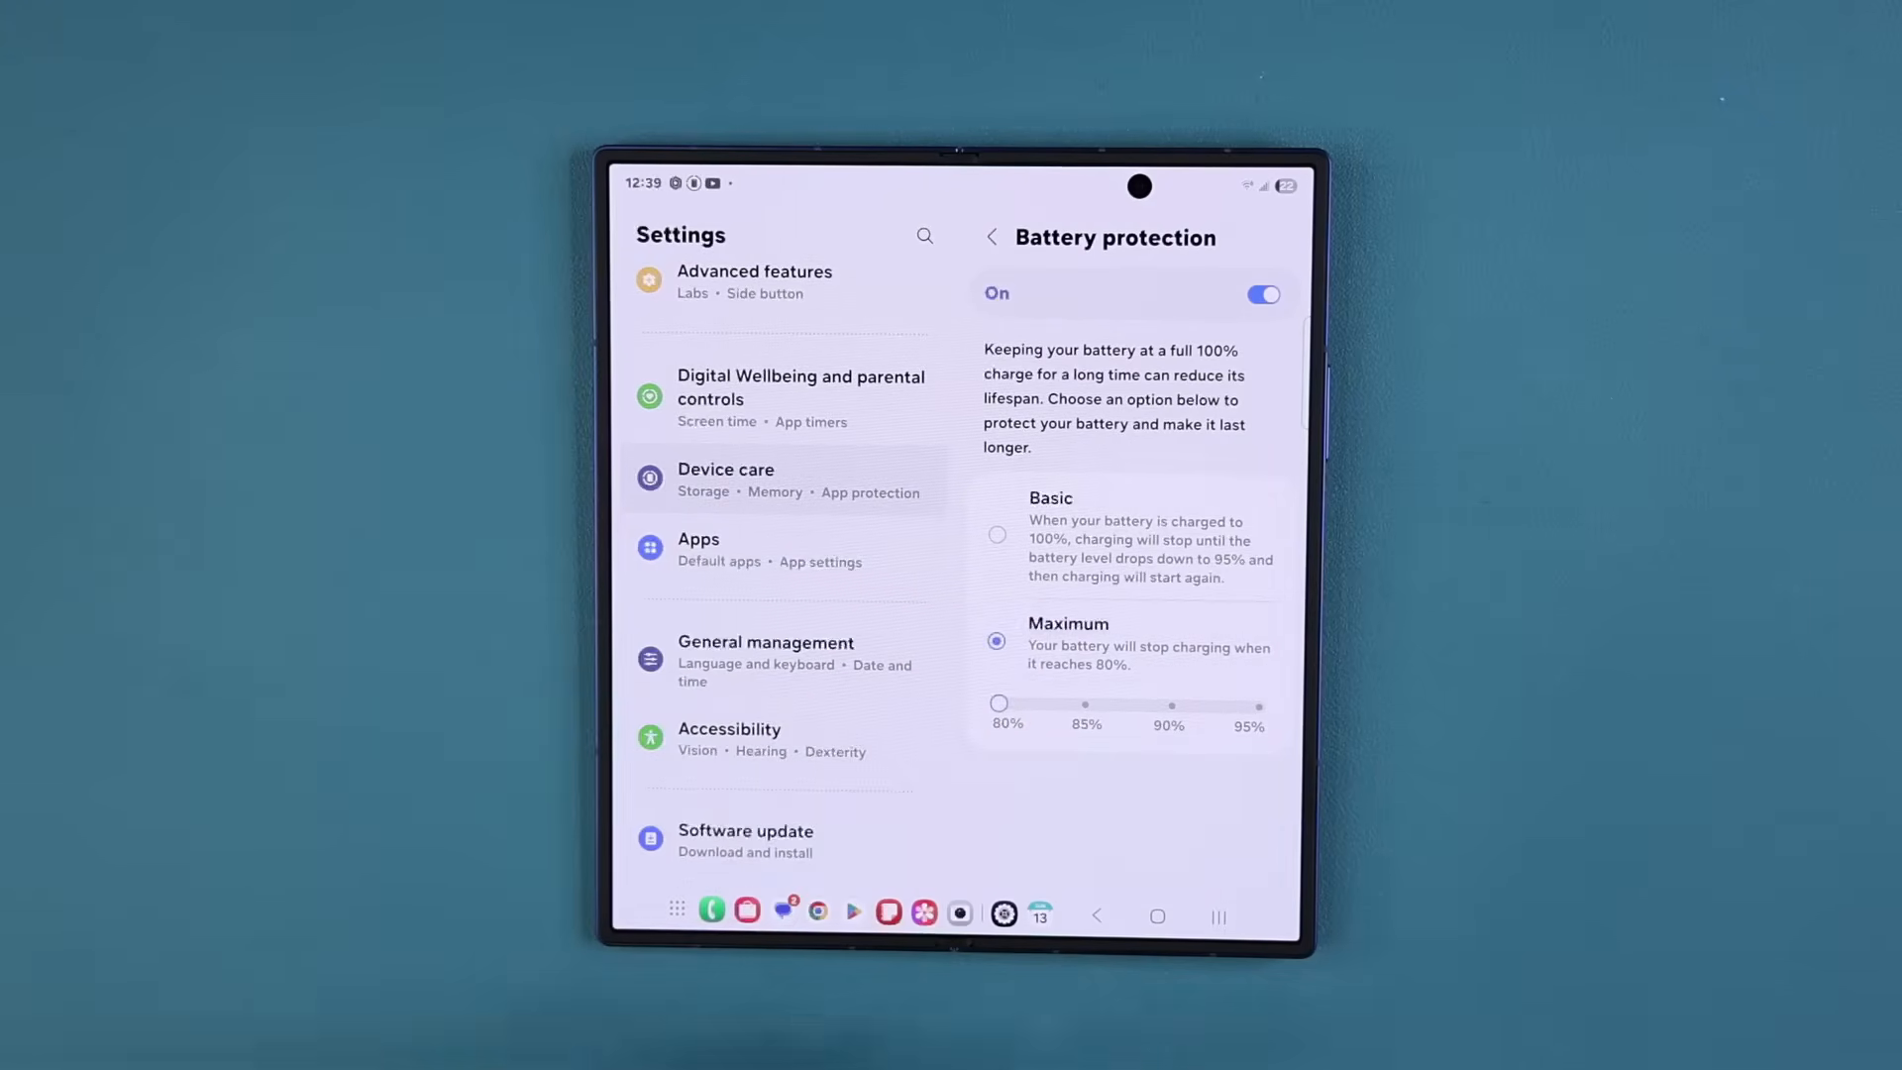
left_click_drag(998, 703, 1085, 703)
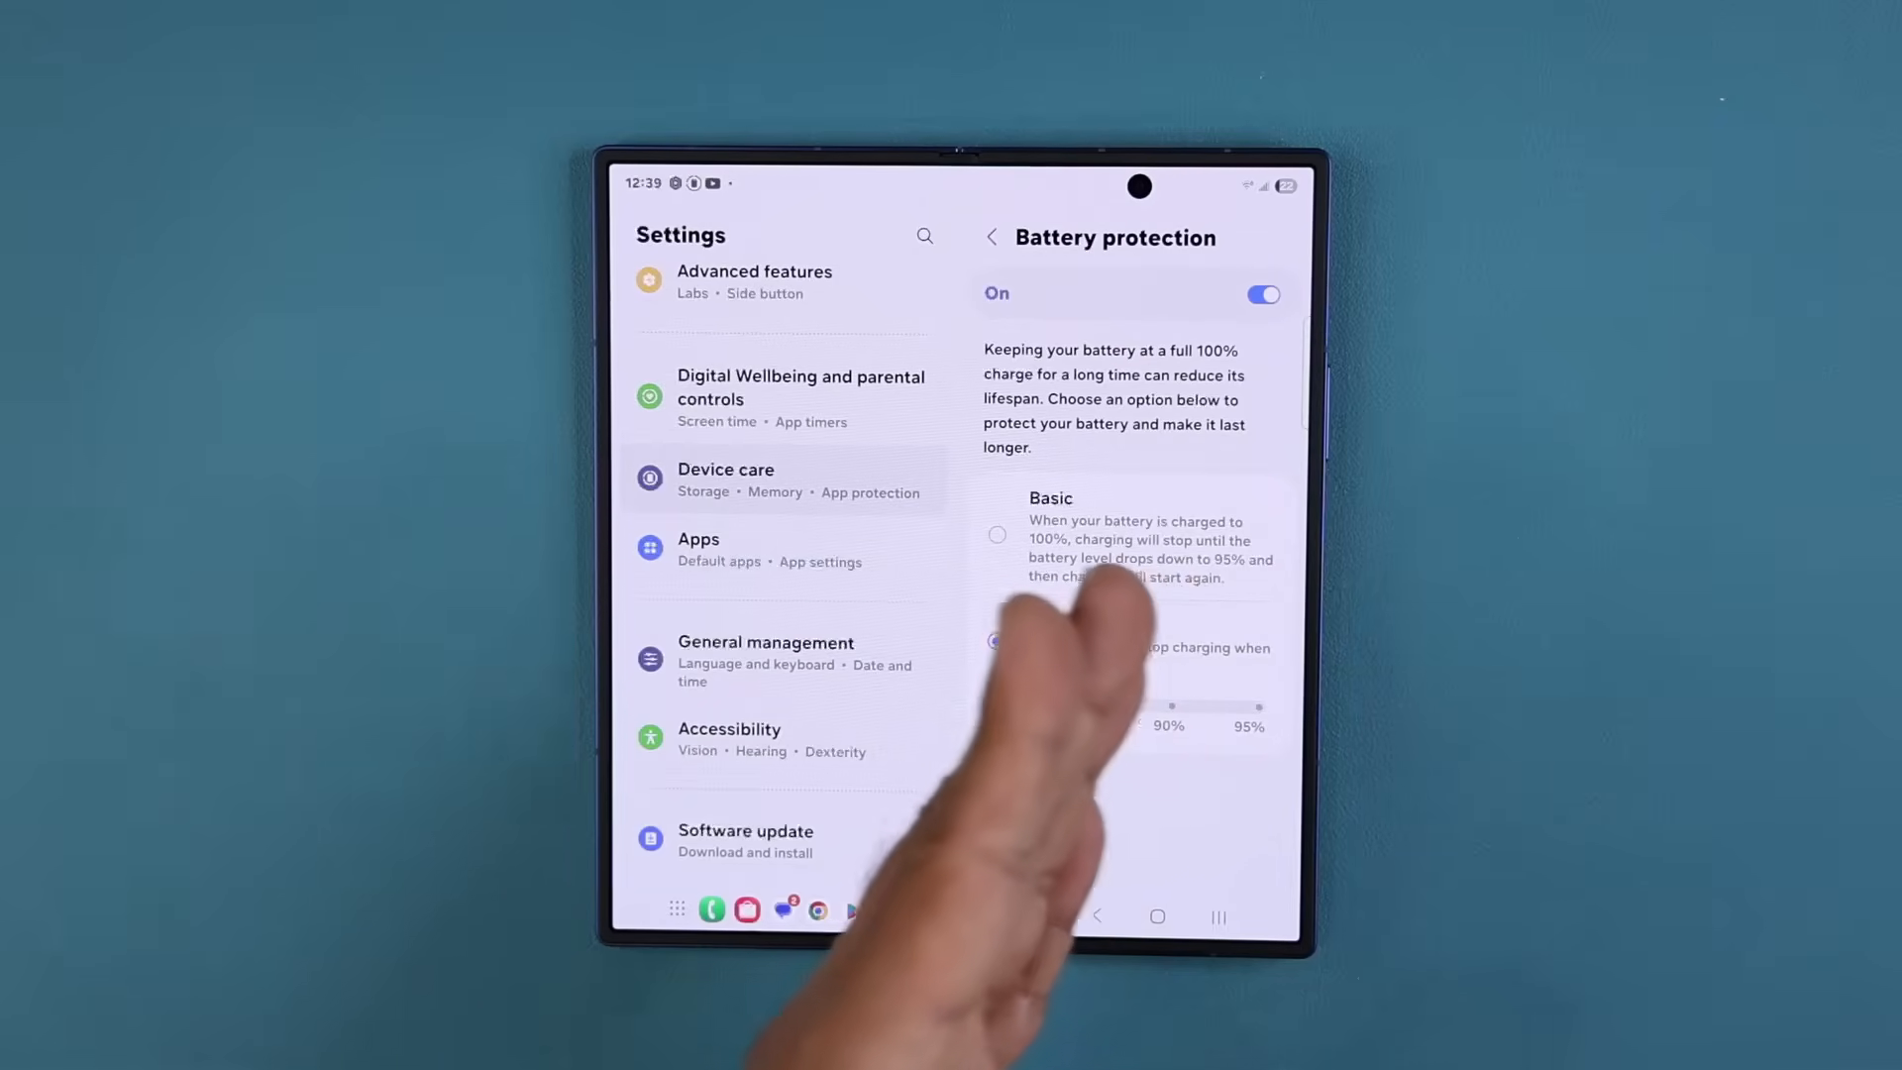
left_click(996, 640)
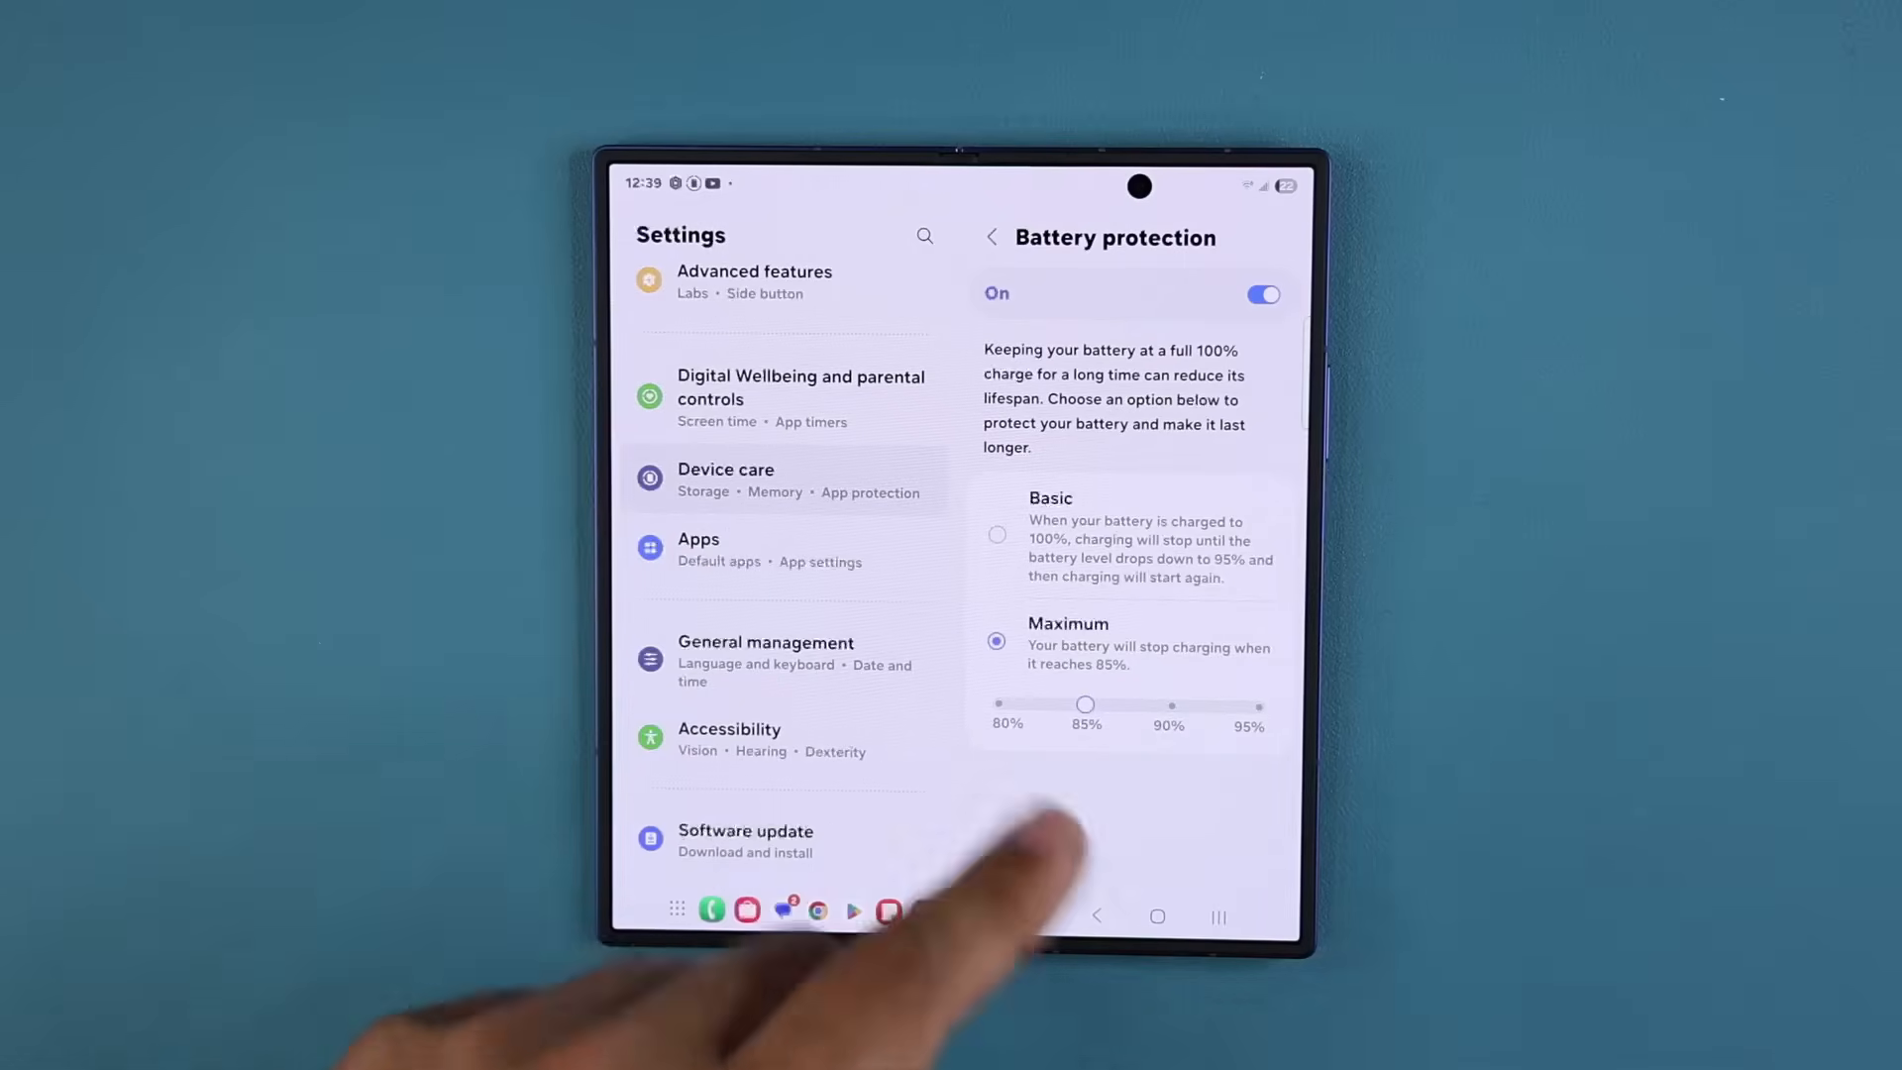
Step: Choose Basic battery protection, keep it switched on, and return to the home screen
left_click(996, 533)
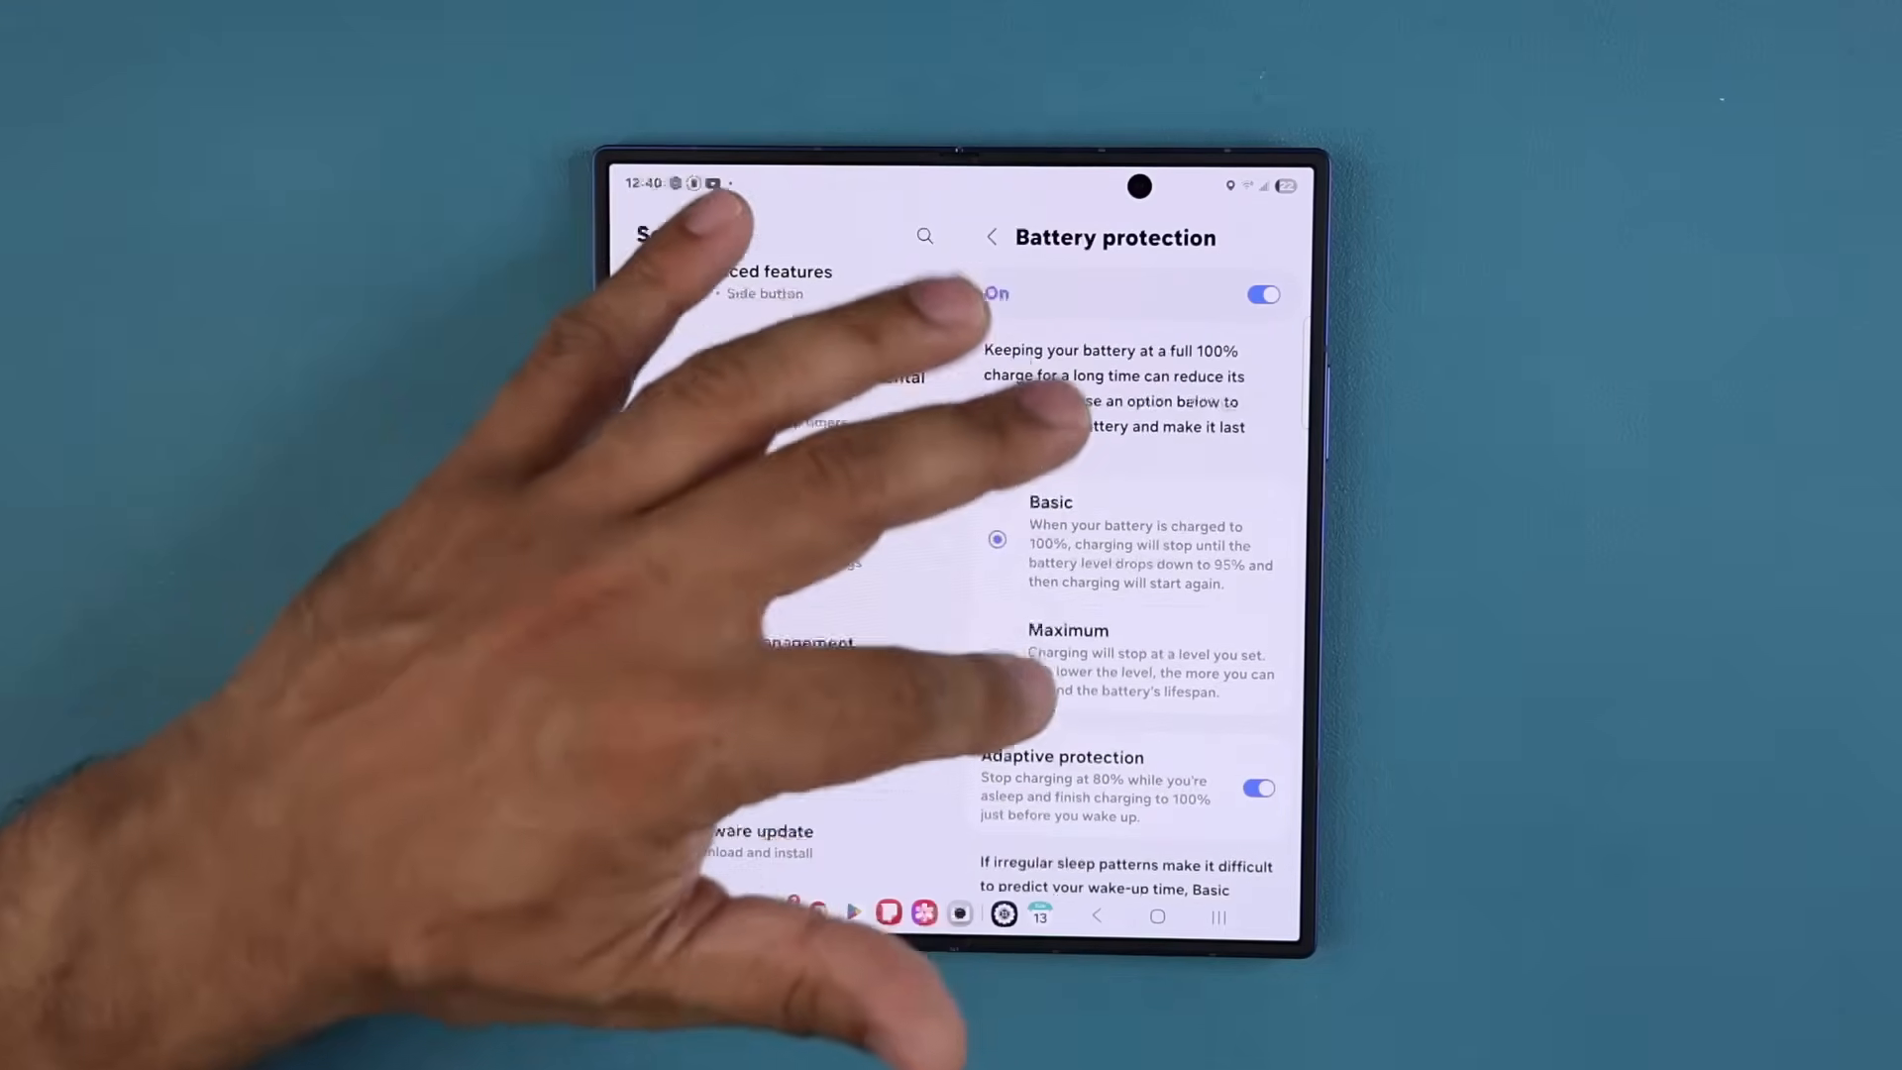
left_click(993, 236)
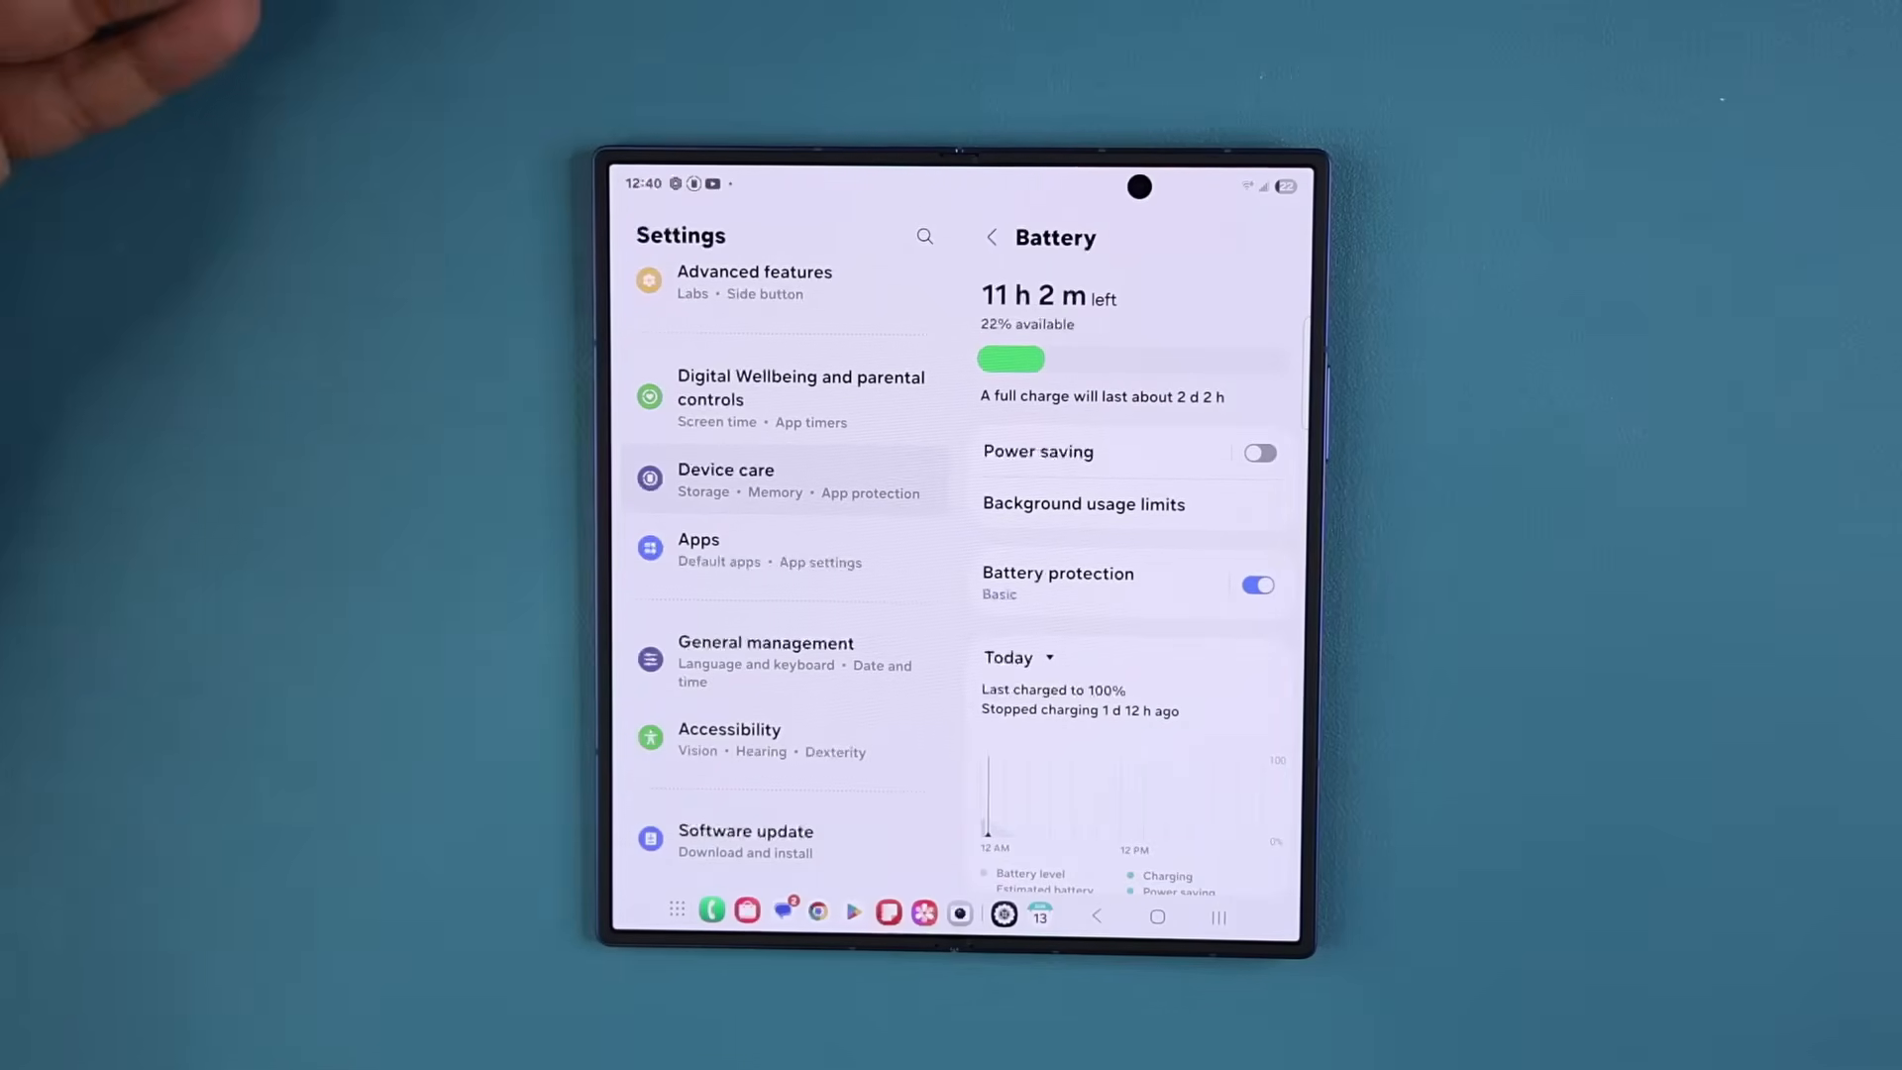
left_click(1256, 595)
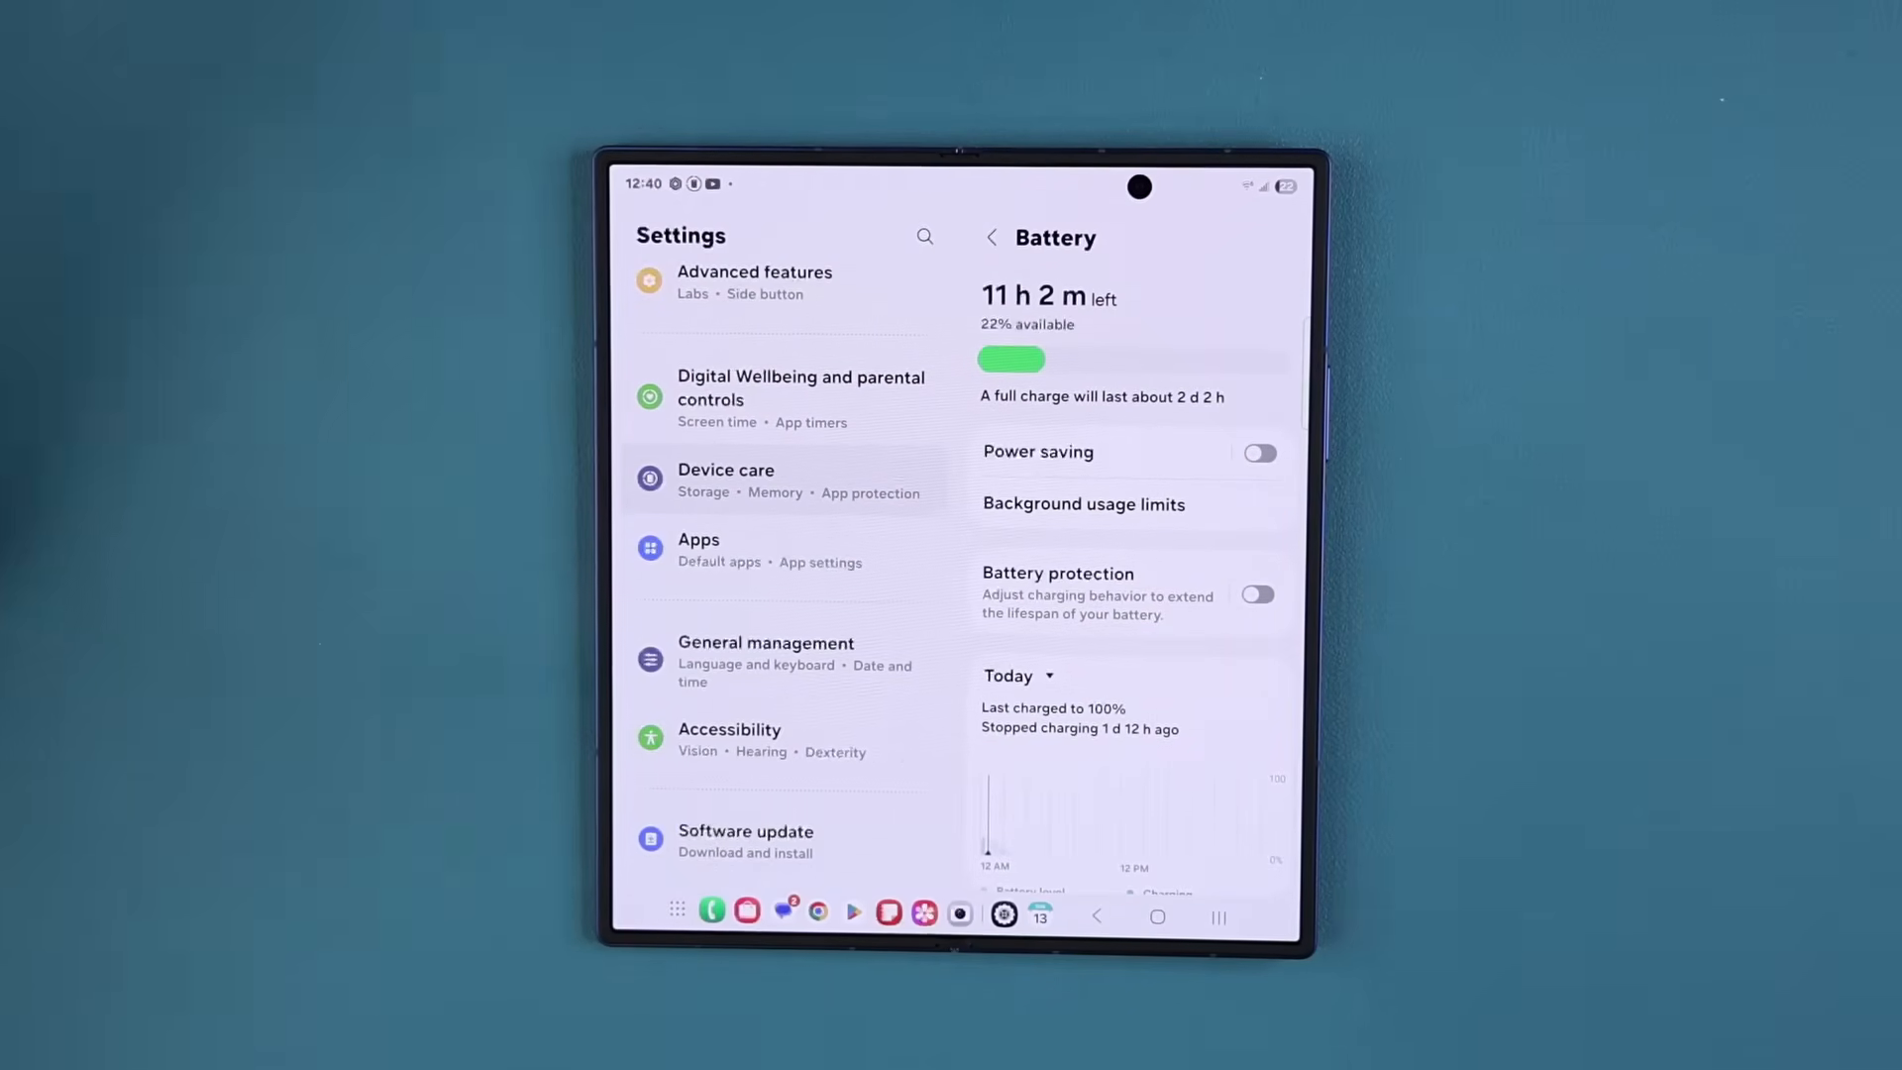
left_click(1258, 592)
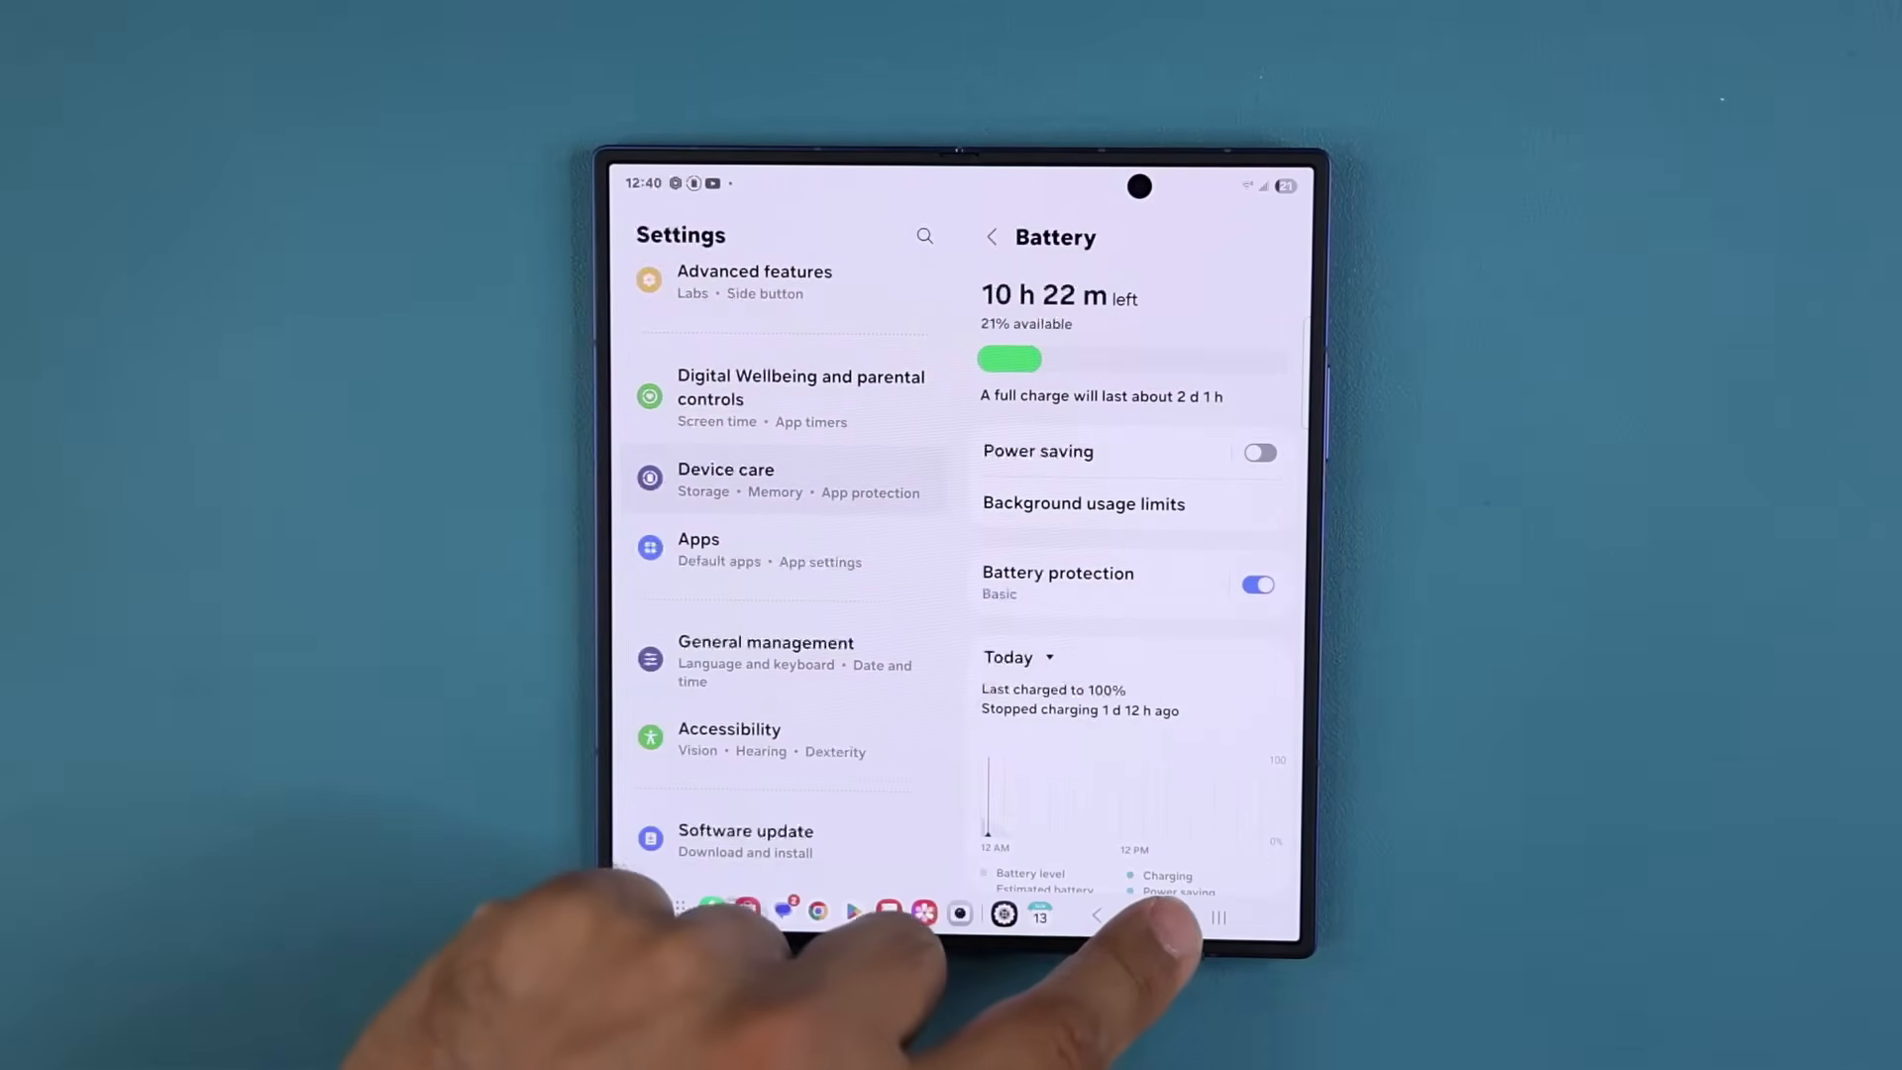
left_click(1153, 915)
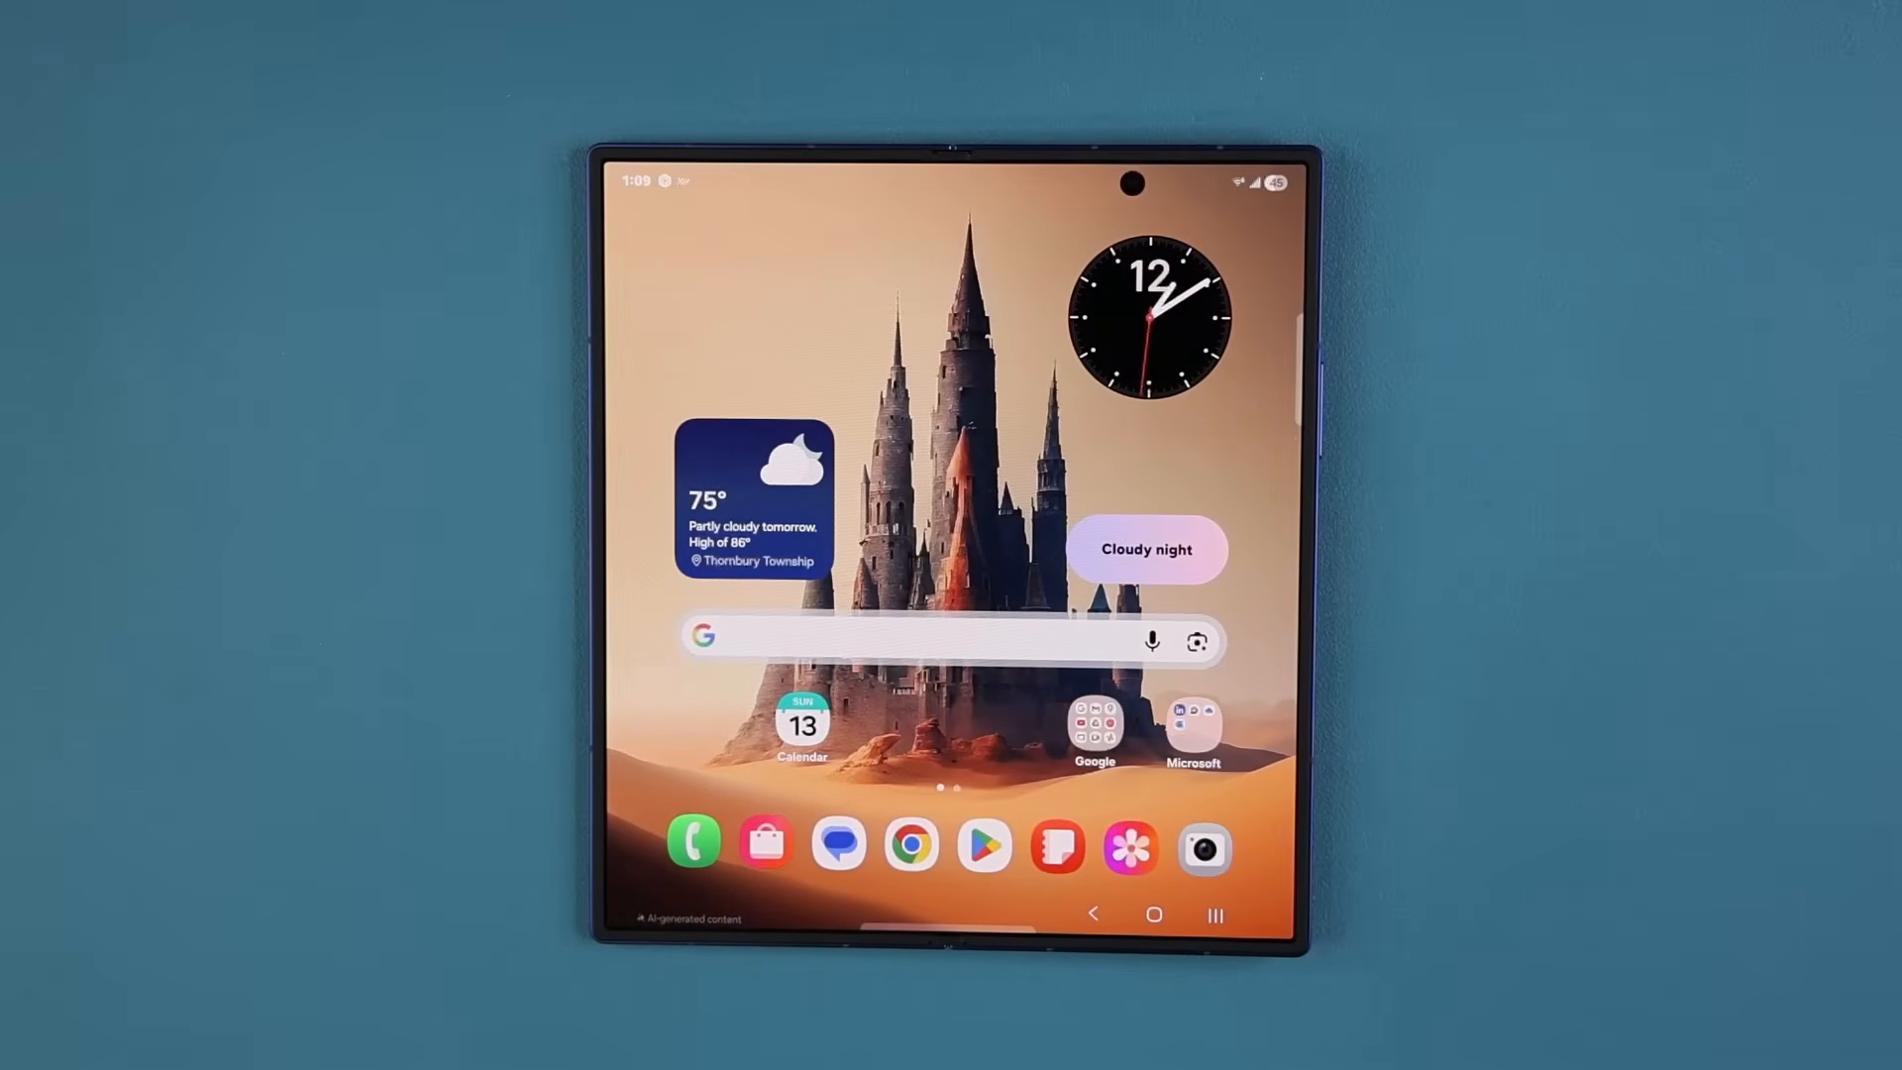